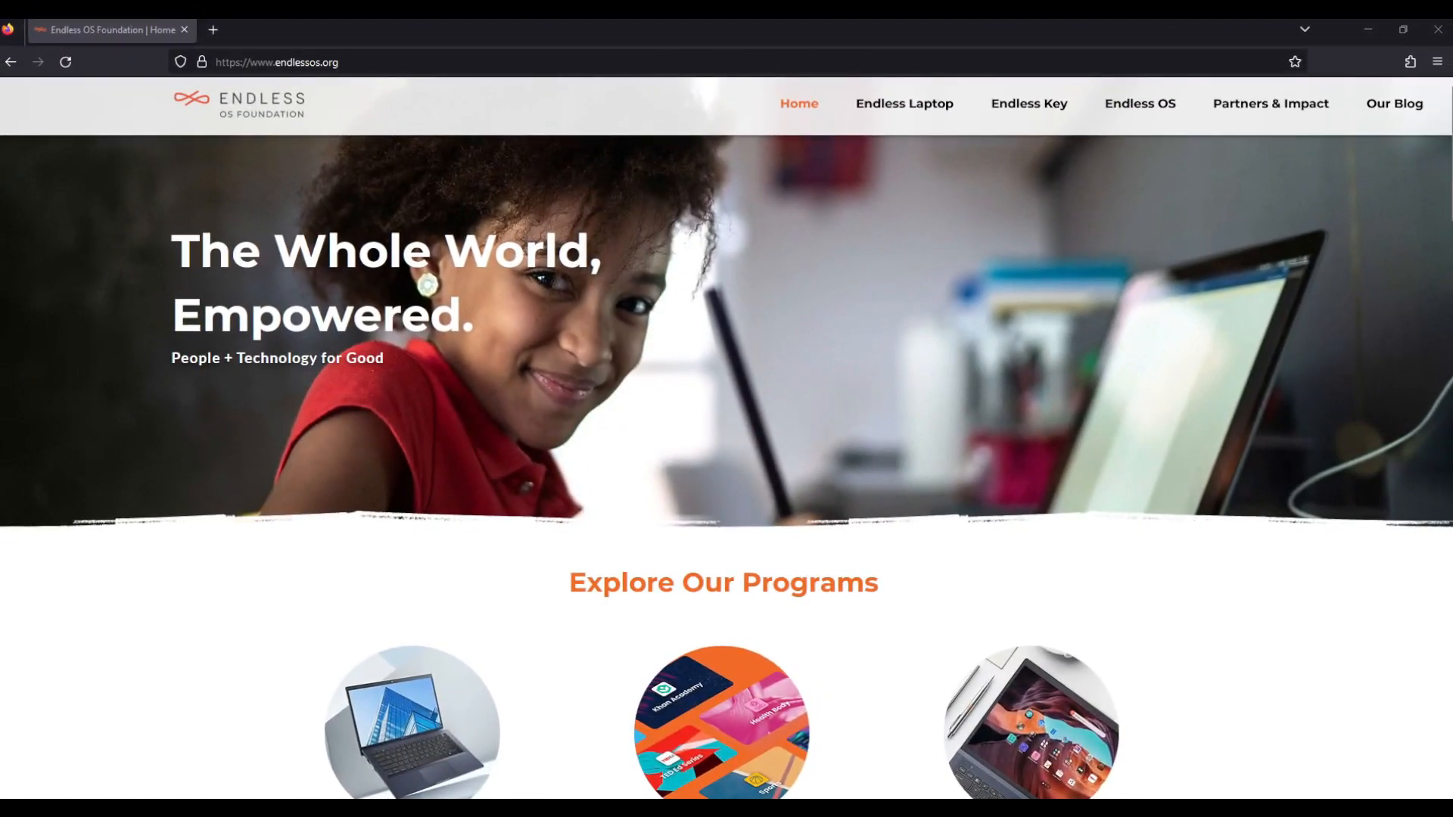
Step: Scroll through and drag across the page shown in the window
{"action": "scroll", "scroll_direction": "down", "scroll_amount": 3}
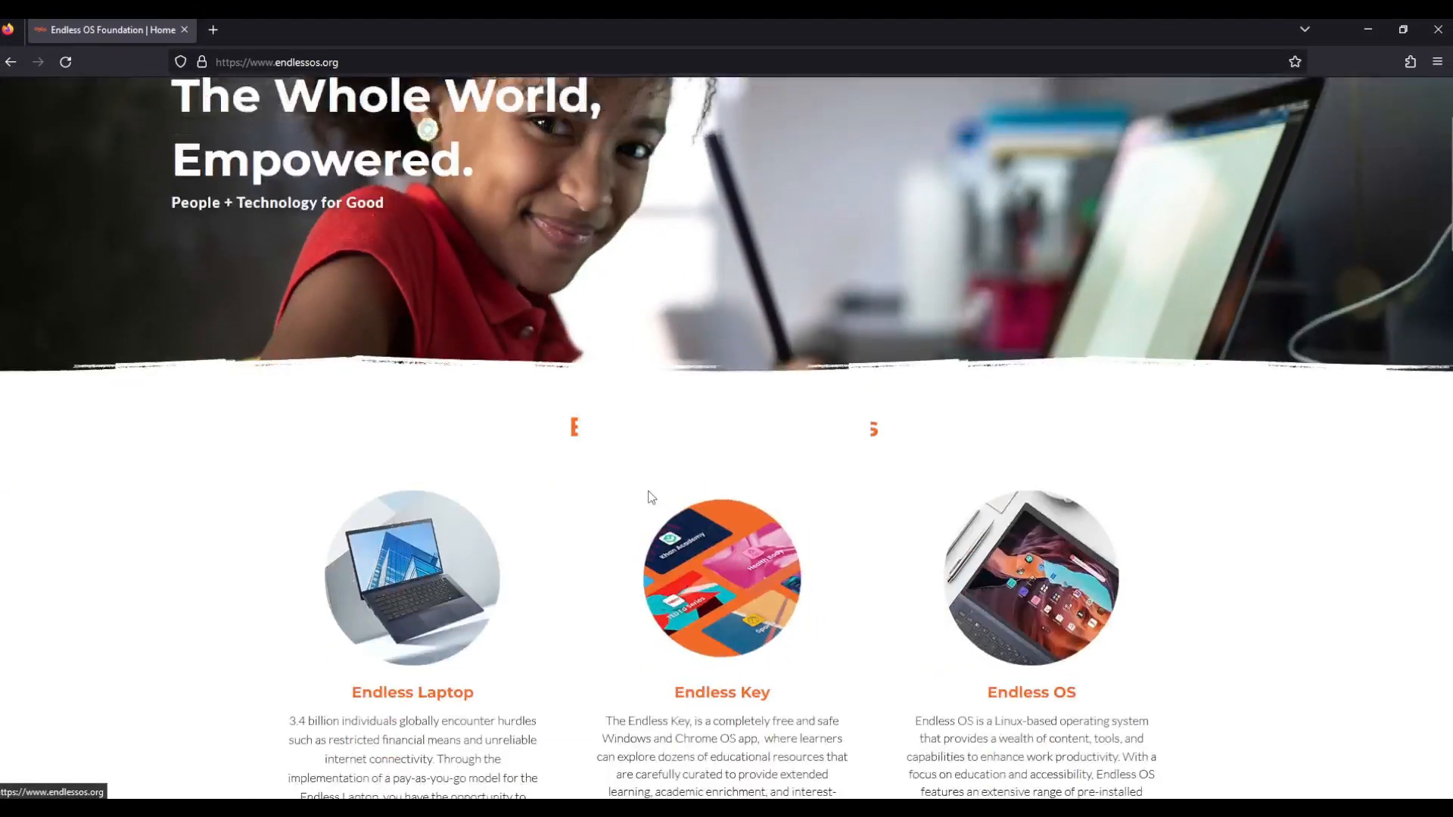
{"action": "scroll", "scroll_direction": "down", "scroll_amount": 3}
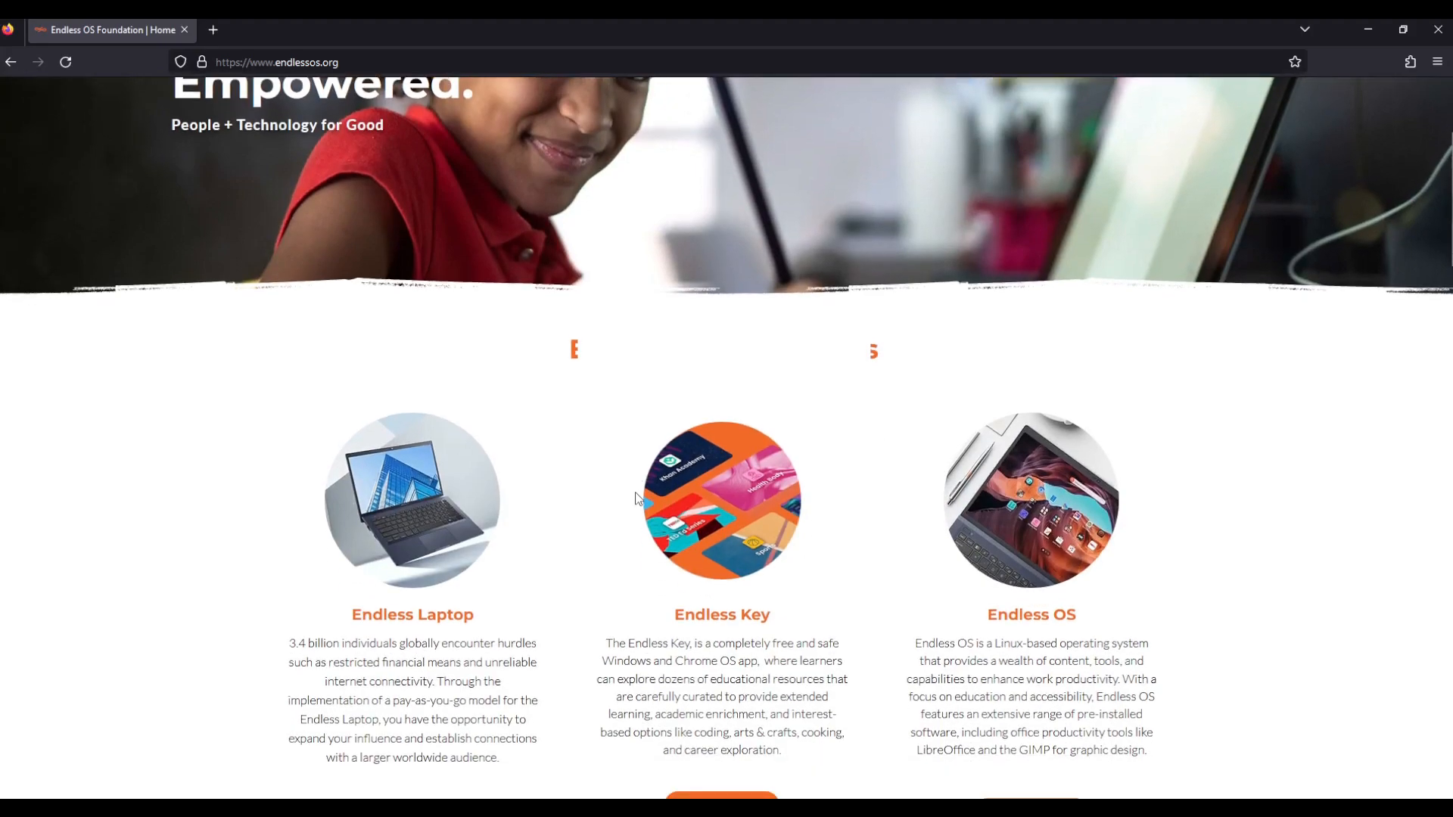
{"action": "scroll", "scroll_direction": "down", "scroll_amount": 3}
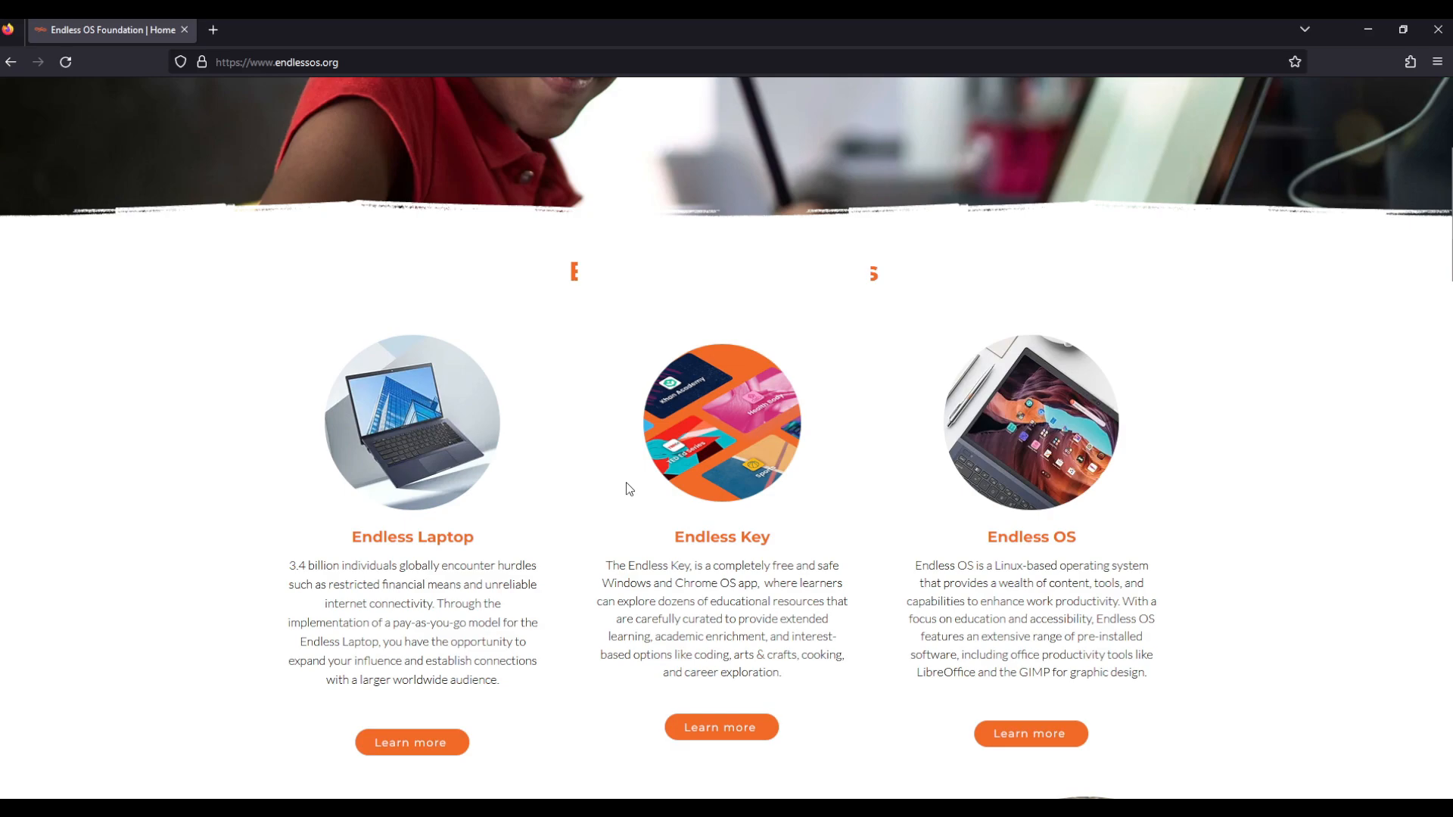
{"action": "scroll", "scroll_direction": "down", "scroll_amount": 3}
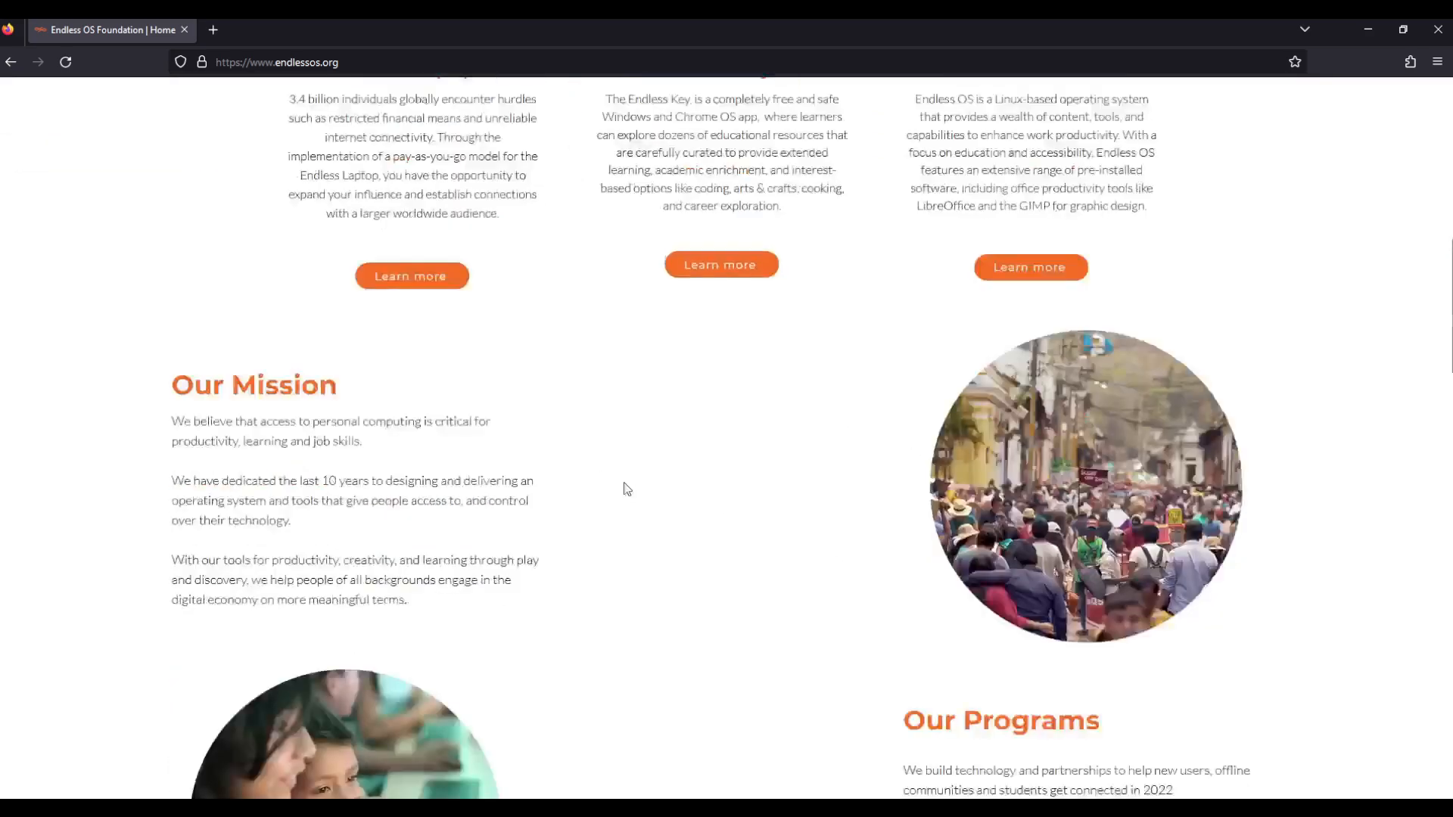
{"action": "scroll", "scroll_direction": "down", "scroll_amount": 3}
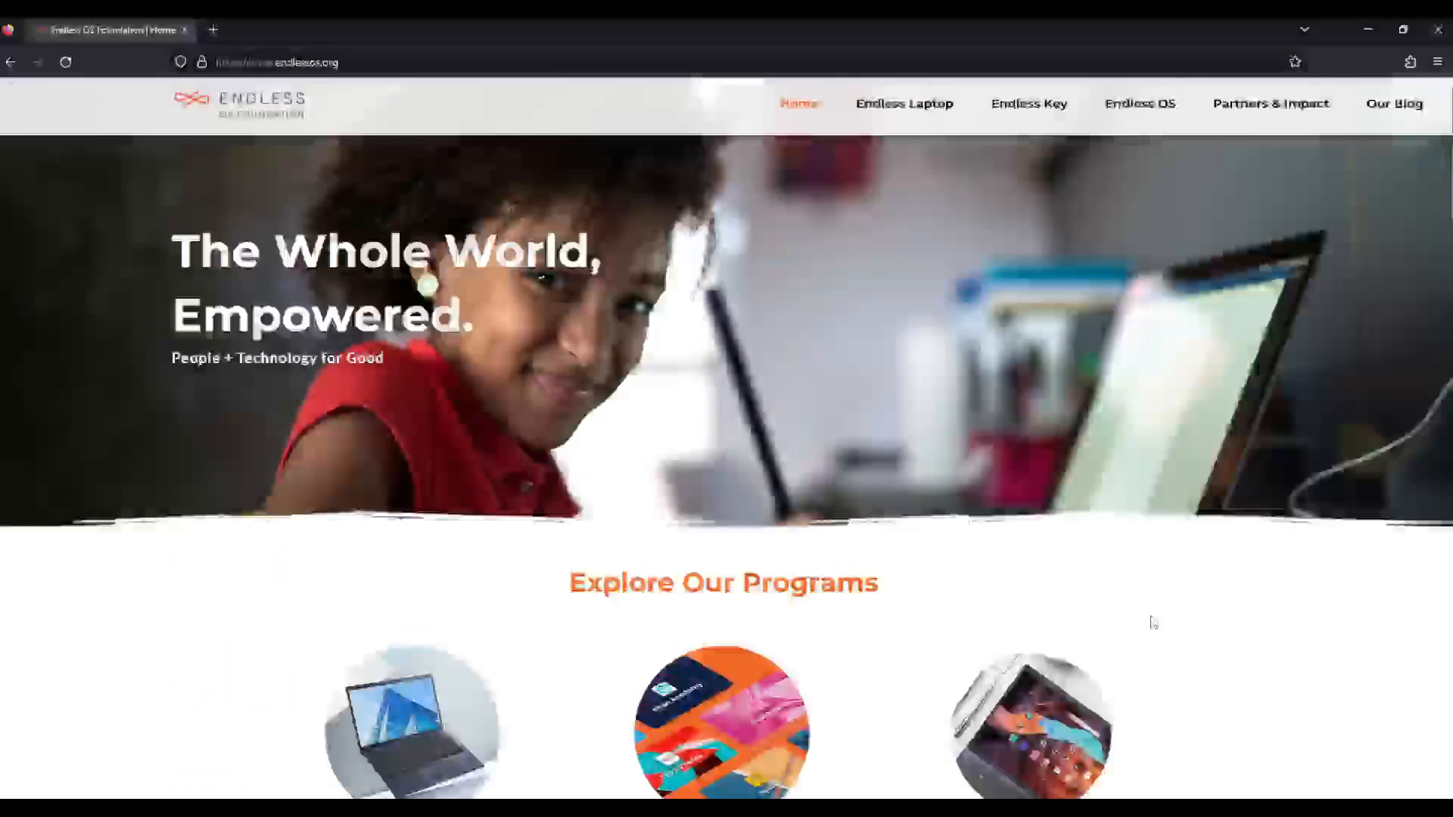
{"action": "scroll", "scroll_direction": "down", "scroll_amount": 3}
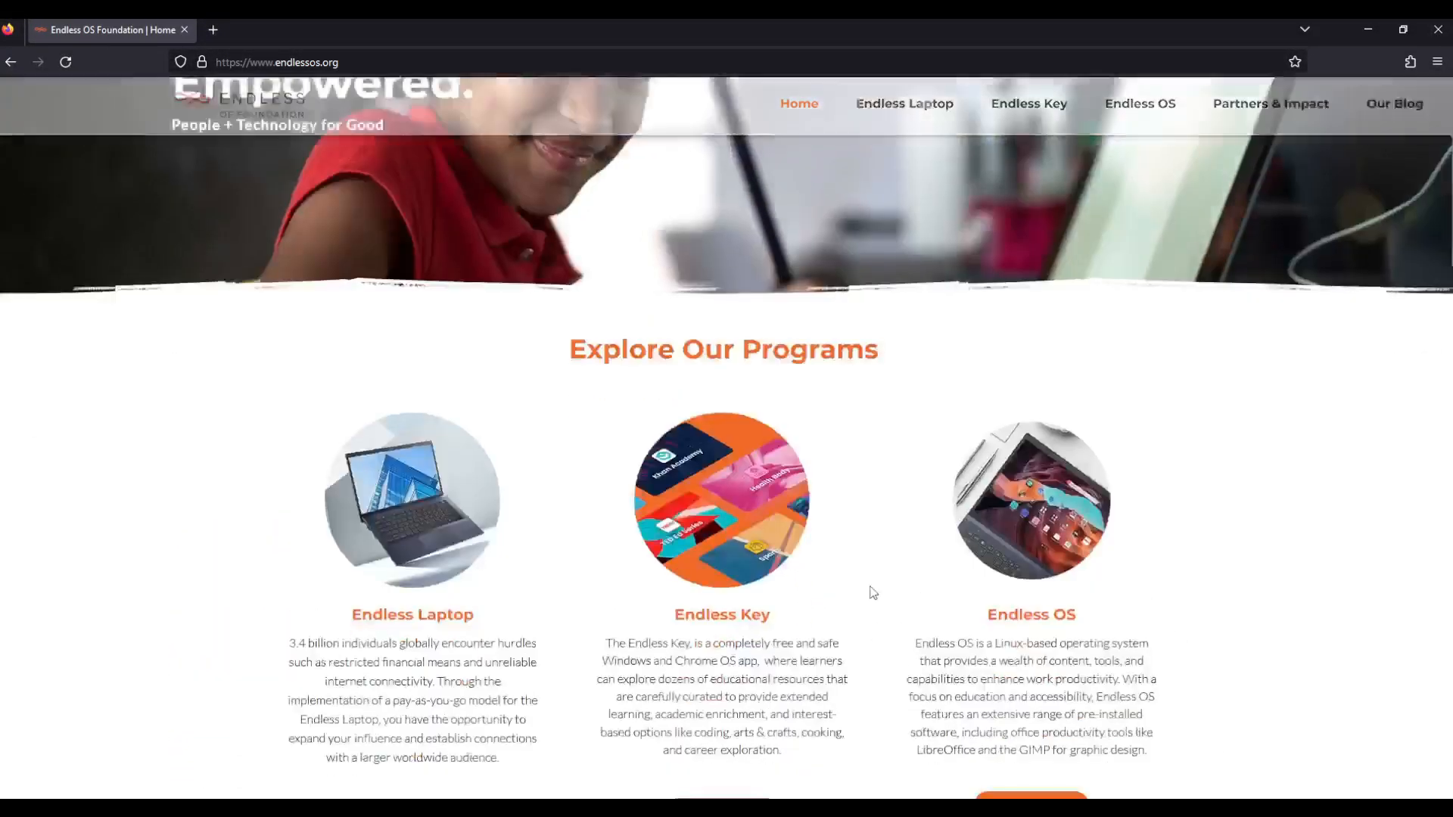
{"action": "scroll", "scroll_direction": "down", "scroll_amount": 3}
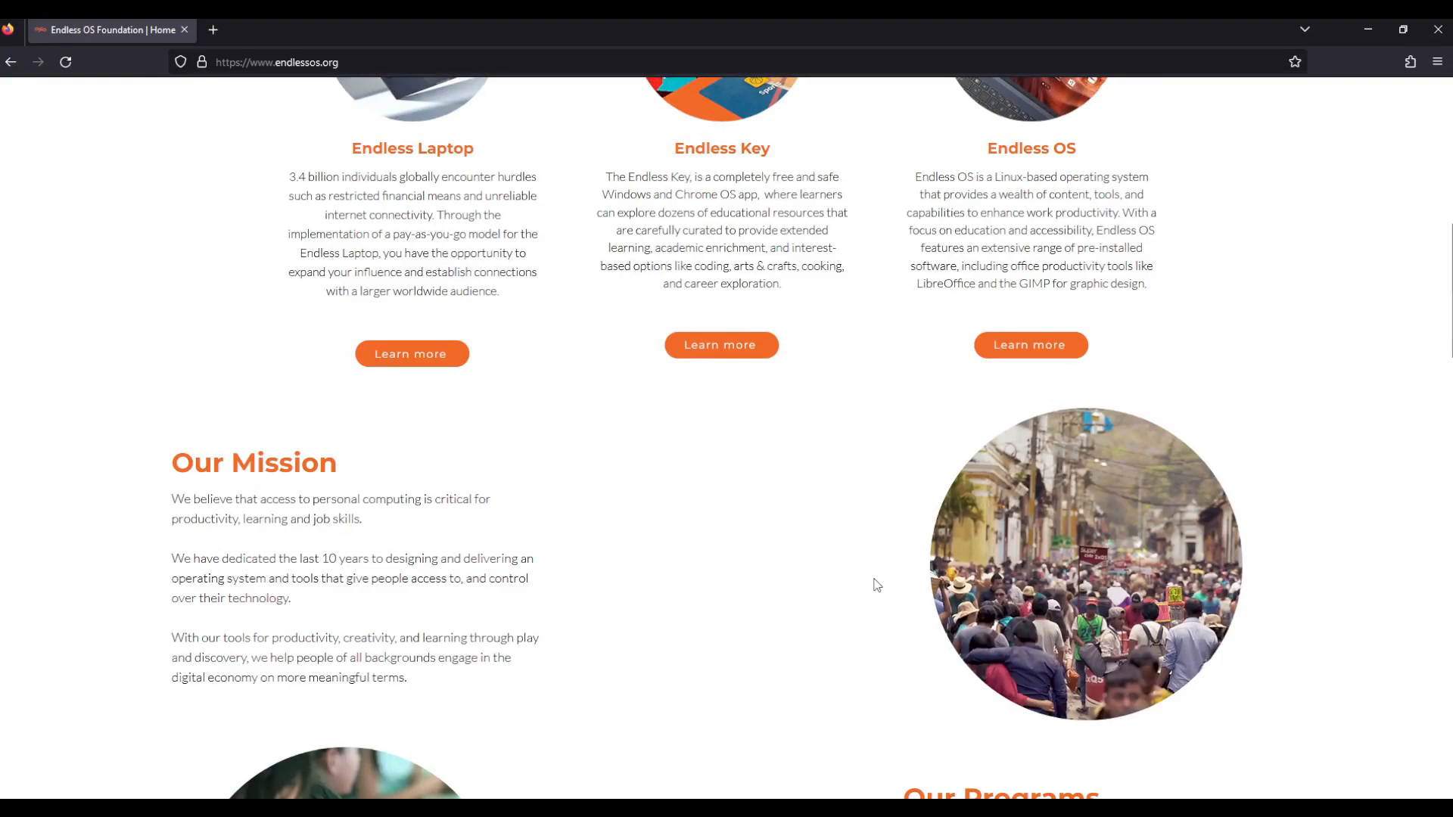
{"action": "scroll", "scroll_direction": "up", "scroll_amount": 3}
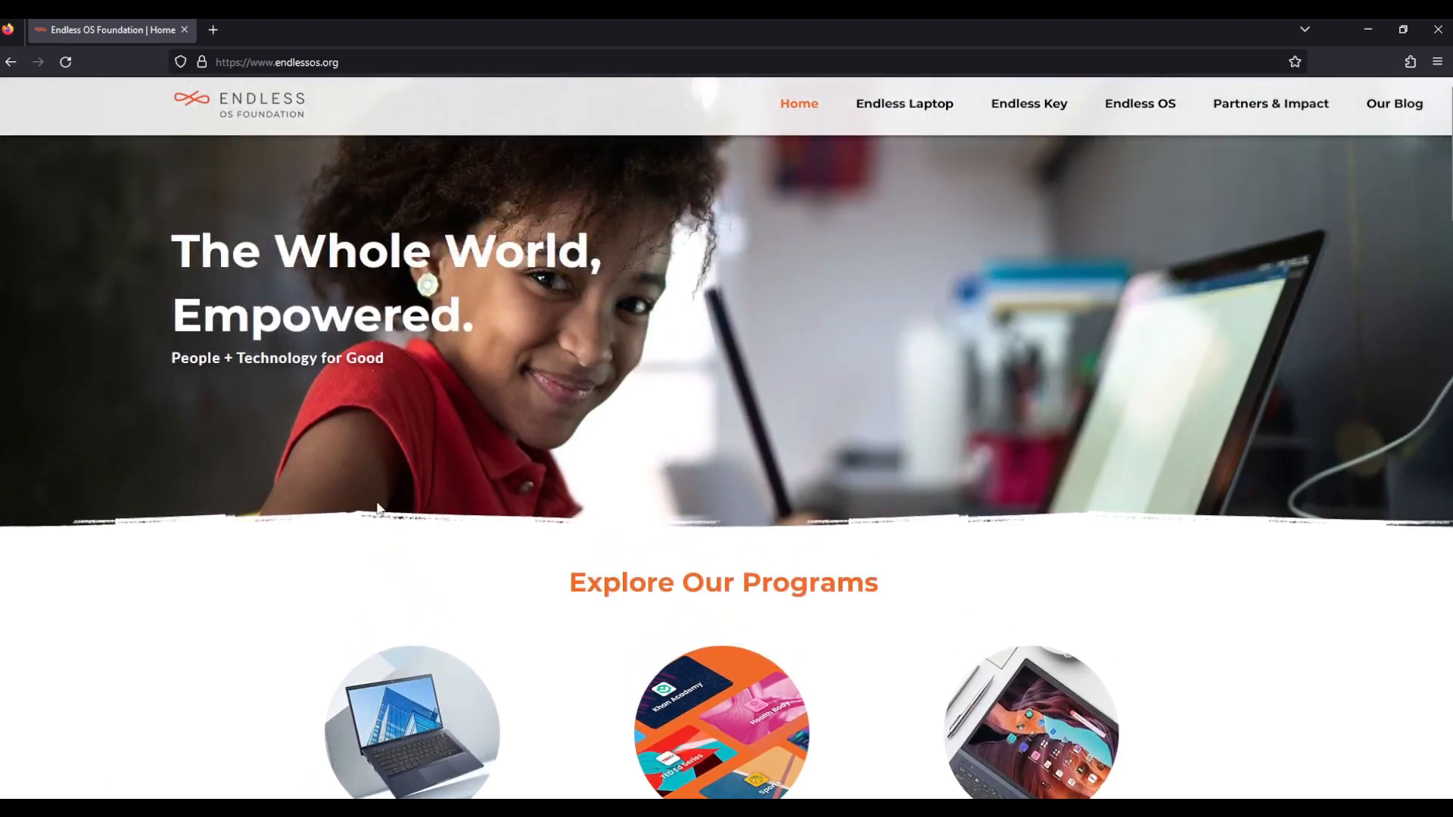
{"action": "scroll", "scroll_direction": "down", "scroll_amount": 3}
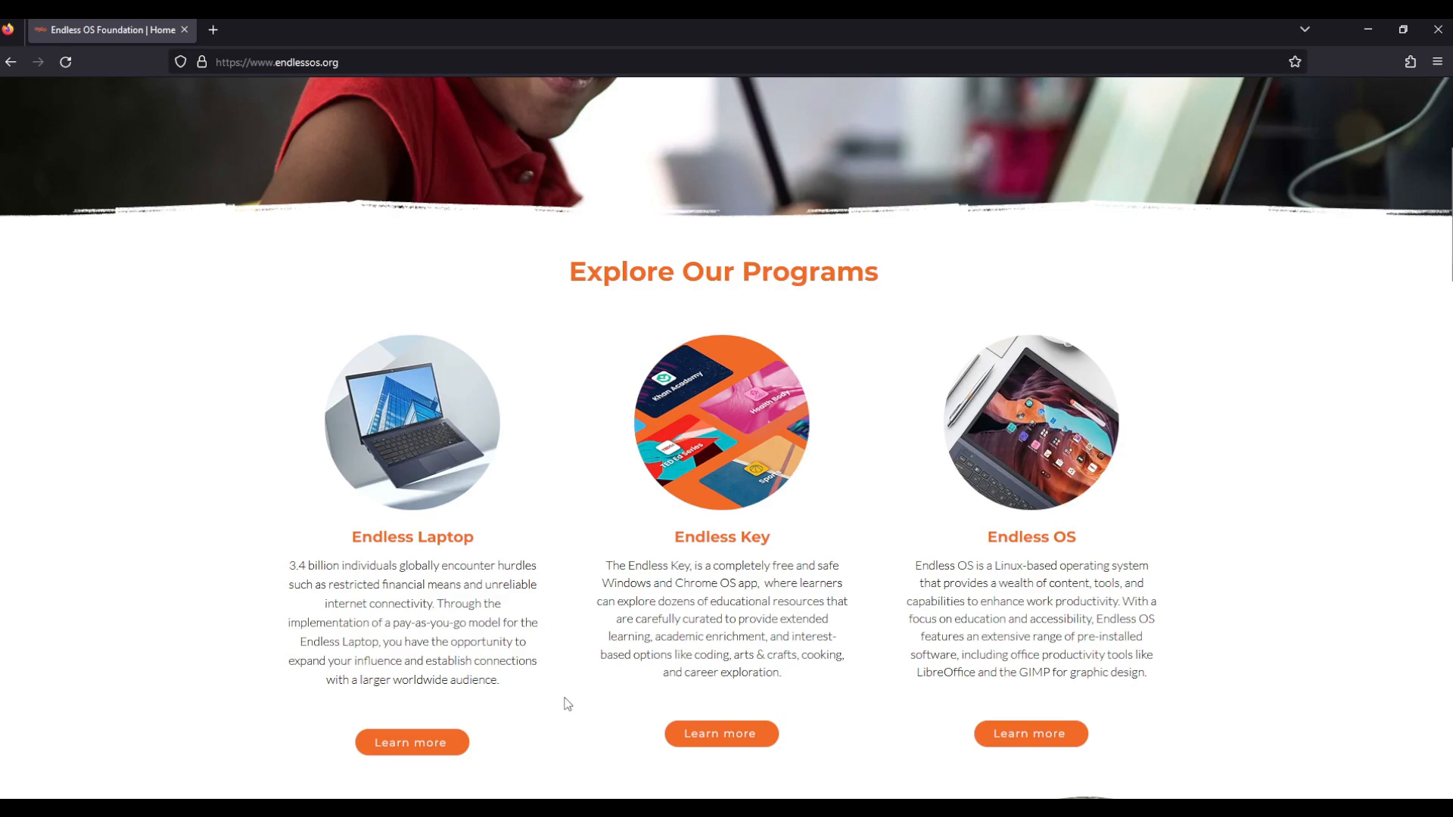
{"action": "left_click_drag", "start_coordinate": [298, 641], "coordinate": [405, 641]}
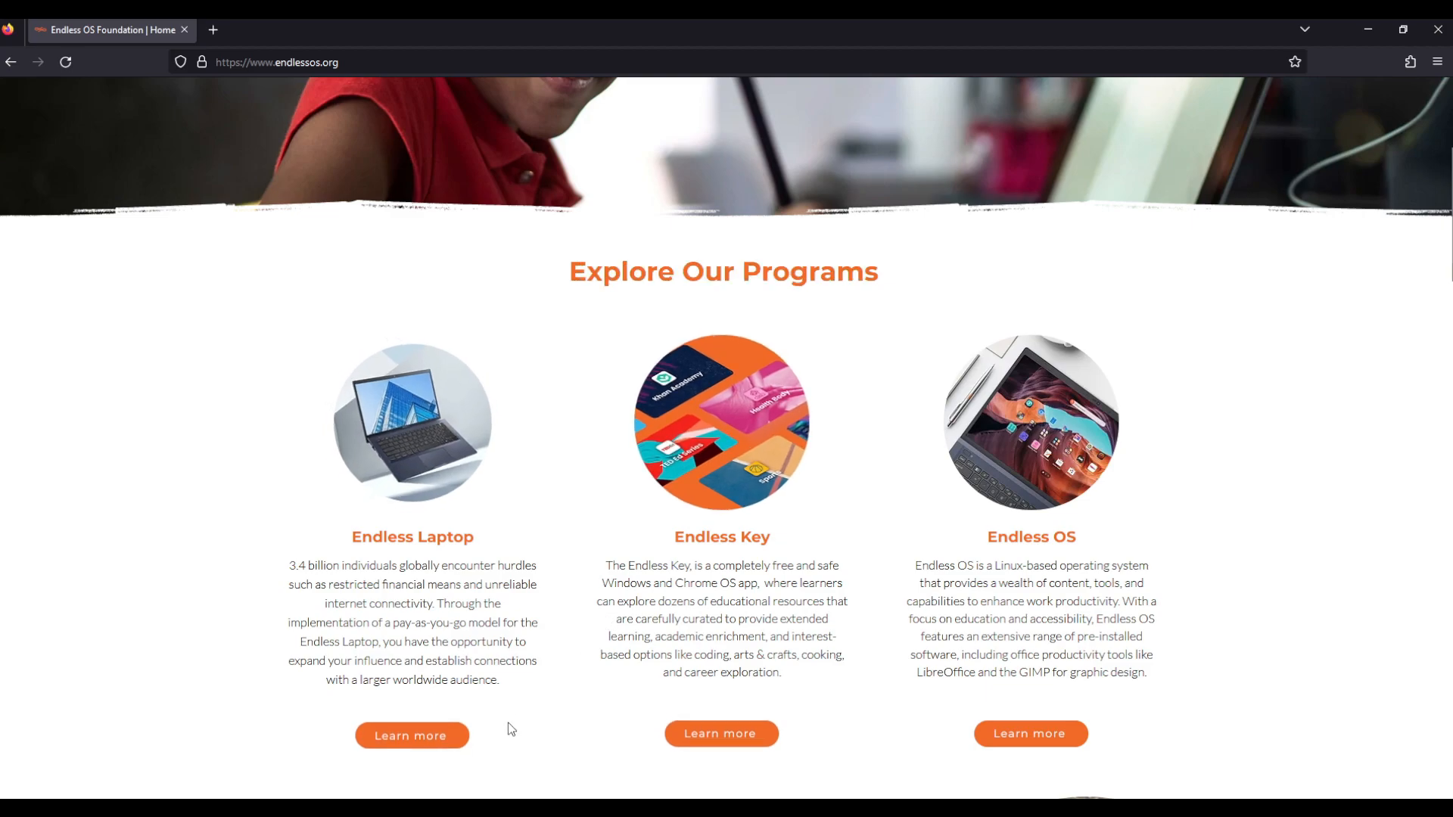
{"action": "scroll", "scroll_direction": "down", "scroll_amount": 3}
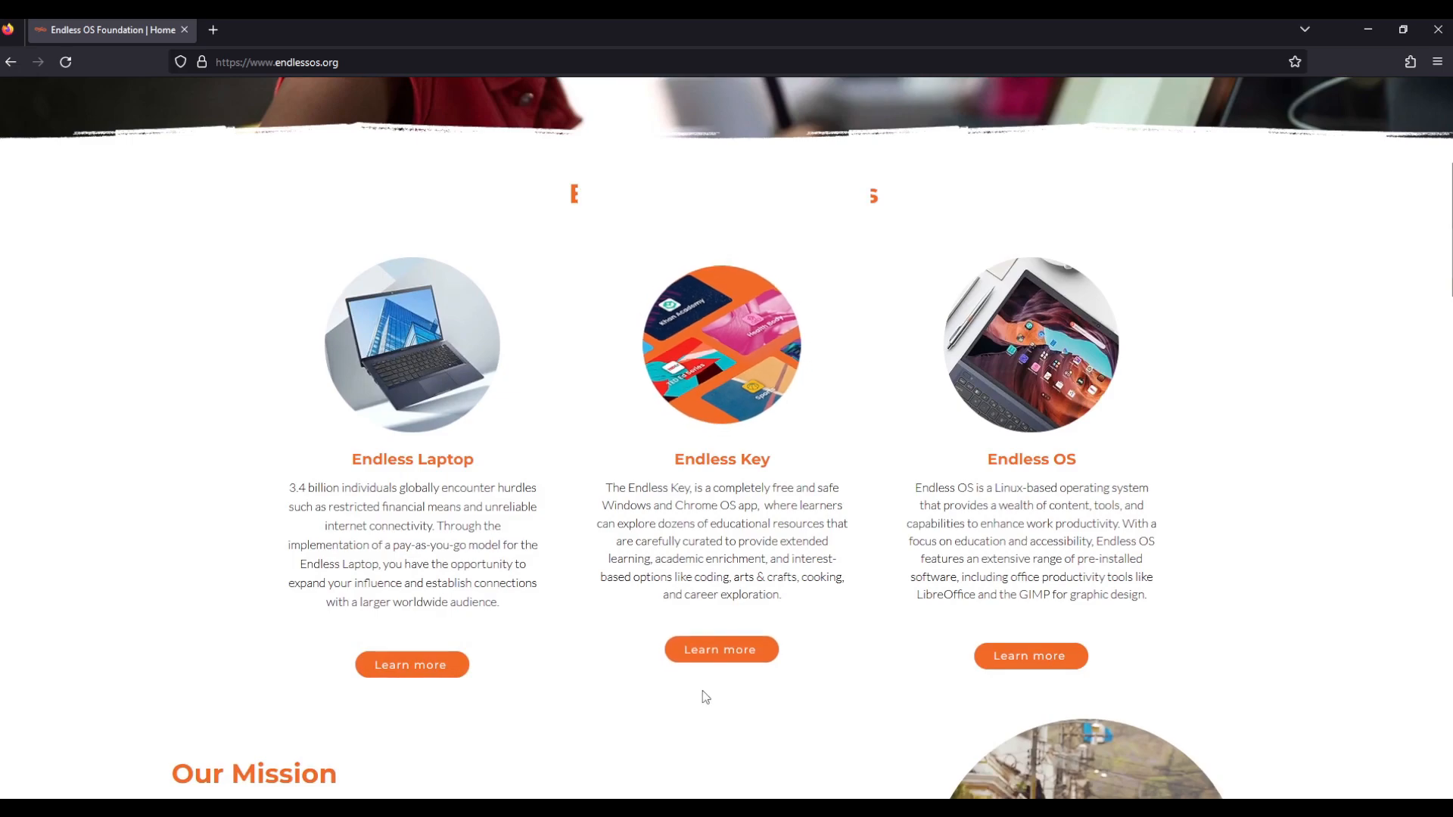
{"action": "scroll", "scroll_direction": "down", "scroll_amount": 3}
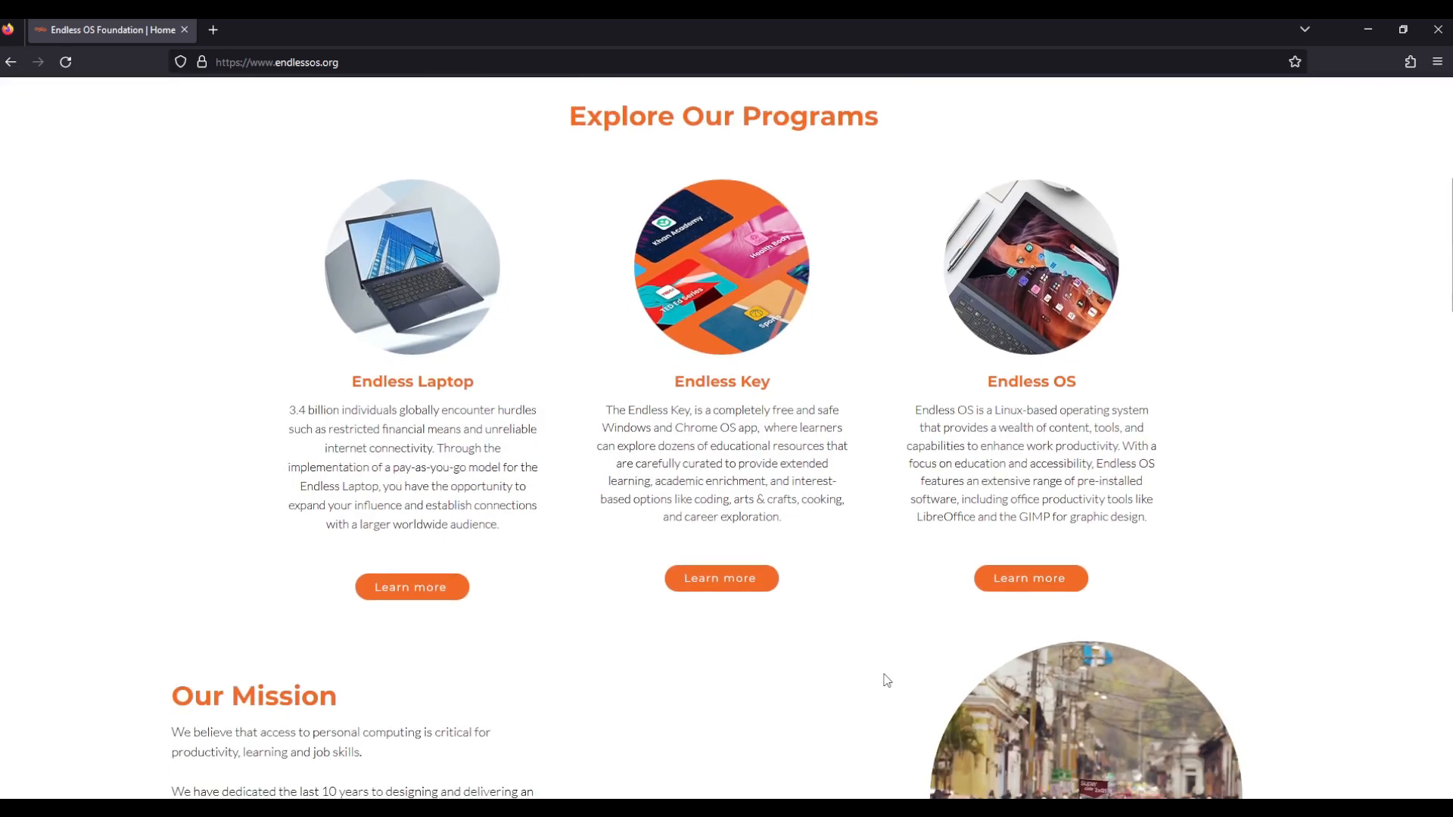
{"action": "scroll", "scroll_direction": "down", "scroll_amount": 3}
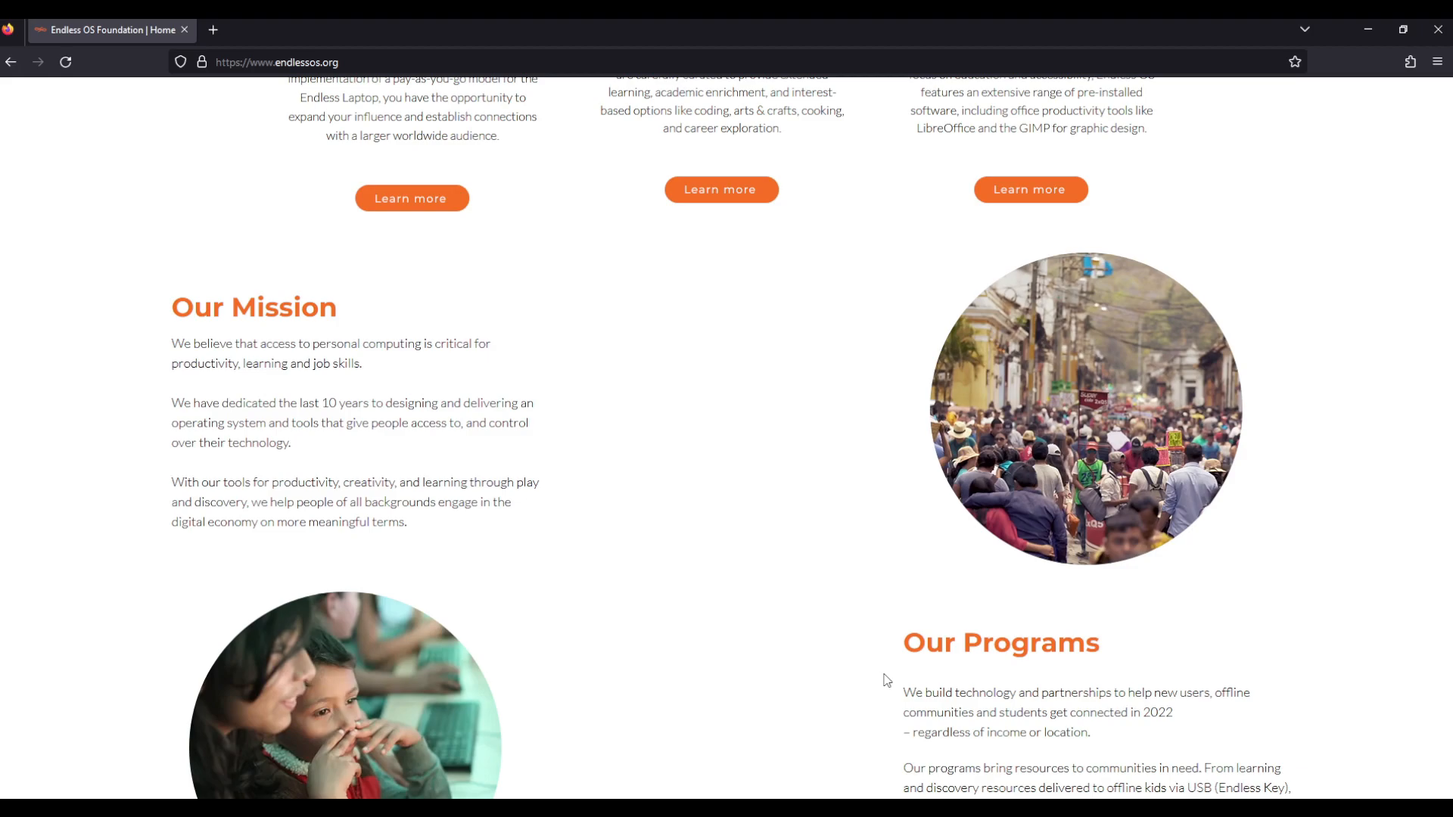
{"action": "scroll", "scroll_direction": "down", "scroll_amount": 3}
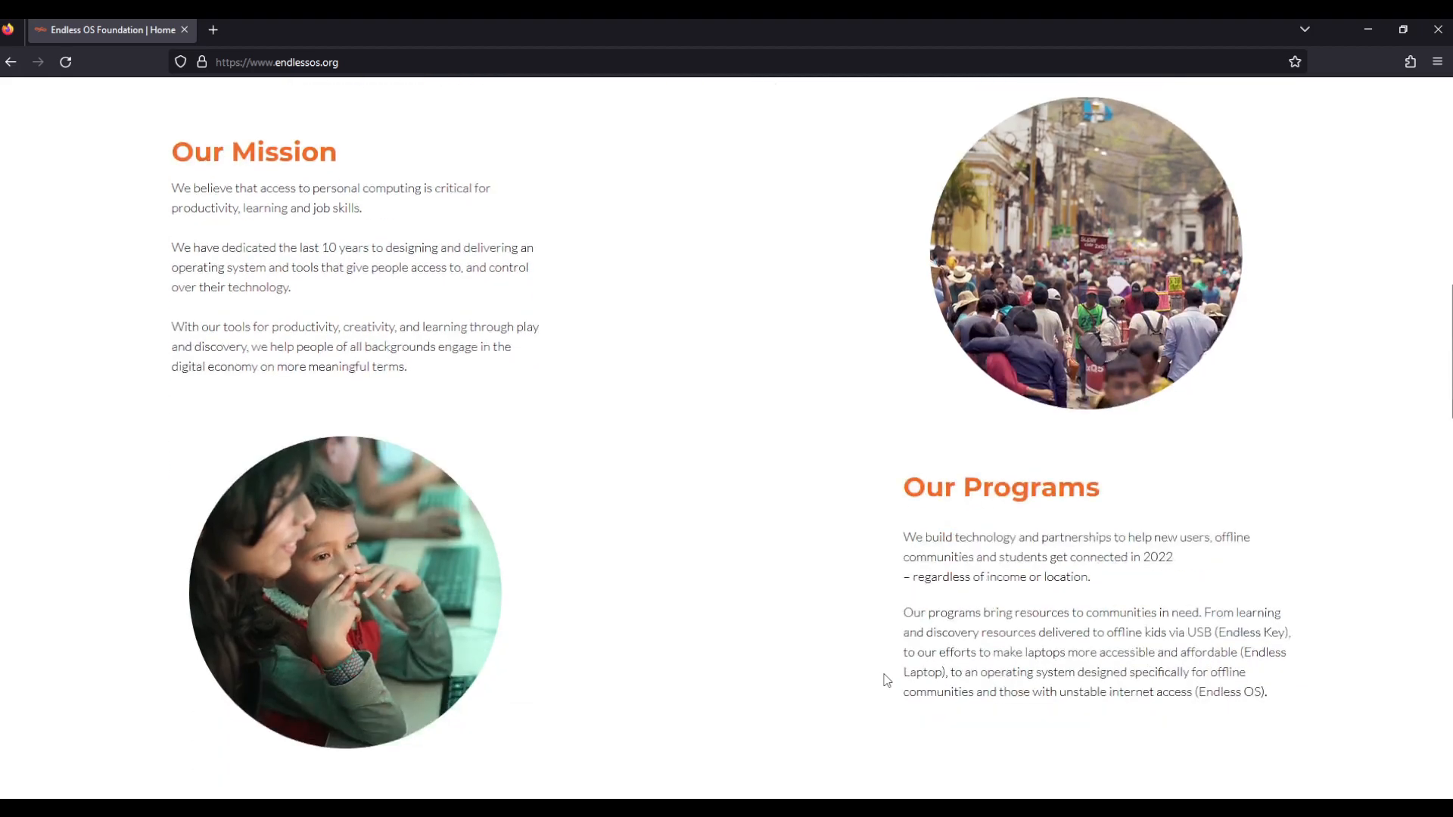
{"action": "scroll", "scroll_direction": "down", "scroll_amount": 3}
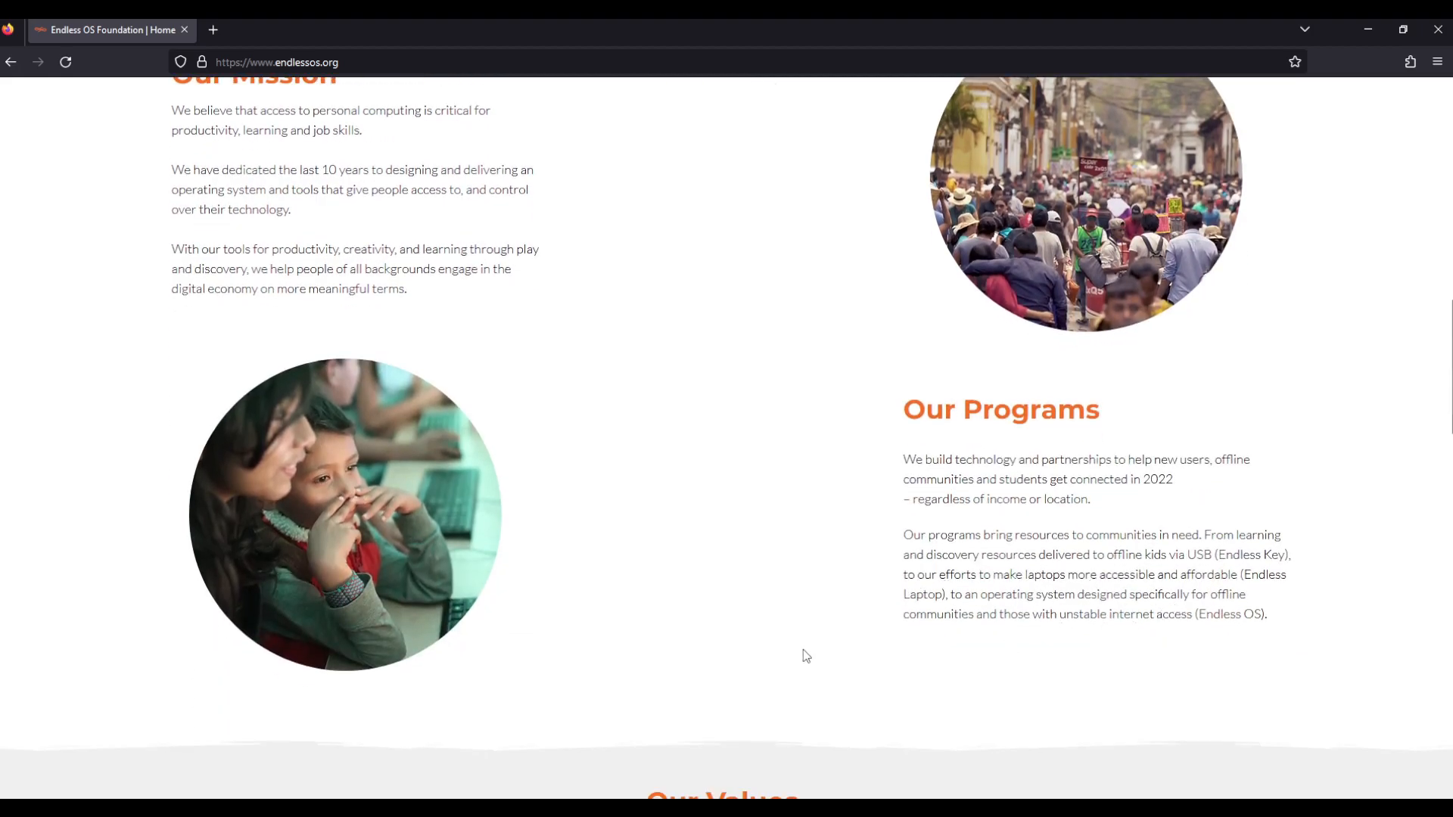
{"action": "scroll", "scroll_direction": "down", "scroll_amount": 3}
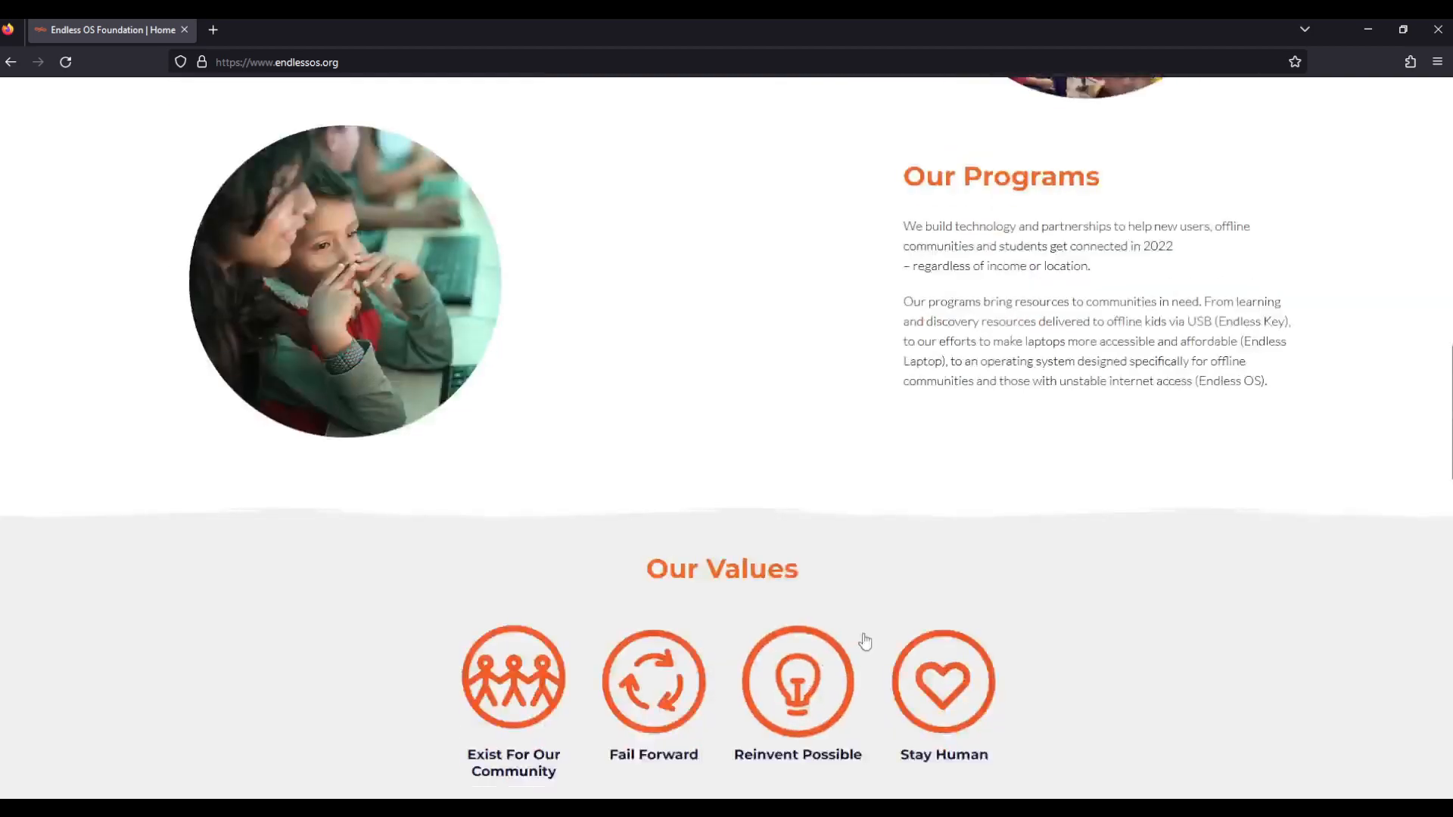
{"action": "scroll", "scroll_direction": "down", "scroll_amount": 3}
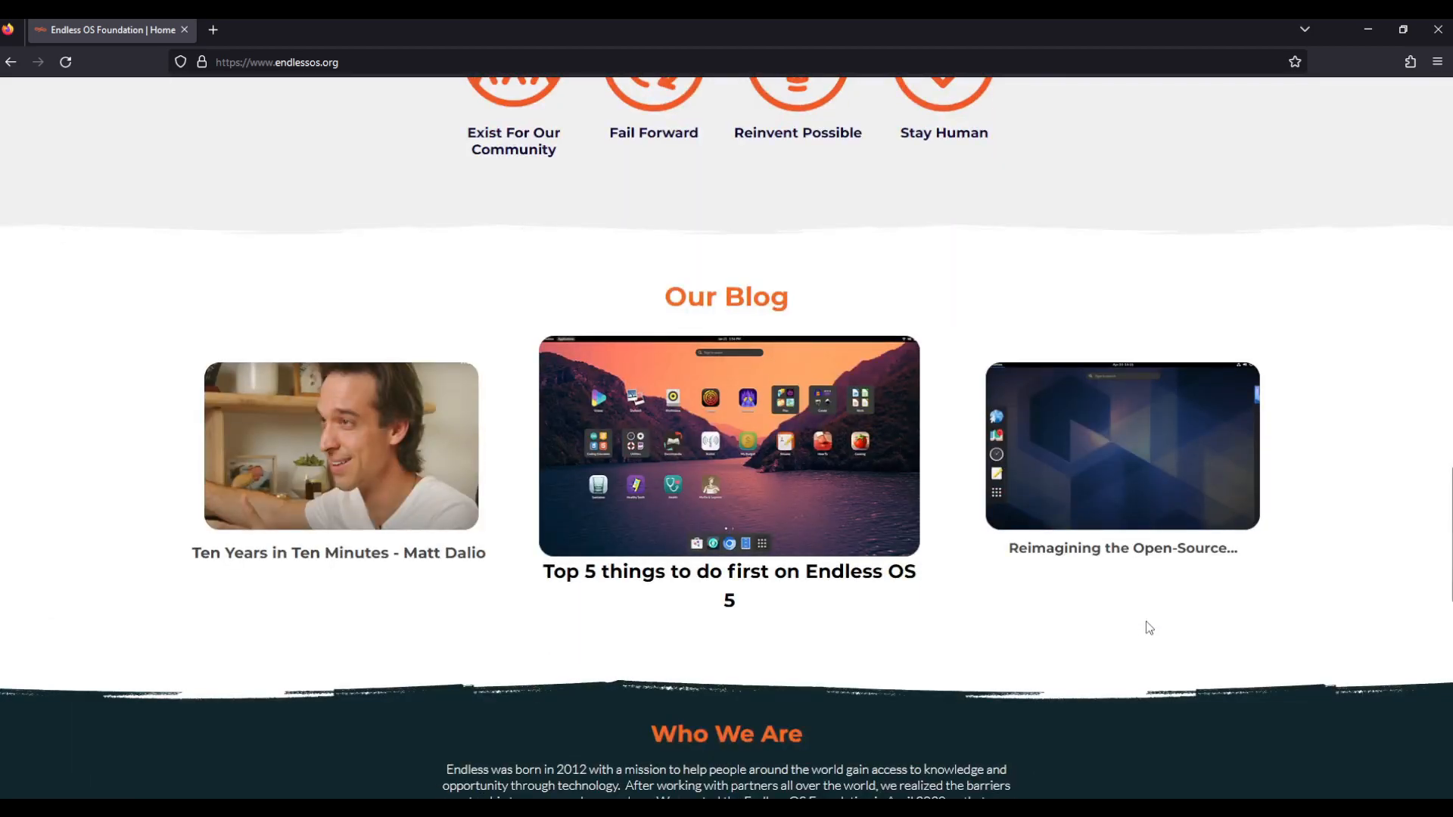
{"action": "scroll", "scroll_direction": "down", "scroll_amount": 3}
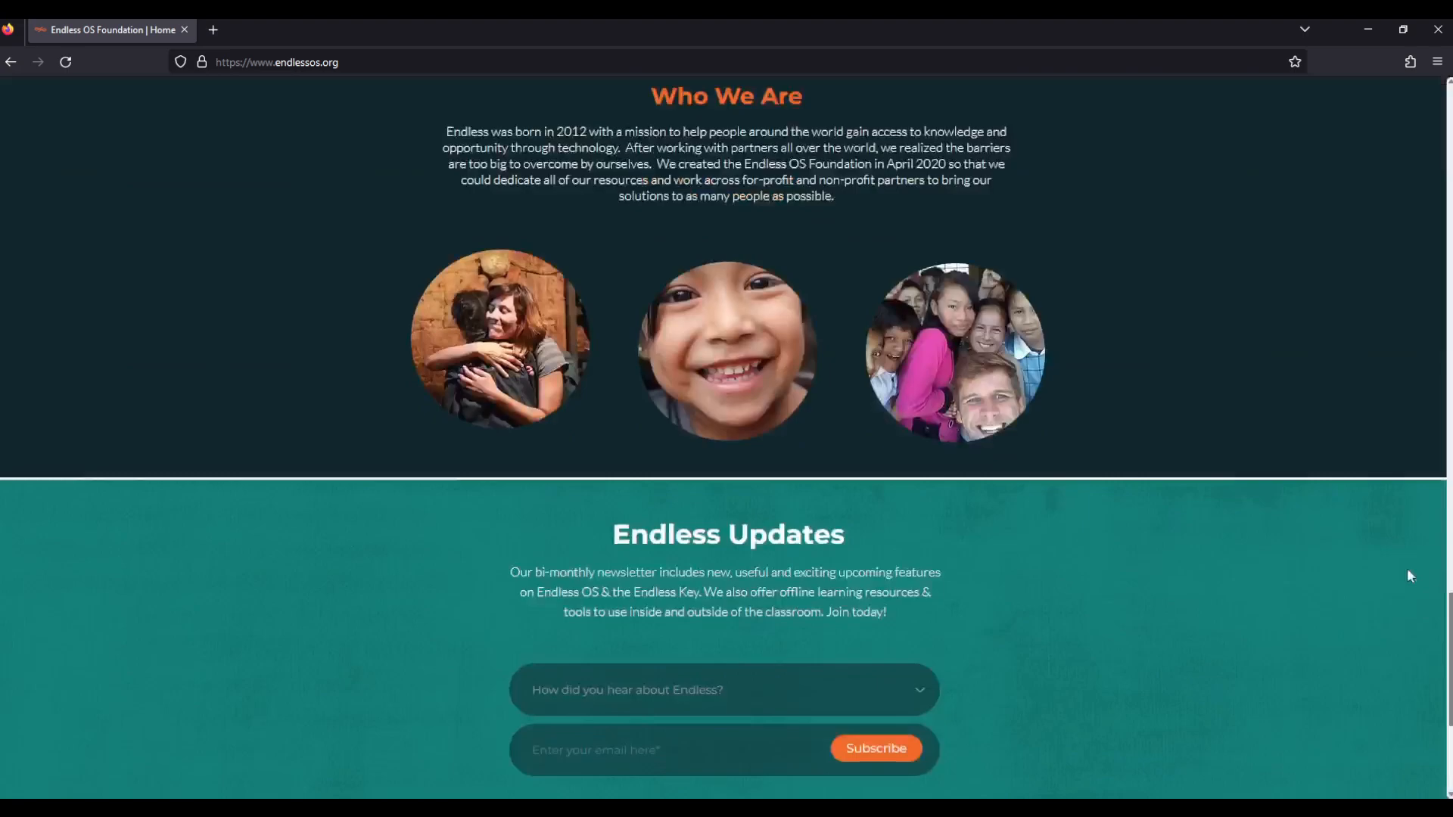
{"action": "scroll", "scroll_direction": "up", "scroll_amount": 3}
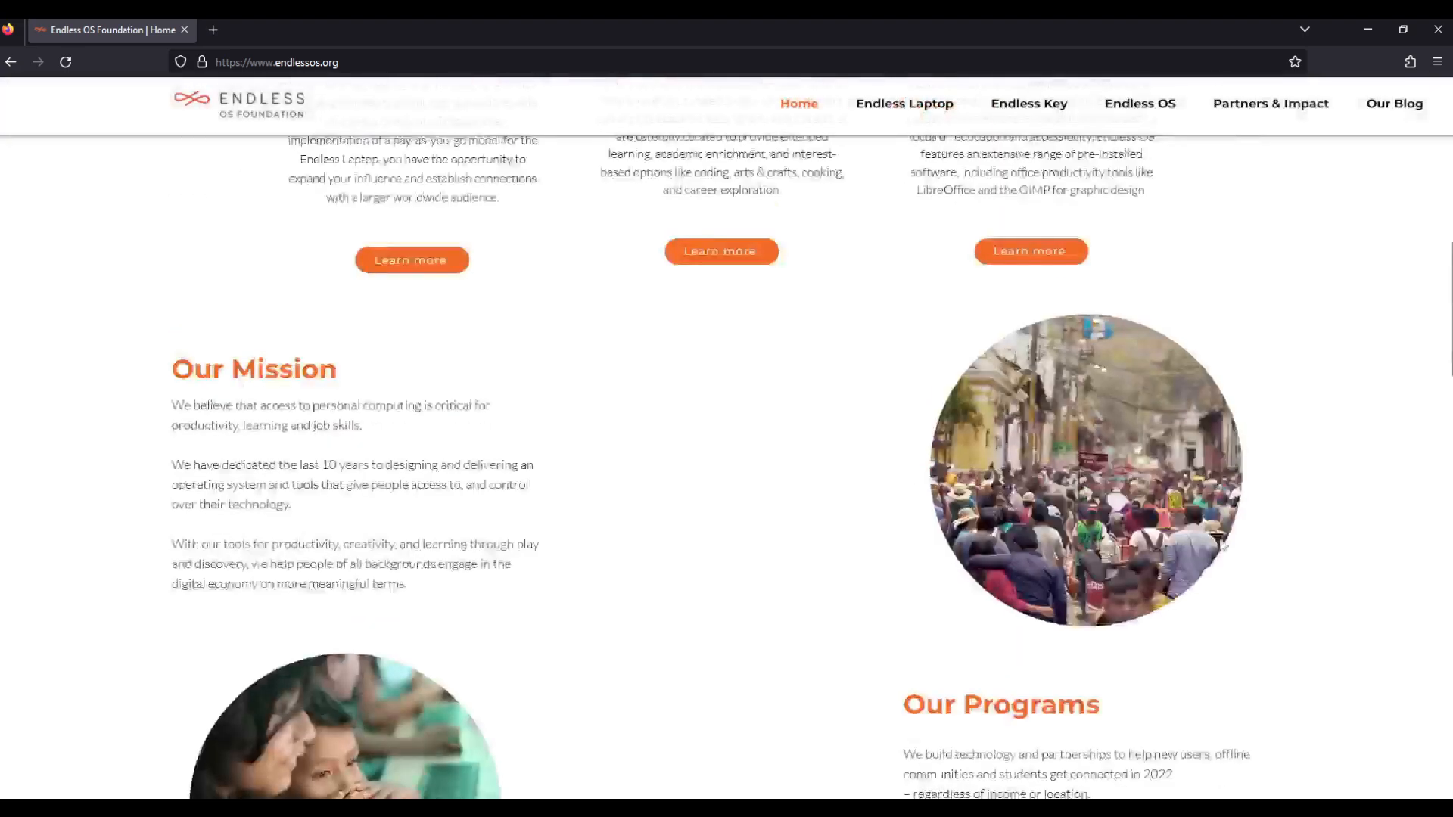
Step: Open the site's Endless OS page and scroll down through it
{"action": "left_click", "coordinate": [1140, 104]}
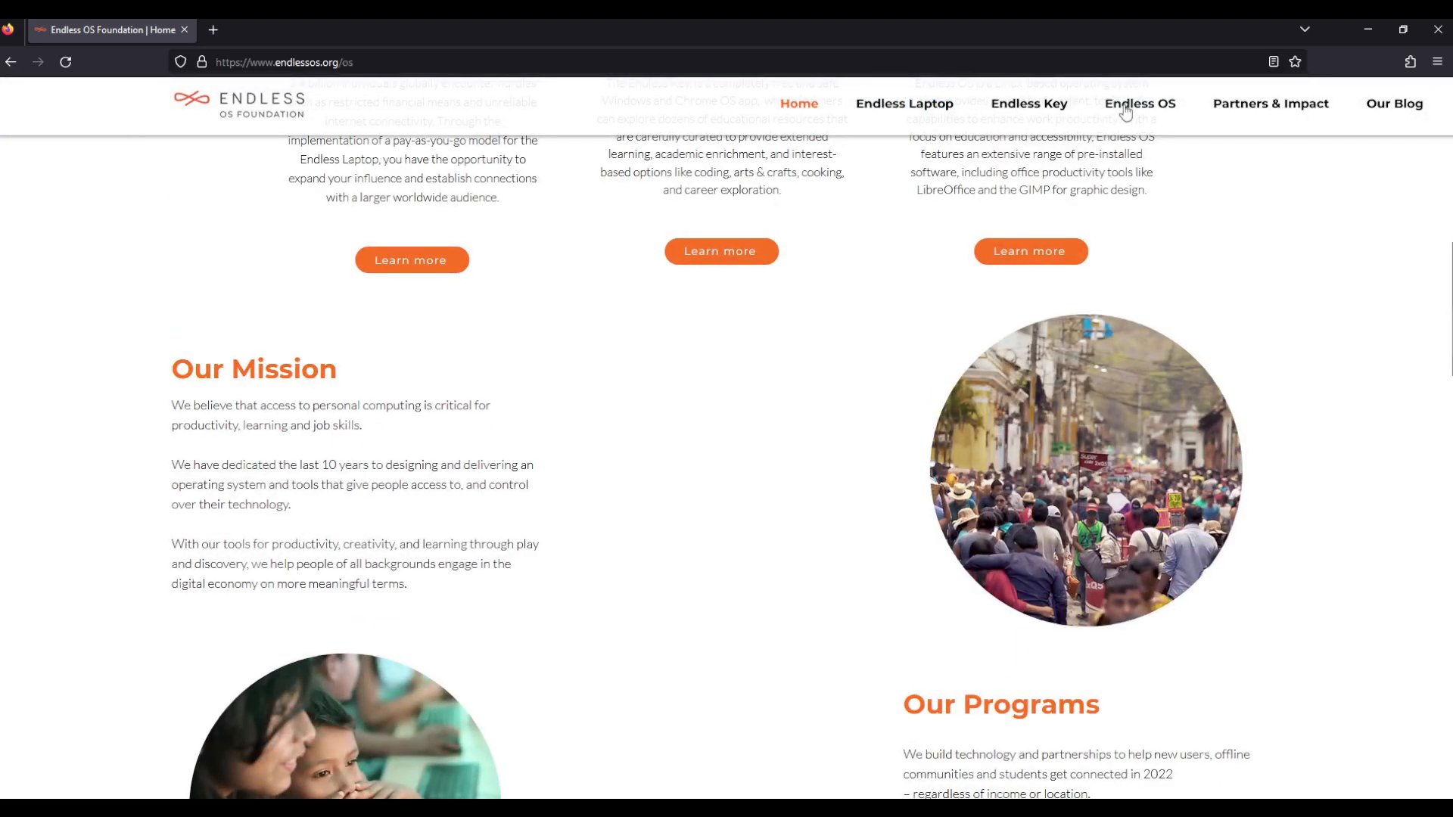
{"action": "left_click", "coordinate": [1140, 104]}
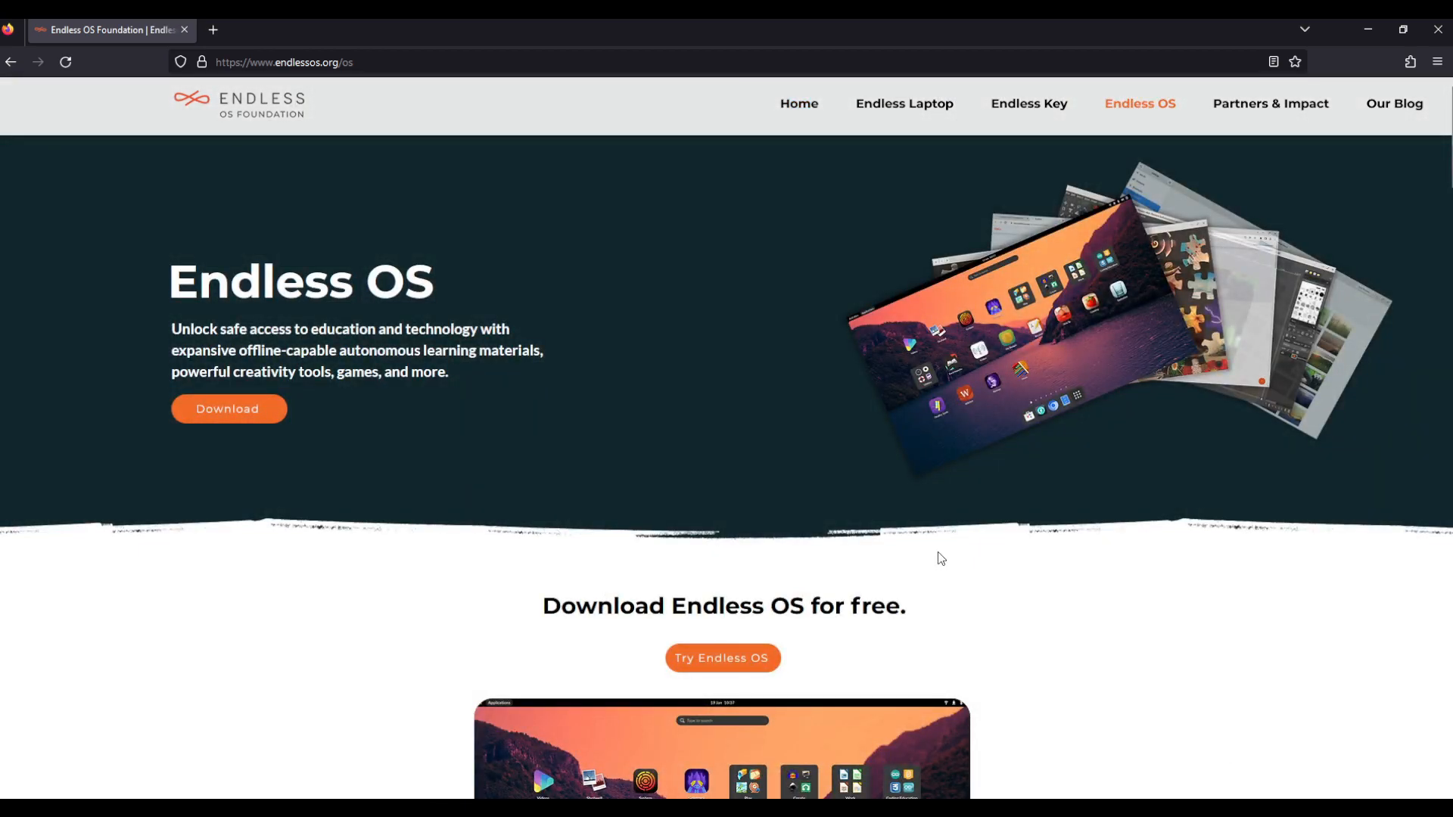
{"action": "scroll", "scroll_direction": "down", "scroll_amount": 3}
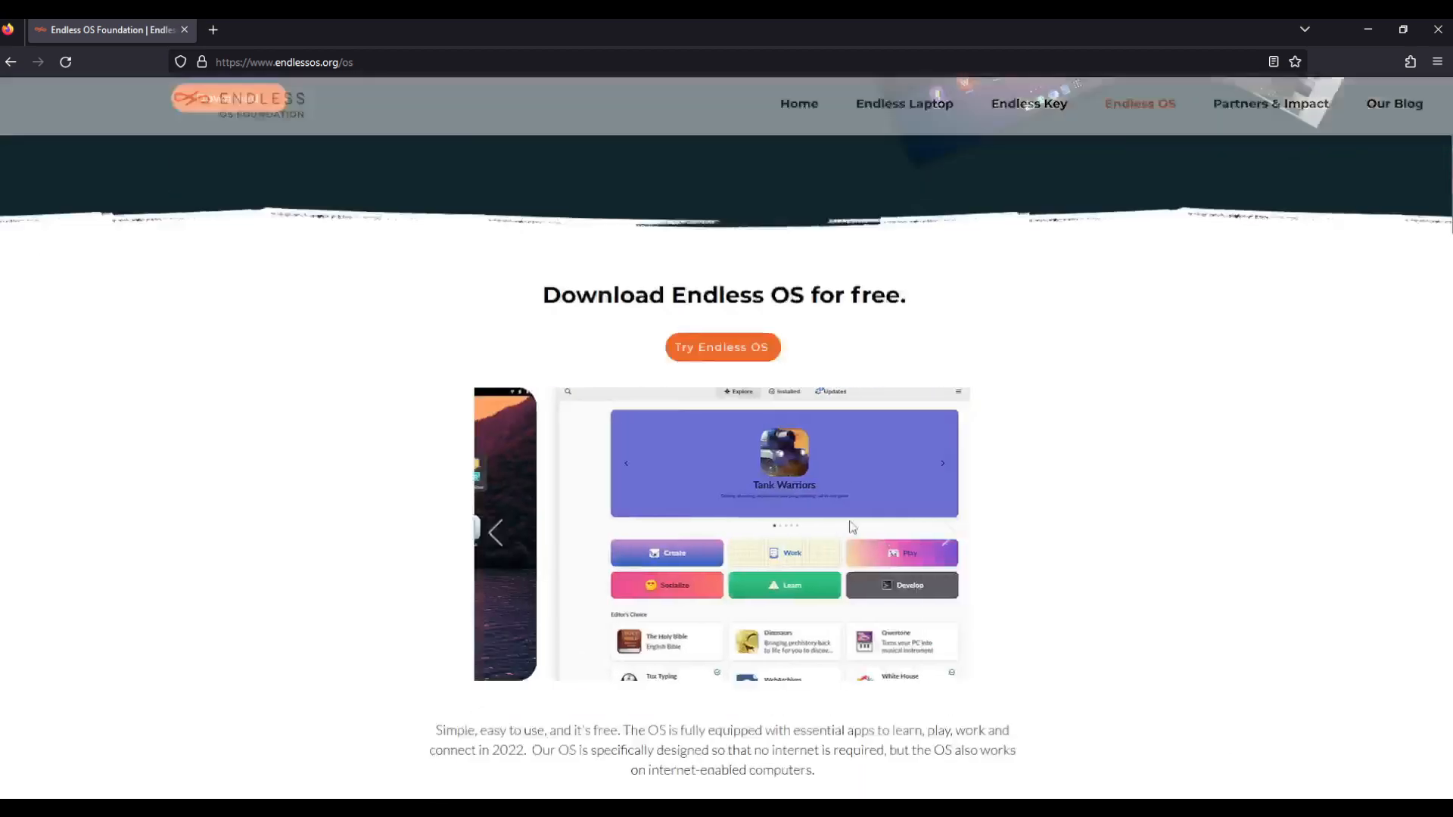
{"action": "scroll", "scroll_direction": "down", "scroll_amount": 3}
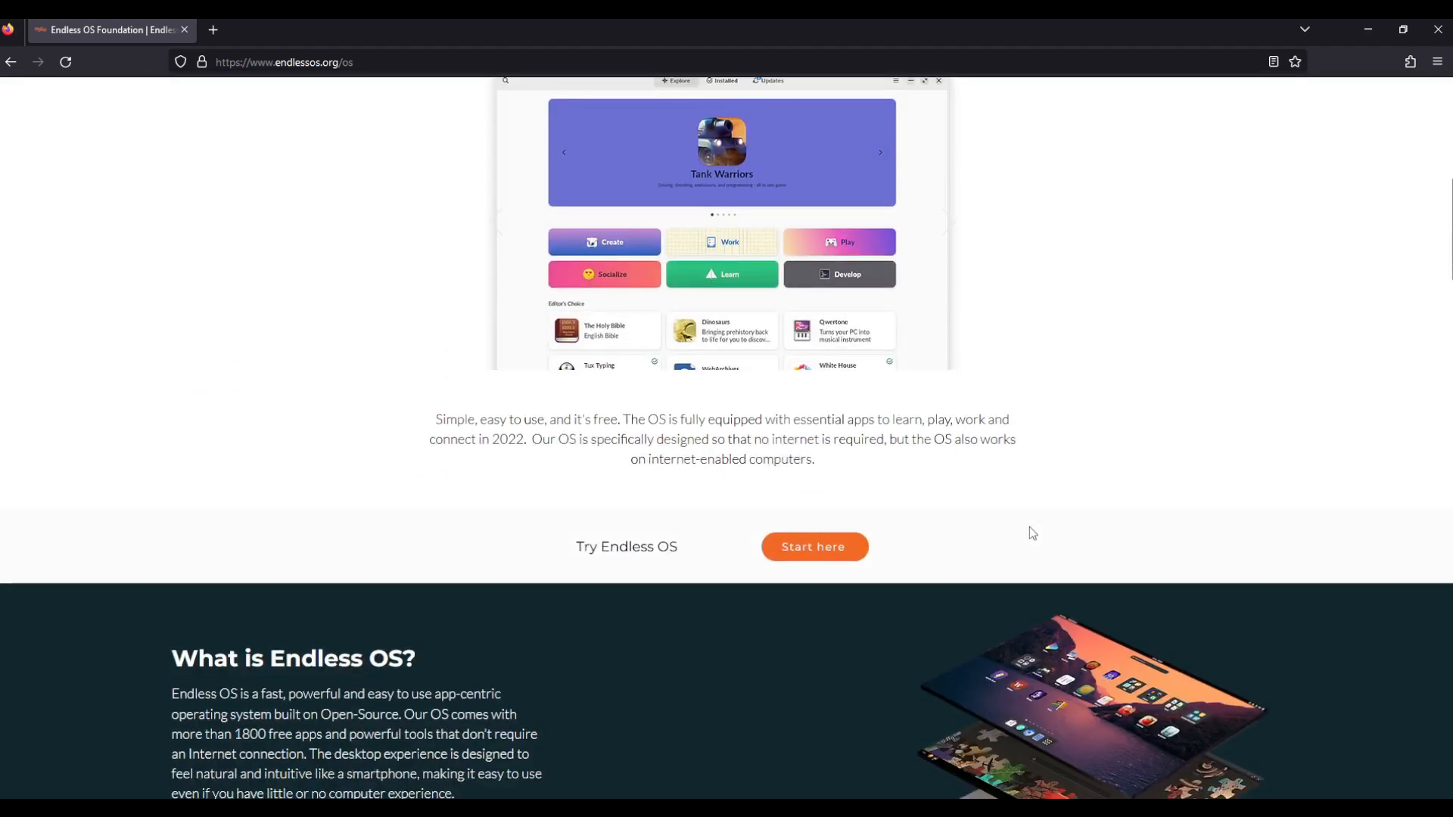
{"action": "scroll", "scroll_direction": "down", "scroll_amount": 3}
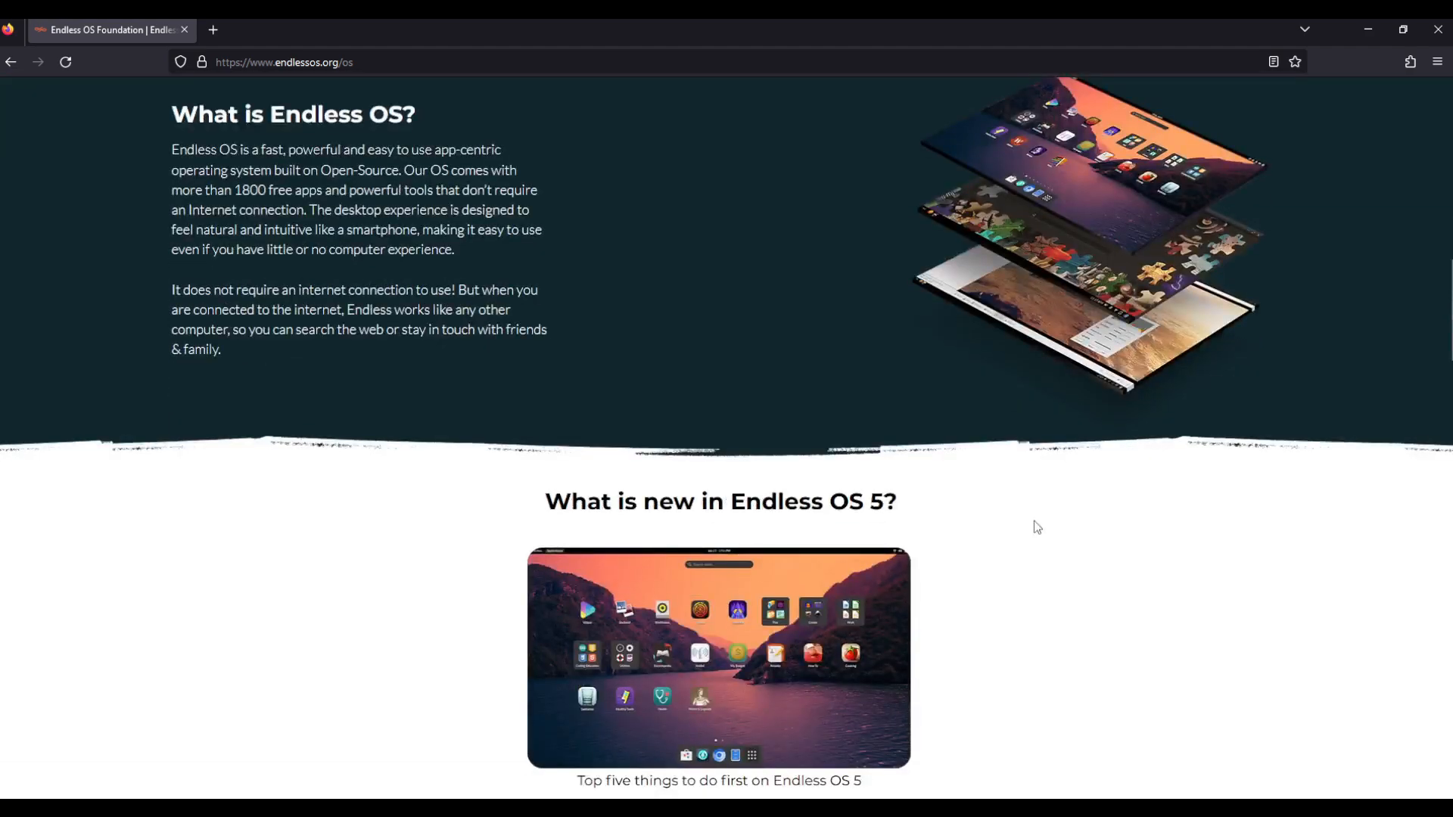
{"action": "scroll", "scroll_direction": "down", "scroll_amount": 3}
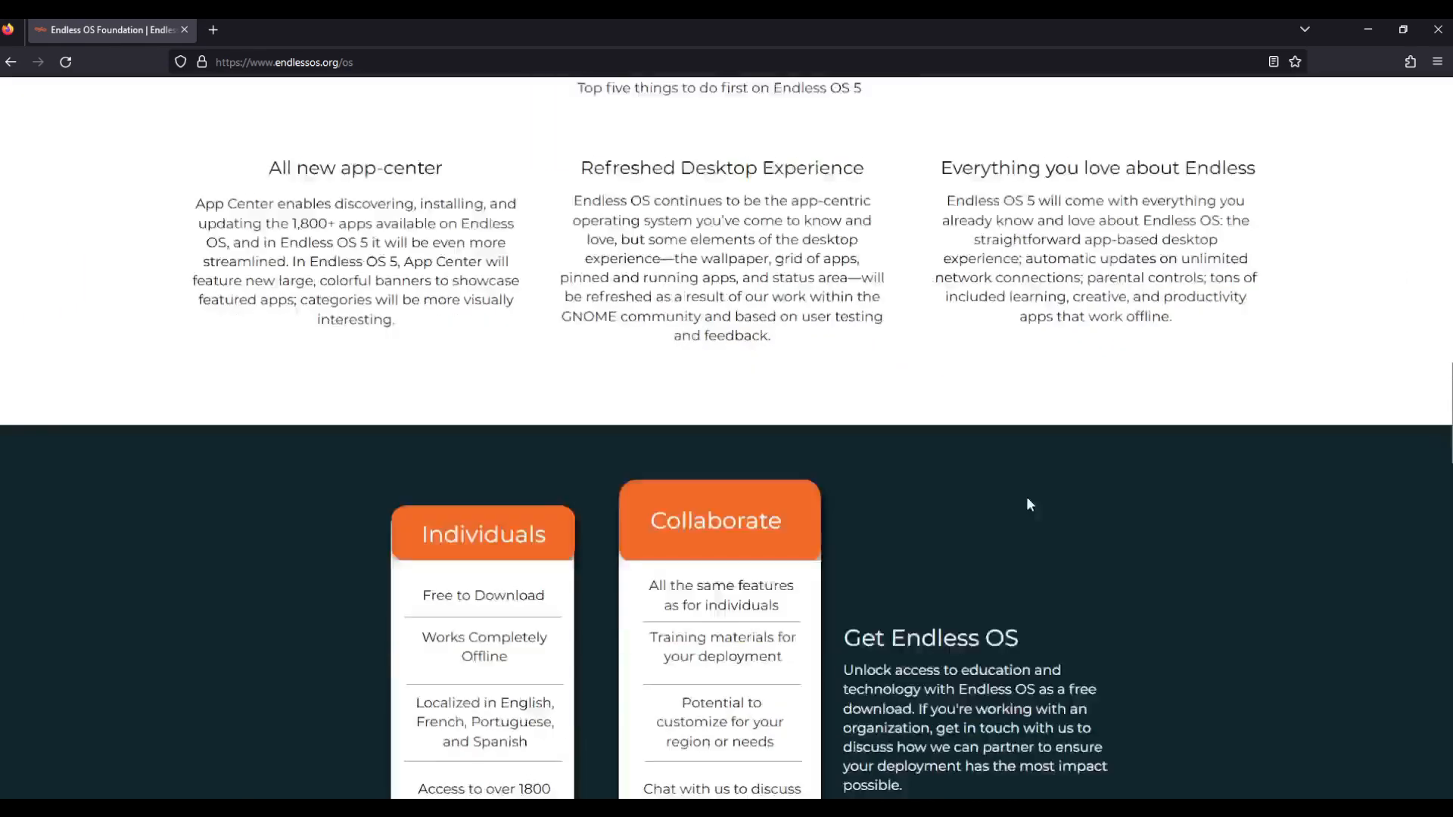
{"action": "scroll", "scroll_direction": "down", "scroll_amount": 3}
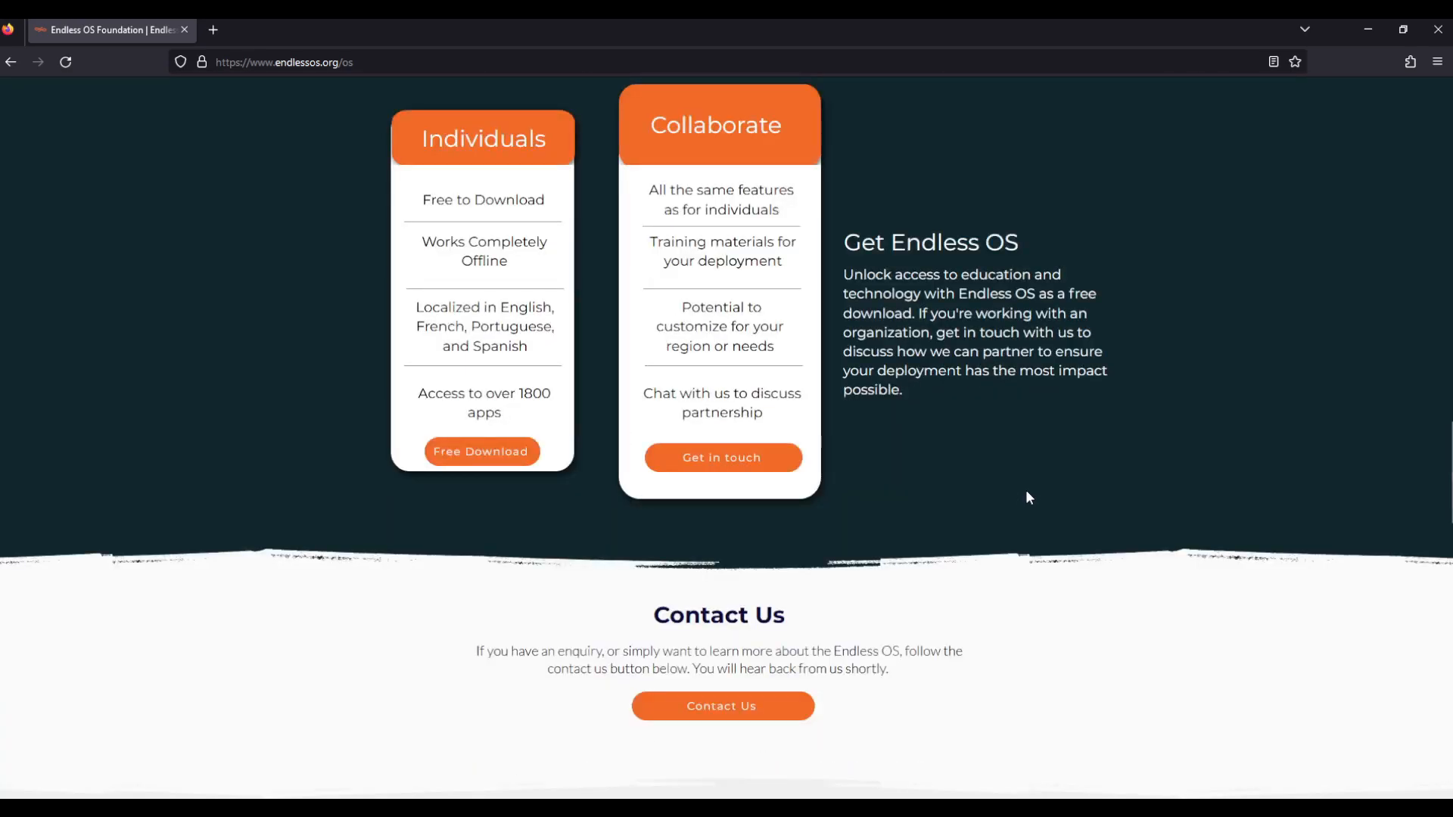
{"action": "mouse_move", "coordinate": [854, 483]}
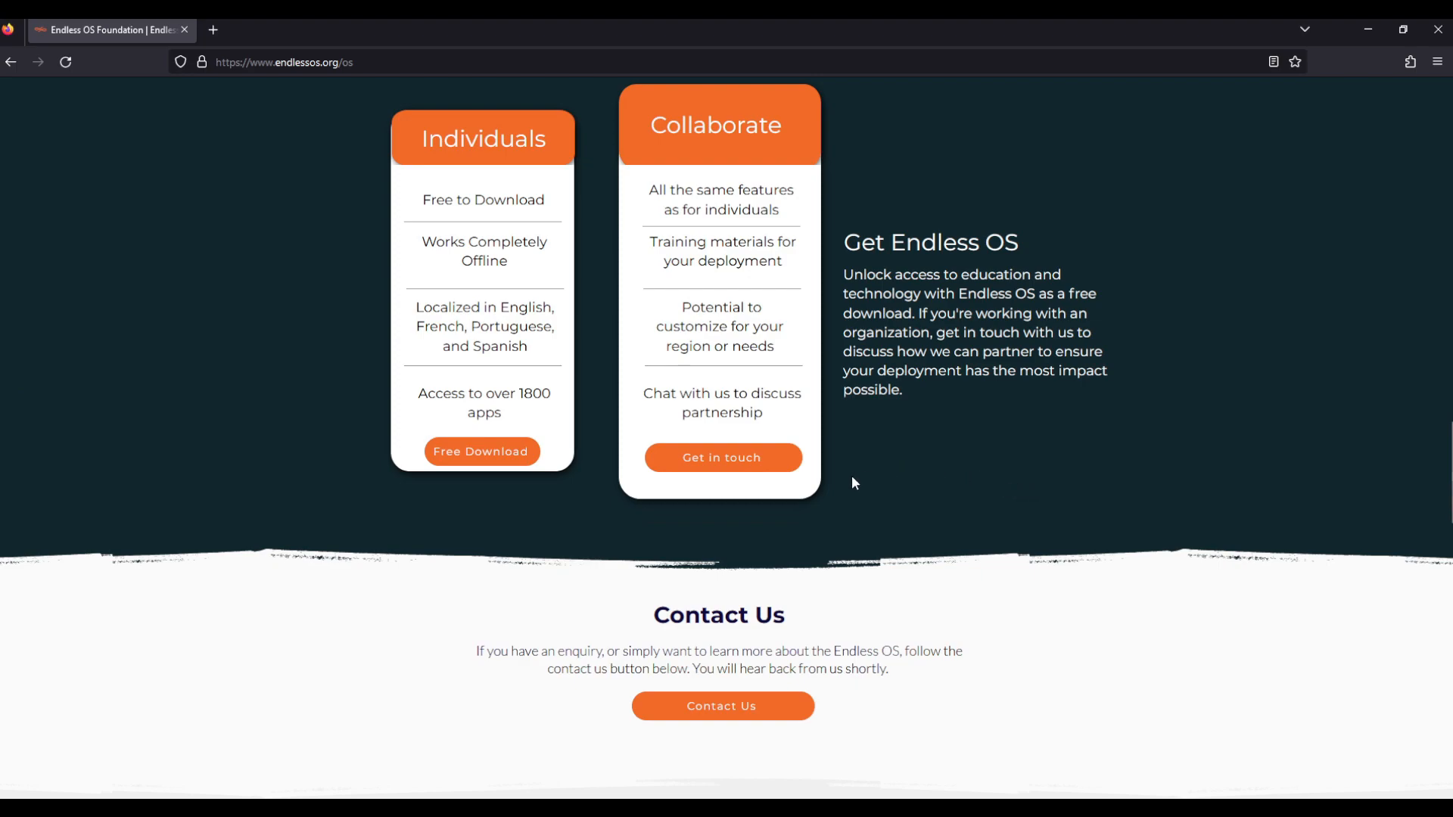
Step: Keep English as the installer language and continue
{"action": "scroll", "scroll_direction": "down", "scroll_amount": 3}
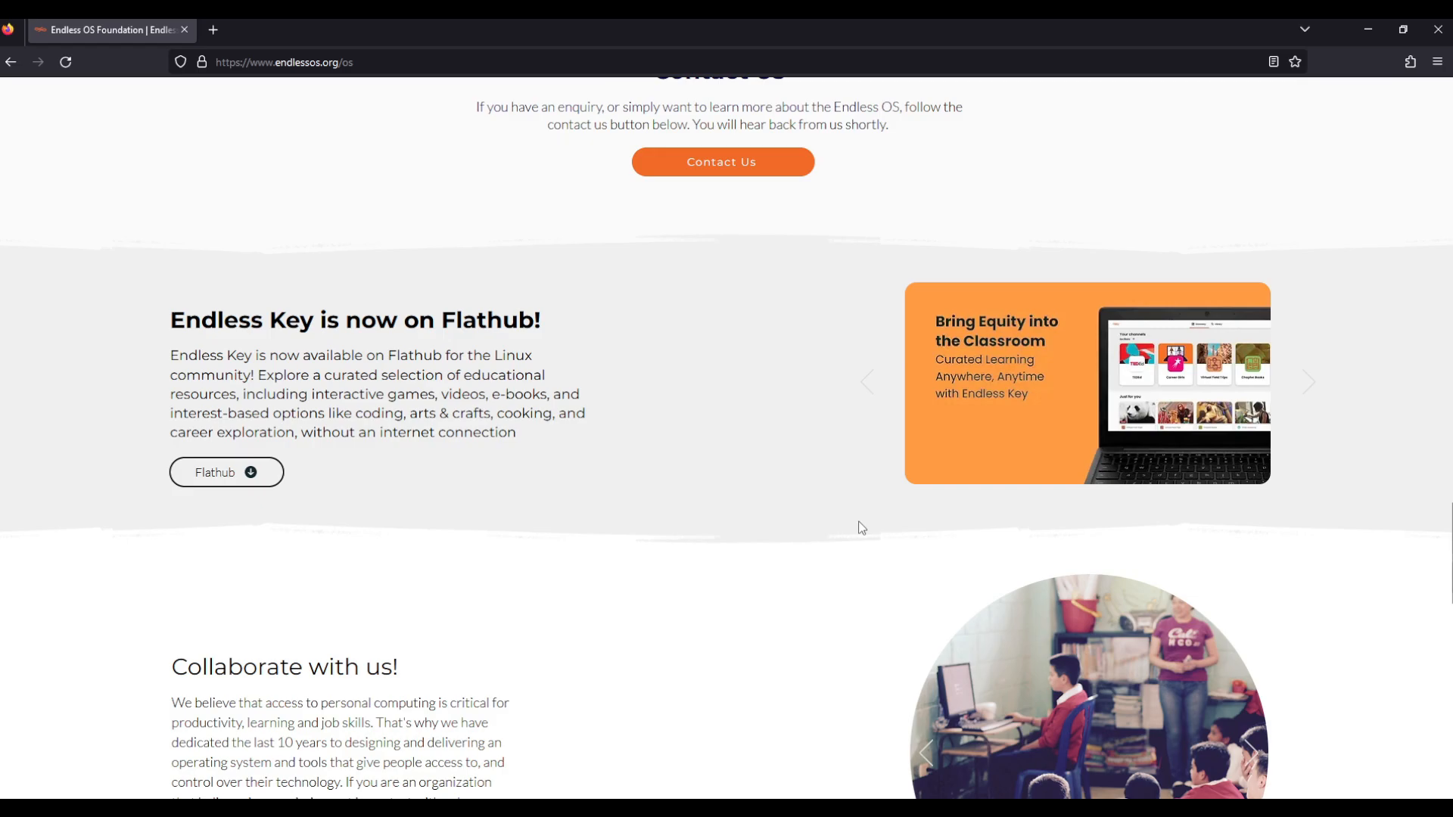
{"action": "scroll", "scroll_direction": "down", "scroll_amount": 3}
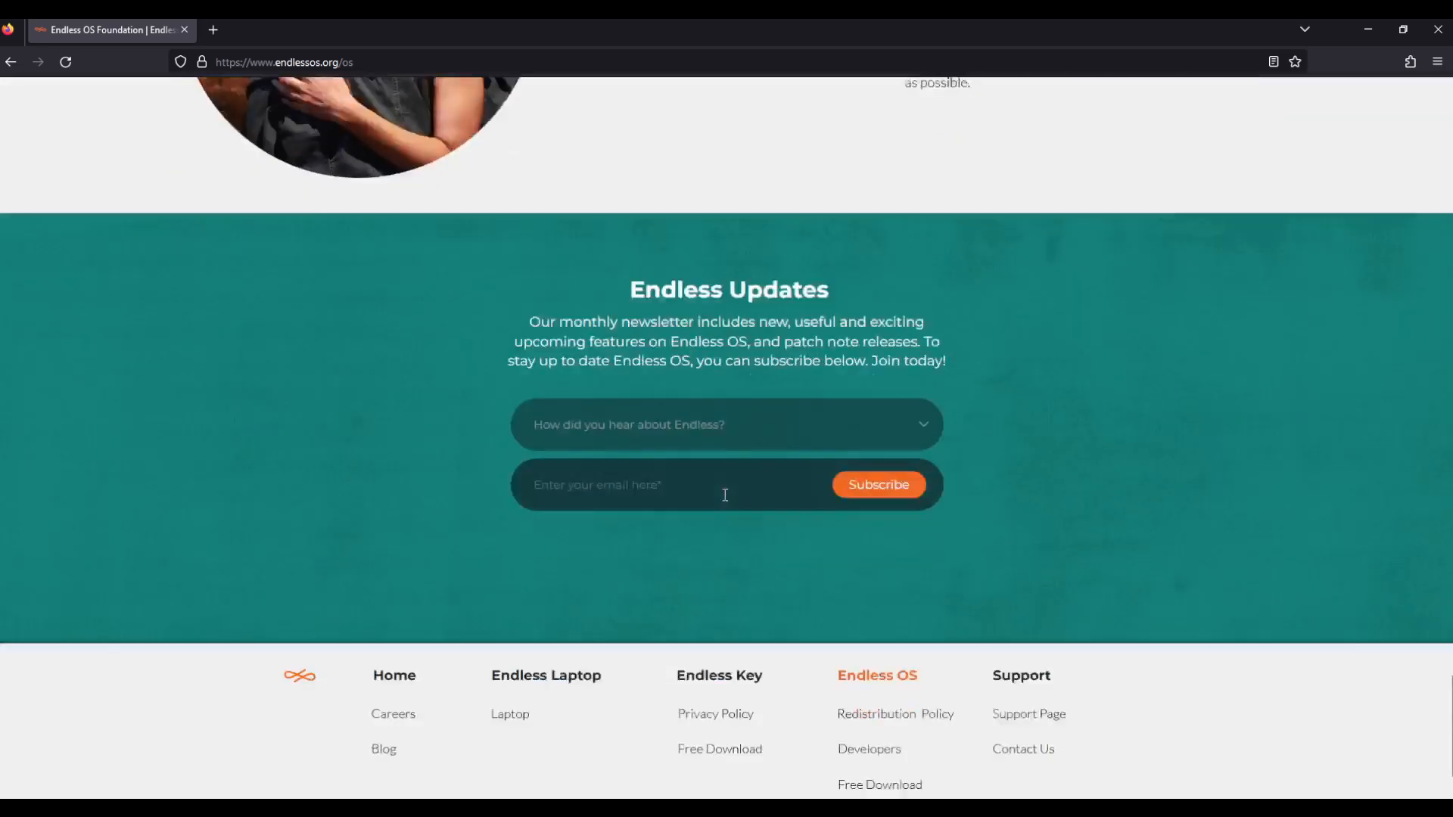
{"action": "scroll", "scroll_direction": "up", "scroll_amount": 3}
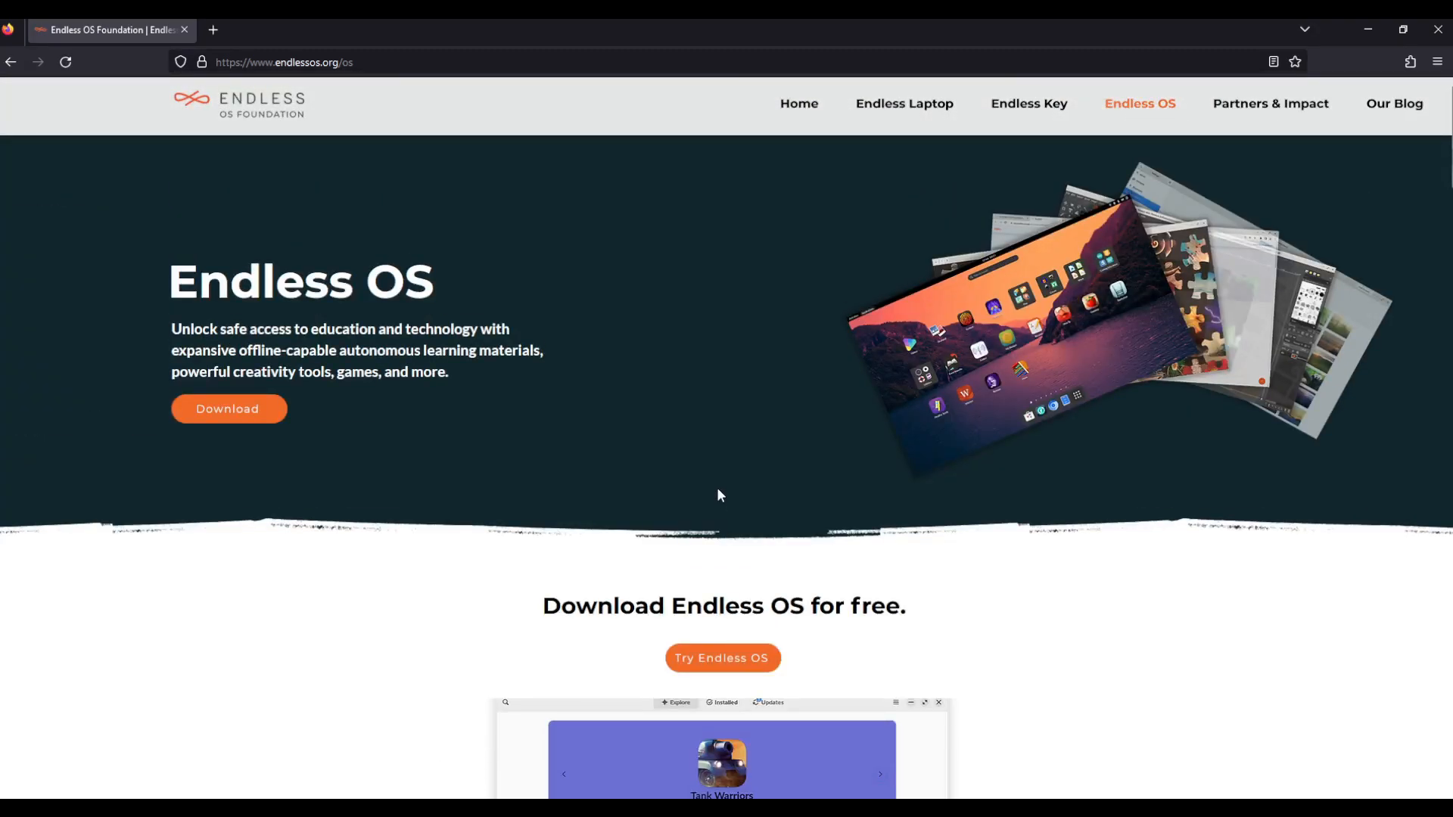
{"action": "mouse_move", "coordinate": [1103, 782]}
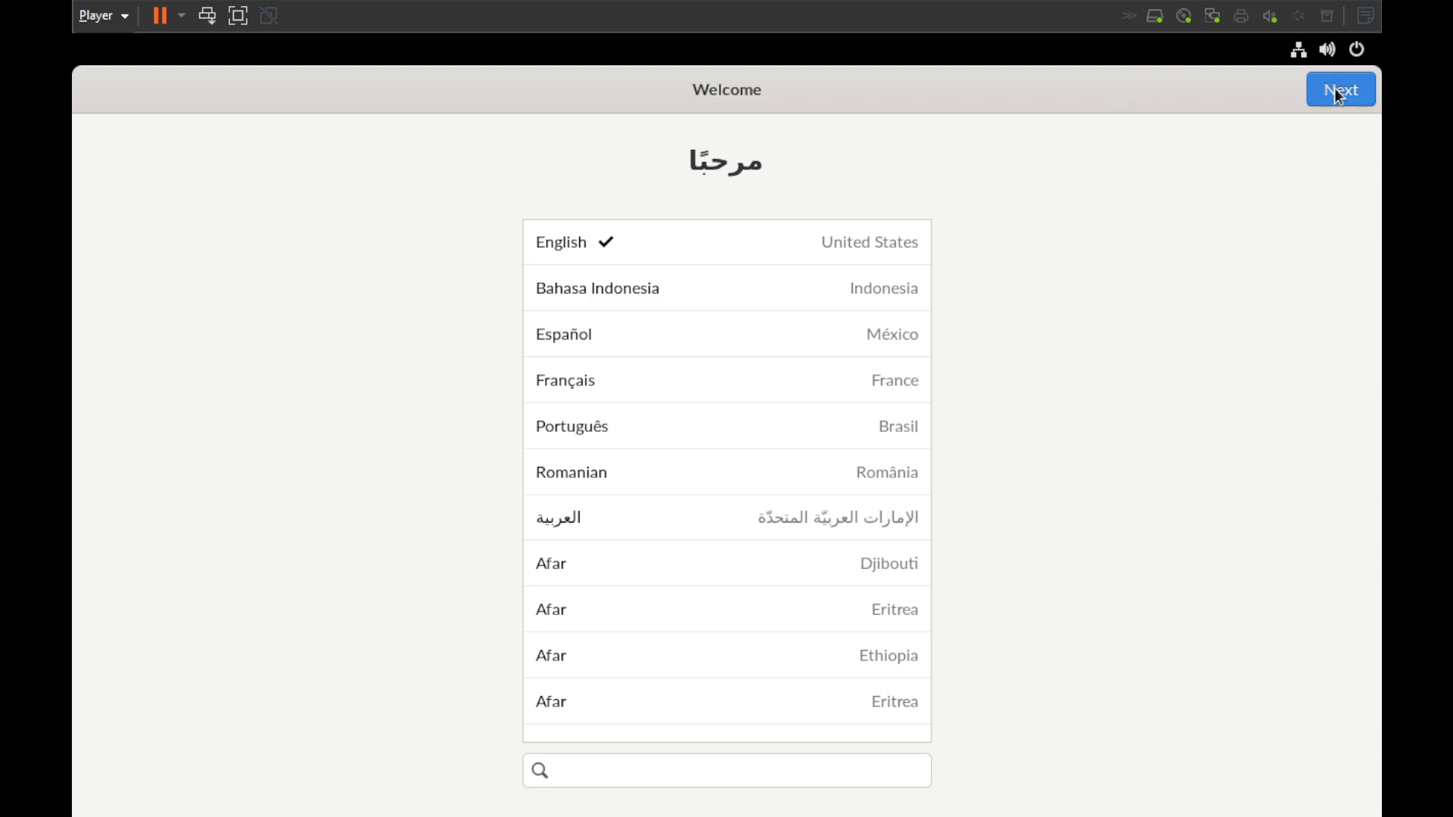
{"action": "left_click", "coordinate": [1340, 89]}
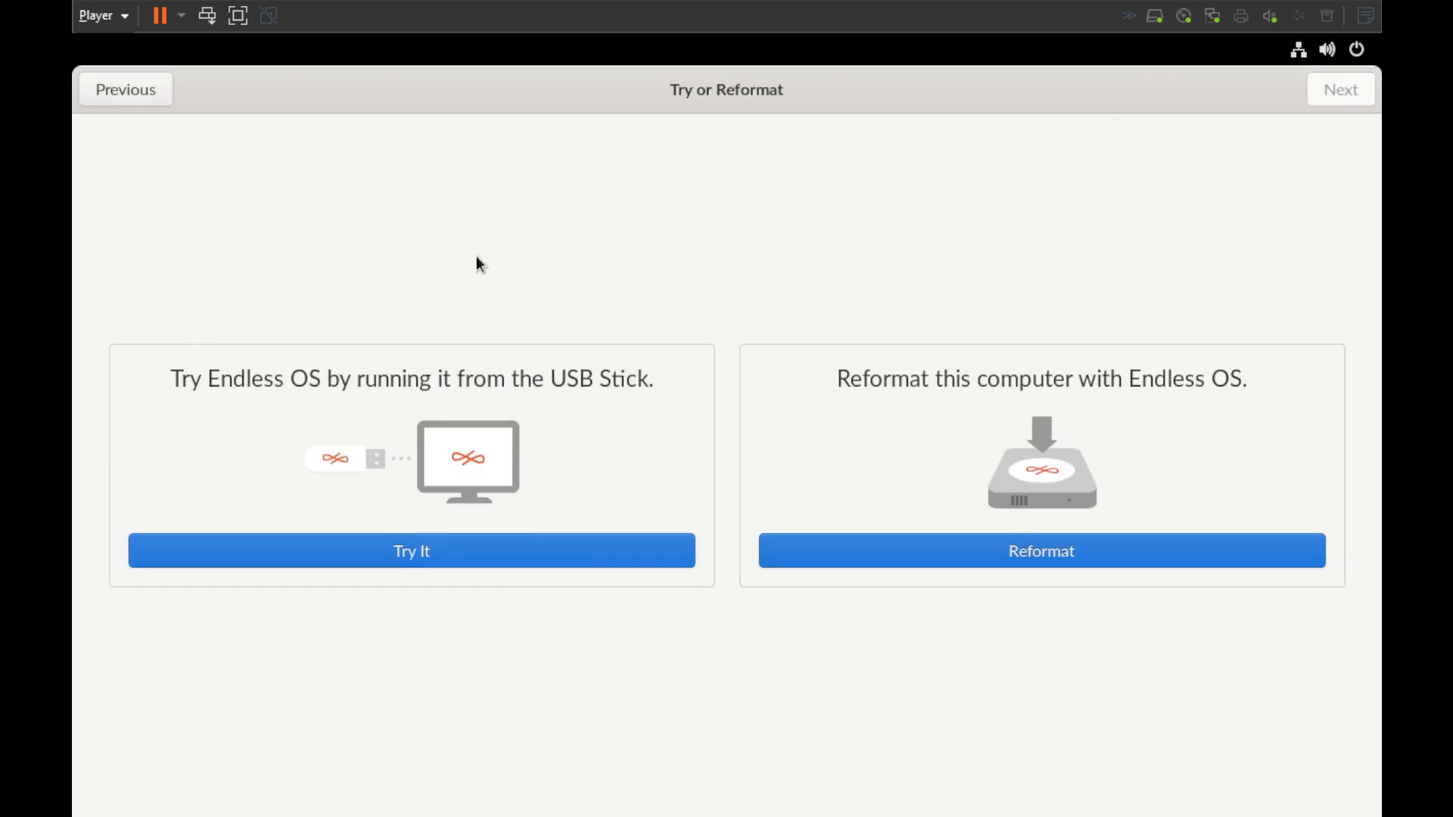
{"action": "mouse_move", "coordinate": [244, 406]}
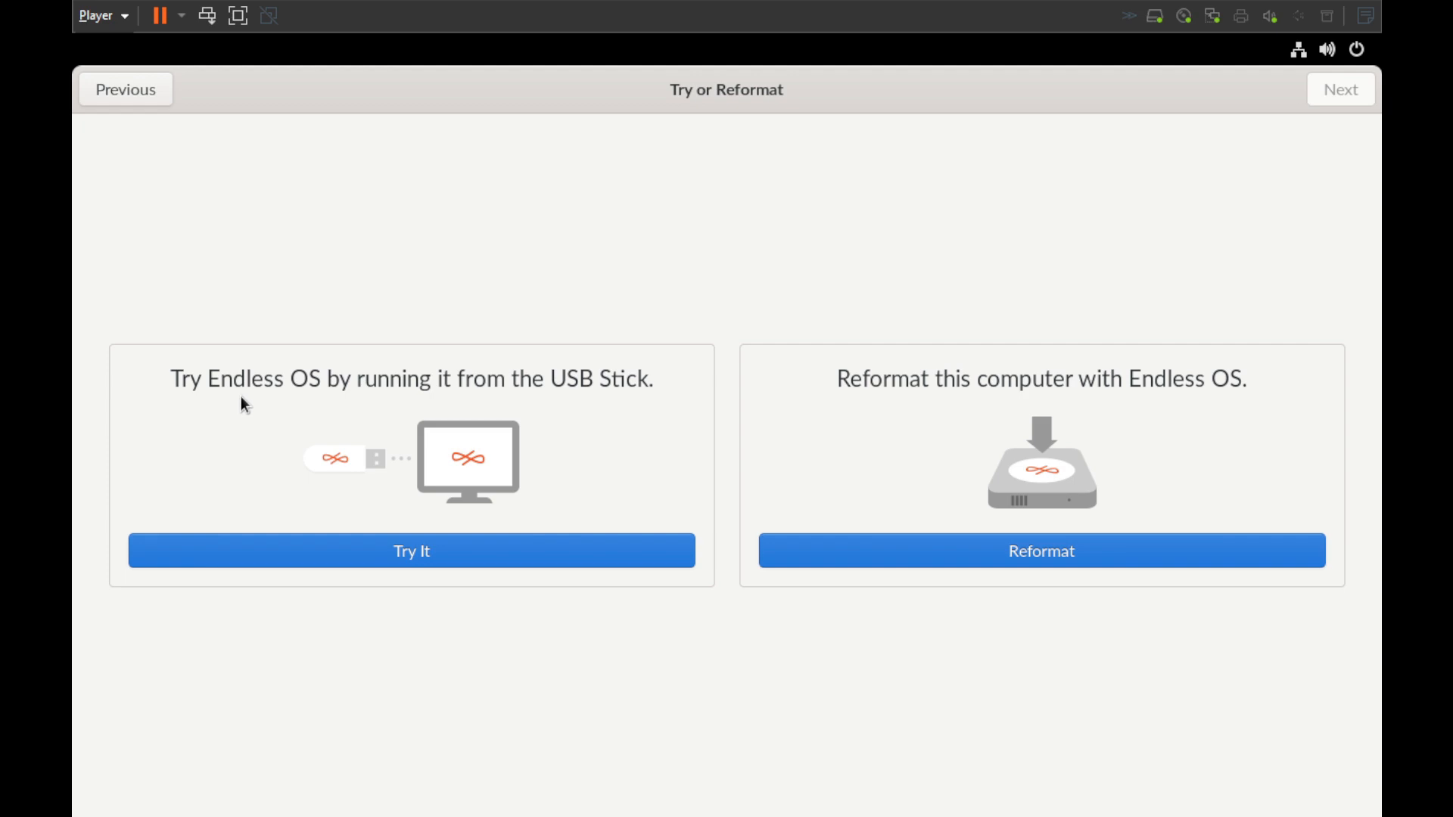
{"action": "mouse_move", "coordinate": [1043, 444]}
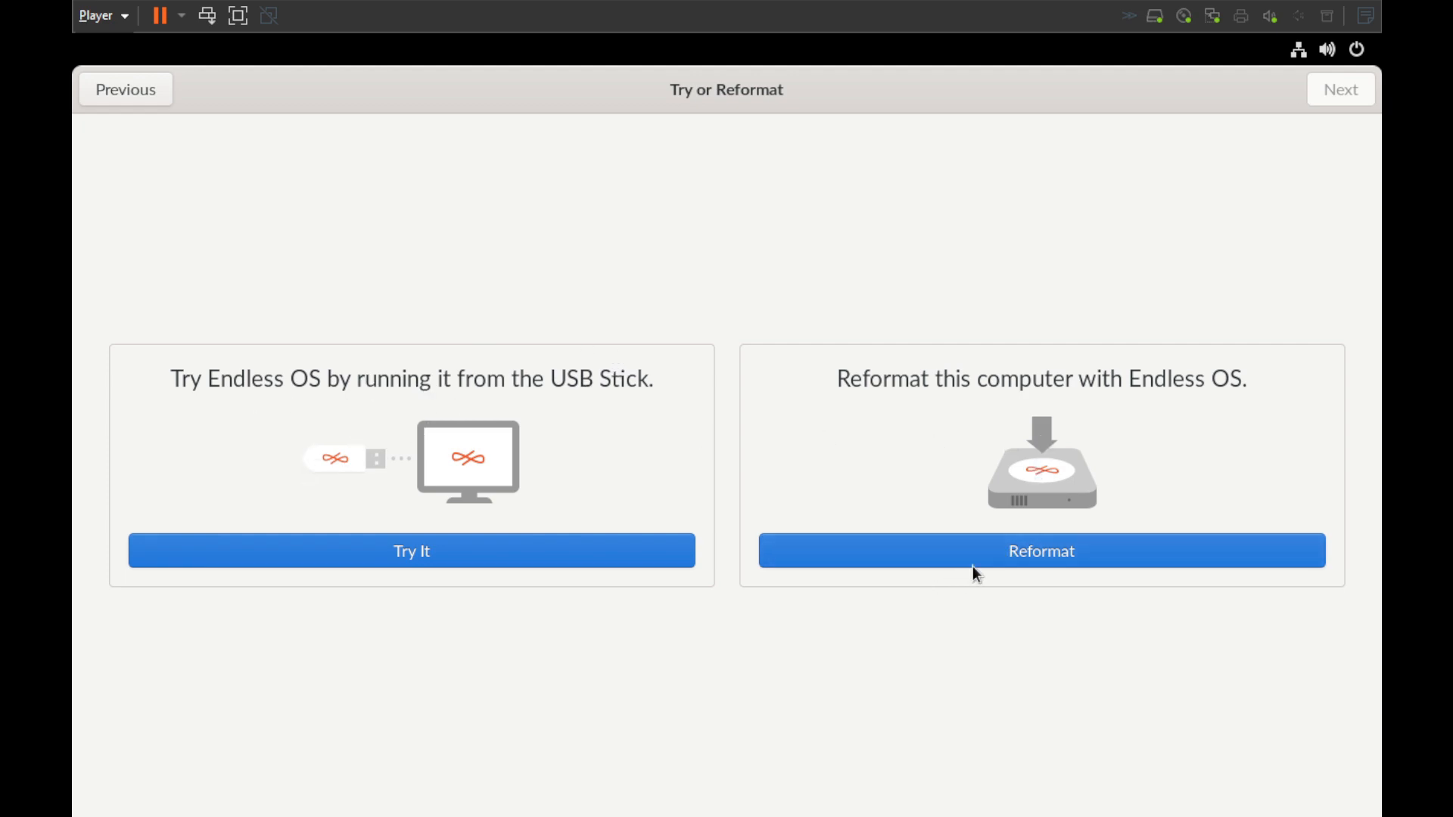
Step: Choose Reformat with Endless OS 5.0 English Full and agree to erasing all files and apps
{"action": "left_click", "coordinate": [1041, 551]}
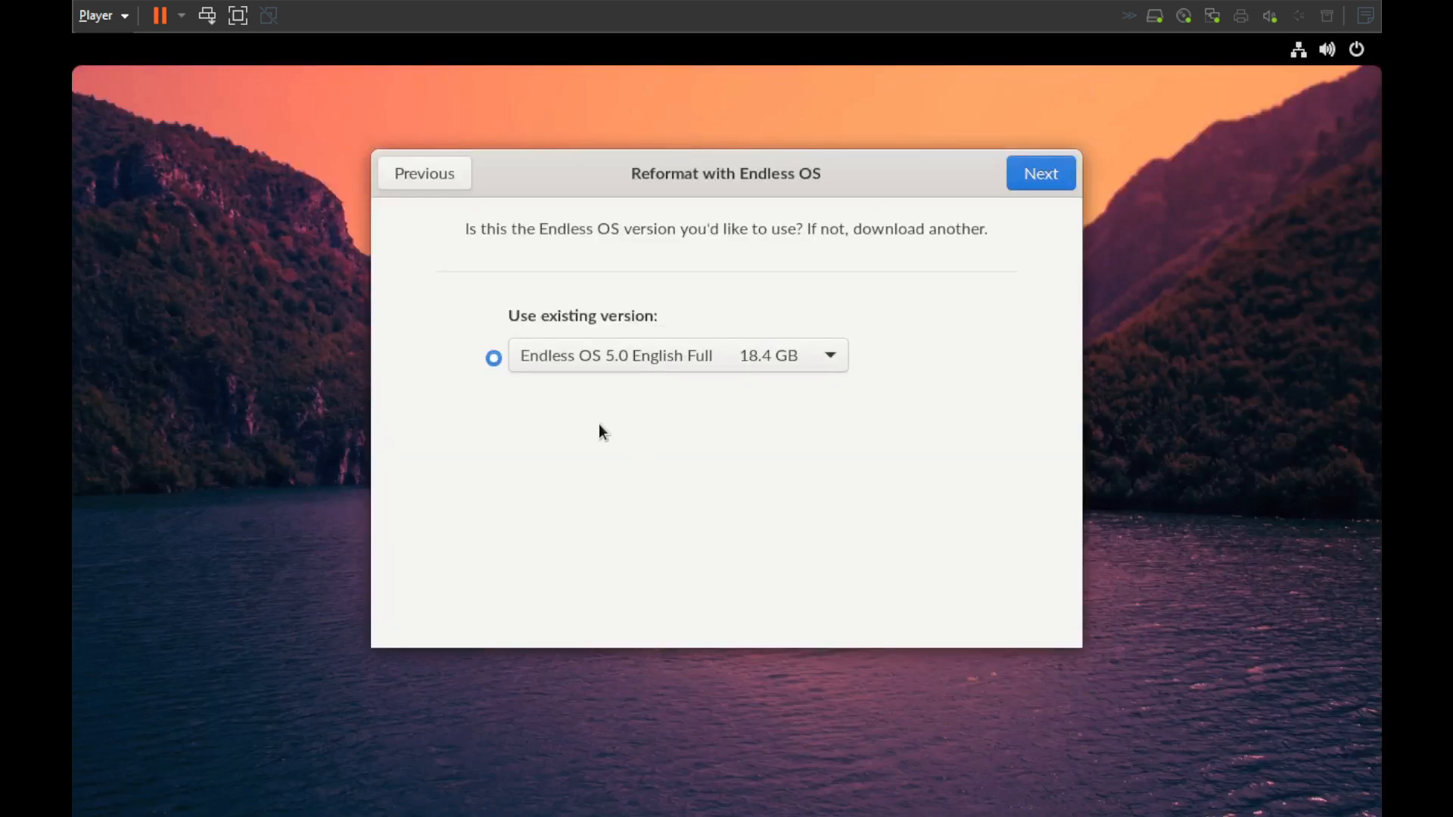
{"action": "left_click", "coordinate": [614, 357]}
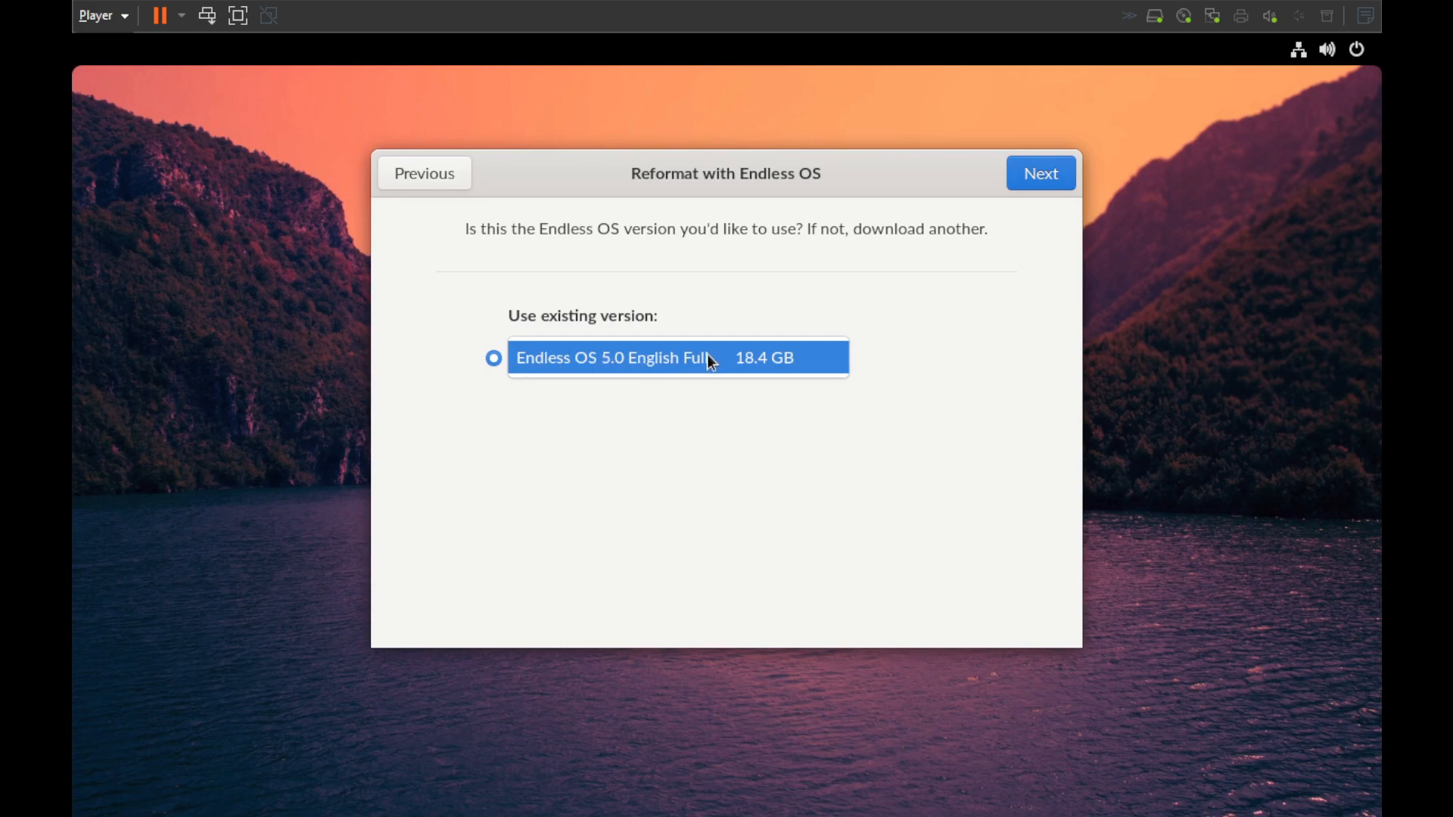
{"action": "left_click", "coordinate": [1041, 173]}
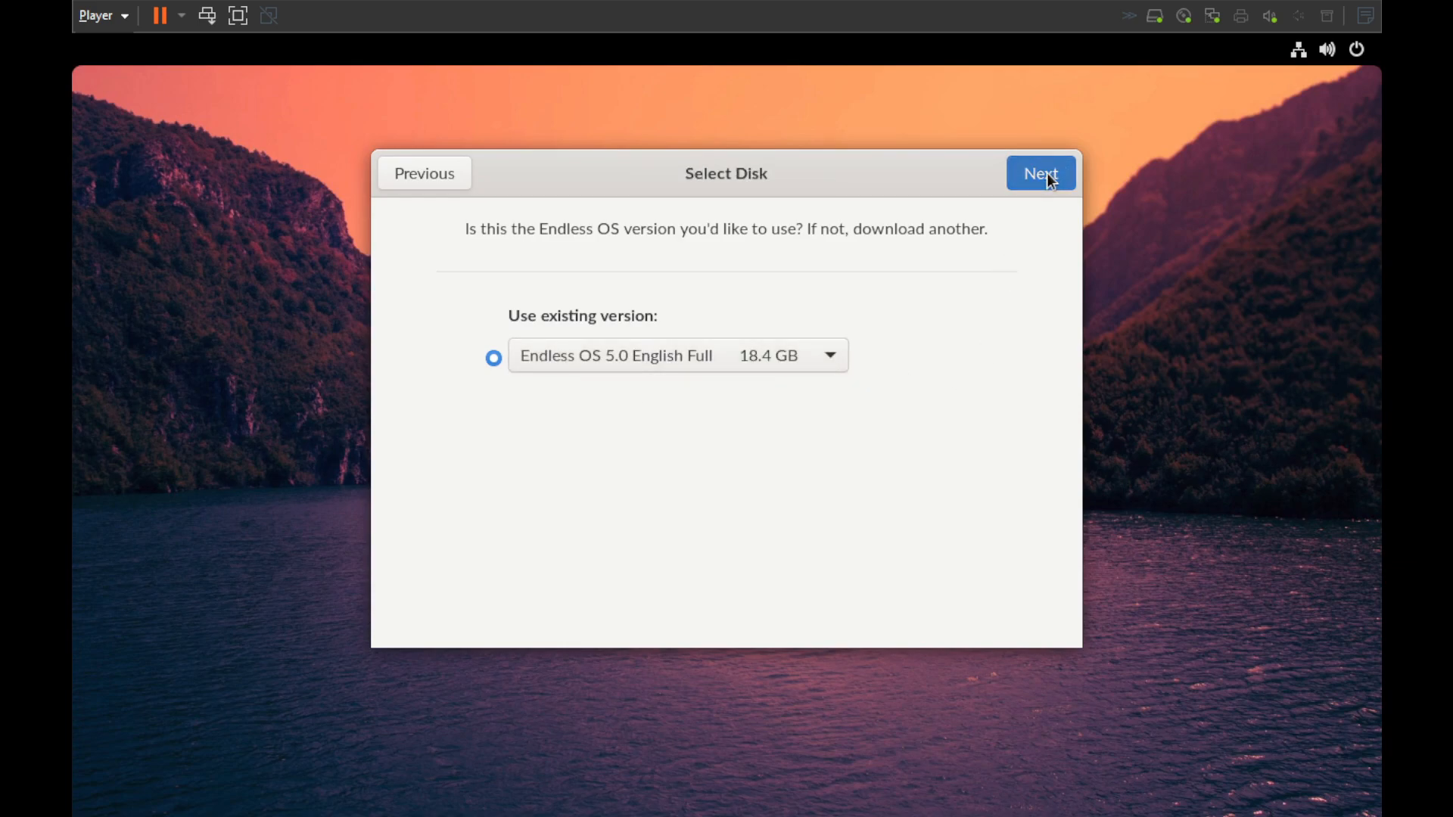
{"action": "left_click", "coordinate": [1041, 173]}
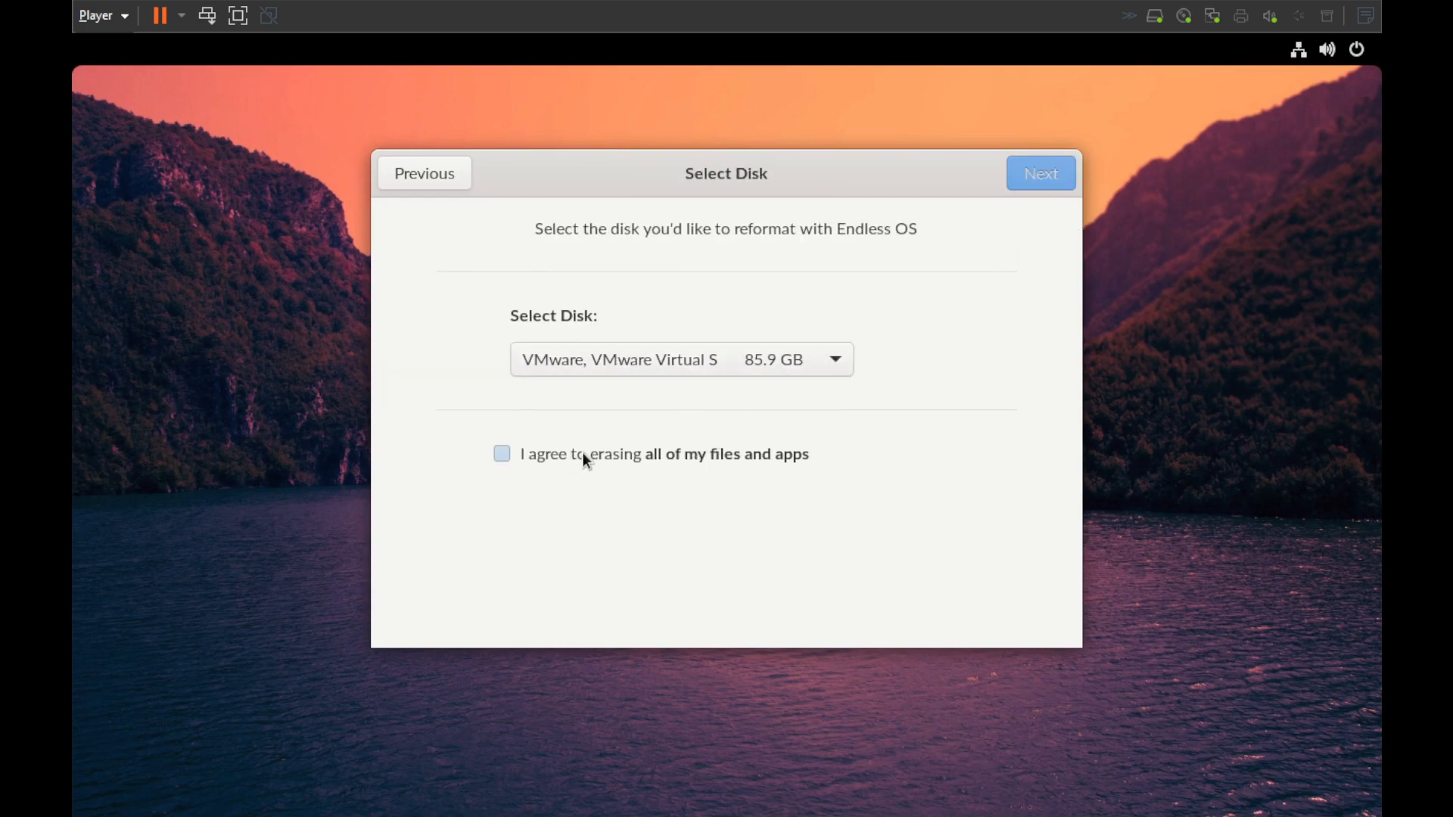
{"action": "left_click", "coordinate": [1040, 173]}
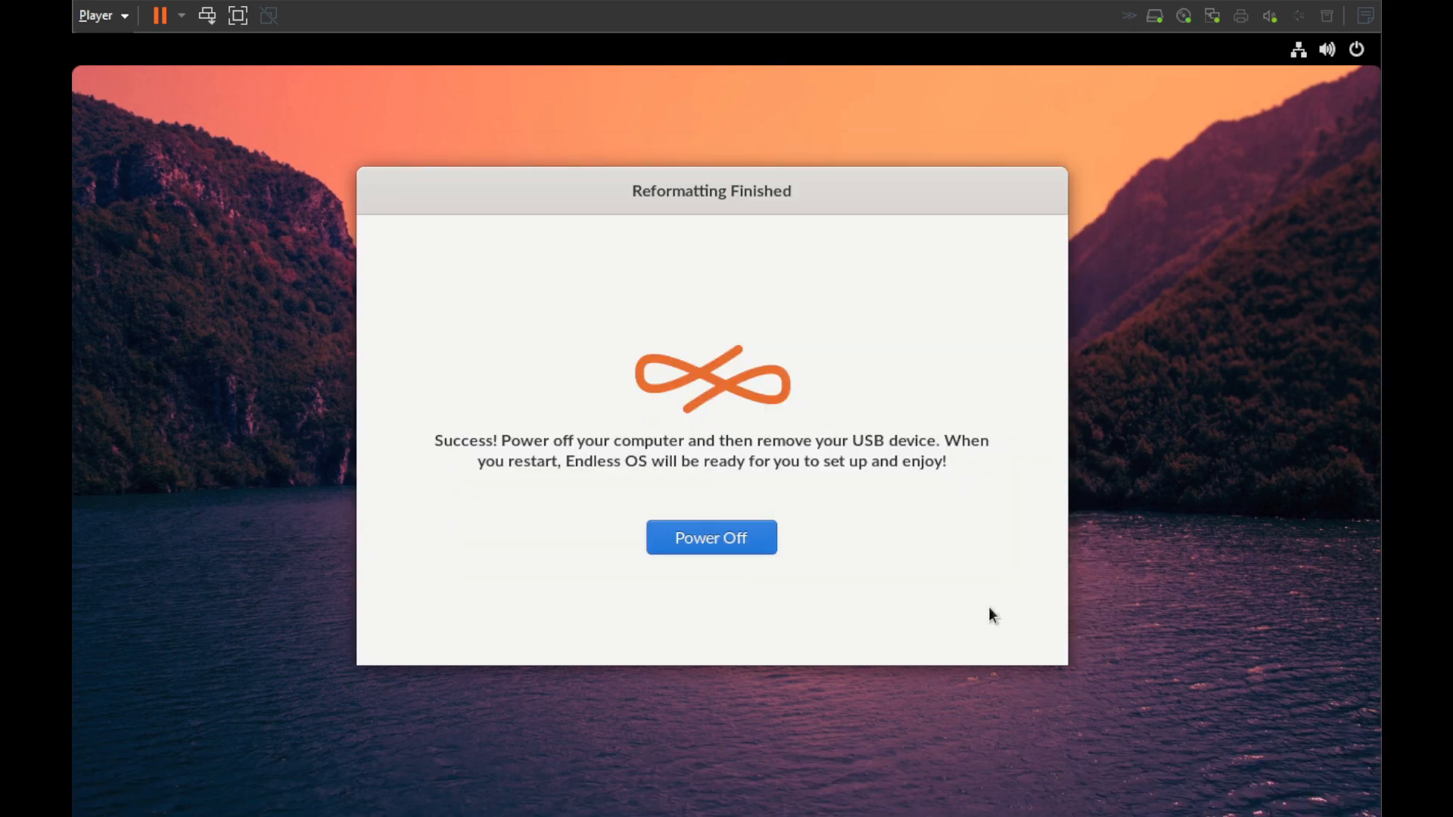
{"action": "mouse_move", "coordinate": [450, 578]}
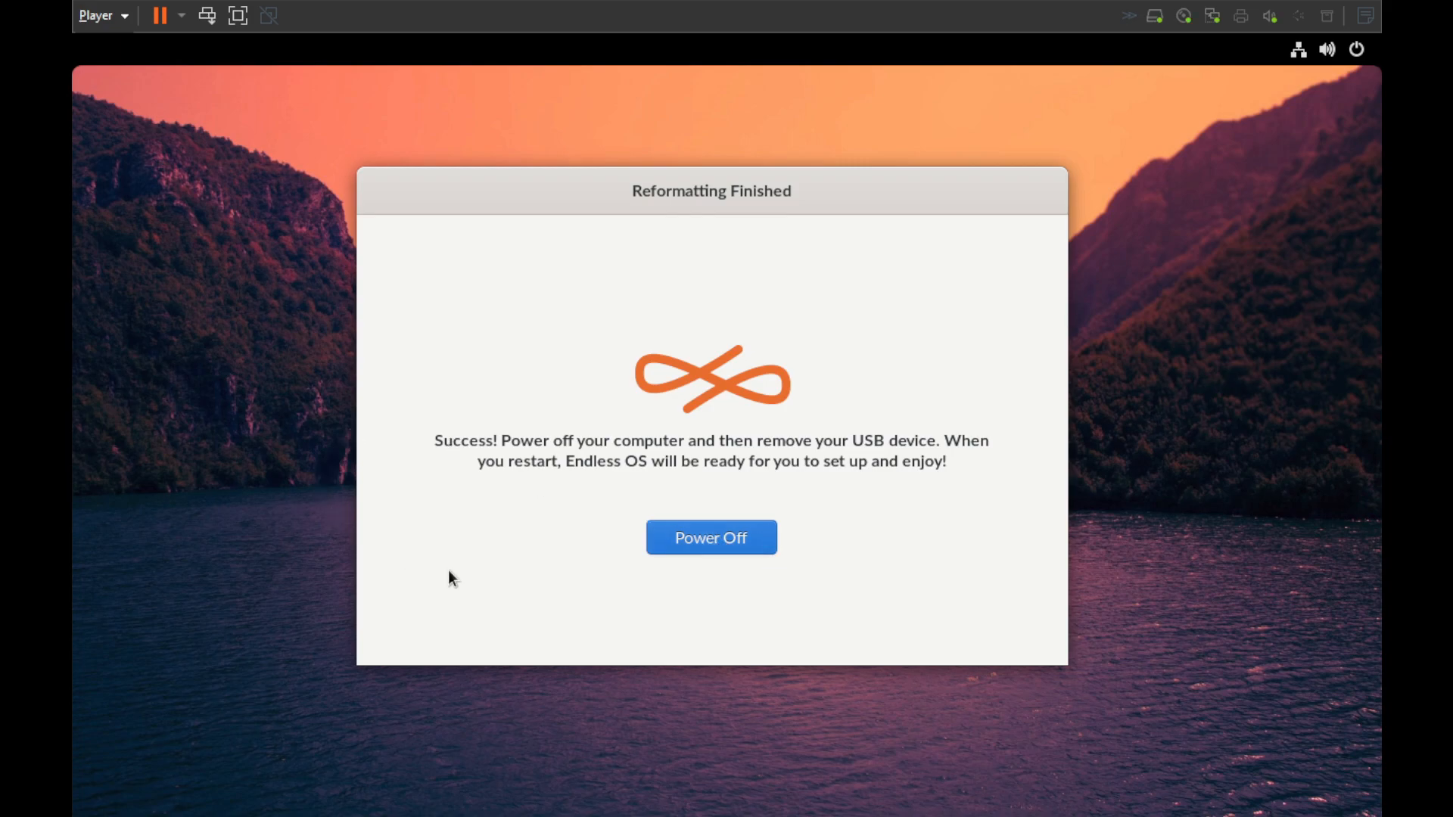
Step: Power off the virtual machine from the Reformatting Finished screen
{"action": "left_click", "coordinate": [711, 537]}
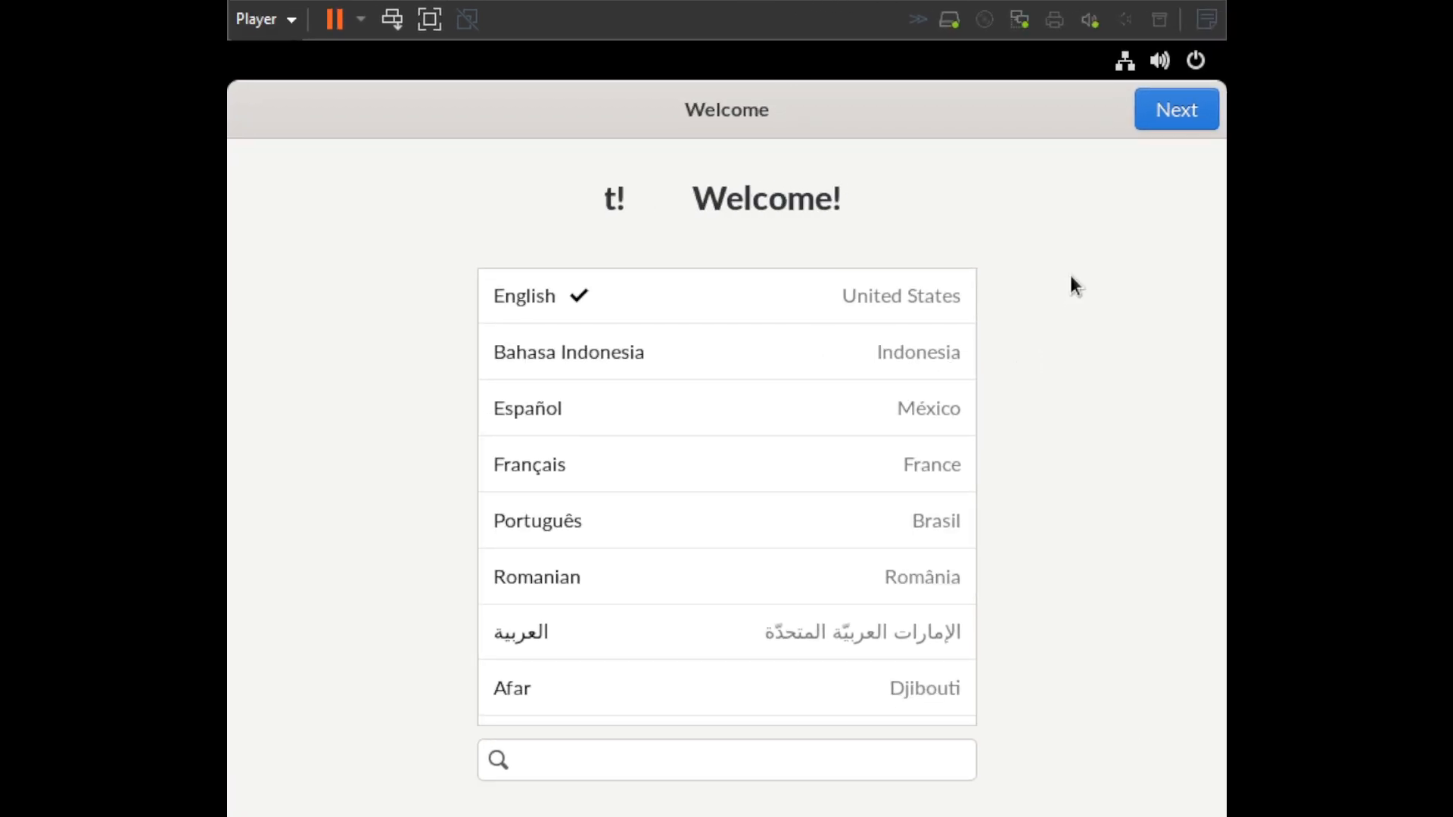
Step: Keep English and the US keyboard, accept the terms, and leave location services off
{"action": "left_click", "coordinate": [1176, 109]}
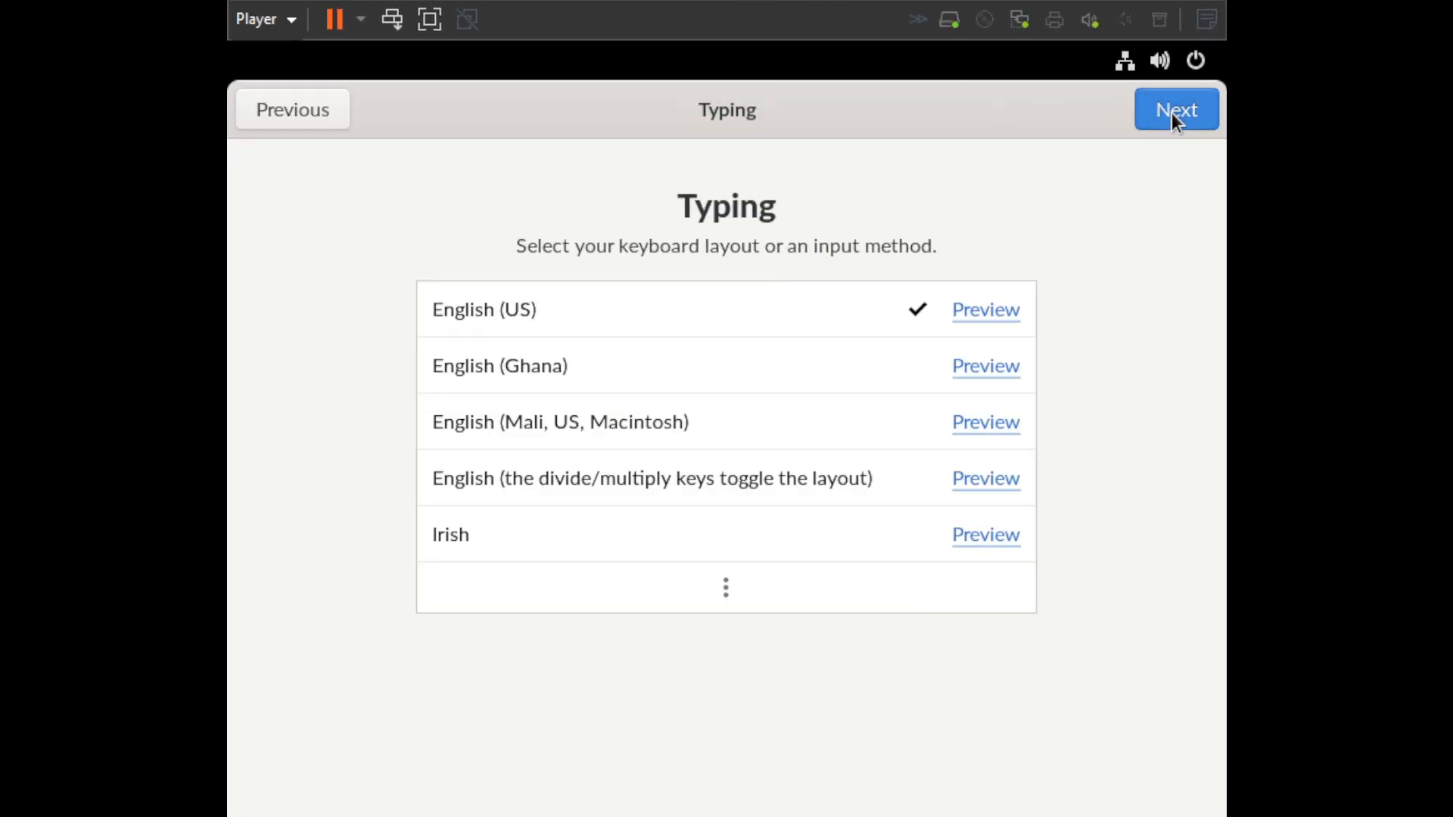
{"action": "mouse_move", "coordinate": [573, 327]}
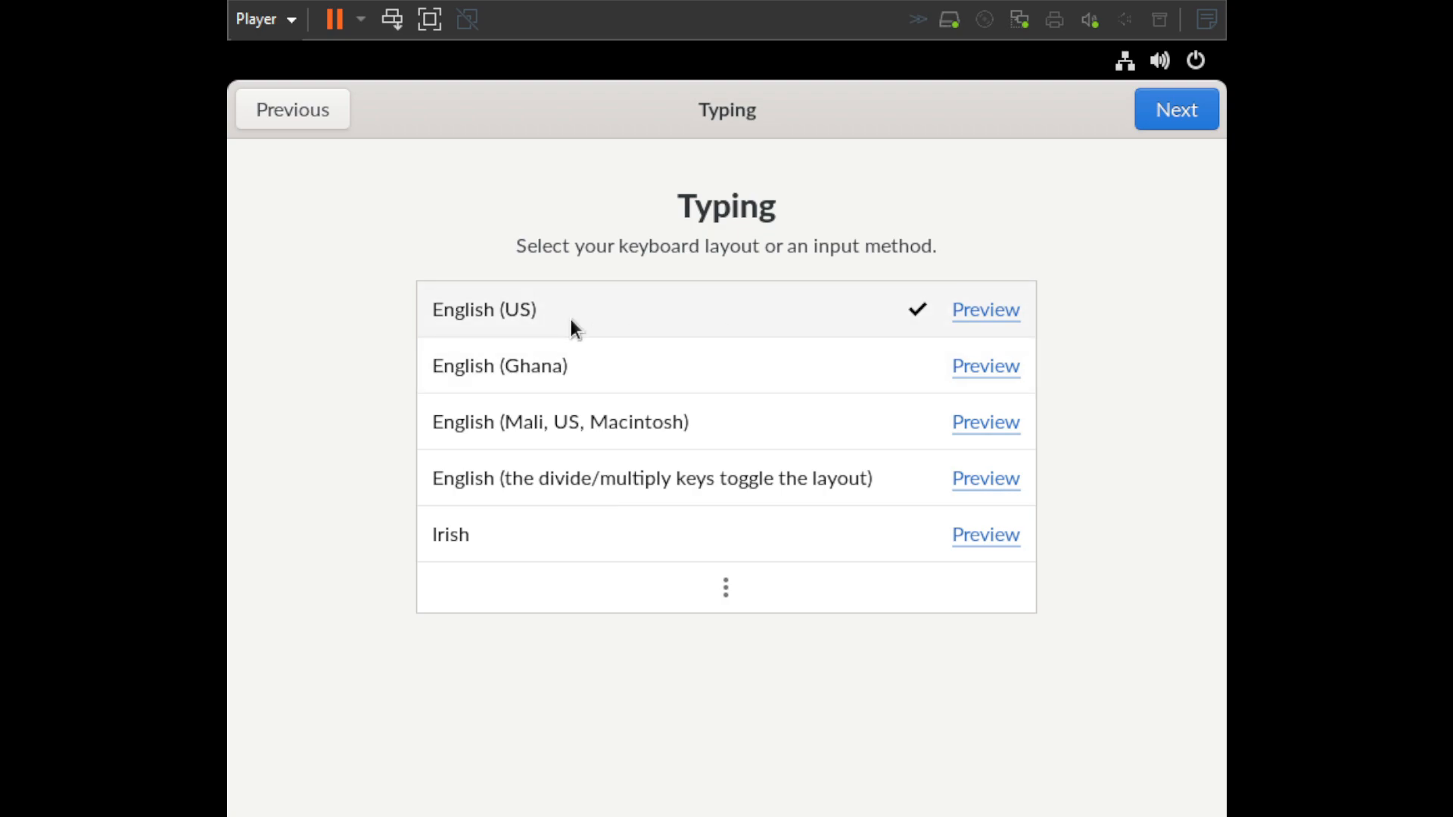
{"action": "left_click", "coordinate": [1176, 109]}
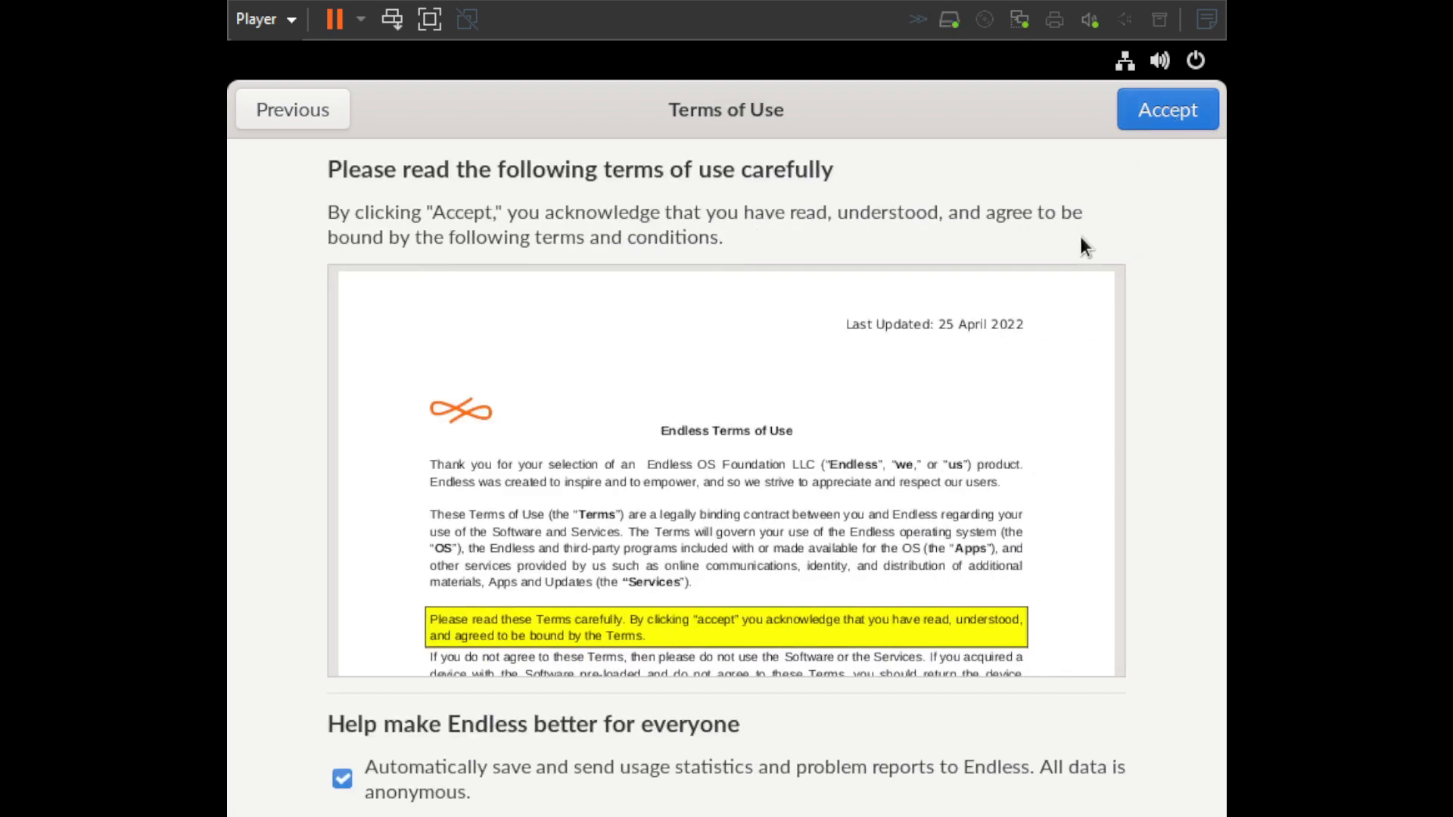
{"action": "mouse_move", "coordinate": [620, 479]}
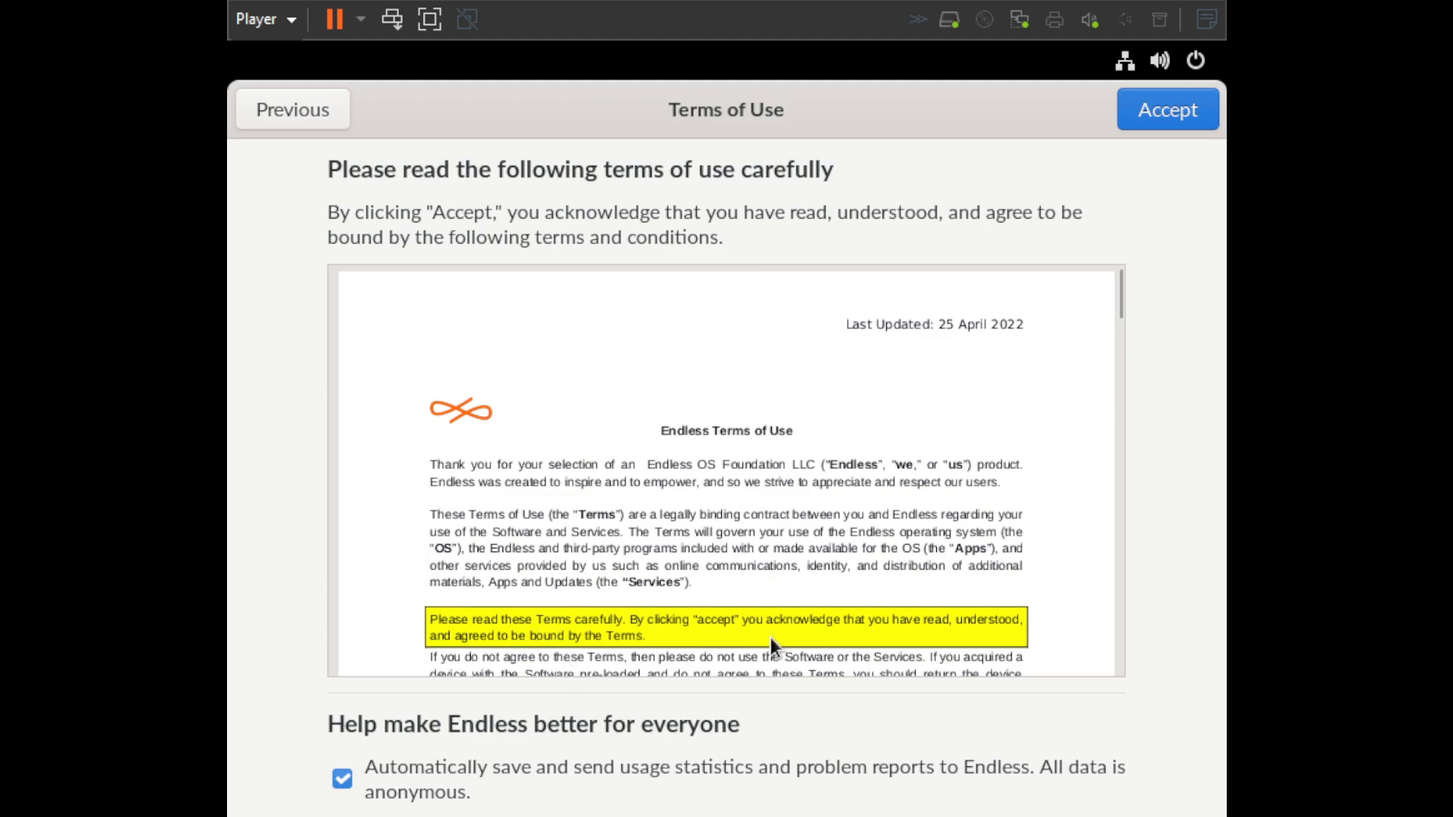
{"action": "scroll", "scroll_direction": "down", "scroll_amount": 3}
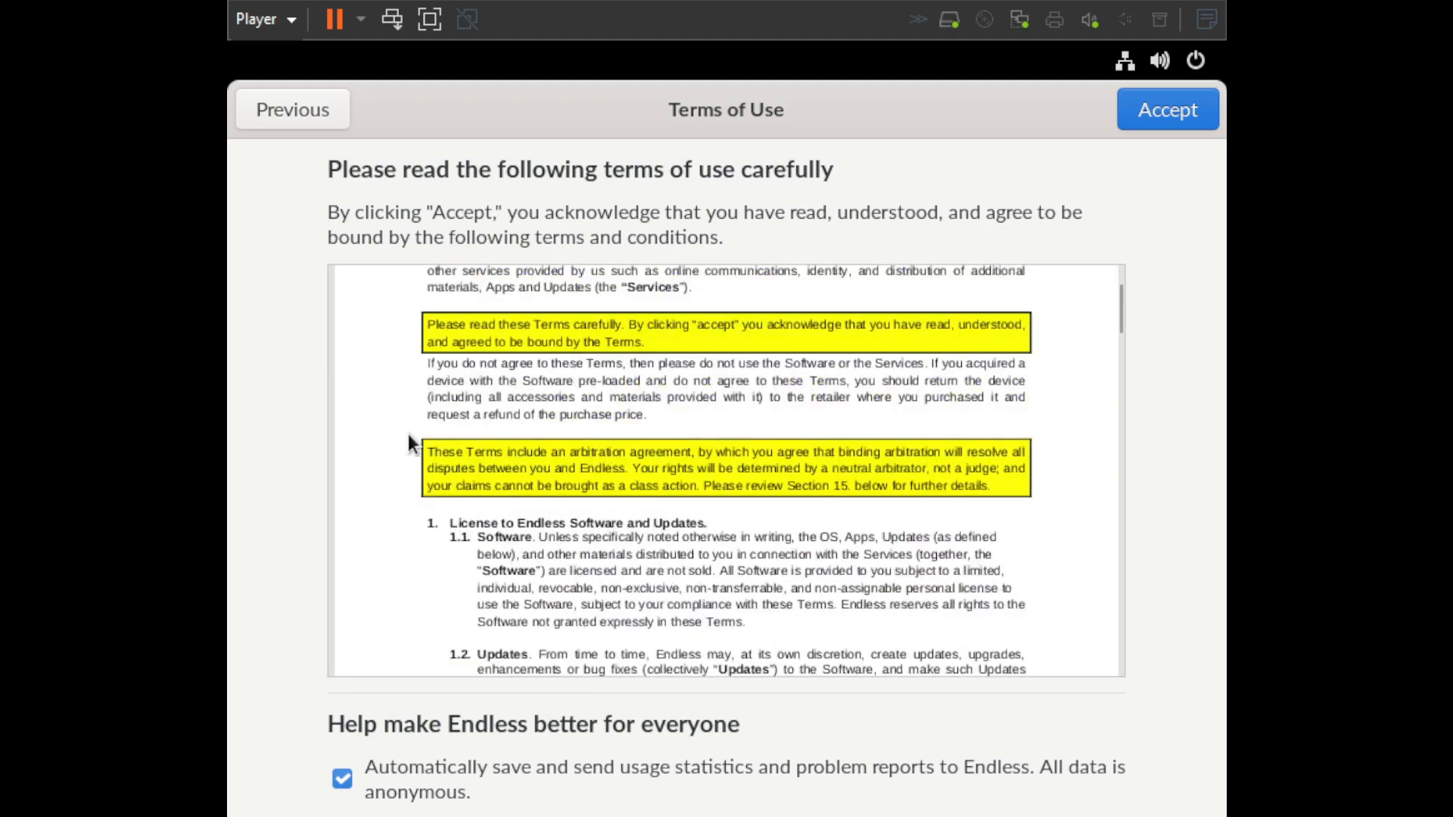
{"action": "left_click", "coordinate": [1167, 109]}
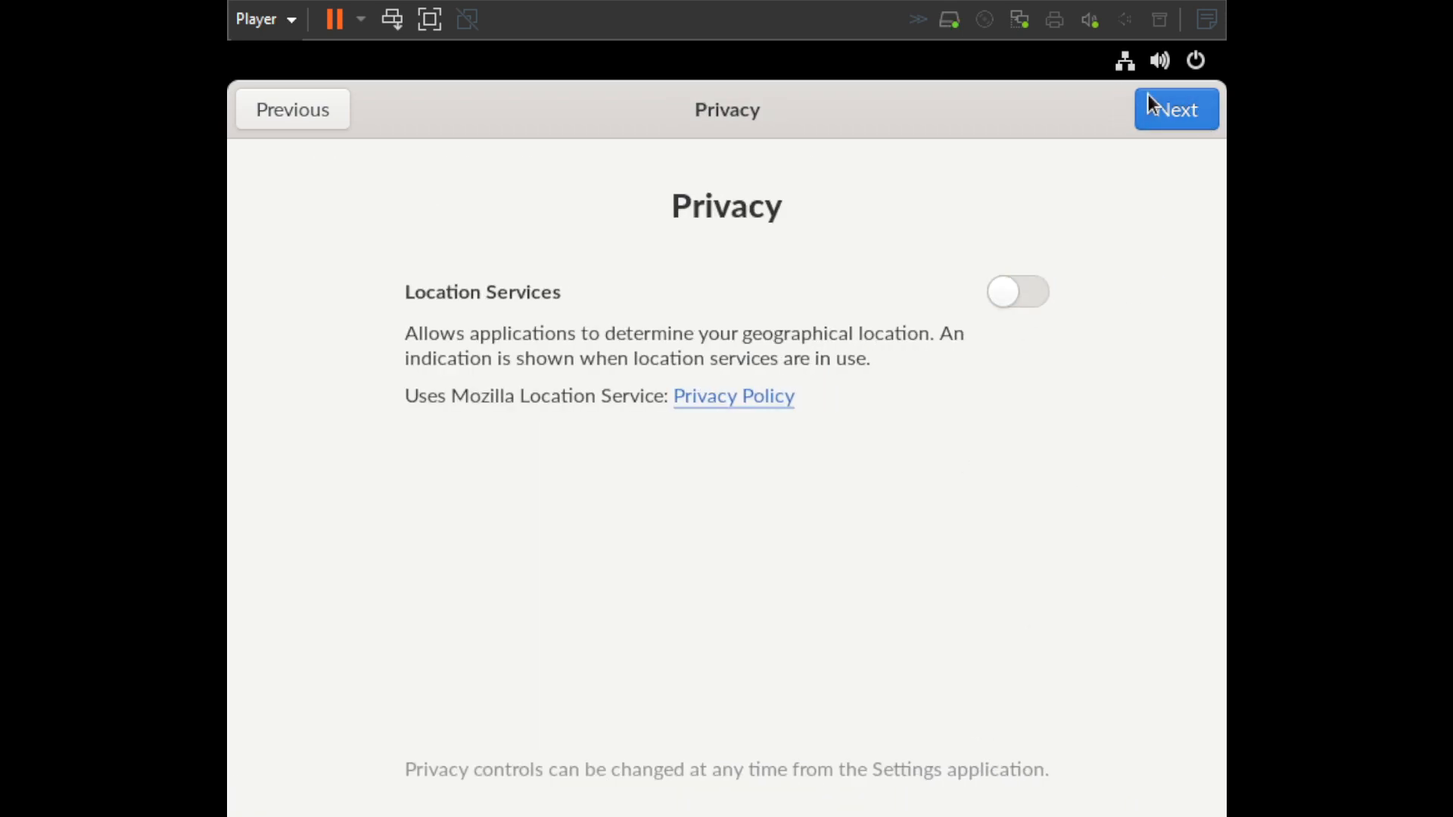
{"action": "left_click", "coordinate": [1176, 108]}
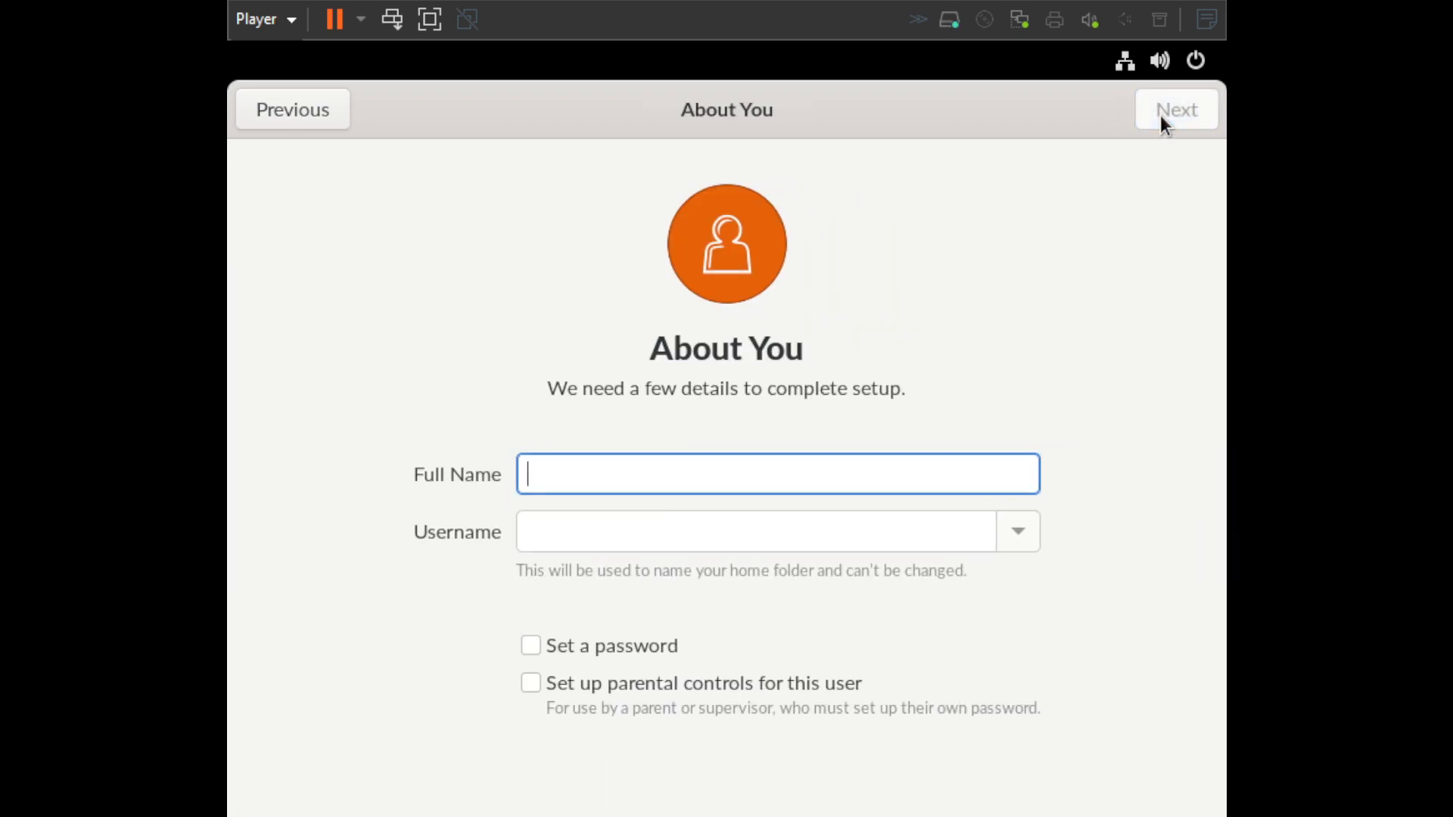
Step: Create the user account 'gosh' with a password and start using Endless OS
{"action": "type", "text": "gosh"}
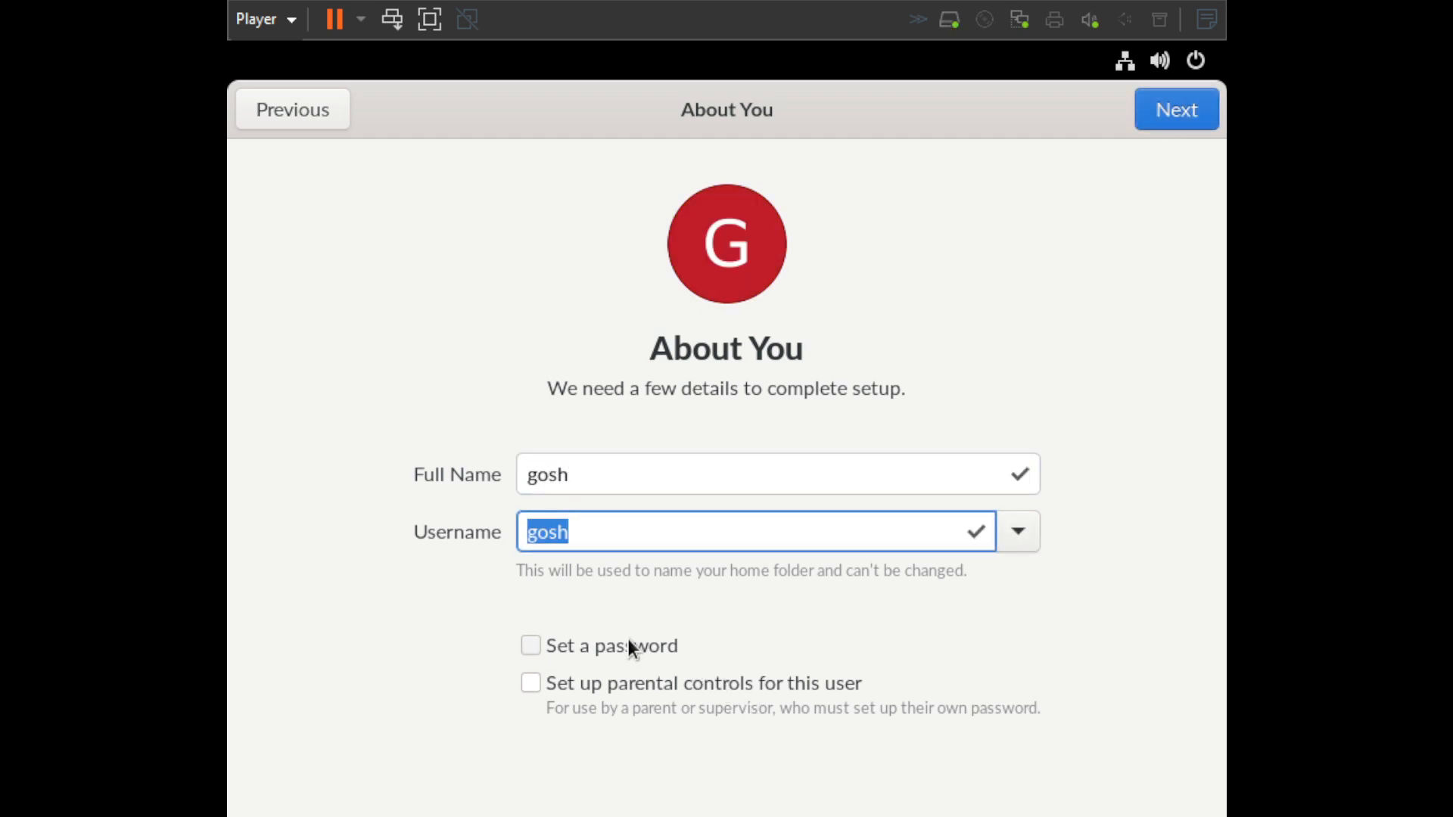
{"action": "left_click", "coordinate": [532, 646]}
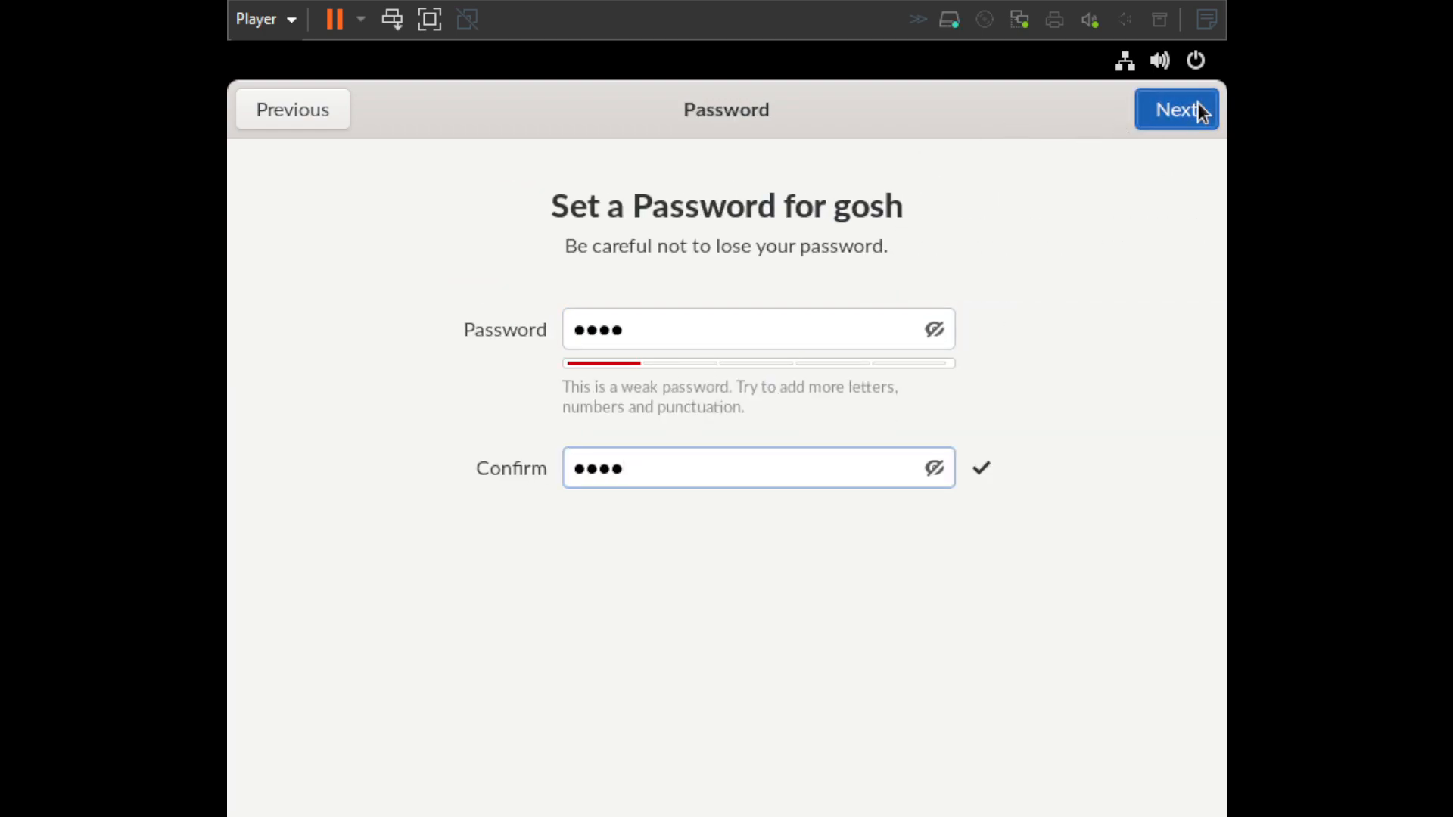
{"action": "left_click", "coordinate": [1177, 110]}
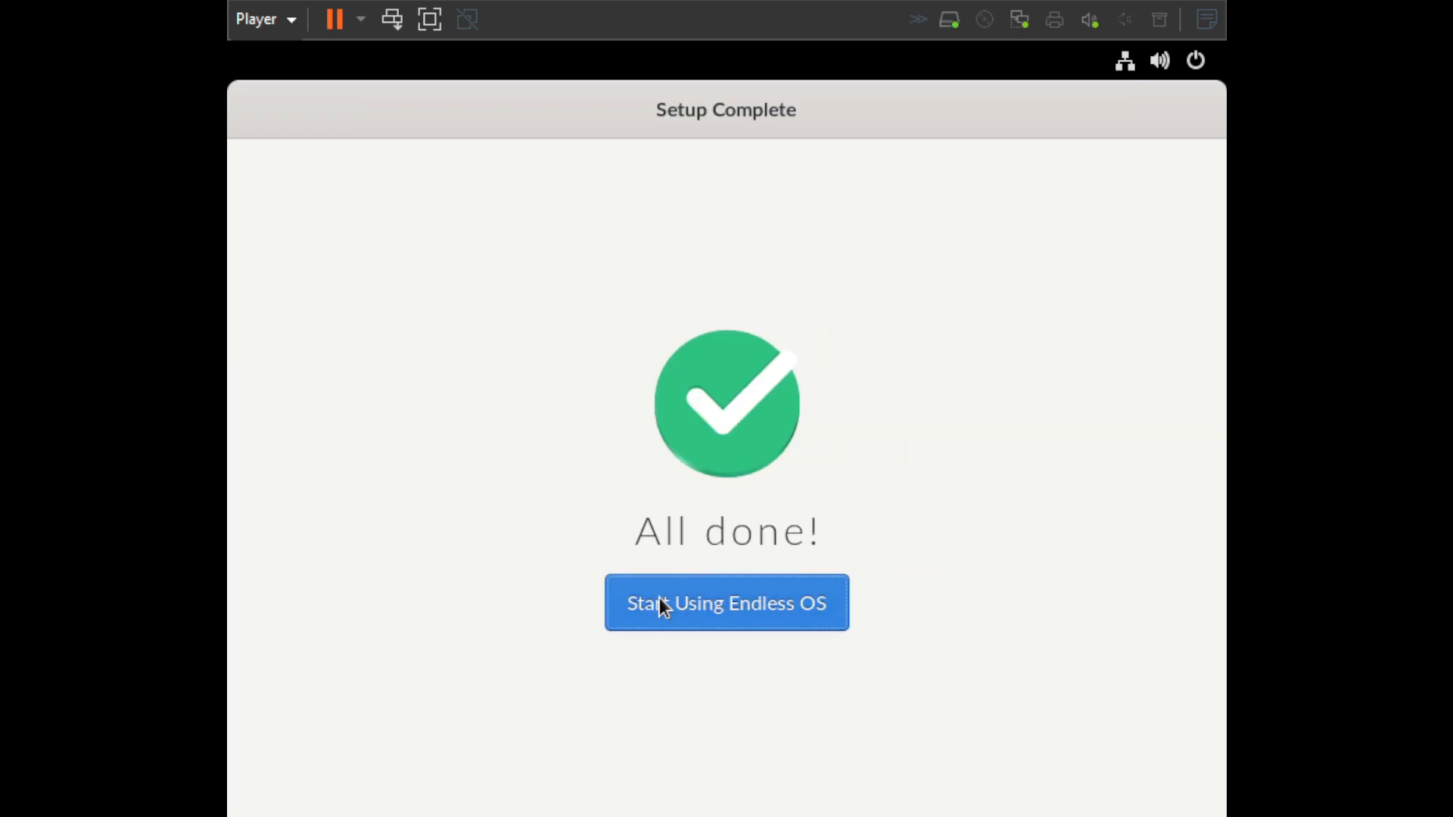
{"action": "left_click", "coordinate": [727, 603]}
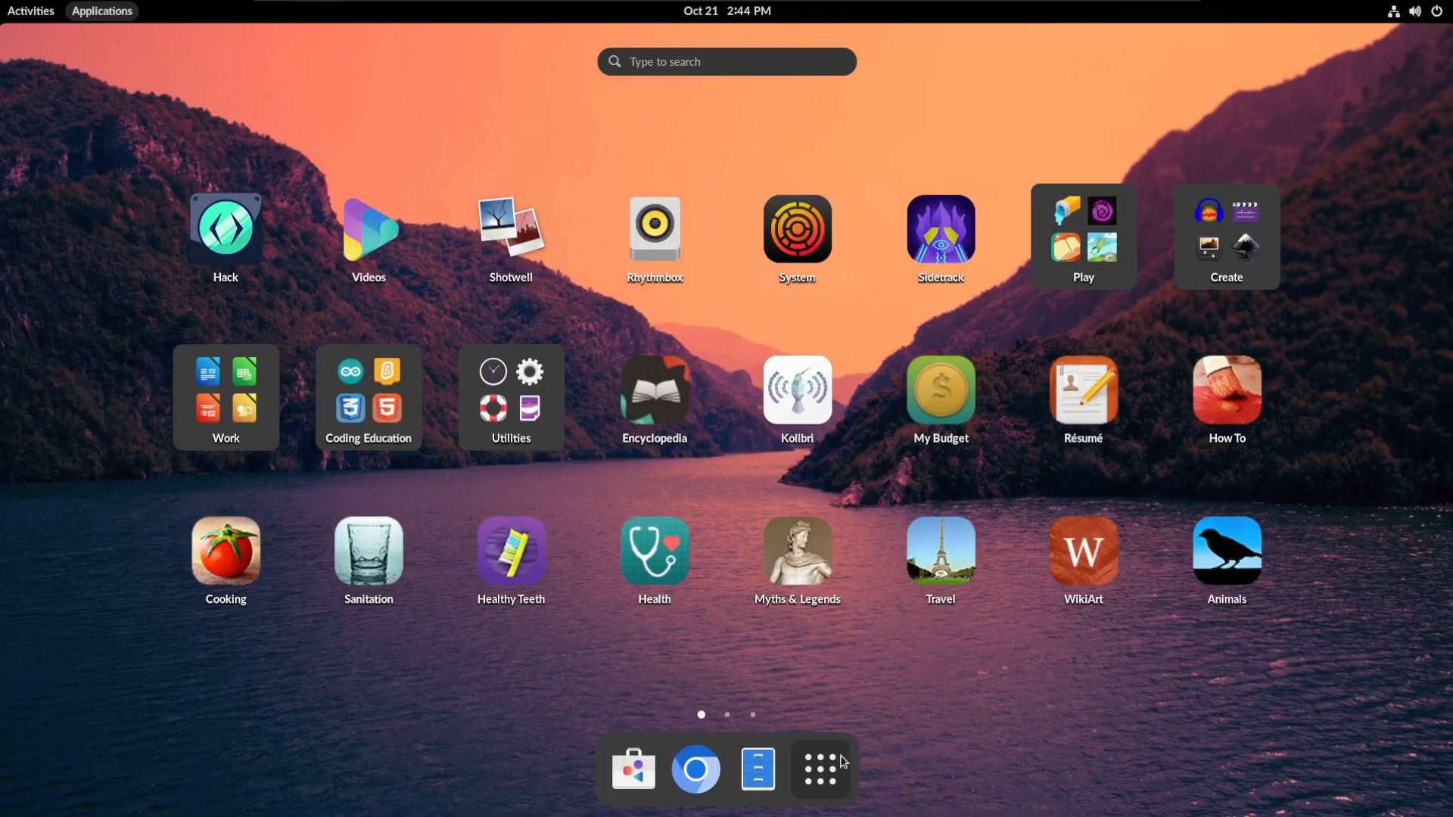
{"action": "mouse_move", "coordinate": [112, 53]}
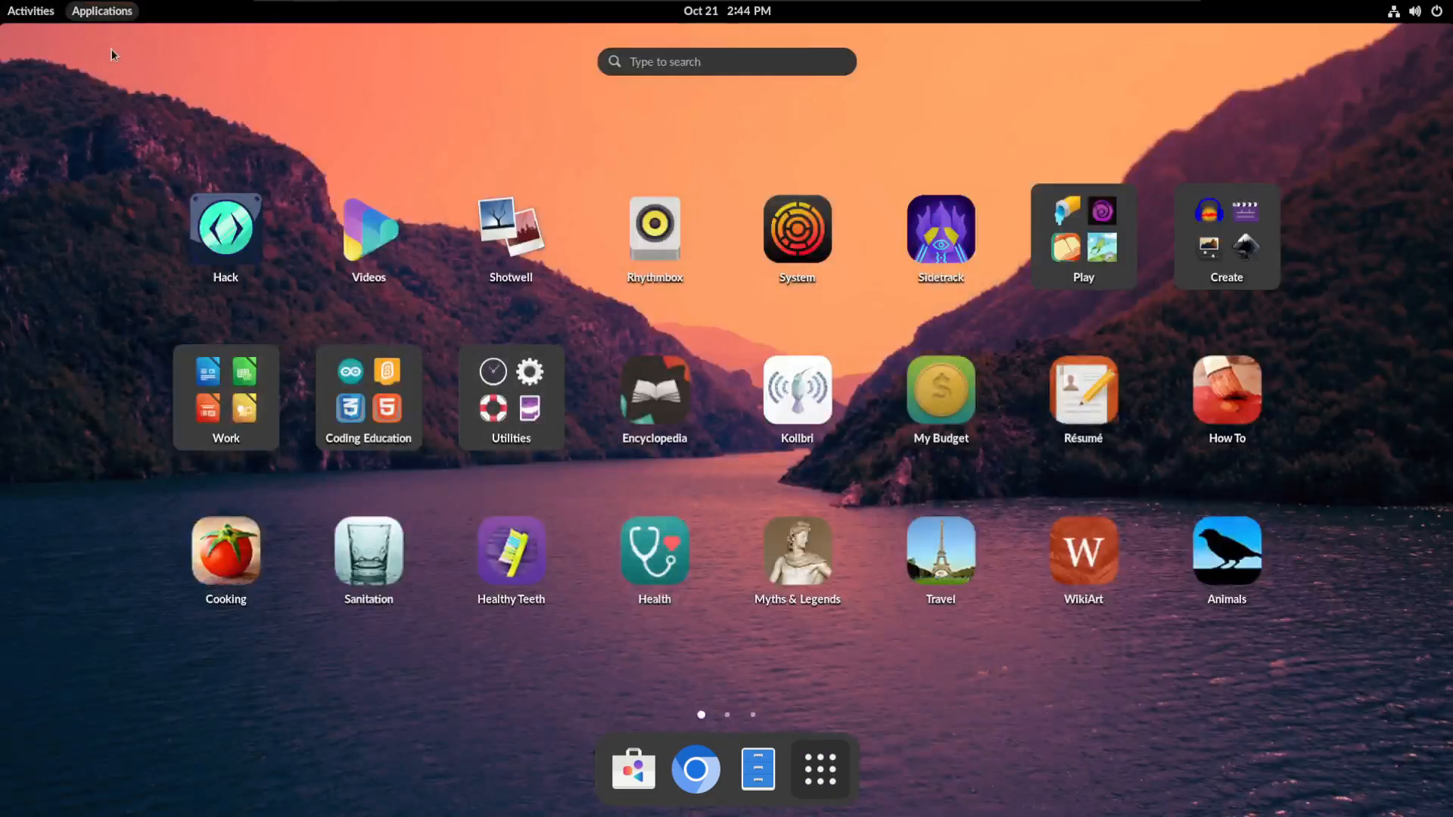
Step: Open Settings' About page and scroll to the Endless OS 5.0.5, 64-bit, VMware details
{"action": "left_click", "coordinate": [818, 770]}
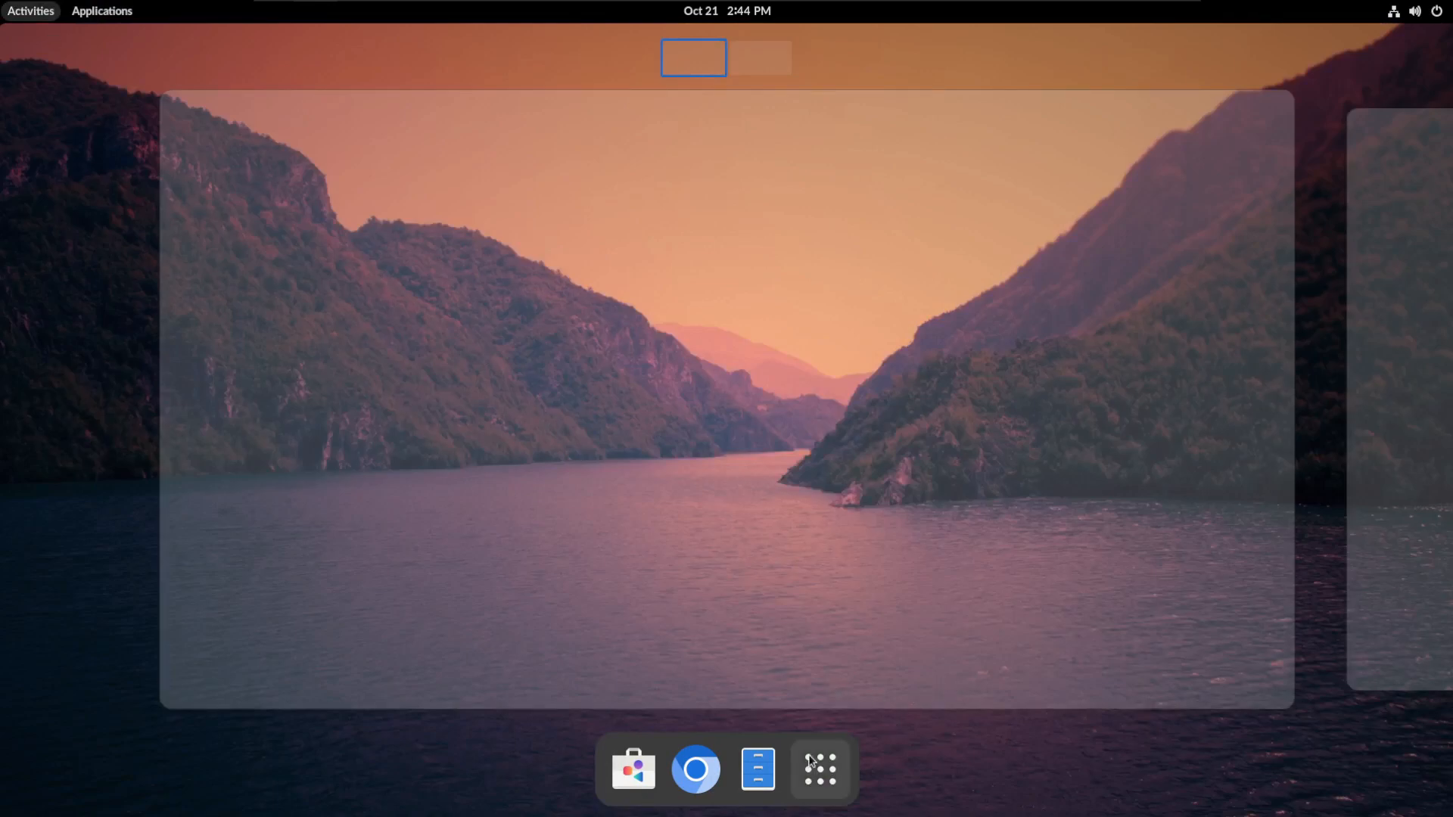
{"action": "left_click", "coordinate": [821, 770]}
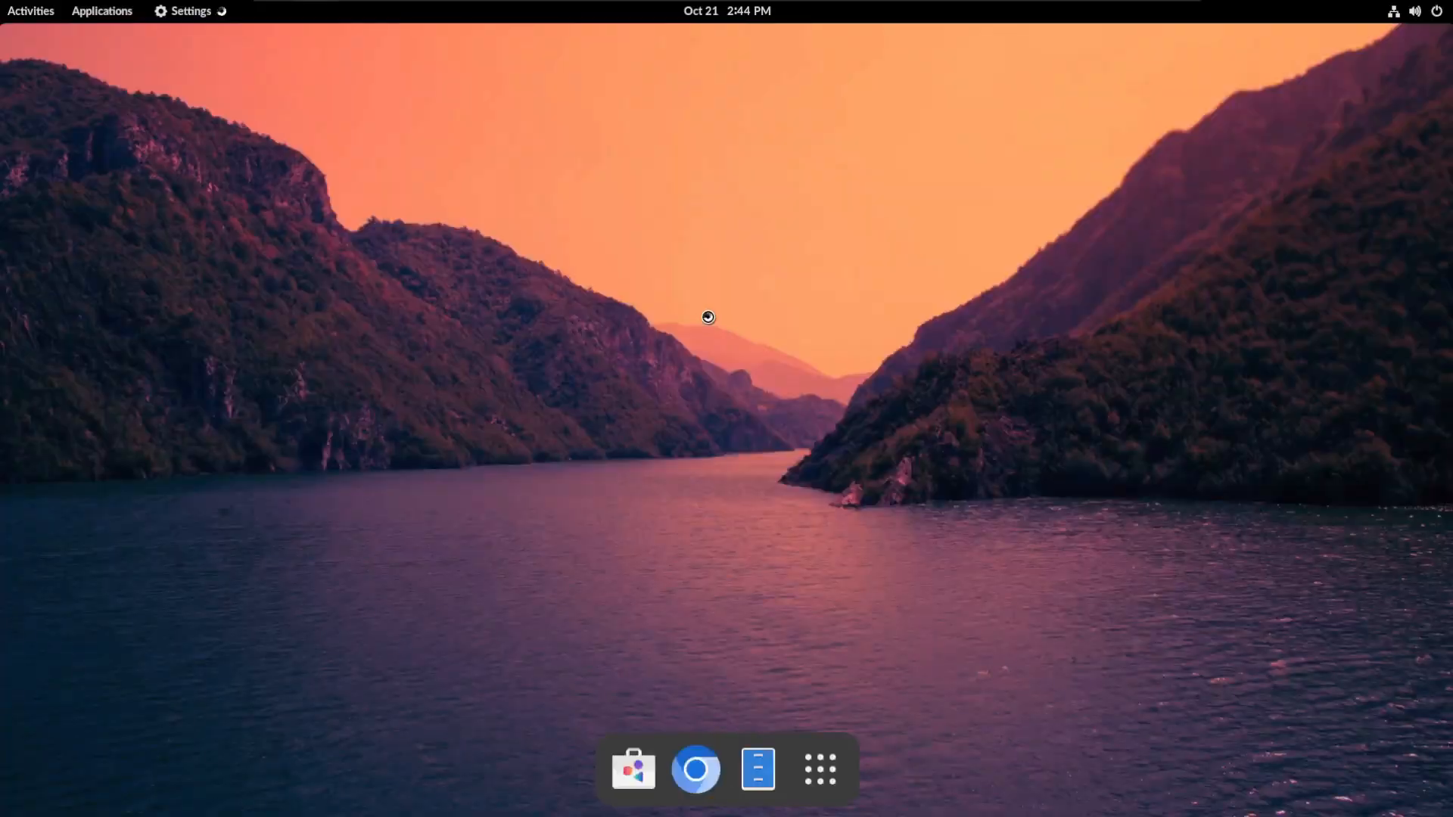
{"action": "left_click", "coordinate": [188, 12]}
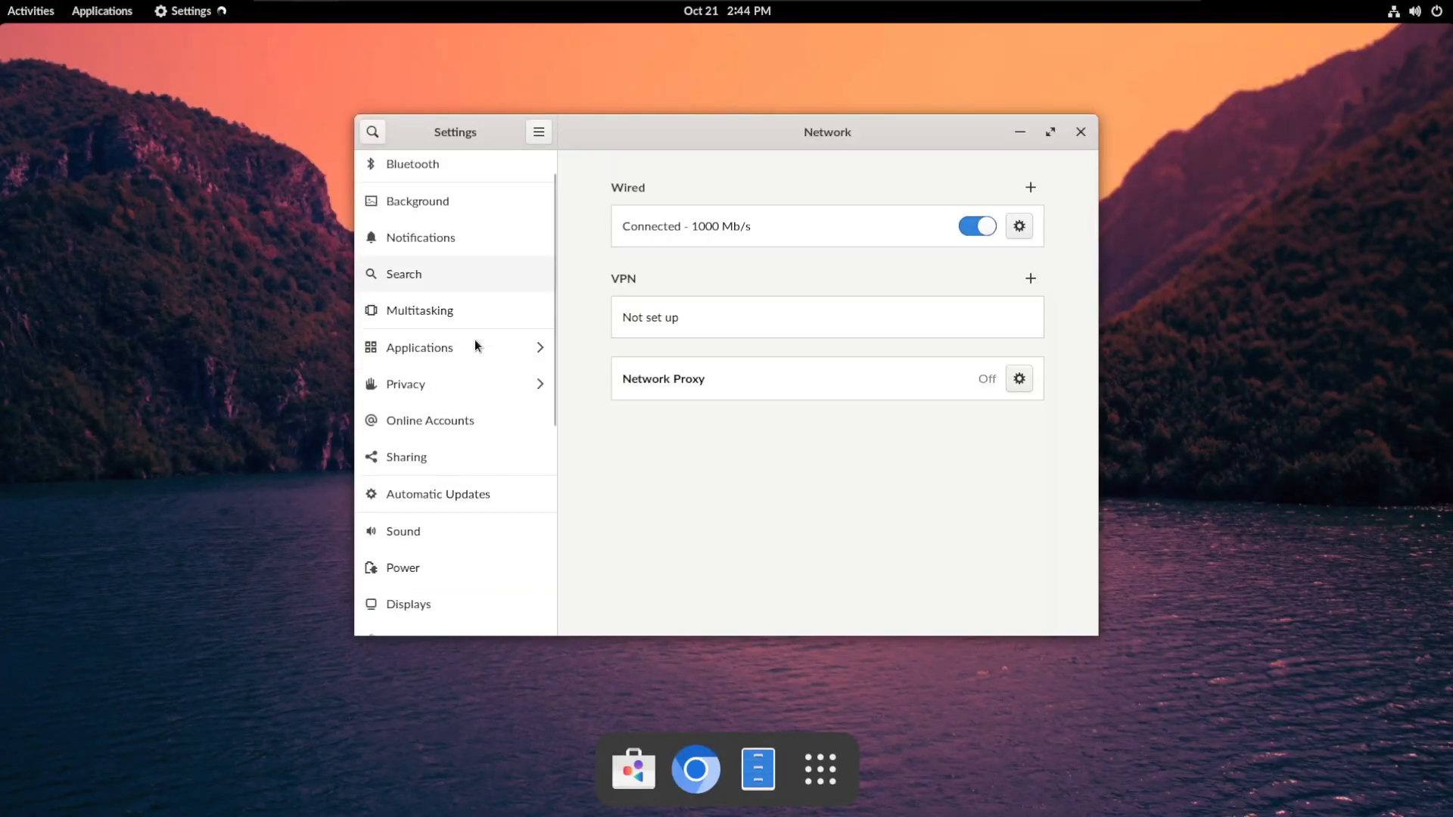
{"action": "left_click", "coordinate": [403, 618]}
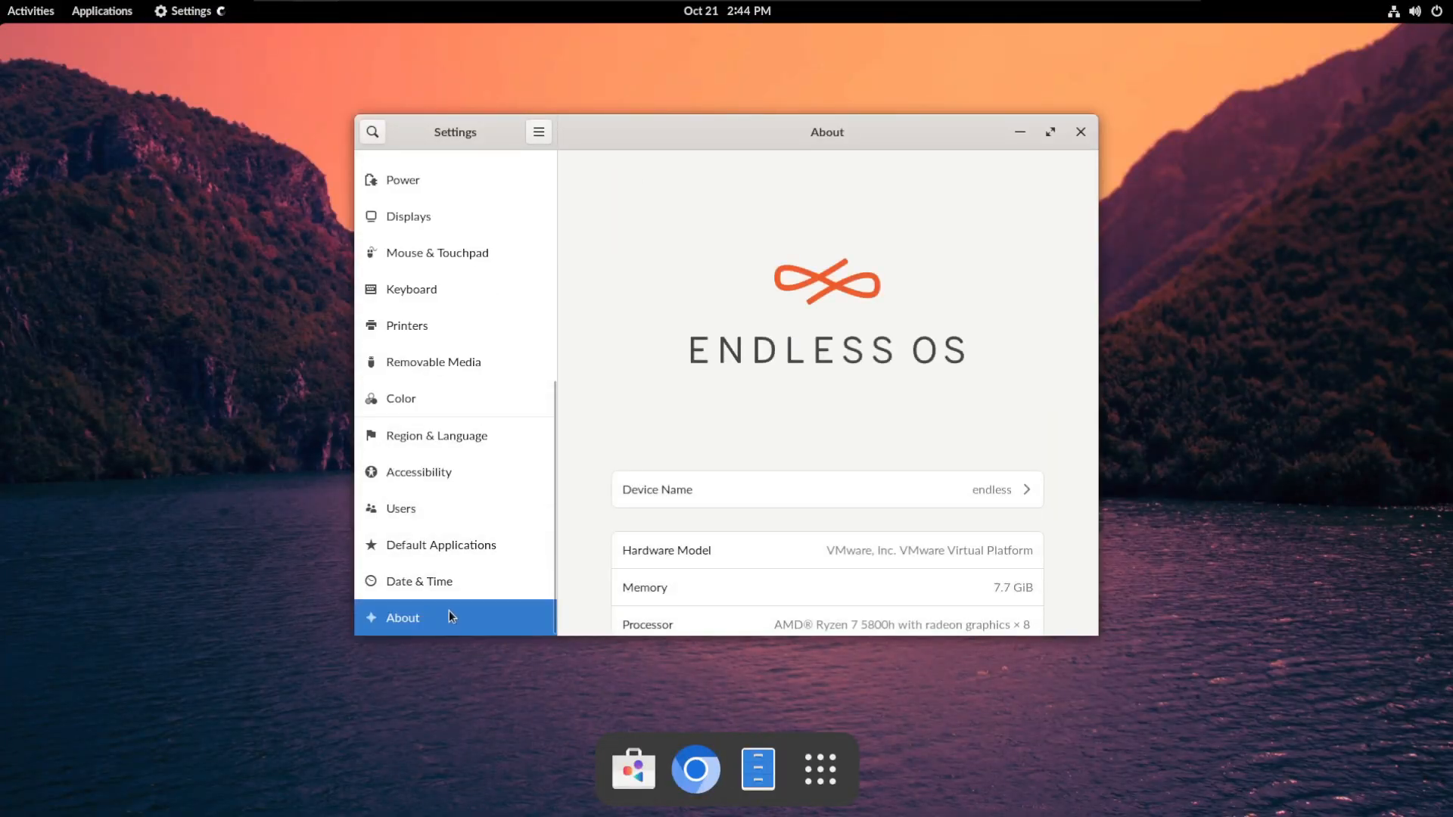
{"action": "scroll", "scroll_direction": "down", "scroll_amount": 3}
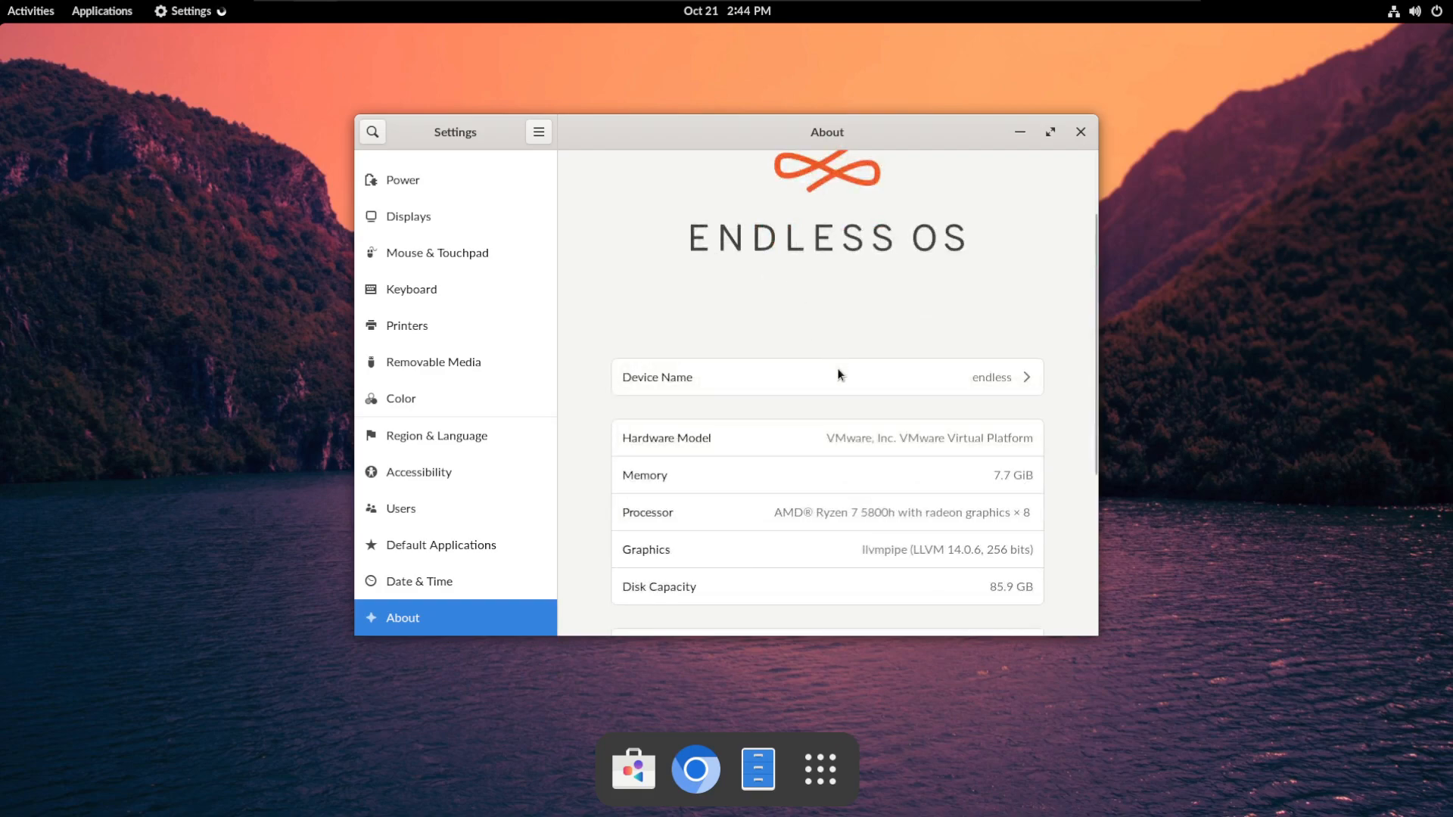
{"action": "scroll", "scroll_direction": "down", "scroll_amount": 3}
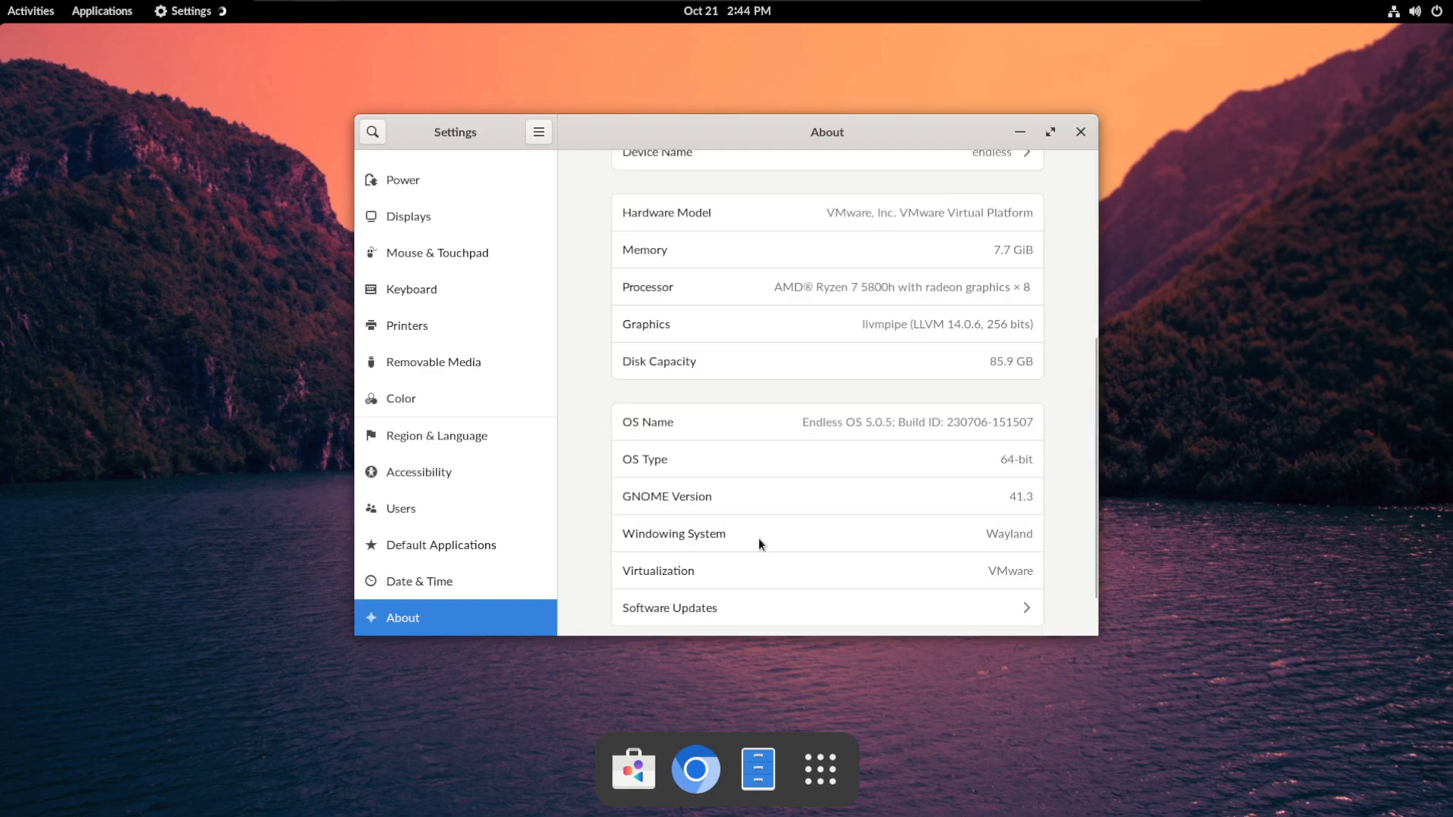
{"action": "mouse_move", "coordinate": [968, 609]}
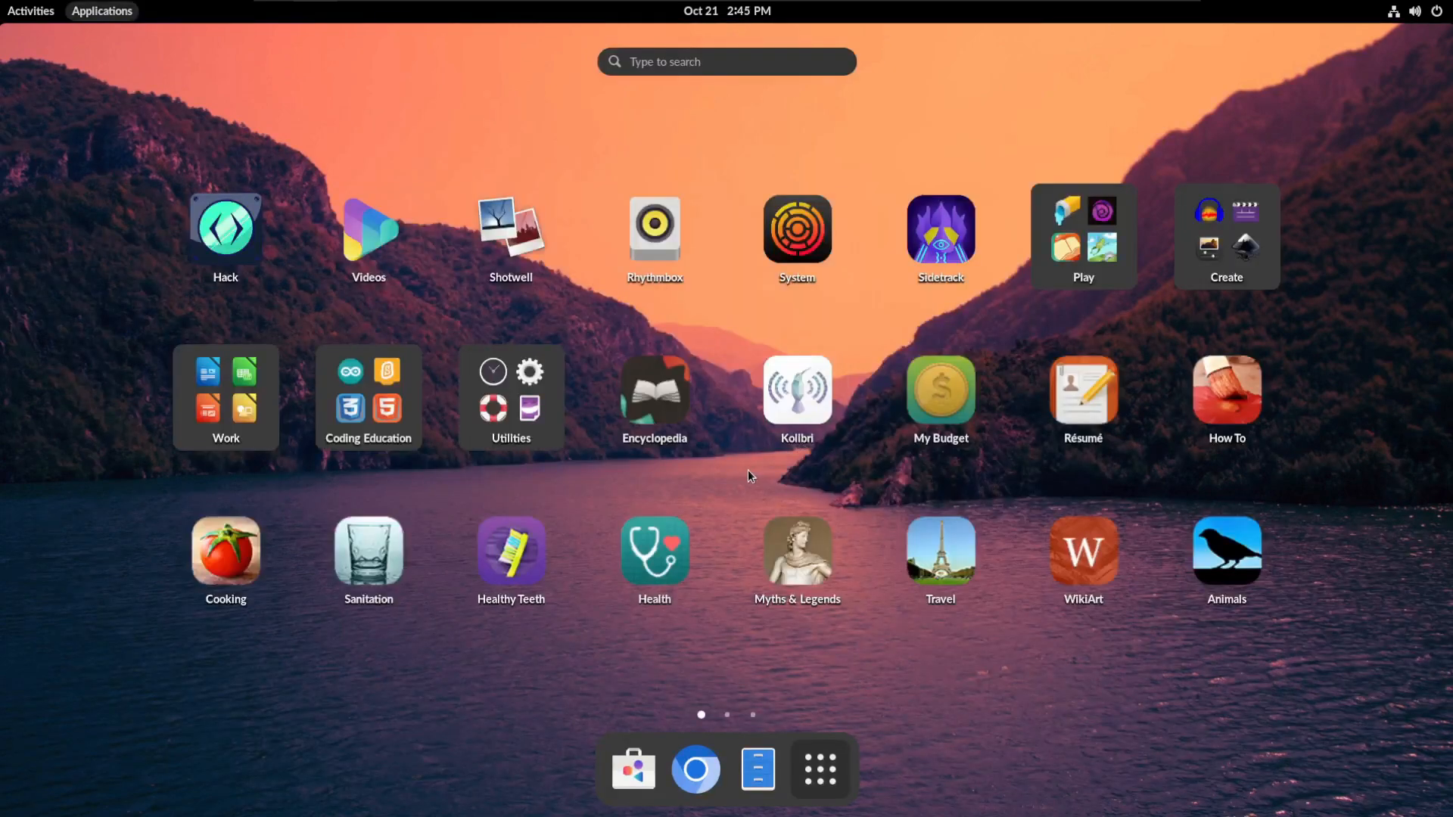
{"action": "left_click", "coordinate": [30, 10]}
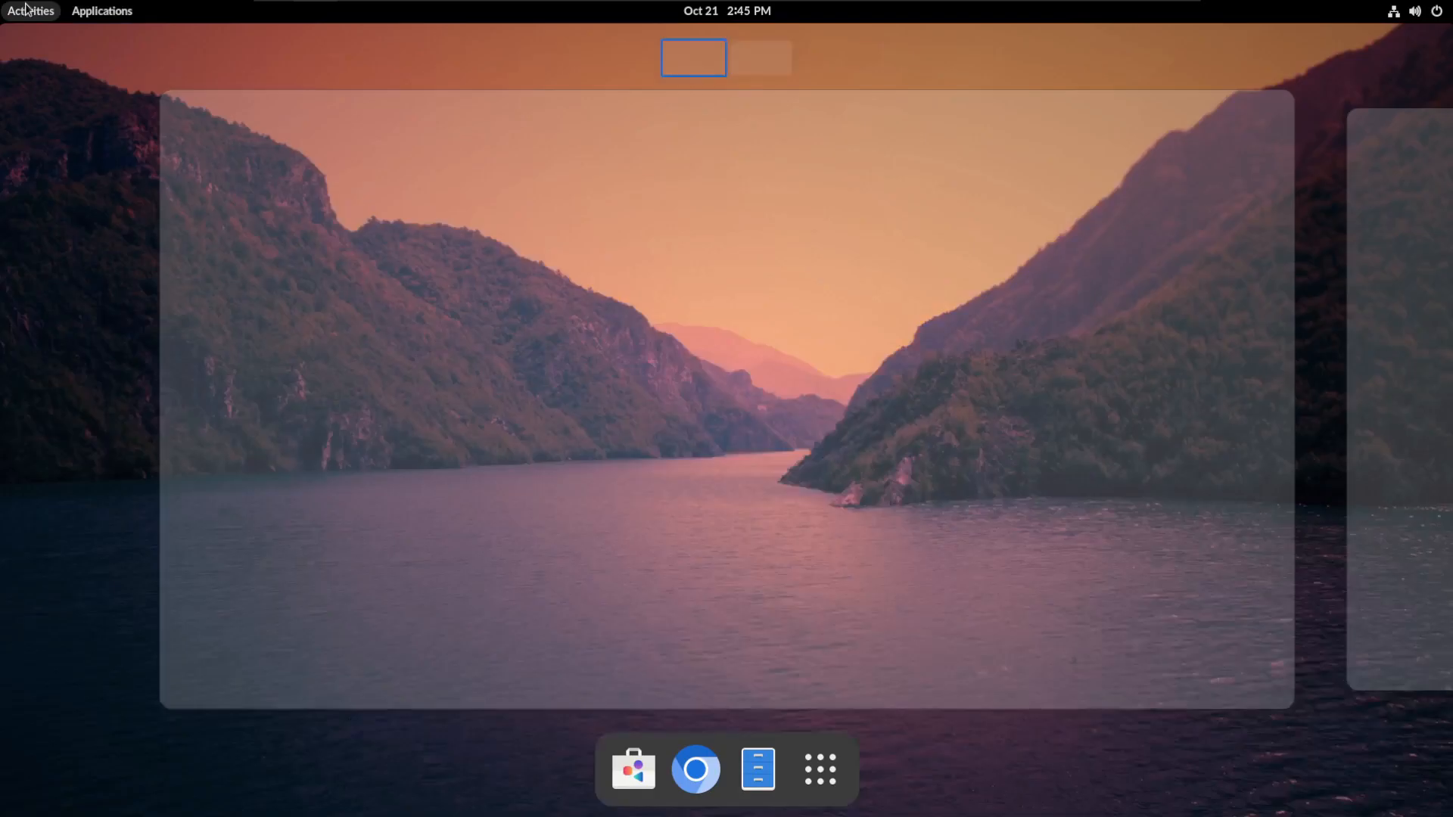
{"action": "left_click", "coordinate": [99, 11]}
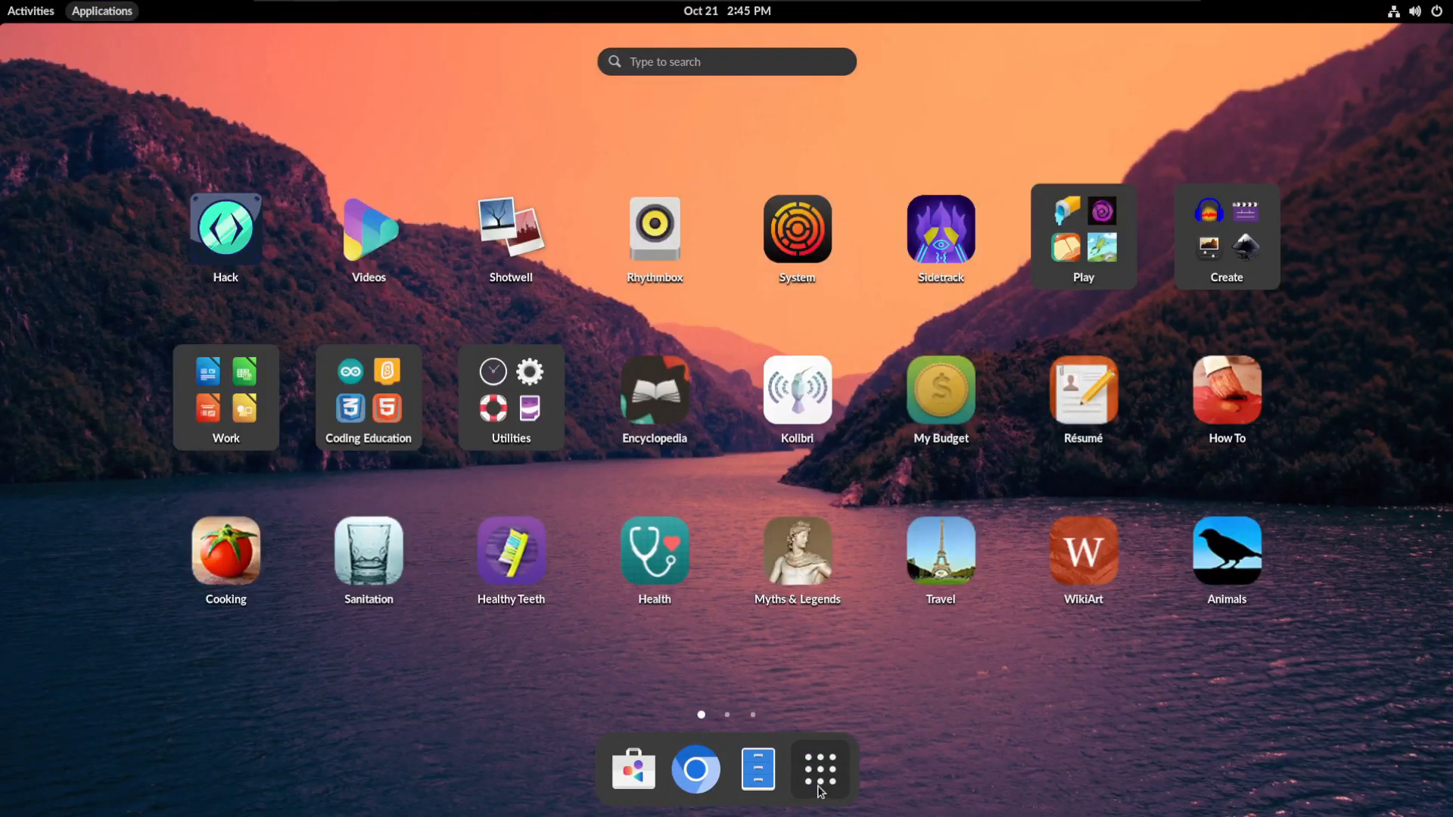
{"action": "mouse_move", "coordinate": [744, 788]}
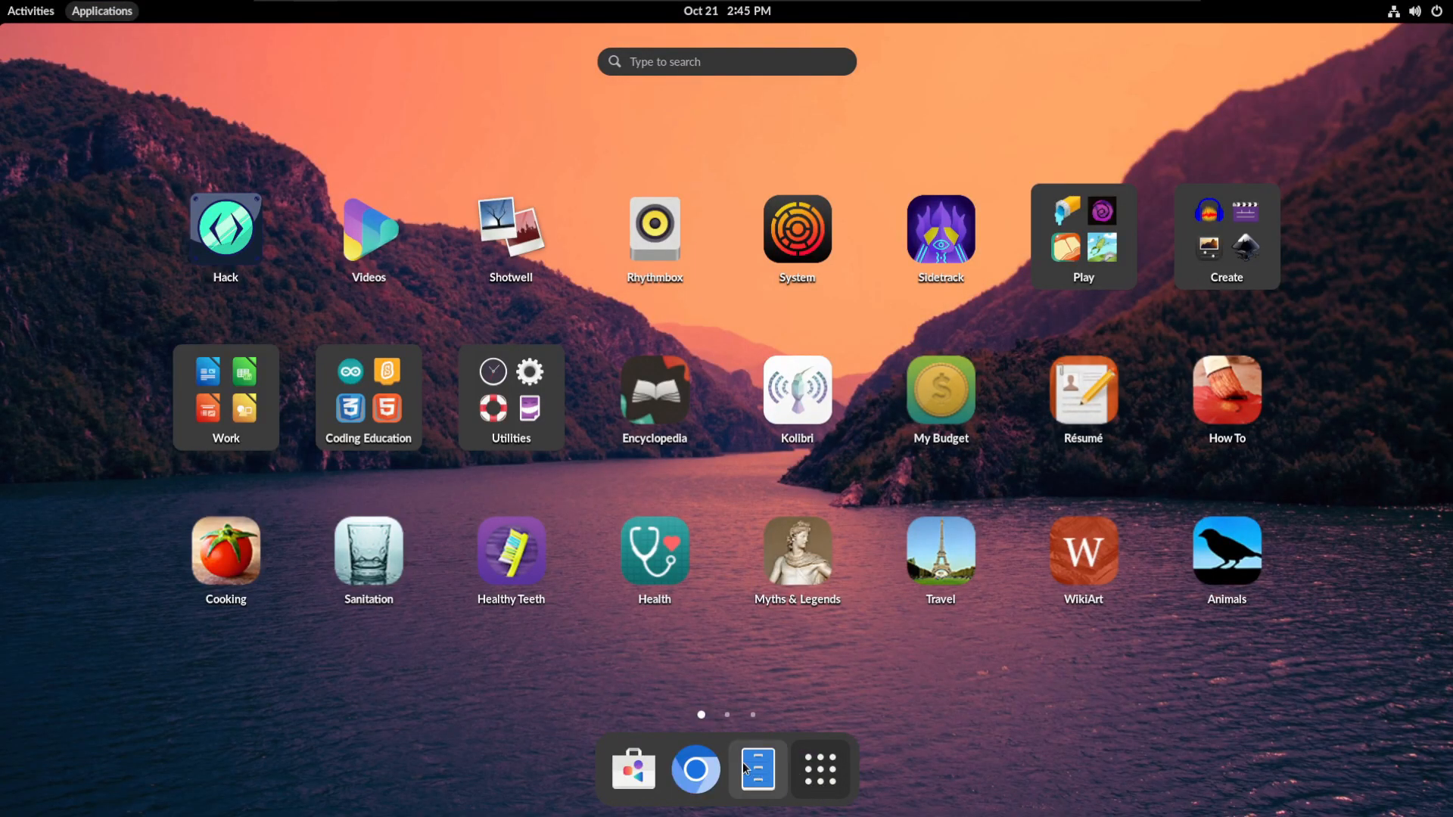
{"action": "left_click", "coordinate": [758, 770]}
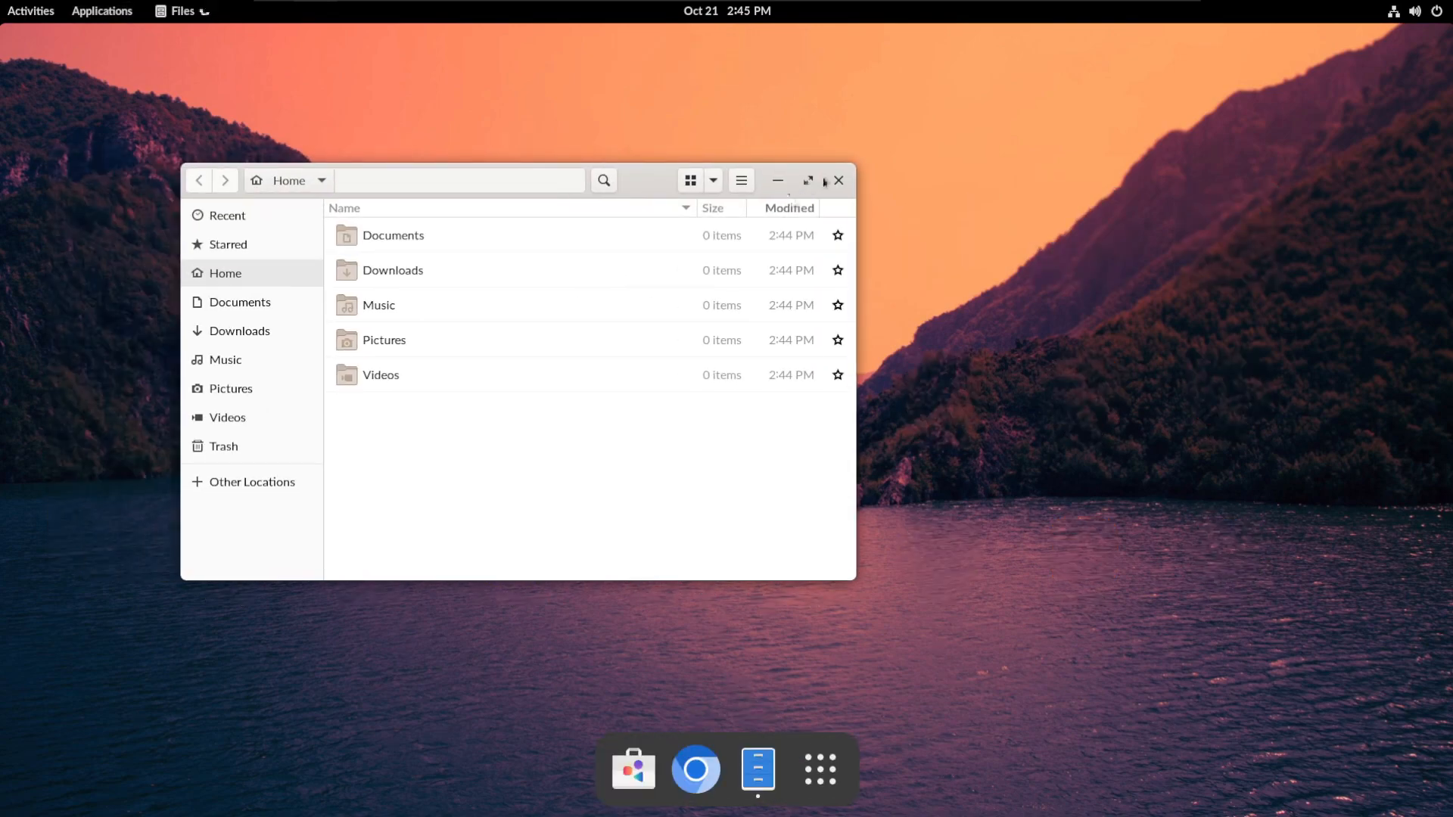
{"action": "left_click", "coordinate": [807, 180]}
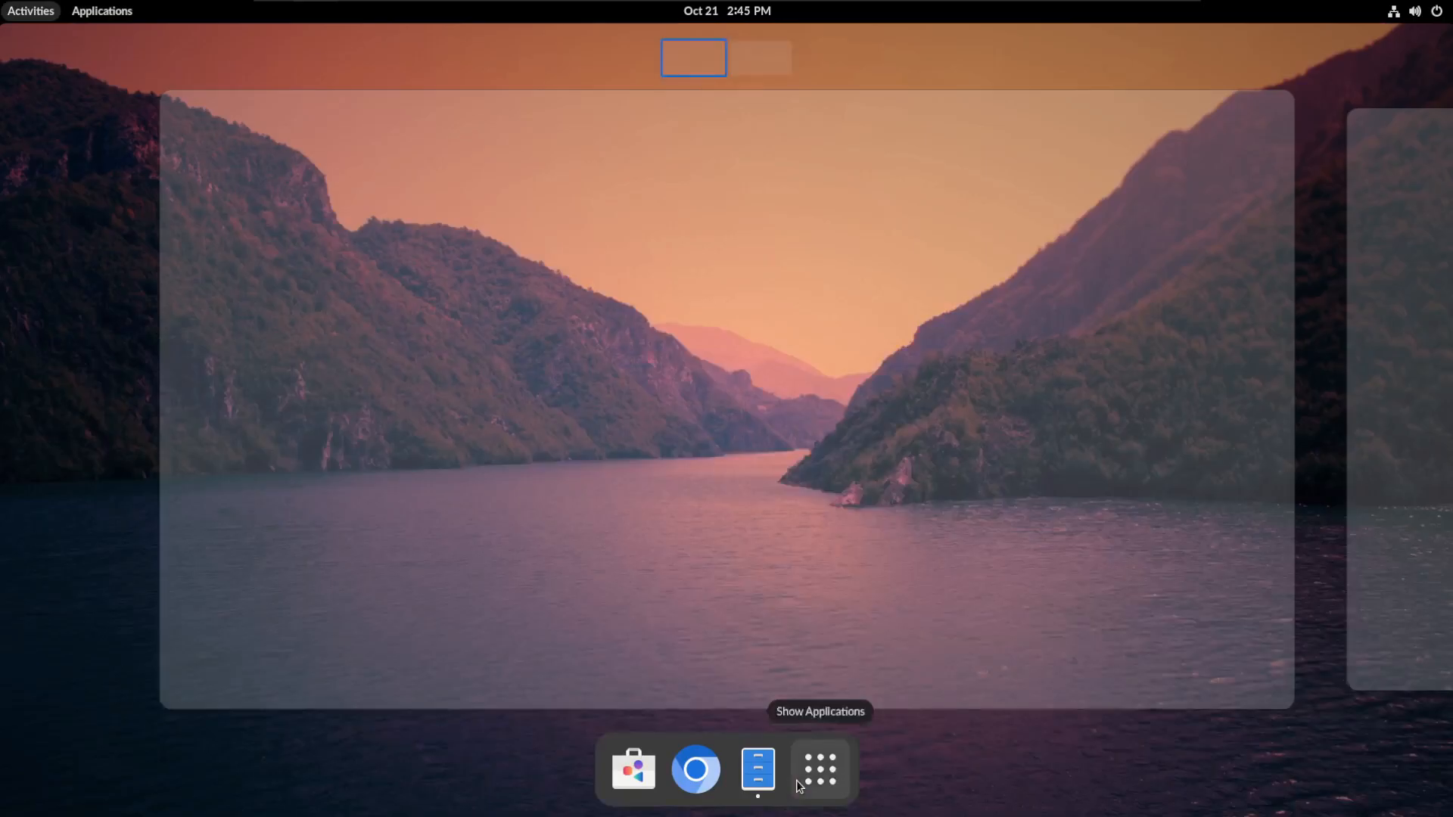
{"action": "left_click", "coordinate": [819, 770]}
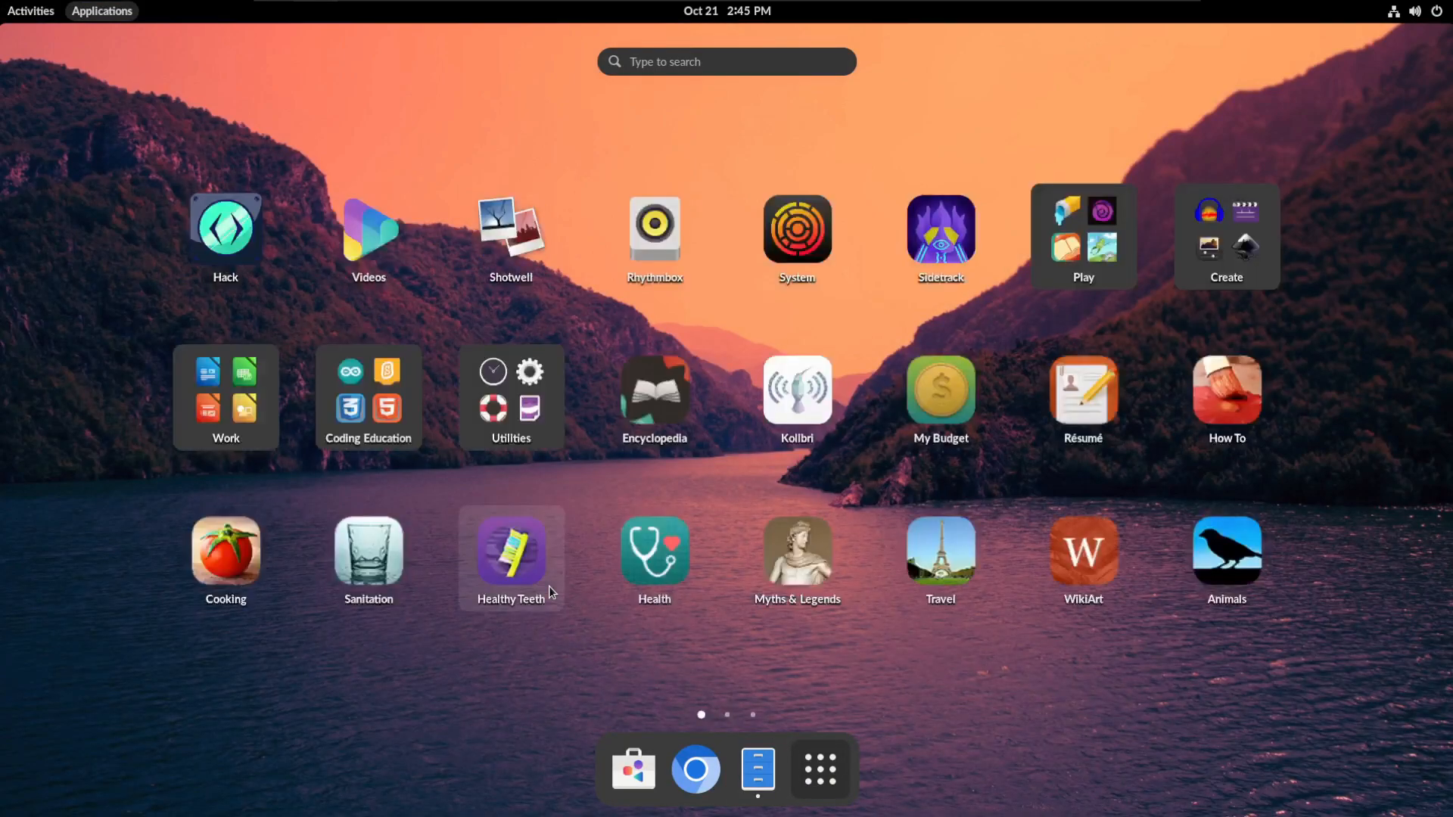
{"action": "mouse_move", "coordinate": [601, 716]}
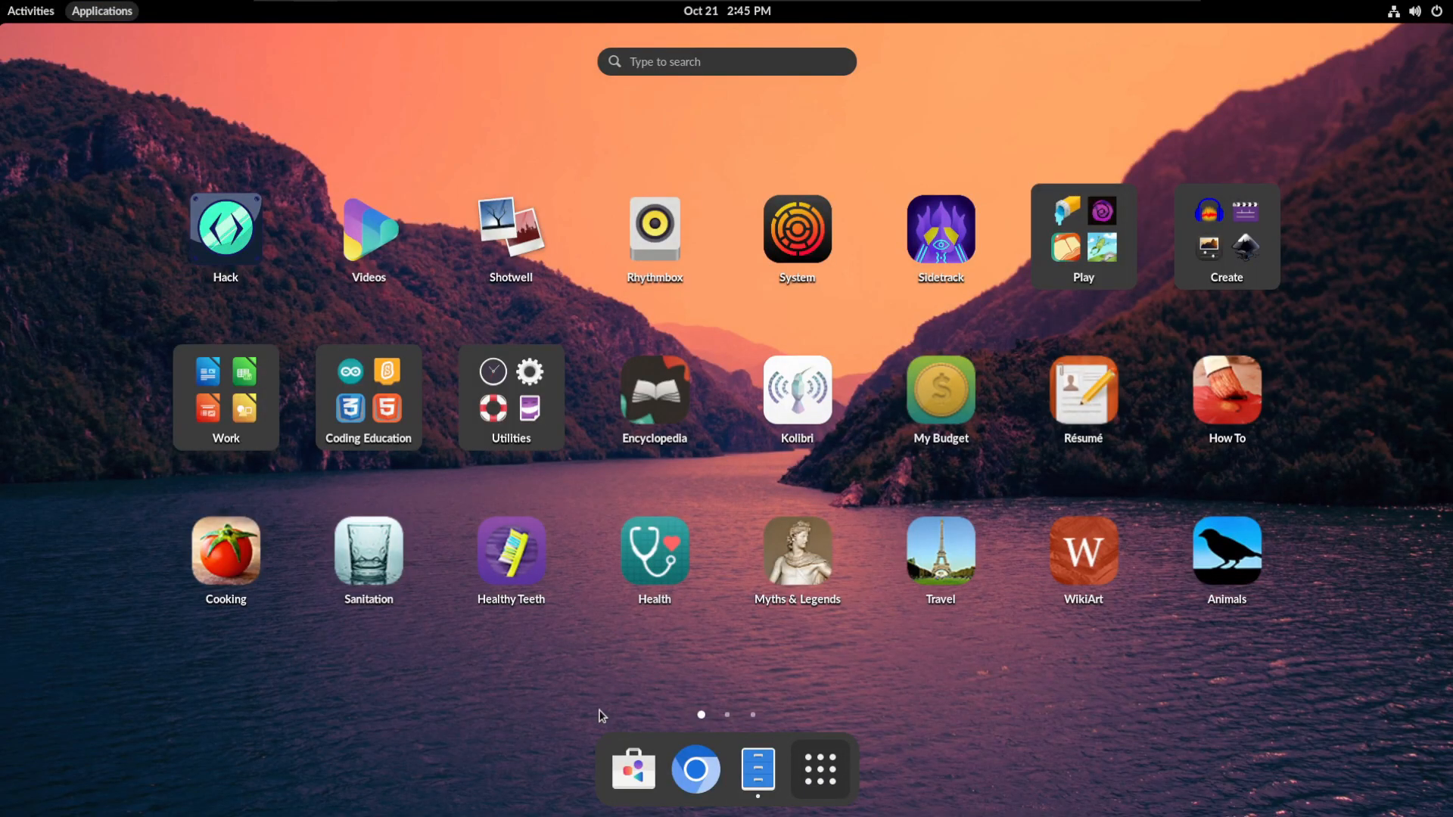
{"action": "mouse_move", "coordinate": [528, 689]}
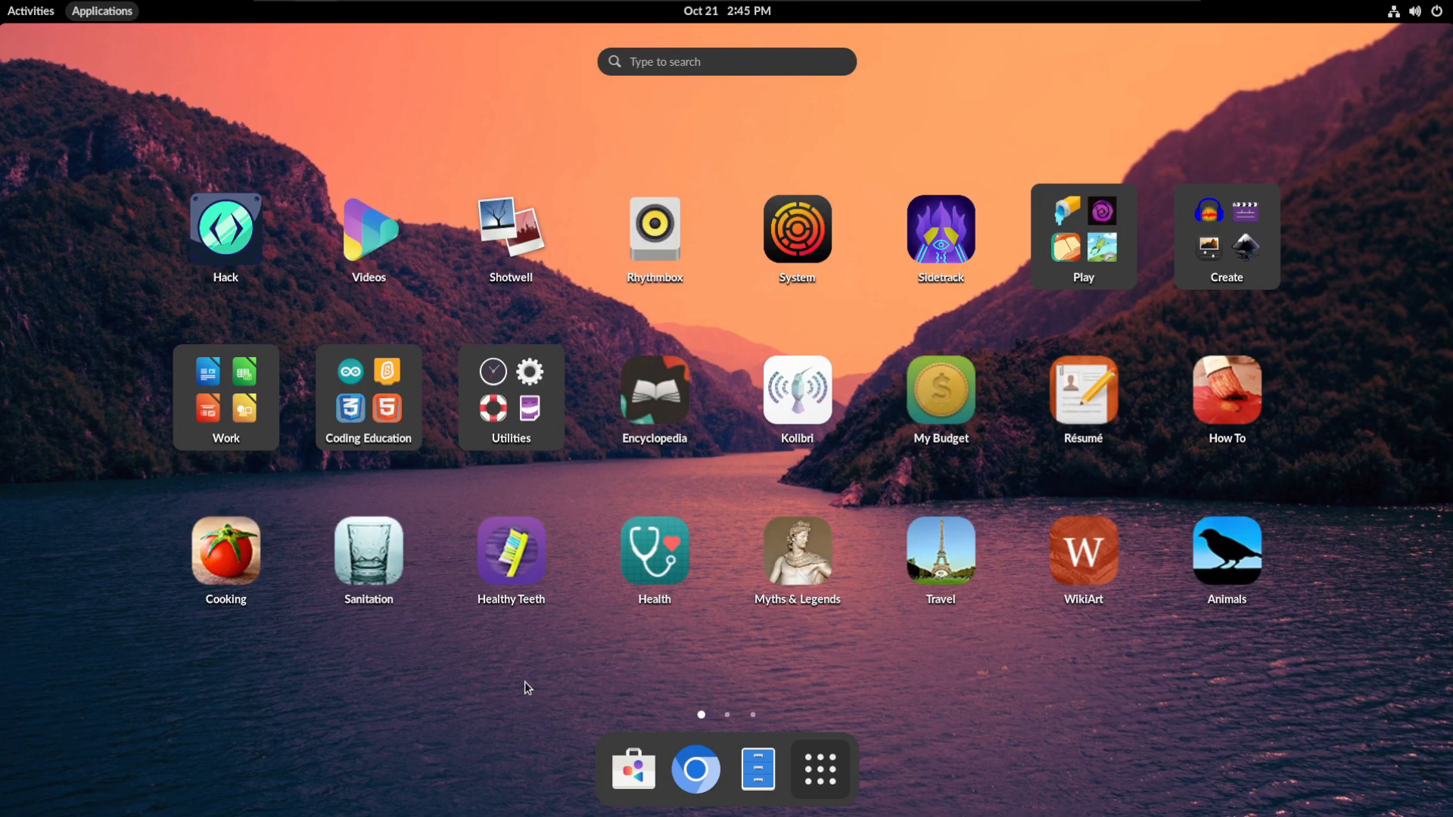
{"action": "mouse_move", "coordinate": [527, 687]}
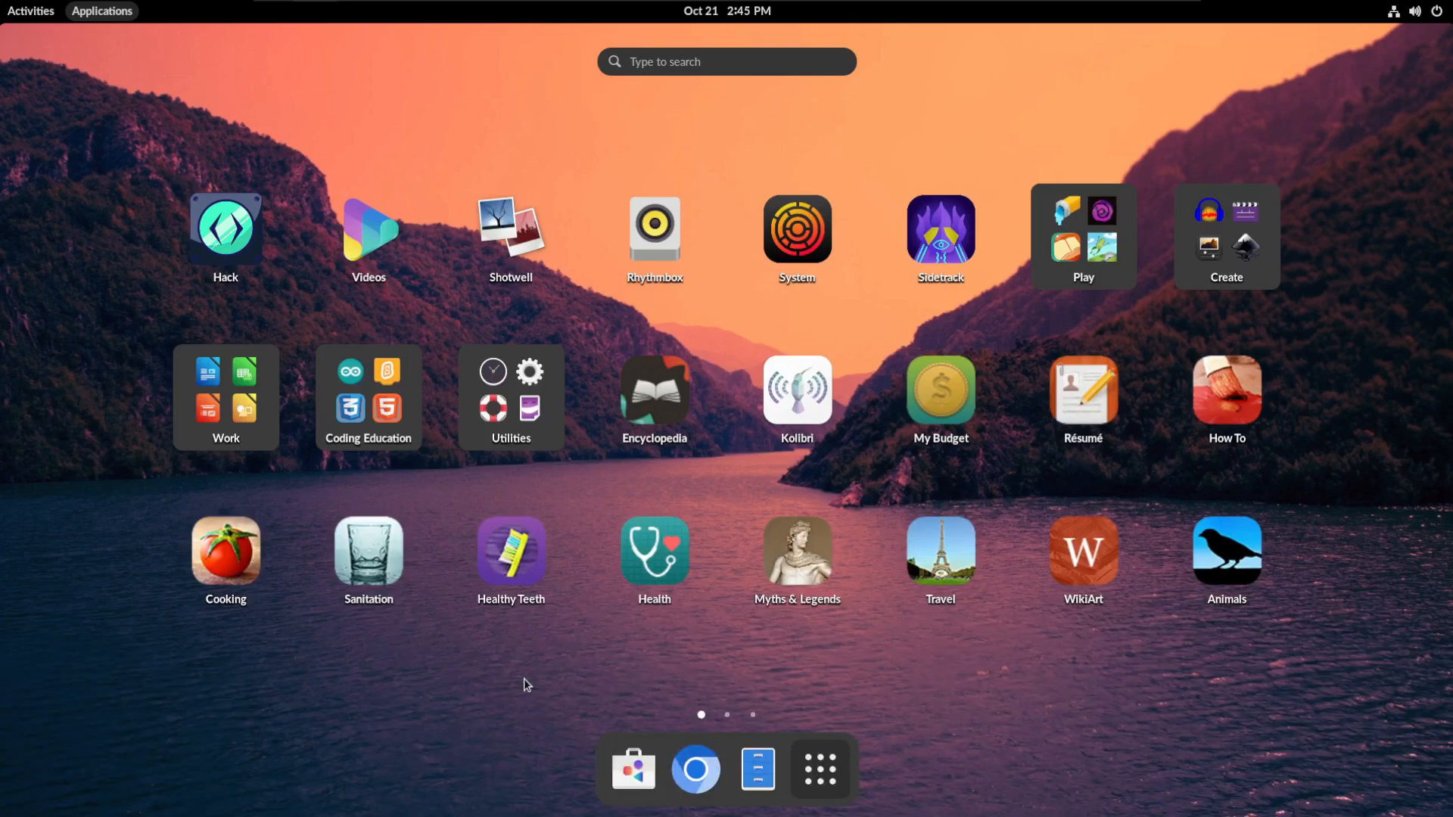
{"action": "mouse_move", "coordinate": [594, 619]}
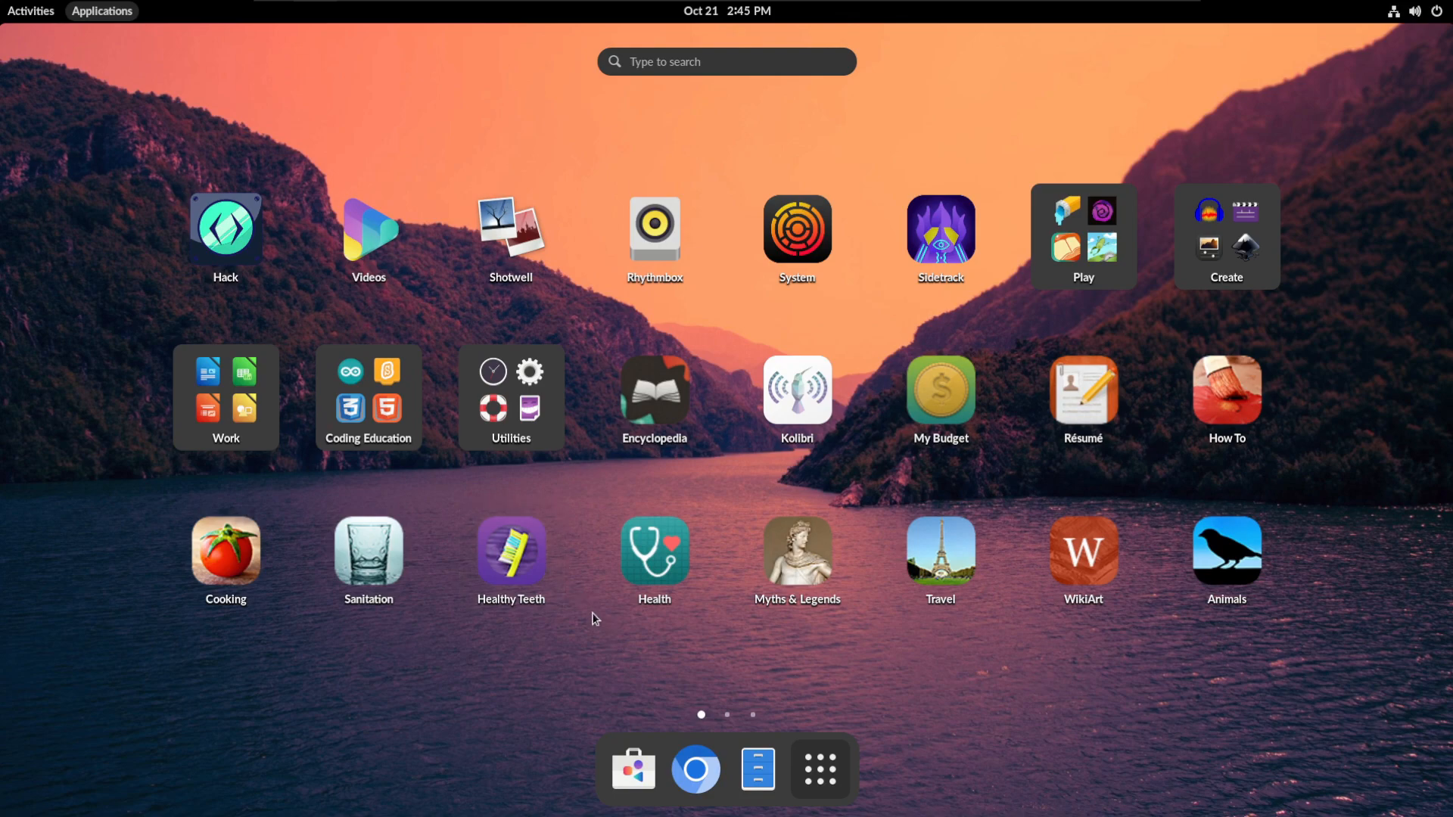
{"action": "mouse_move", "coordinate": [617, 713]}
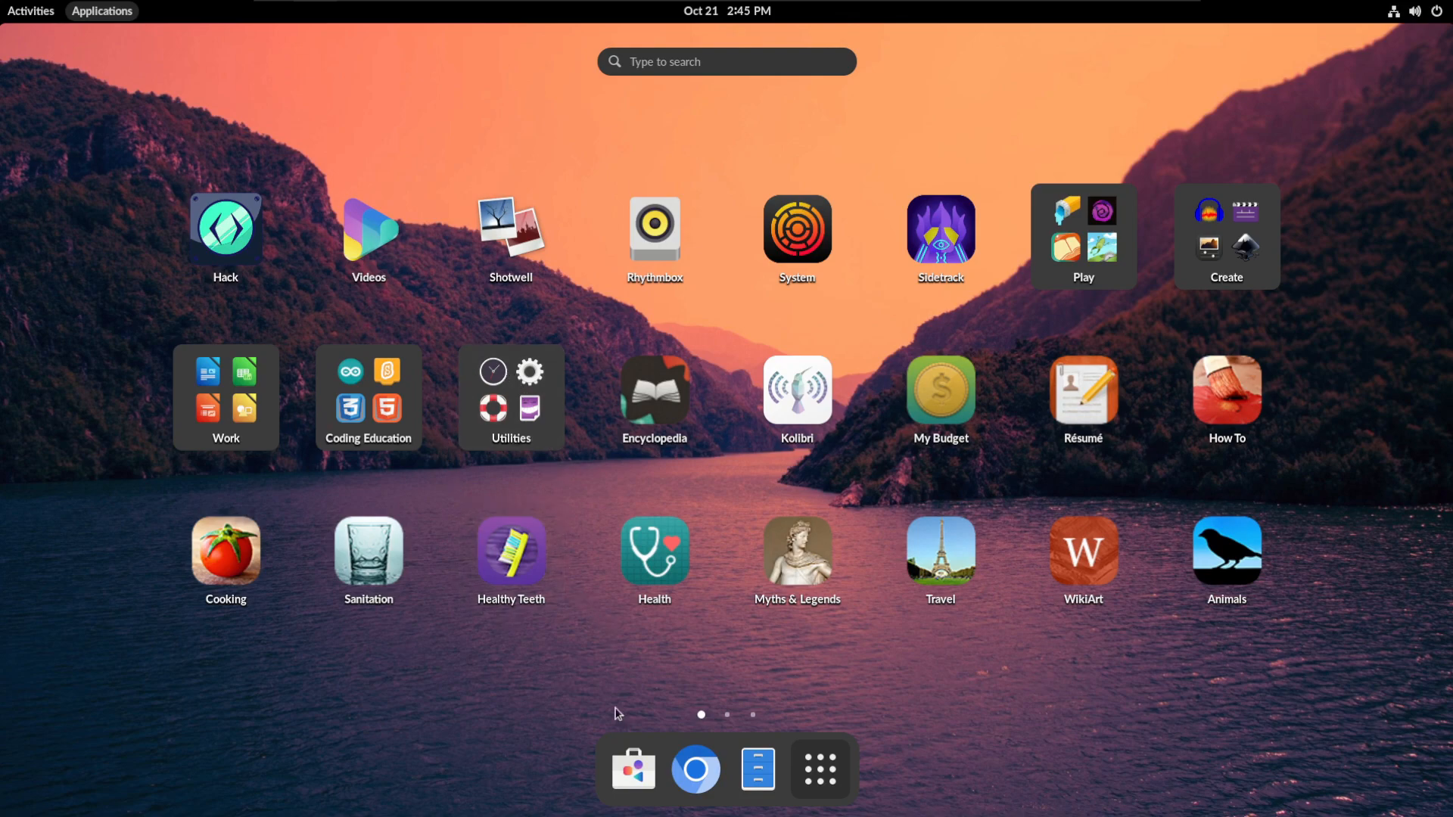
{"action": "mouse_move", "coordinate": [821, 770]}
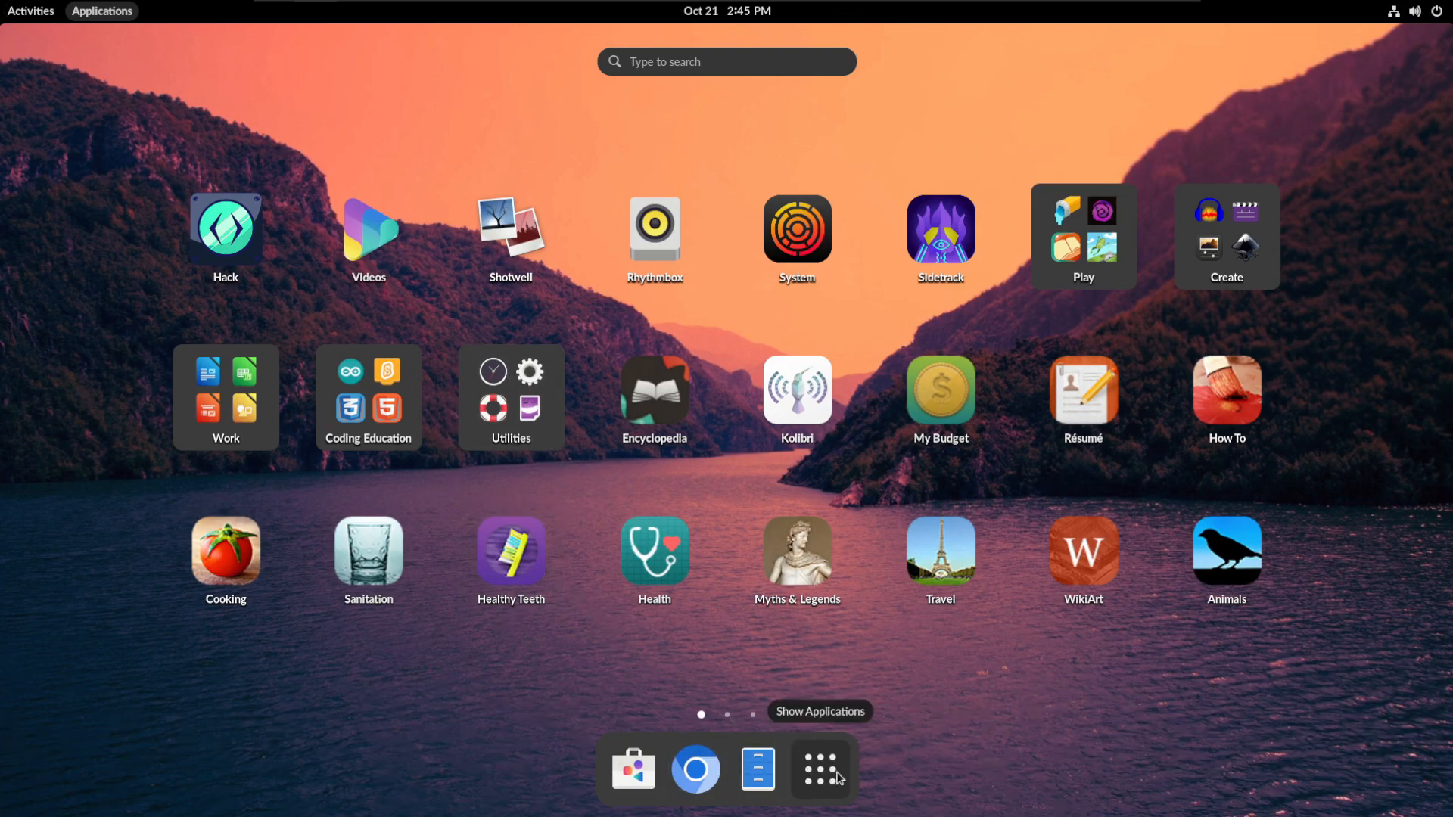
{"action": "mouse_move", "coordinate": [625, 772]}
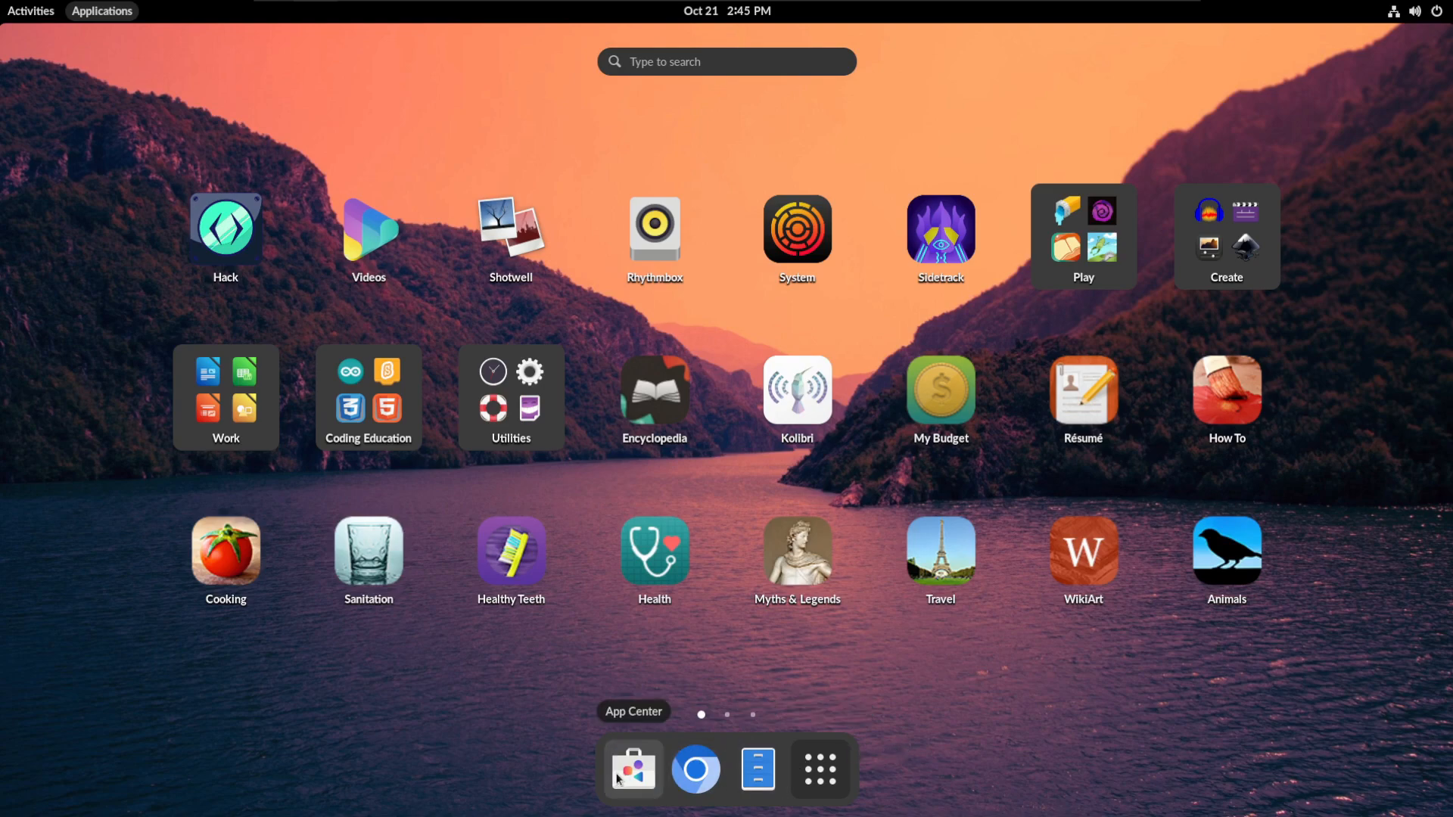
Step: Launch App Center from the dash and return to the app grid
{"action": "left_click", "coordinate": [631, 772]}
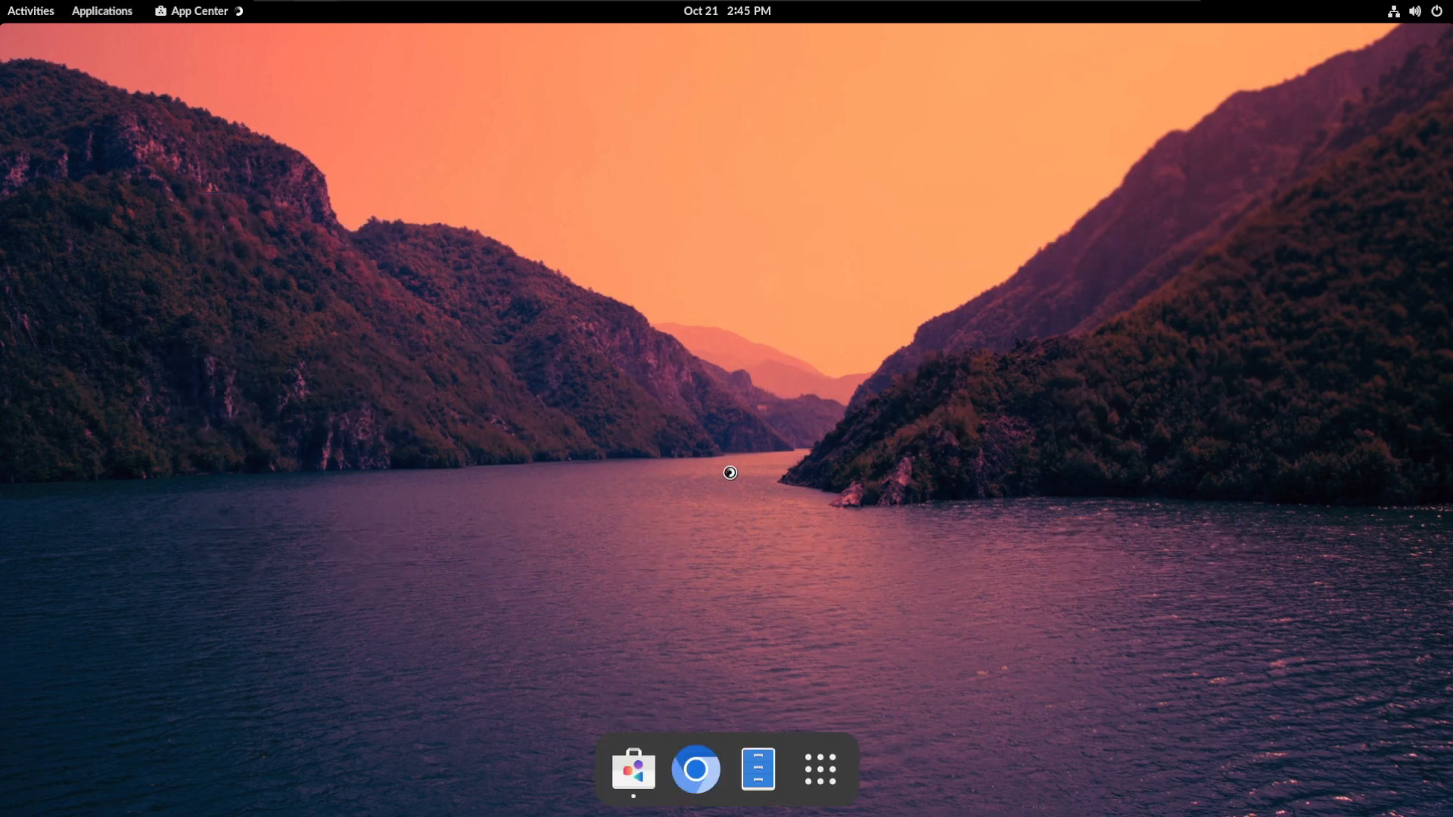
{"action": "left_click", "coordinate": [635, 771]}
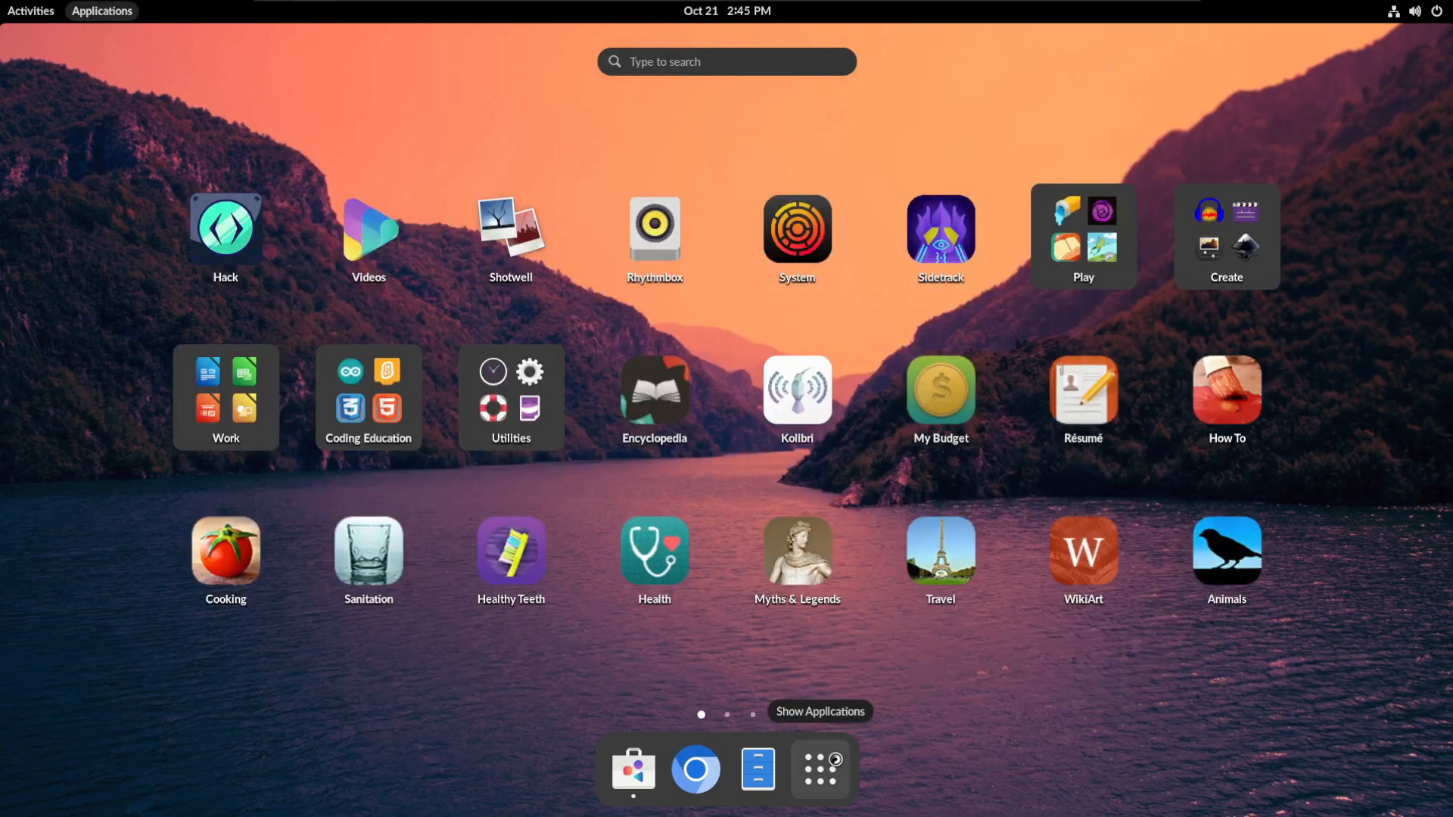
{"action": "left_click", "coordinate": [633, 768]}
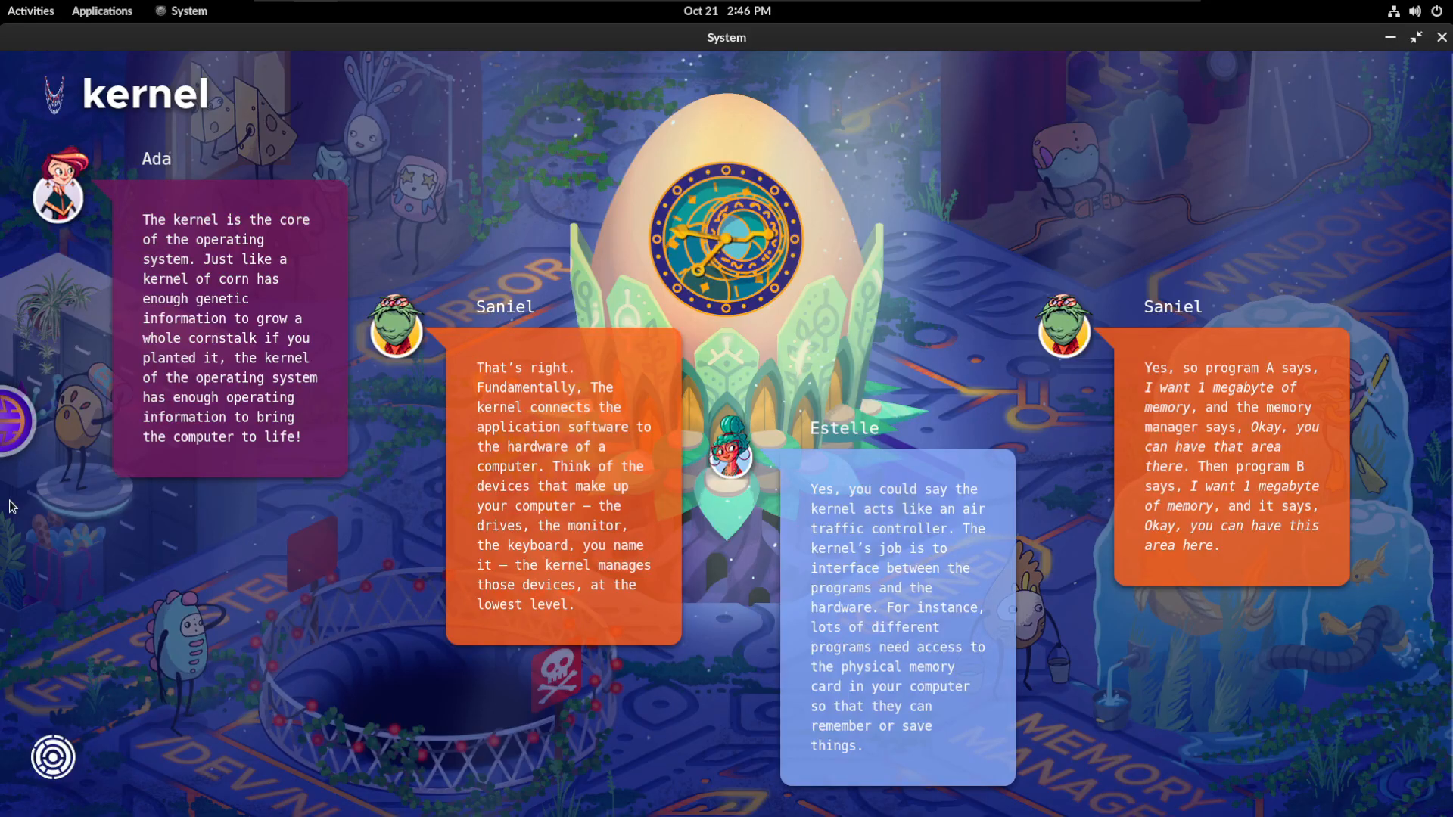
{"action": "mouse_move", "coordinate": [54, 759]}
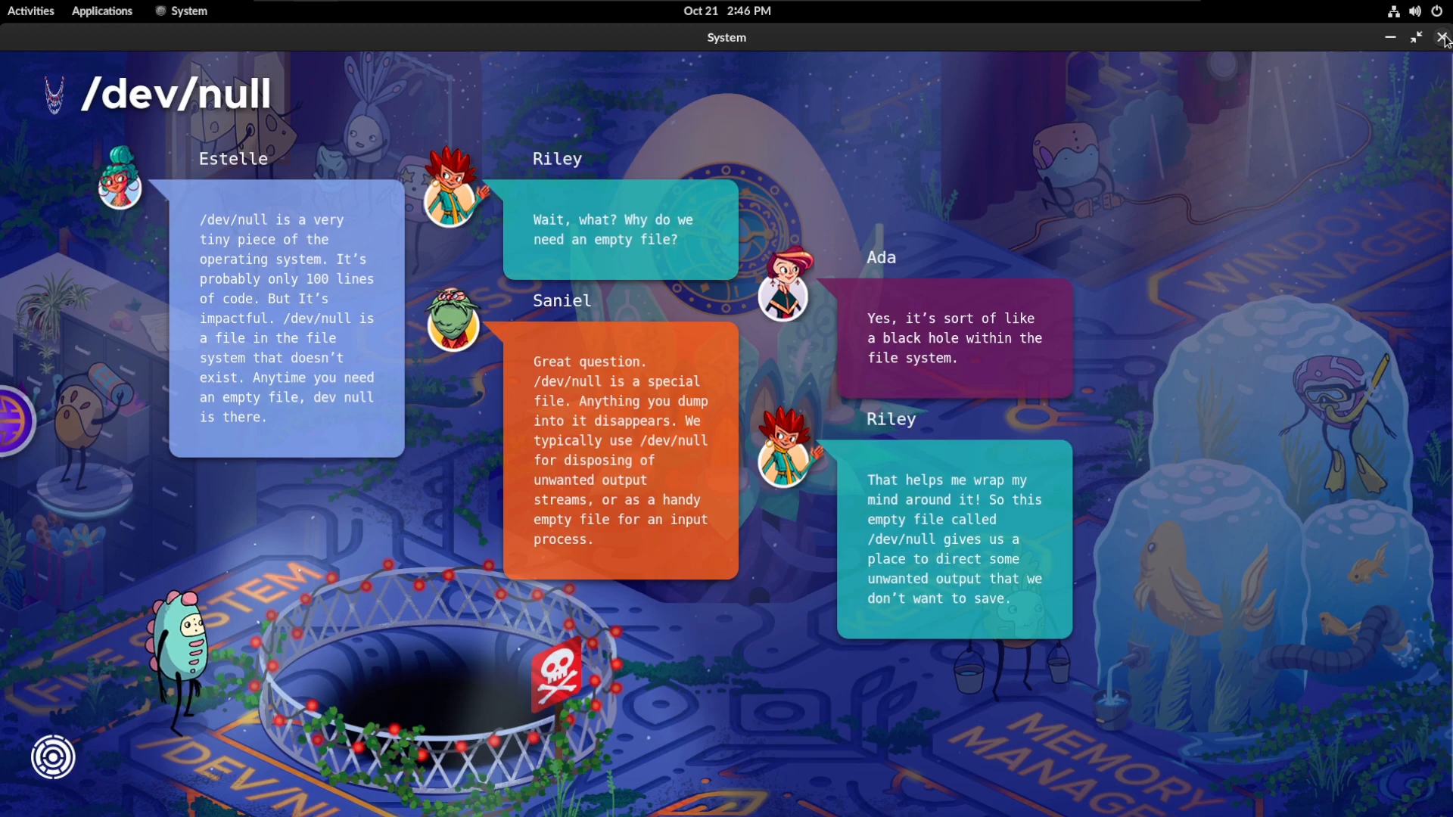
{"action": "left_click", "coordinate": [1414, 10]}
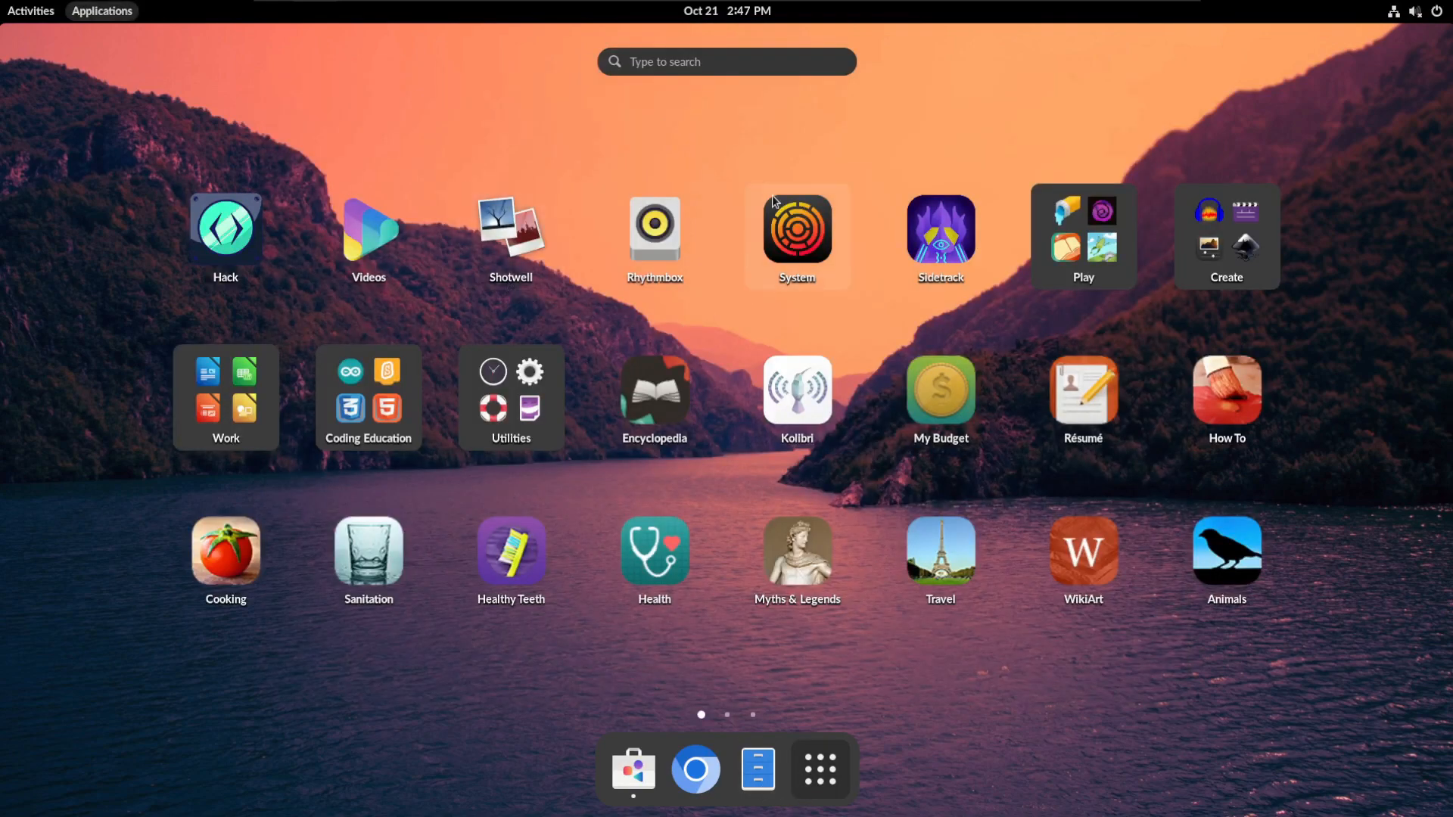
{"action": "mouse_move", "coordinate": [793, 214]}
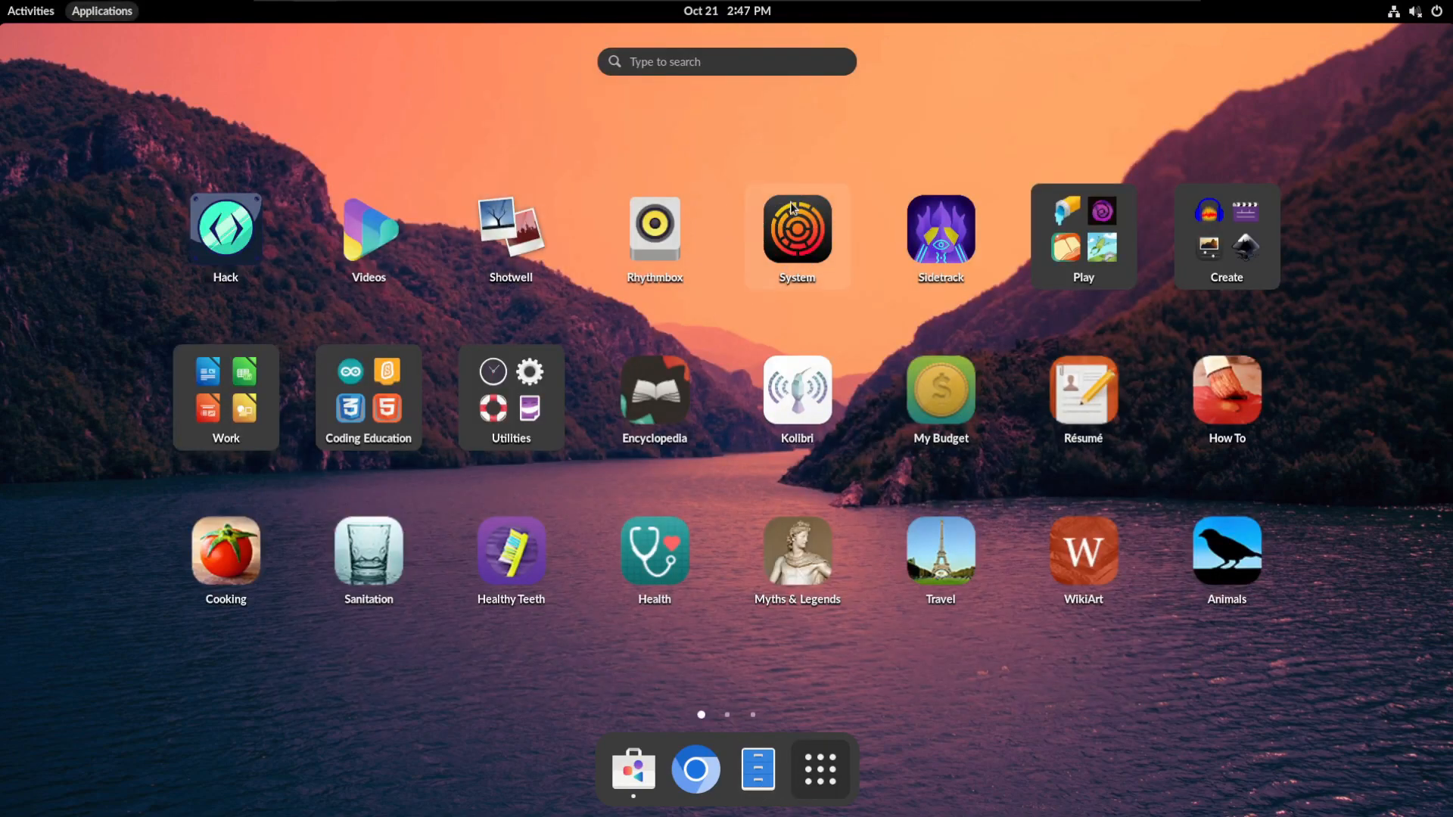
Step: Open Hack, click through Ada's Clubhouse walkthrough, and open Faber's Maker quests
{"action": "left_click", "coordinate": [633, 770]}
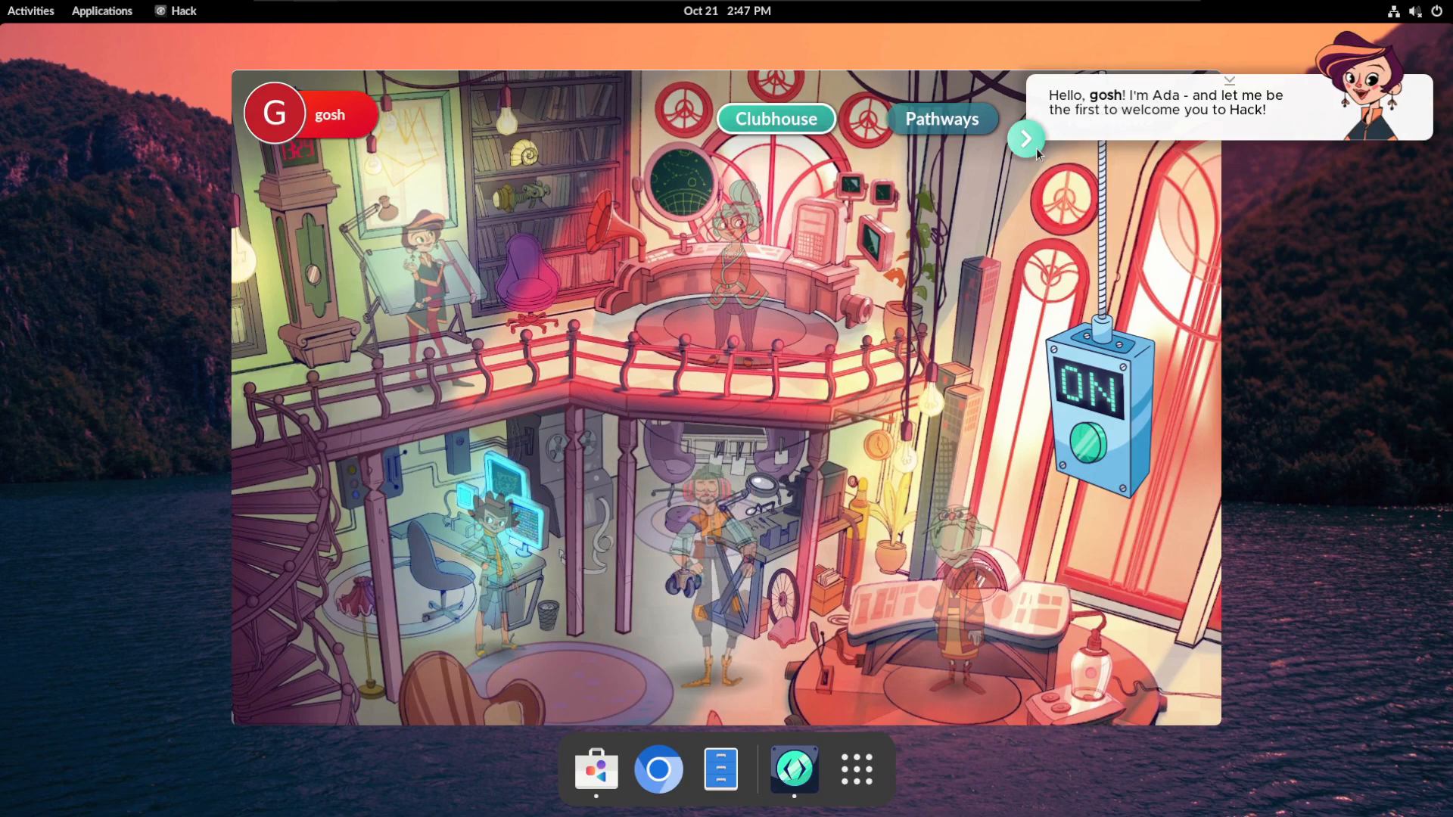
{"action": "left_click", "coordinate": [1027, 138]}
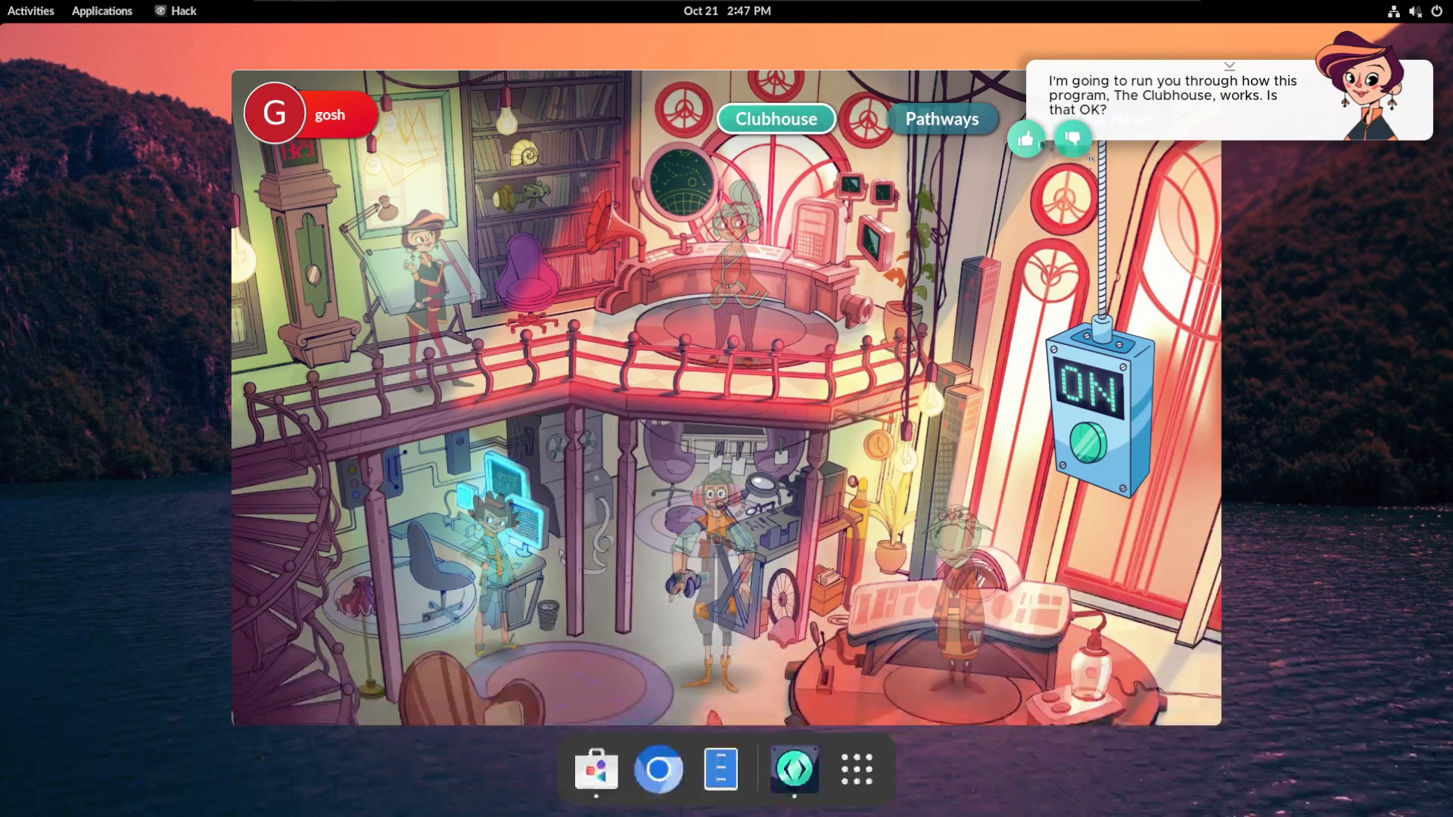
{"action": "left_click", "coordinate": [1027, 139]}
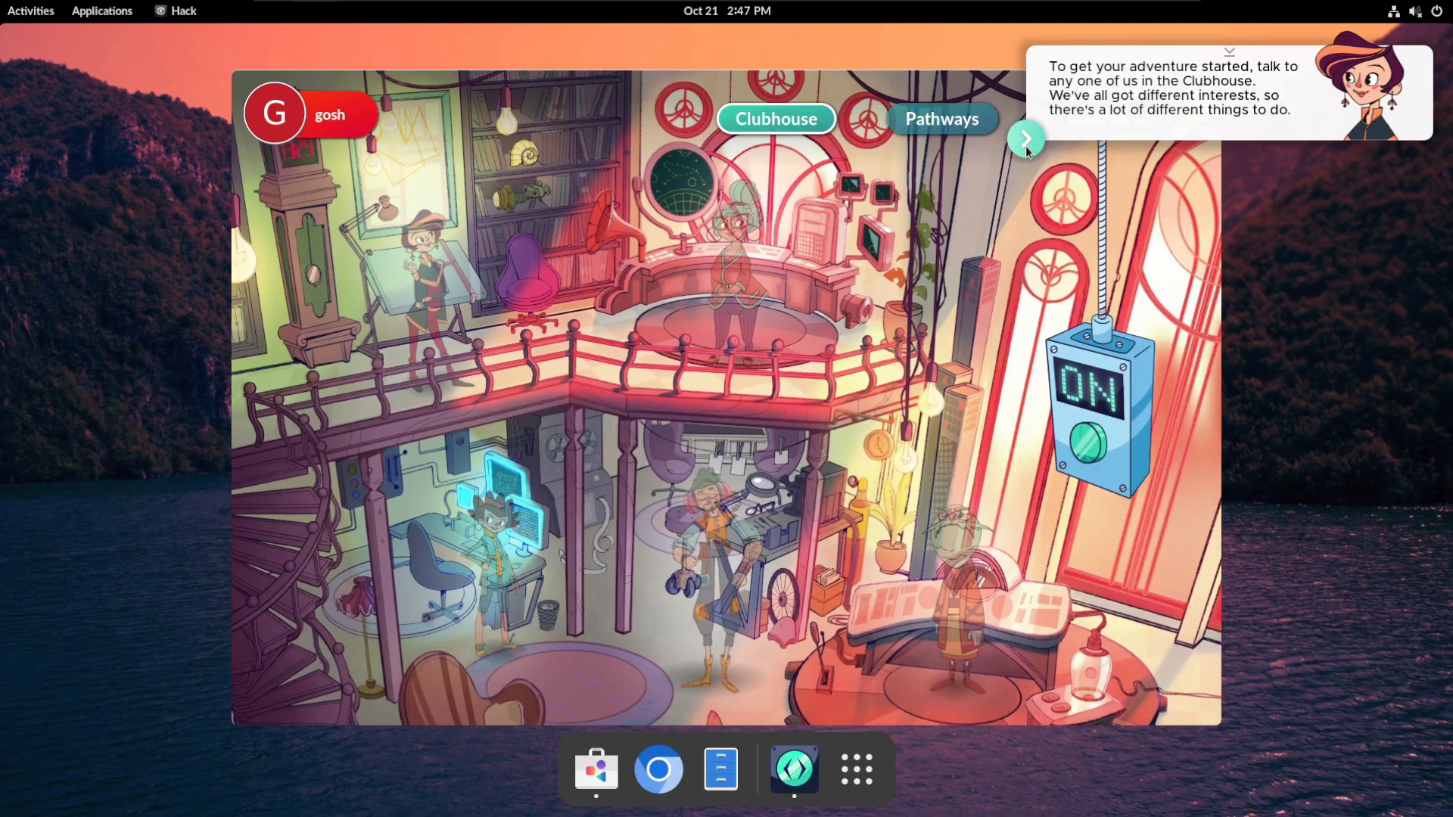
{"action": "left_click", "coordinate": [1026, 139]}
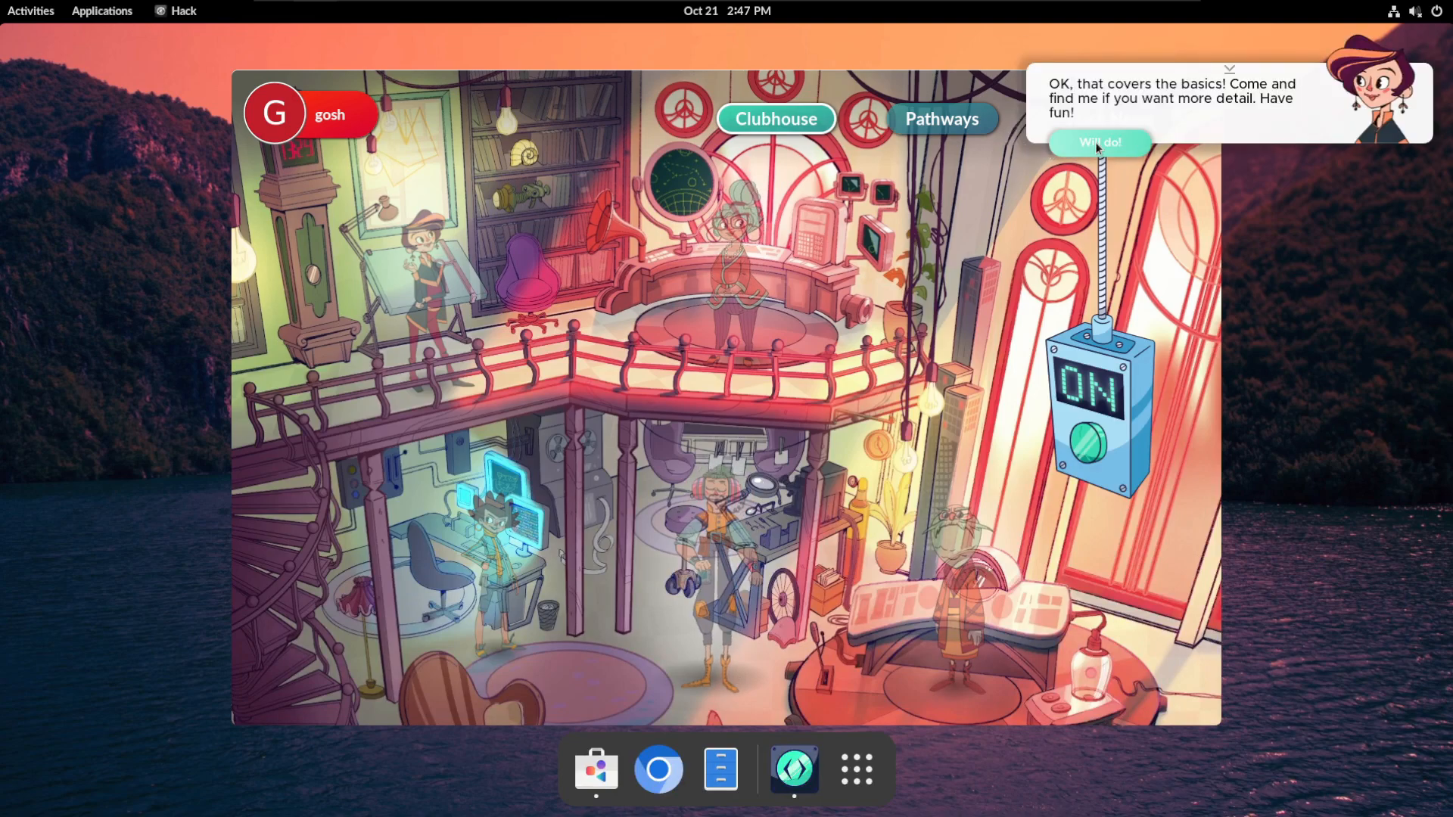
{"action": "left_click", "coordinate": [1101, 143]}
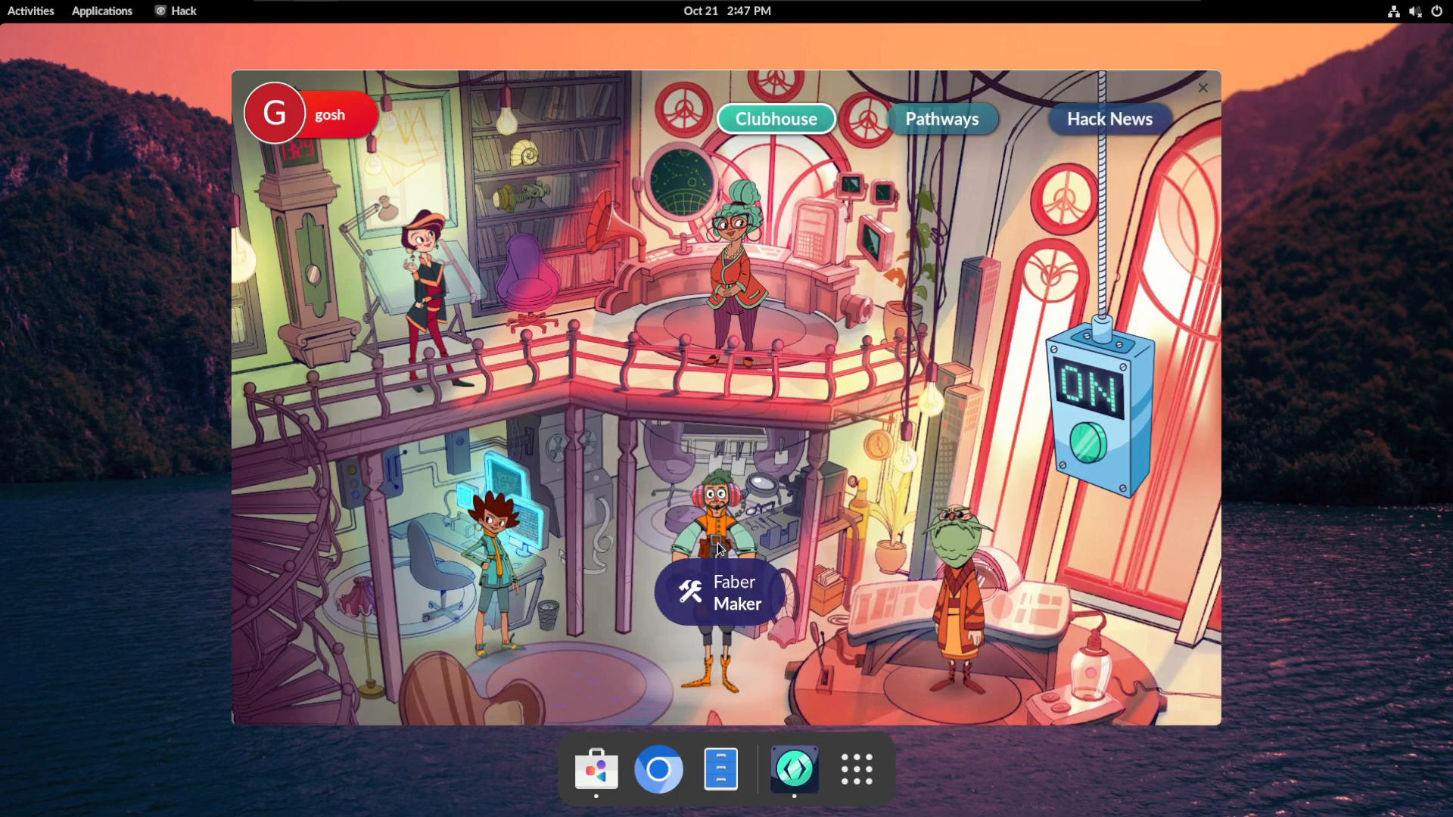
{"action": "left_click", "coordinate": [720, 593]}
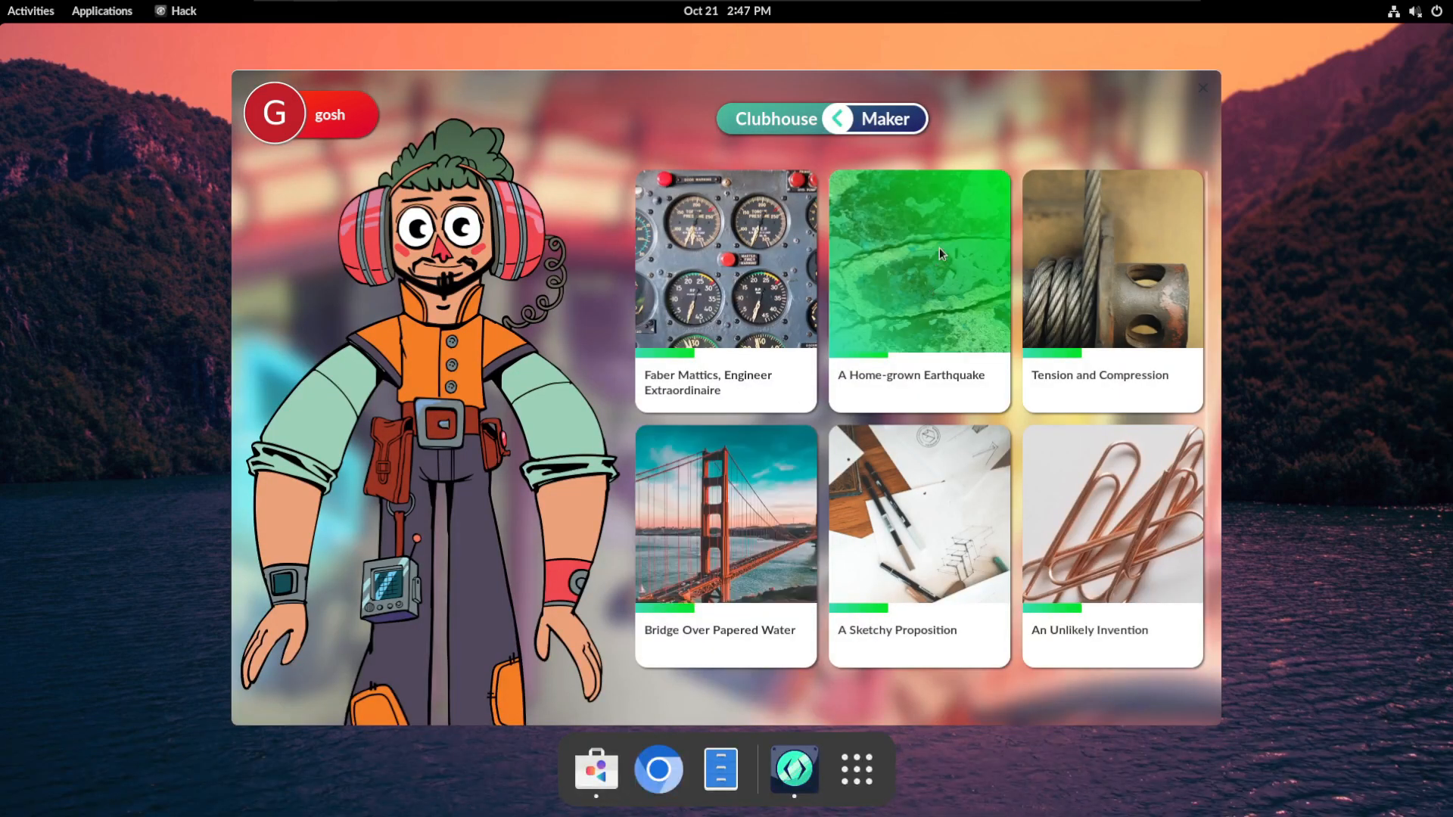
{"action": "mouse_move", "coordinate": [940, 254]}
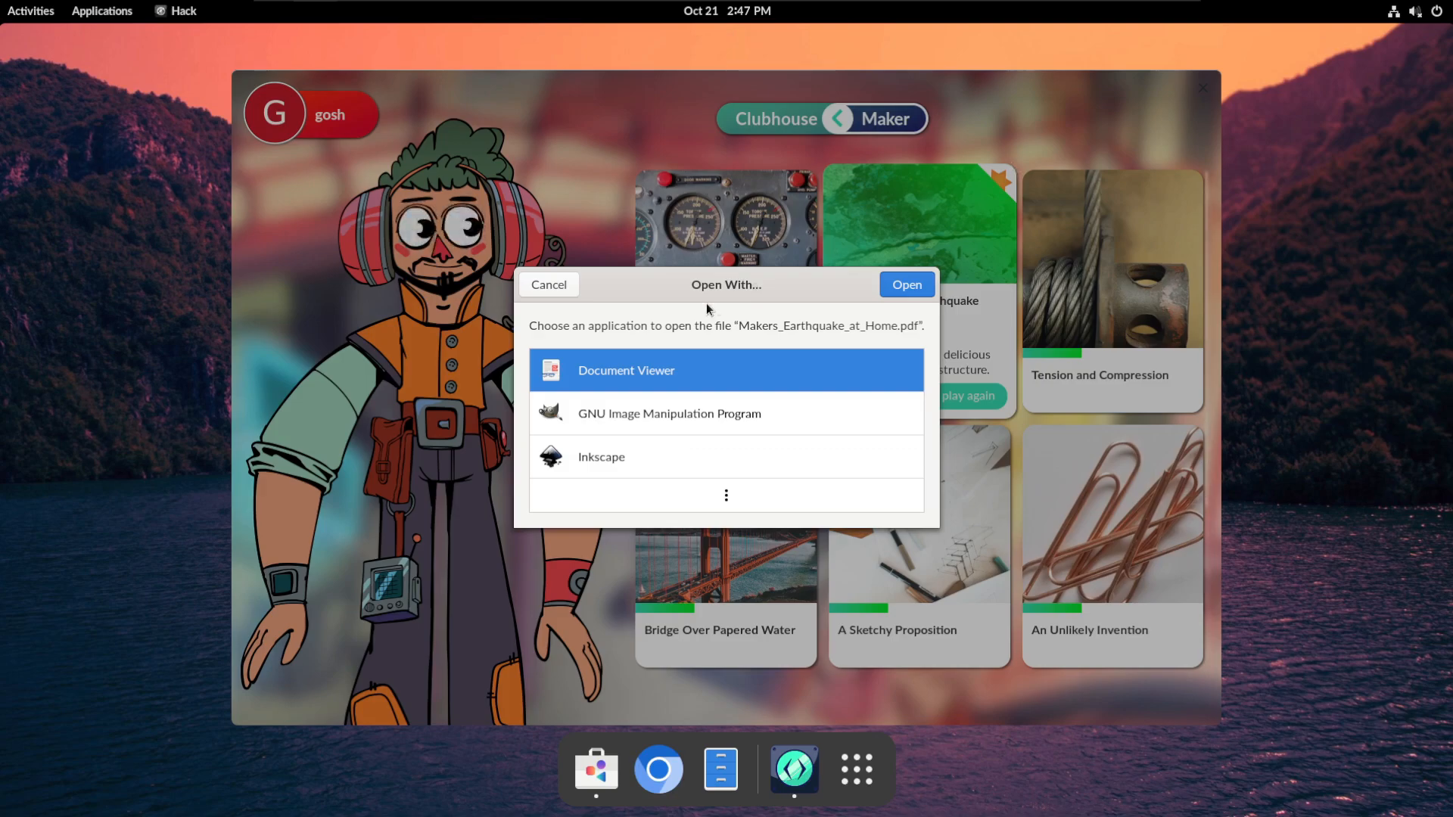
Step: Open Makers_Earthquake_at_Home.pdf in Document Viewer, scroll through it, and close it
{"action": "left_click", "coordinate": [907, 284]}
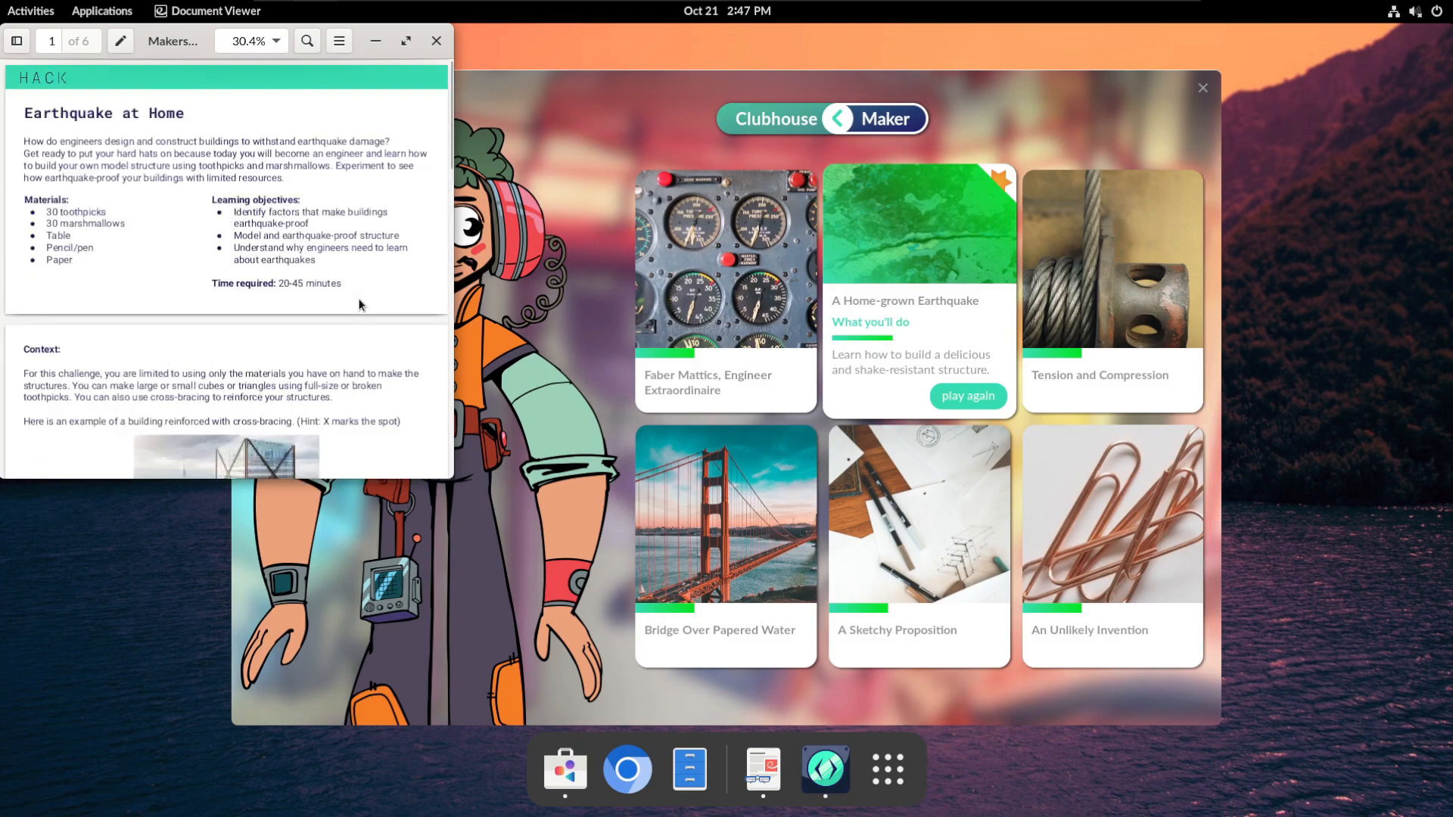
{"action": "mouse_move", "coordinate": [455, 159]}
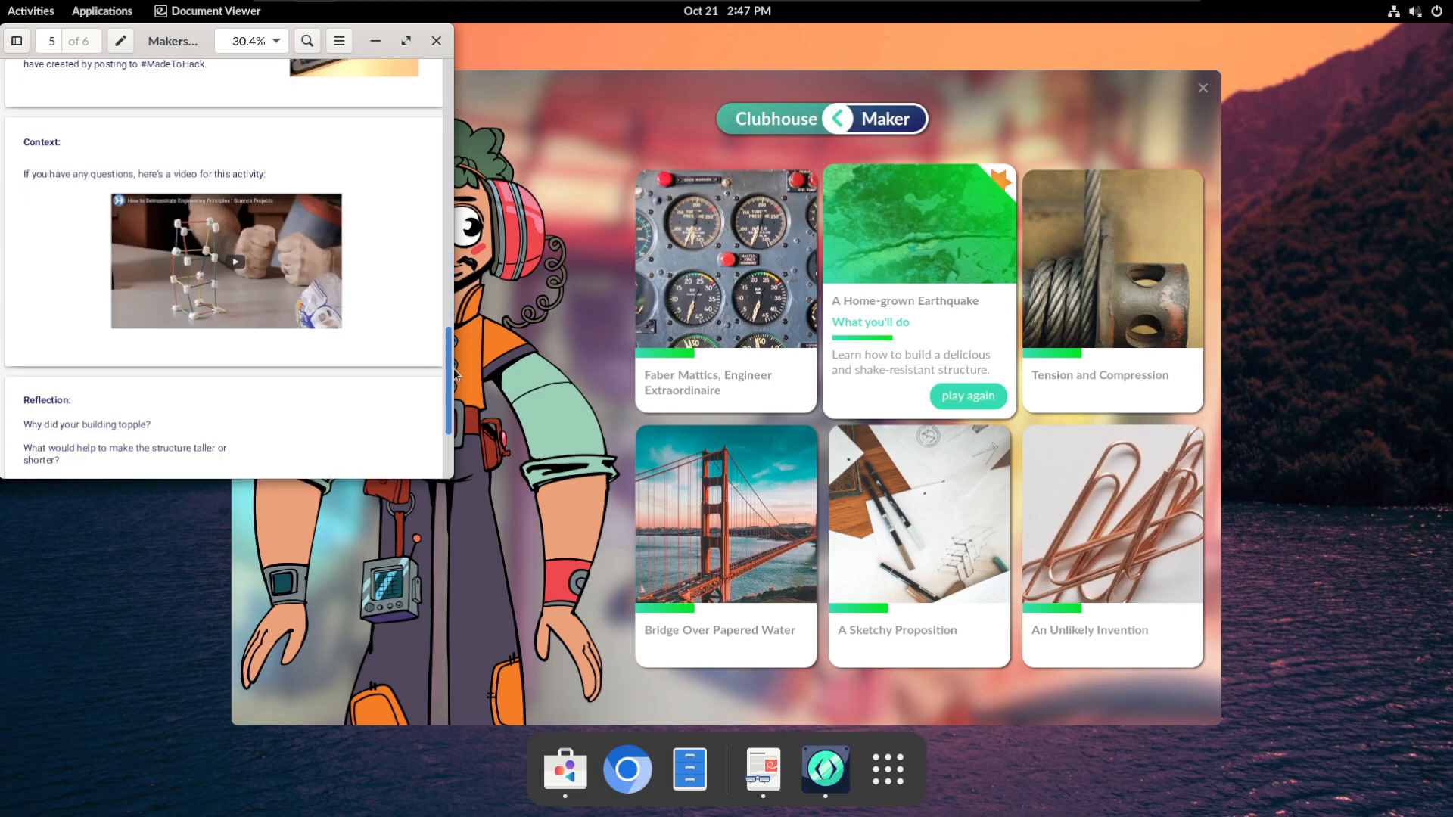
{"action": "scroll", "scroll_direction": "down", "scroll_amount": 3}
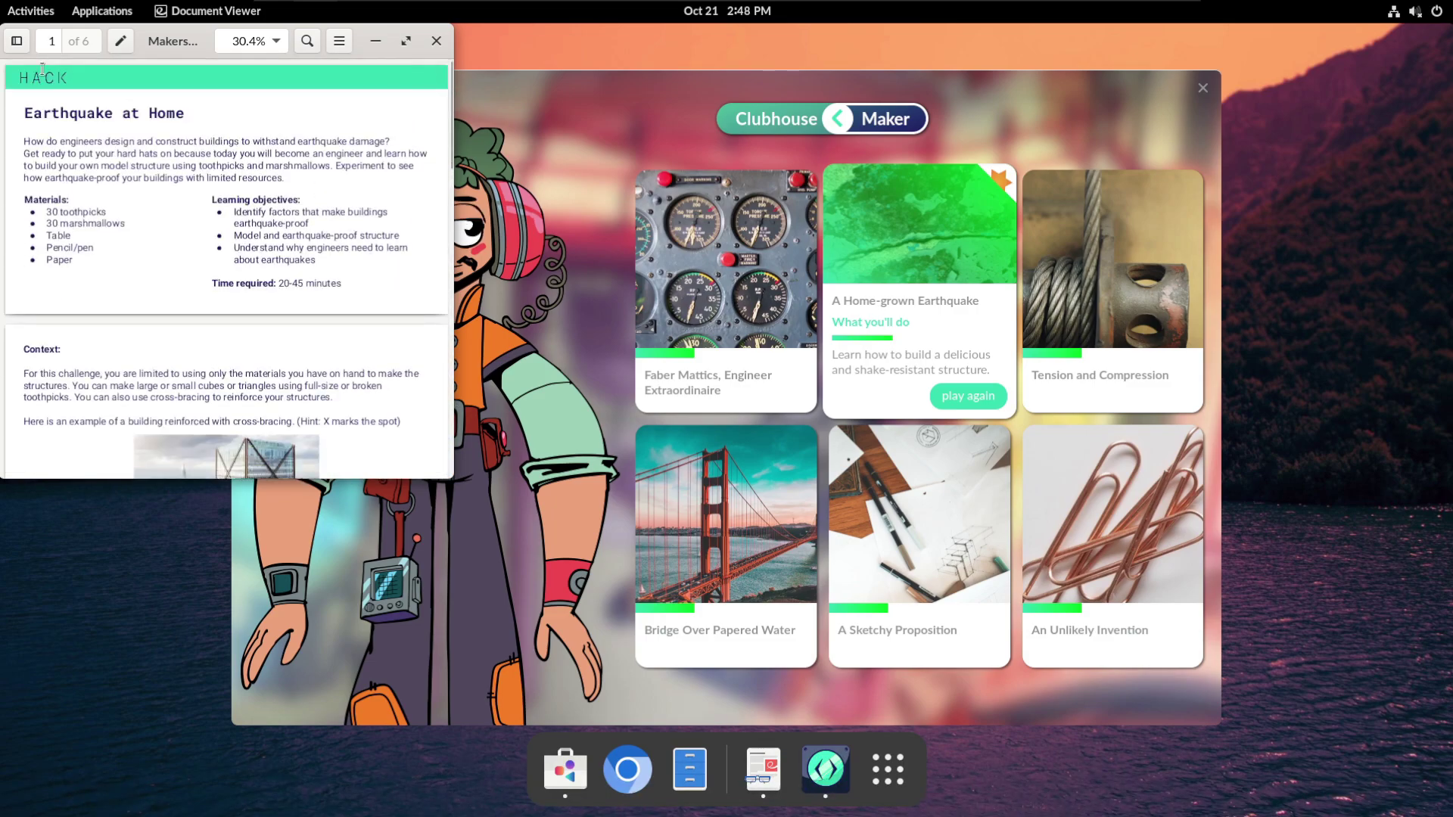
{"action": "left_click", "coordinate": [436, 40]}
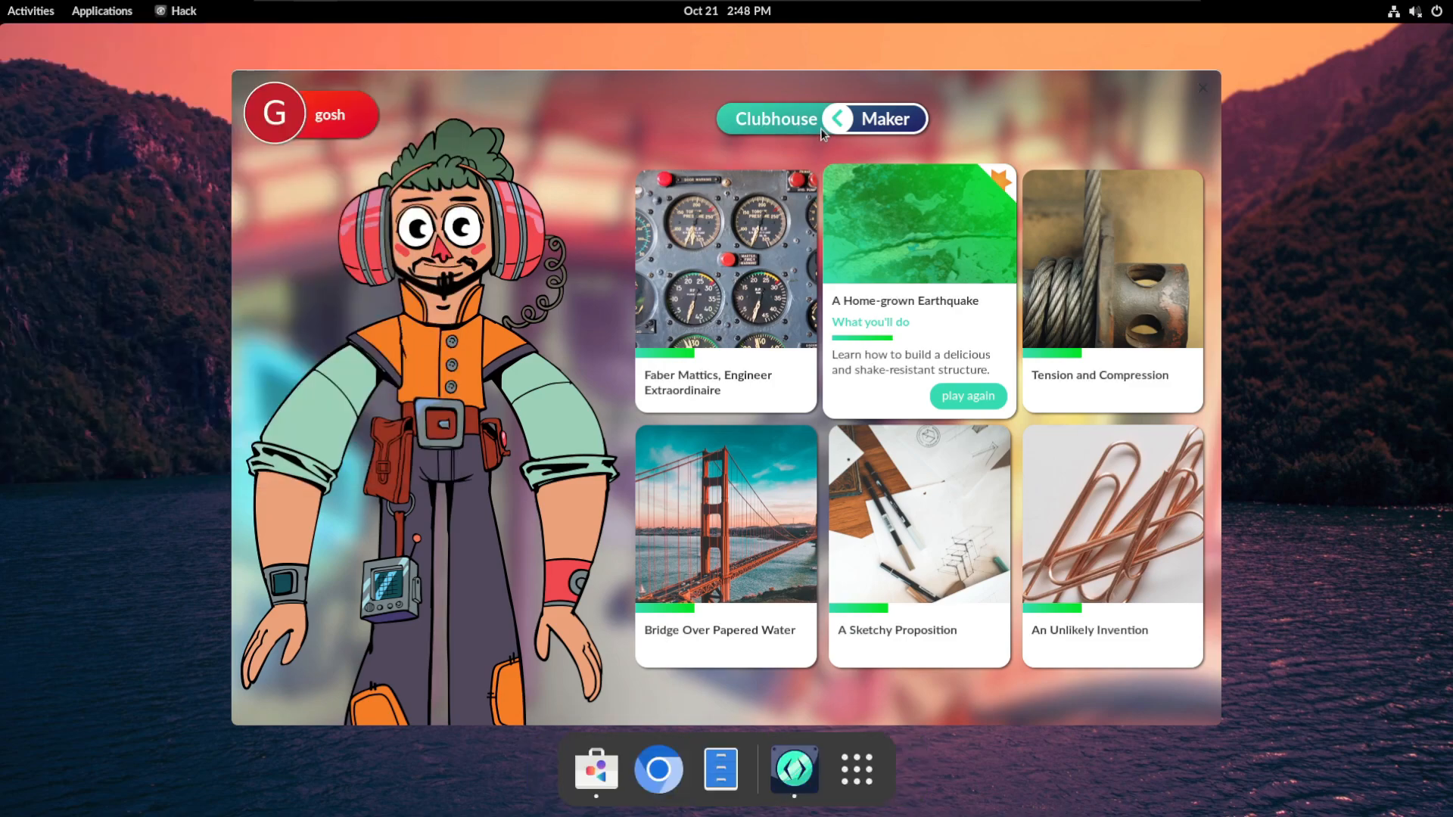
Step: Return to the Clubhouse and start Sidetrack #1 - Robots and Pits
{"action": "left_click", "coordinate": [845, 118]}
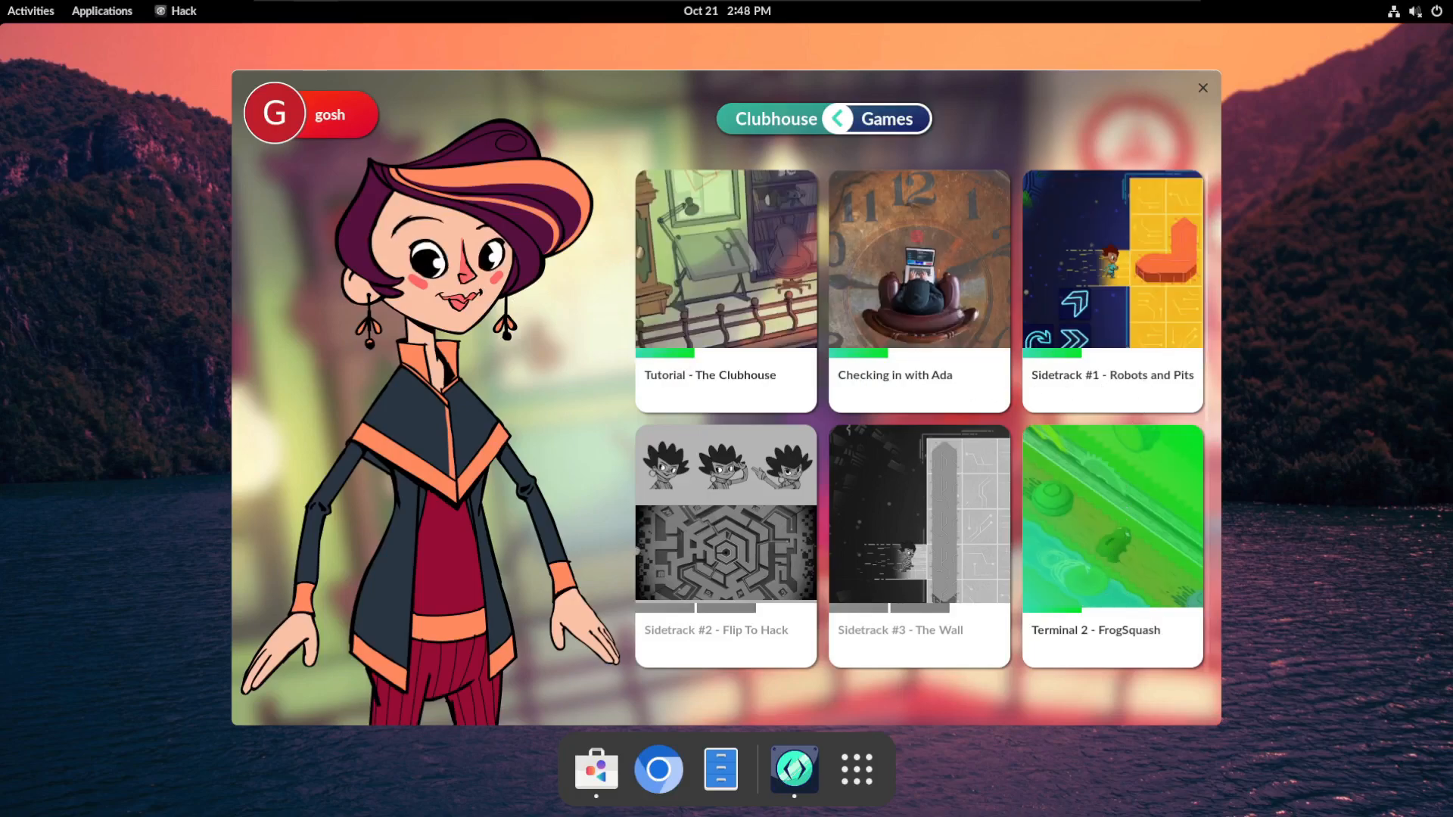
{"action": "mouse_move", "coordinate": [1113, 249]}
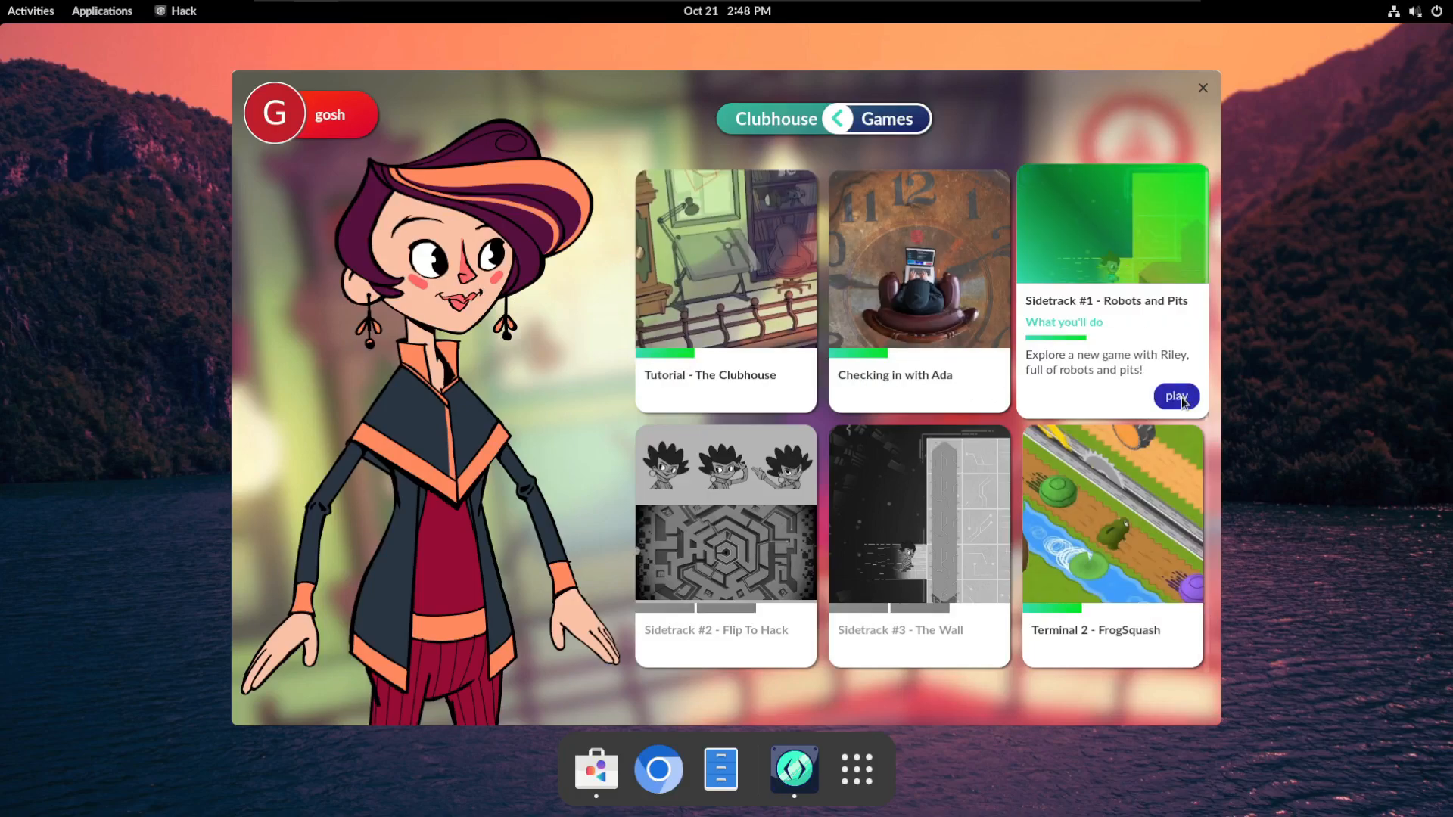
{"action": "left_click", "coordinate": [1175, 395]}
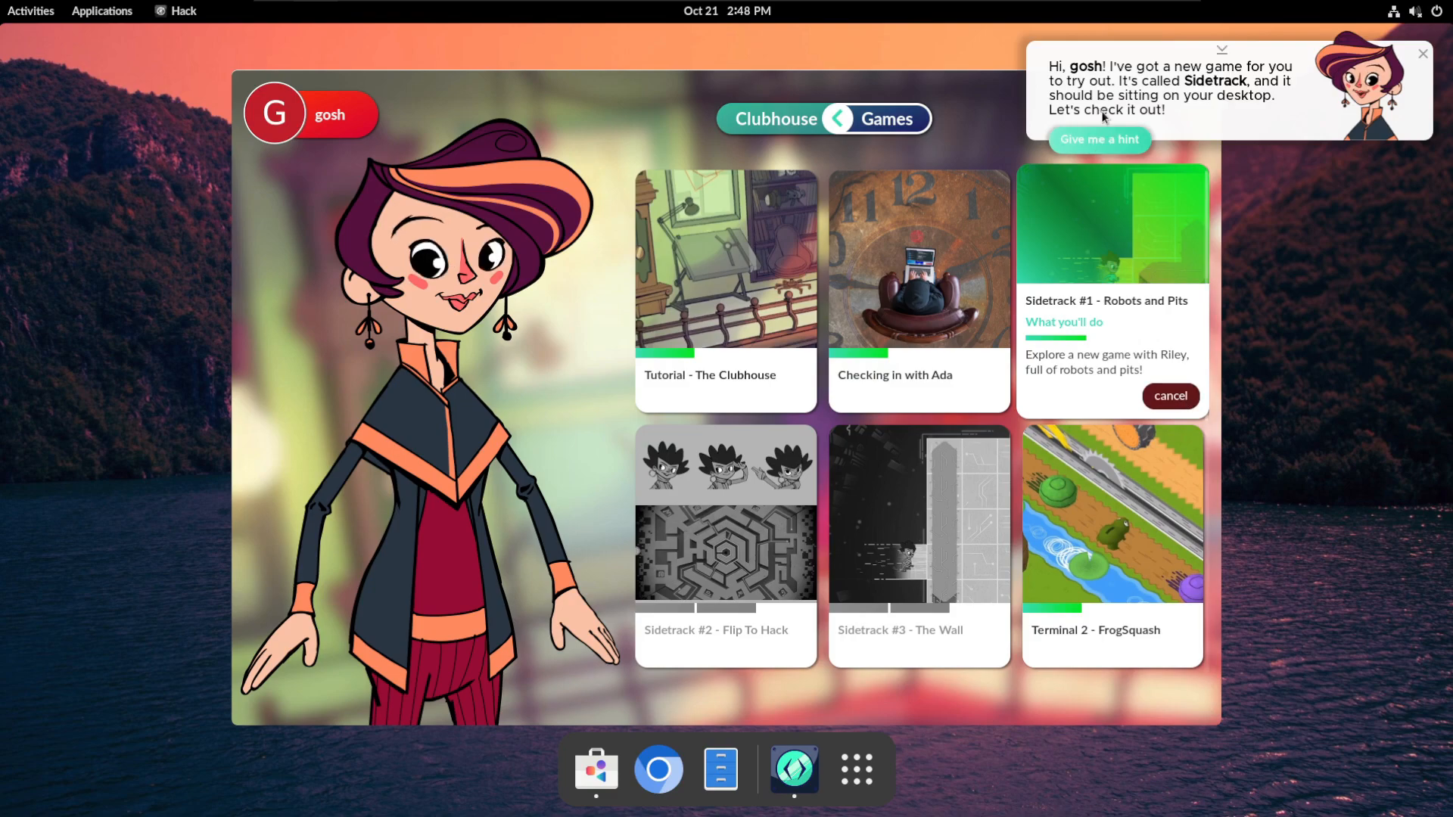
{"action": "mouse_move", "coordinate": [1093, 66]}
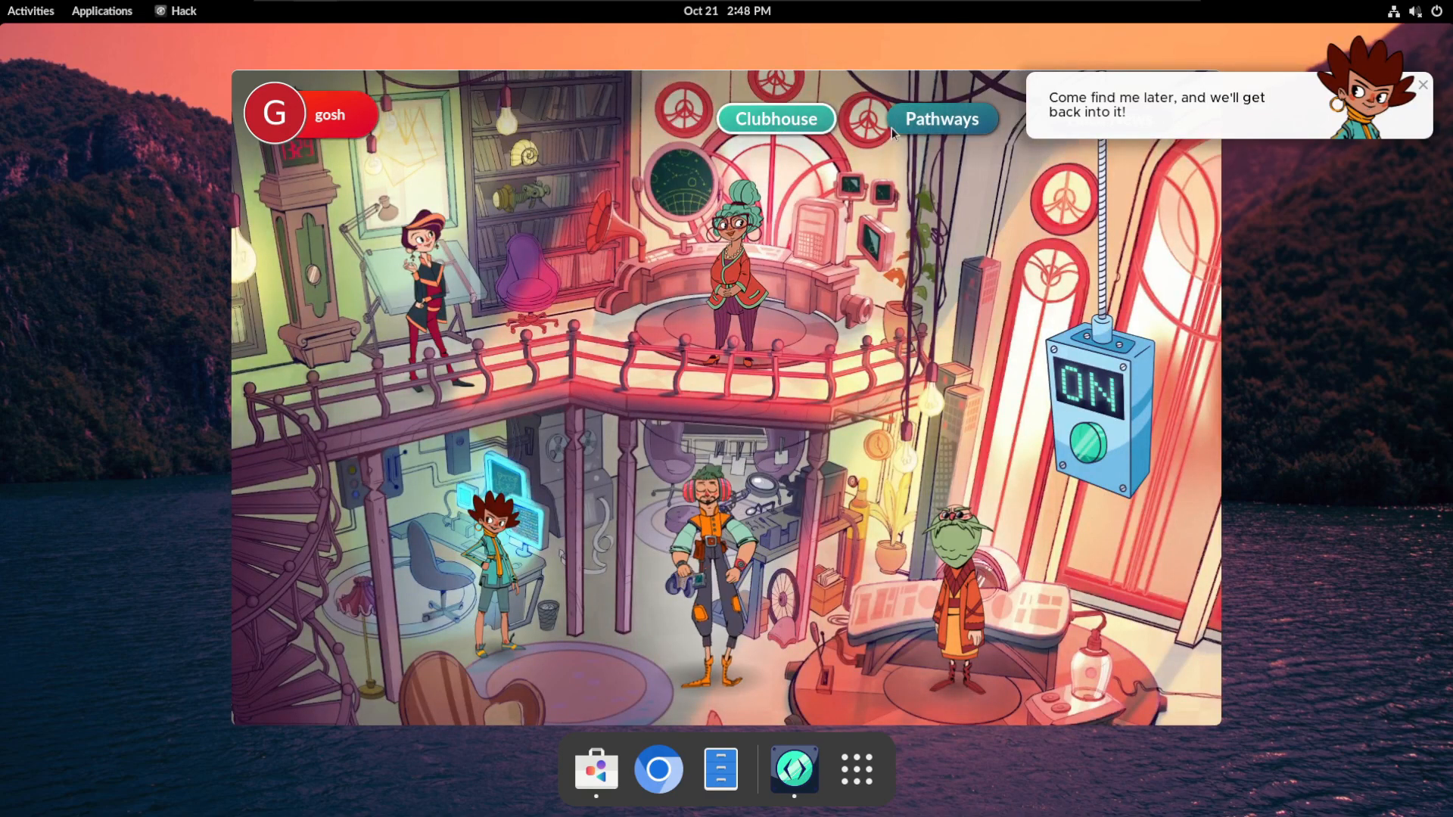
Step: Start The Command-line - Cat and Mouse from the Operating System pathway and advance its hints
{"action": "left_click", "coordinate": [942, 119]}
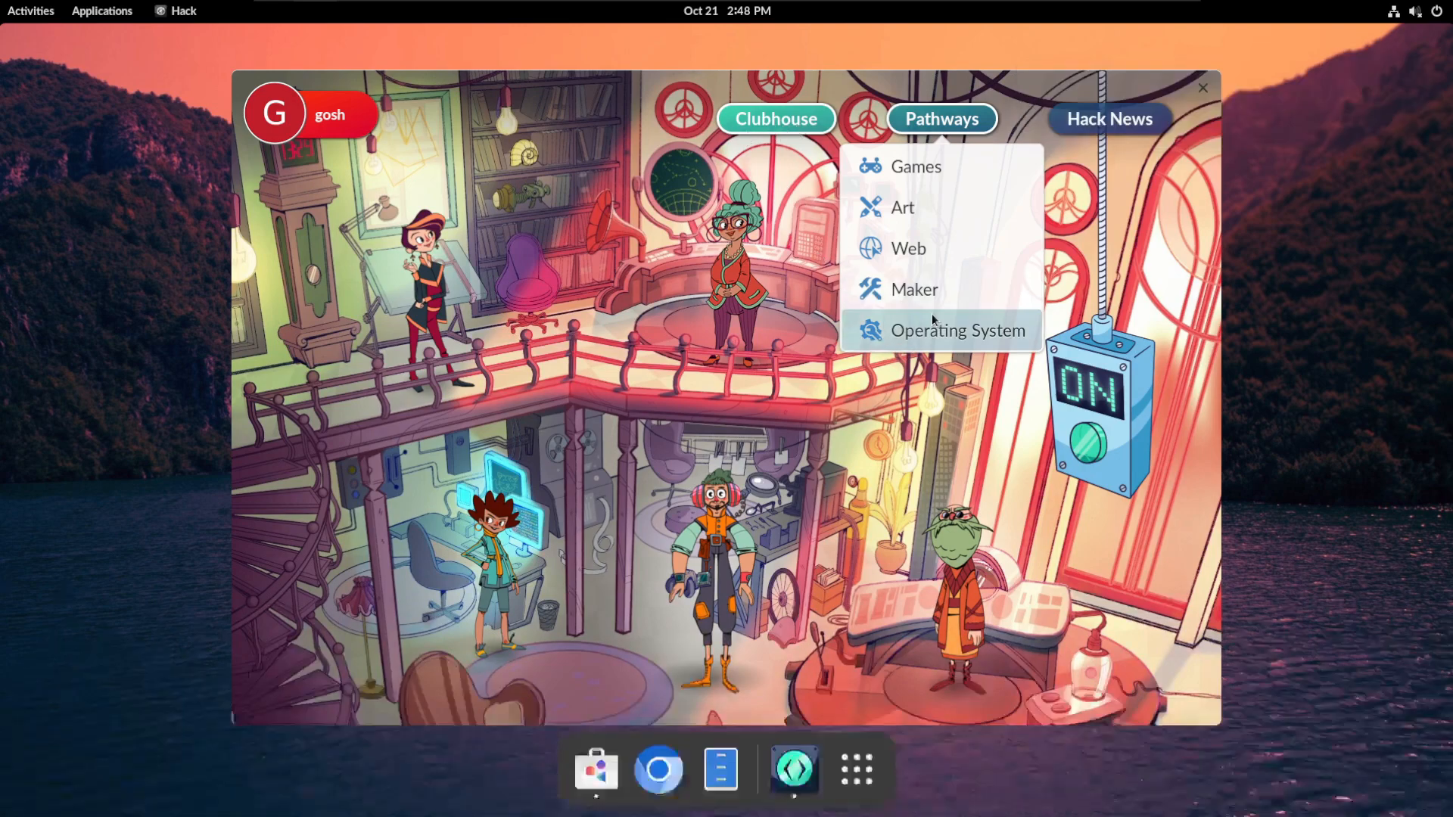
{"action": "left_click", "coordinate": [958, 330]}
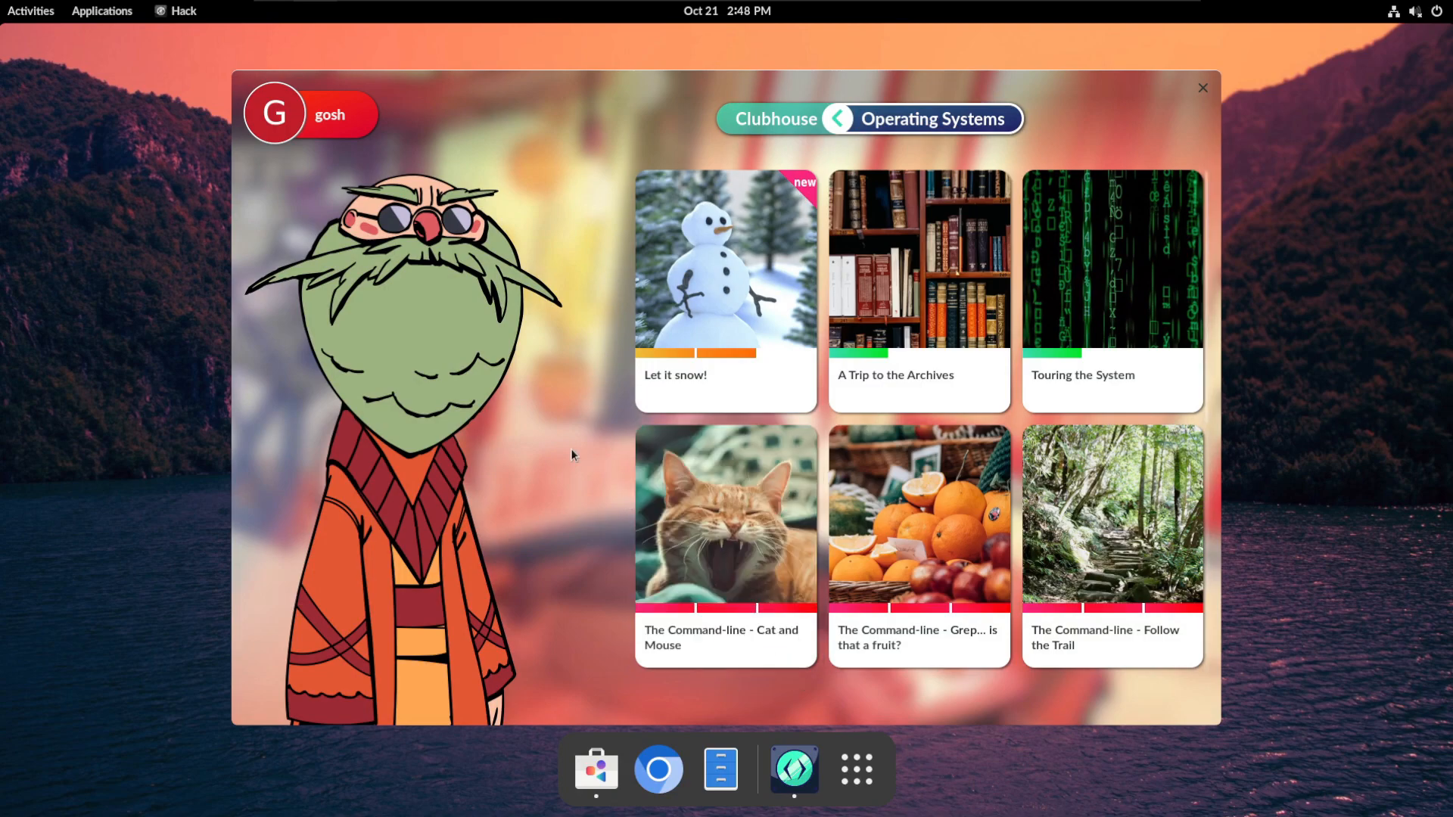
{"action": "left_click", "coordinate": [726, 516]}
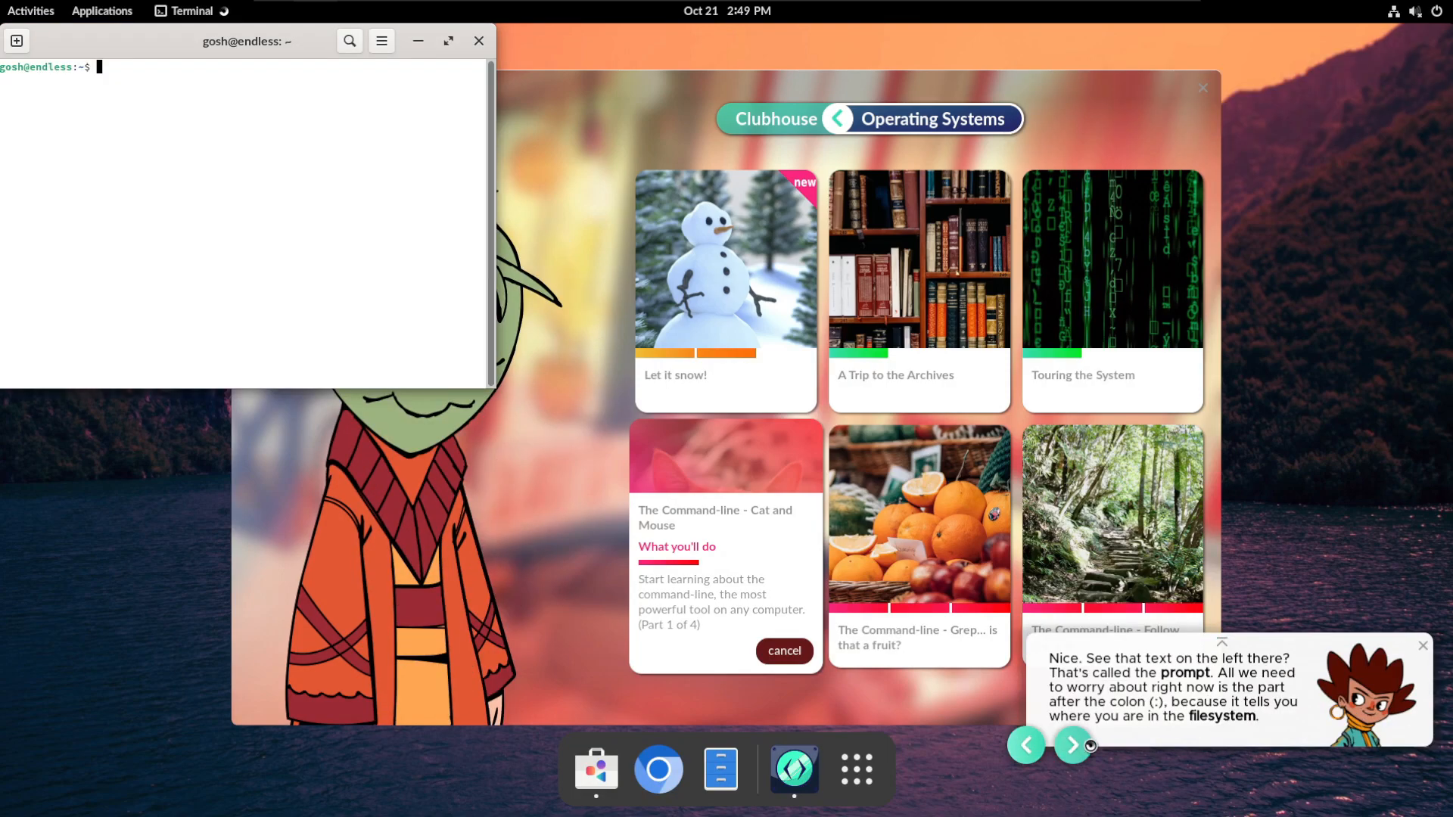
{"action": "left_click", "coordinate": [1072, 746]}
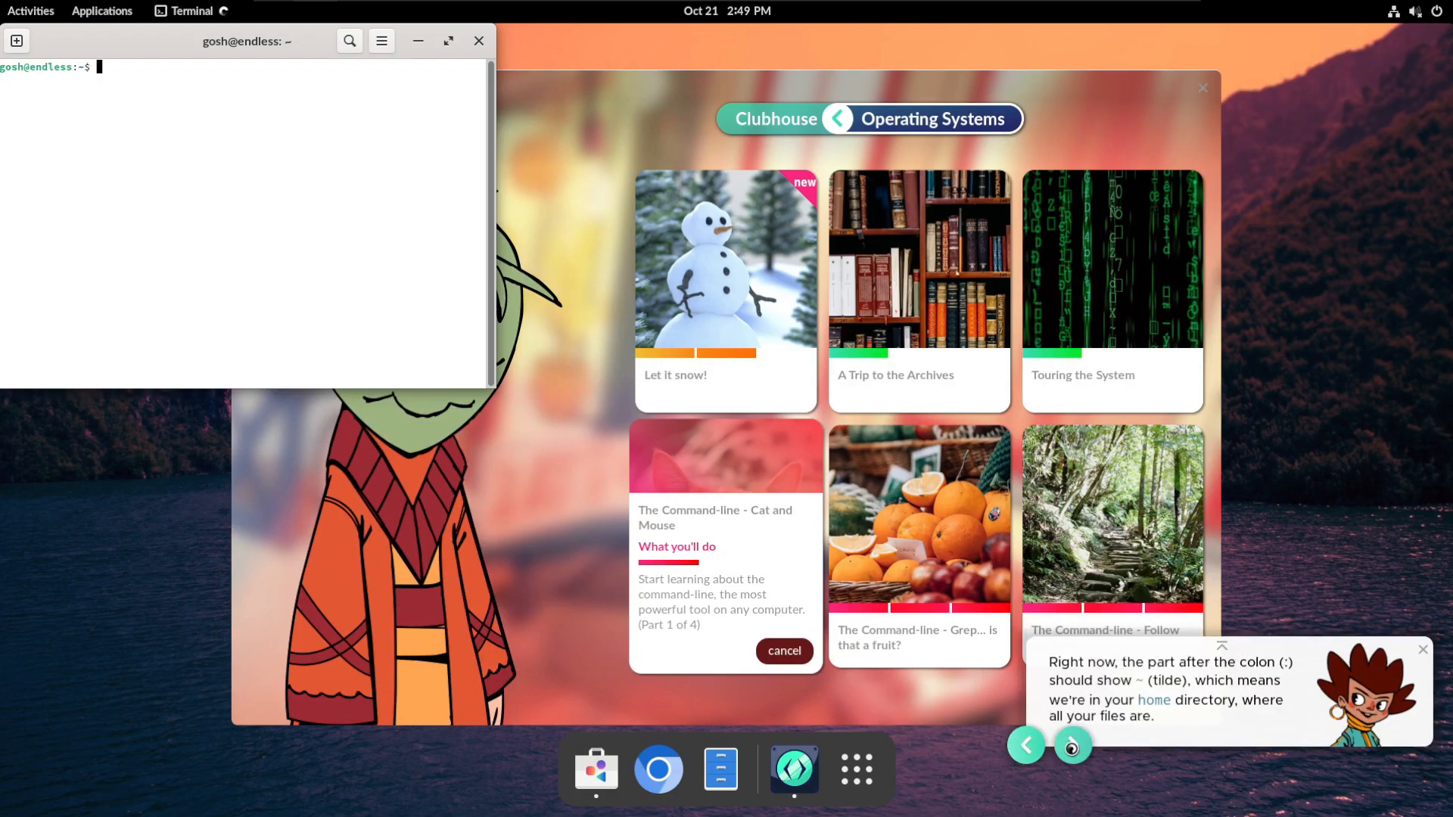
{"action": "left_click", "coordinate": [1073, 745]}
{"action": "type", "text": "ls"}
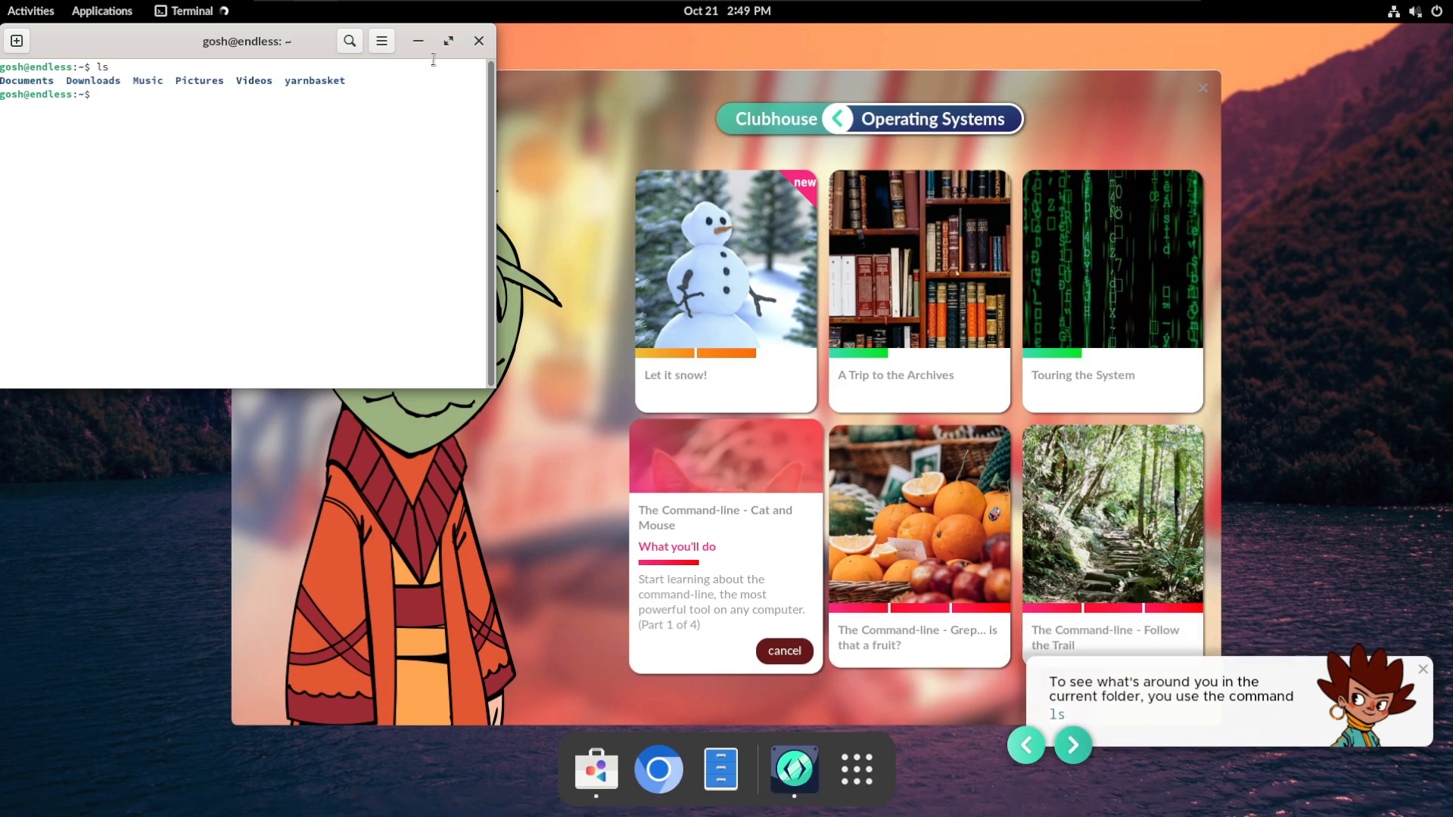
{"action": "left_click", "coordinate": [478, 41]}
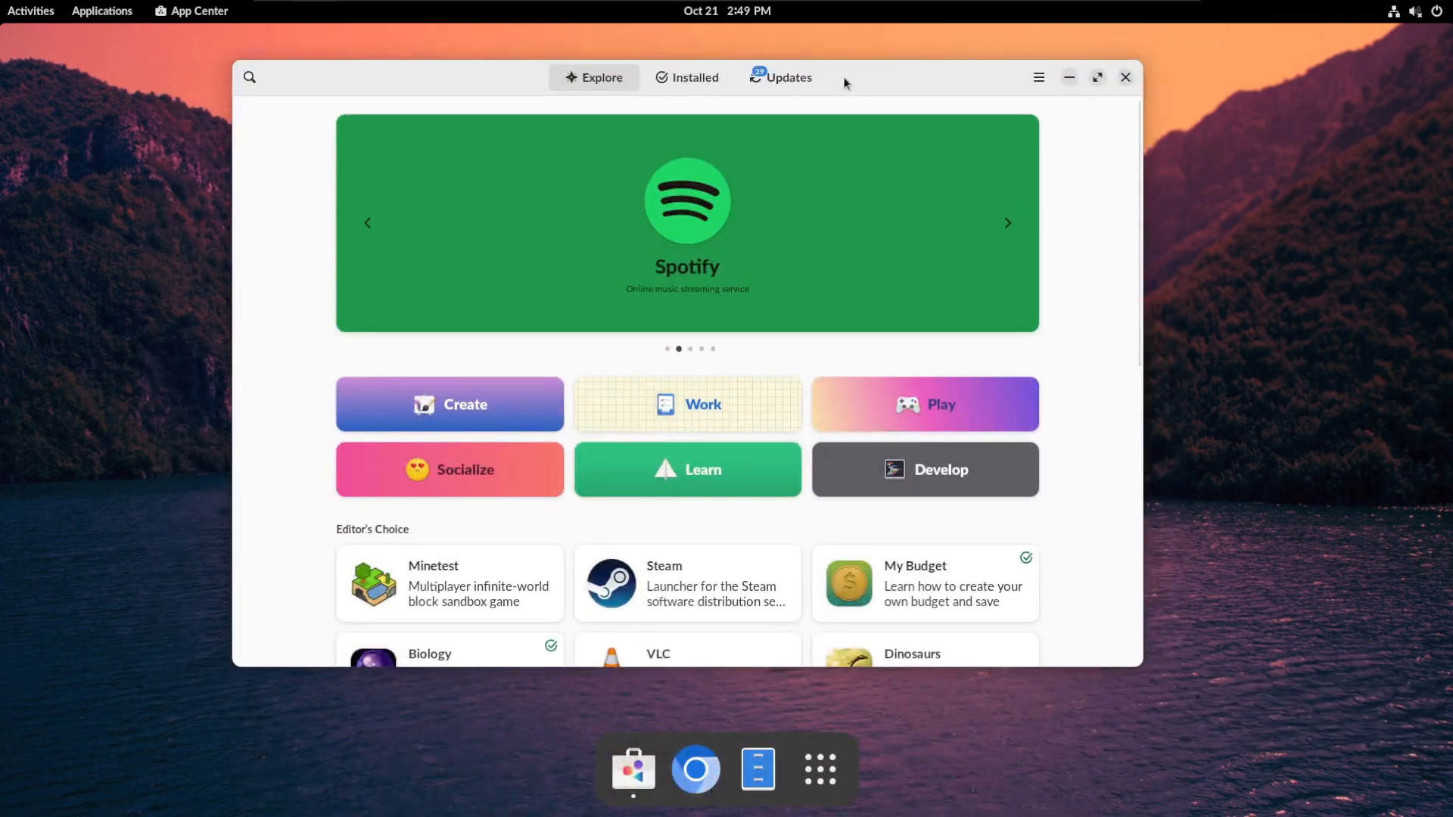
Step: Open App Center's About information and Update Preferences, then view the available updates
{"action": "left_click", "coordinate": [1039, 78]}
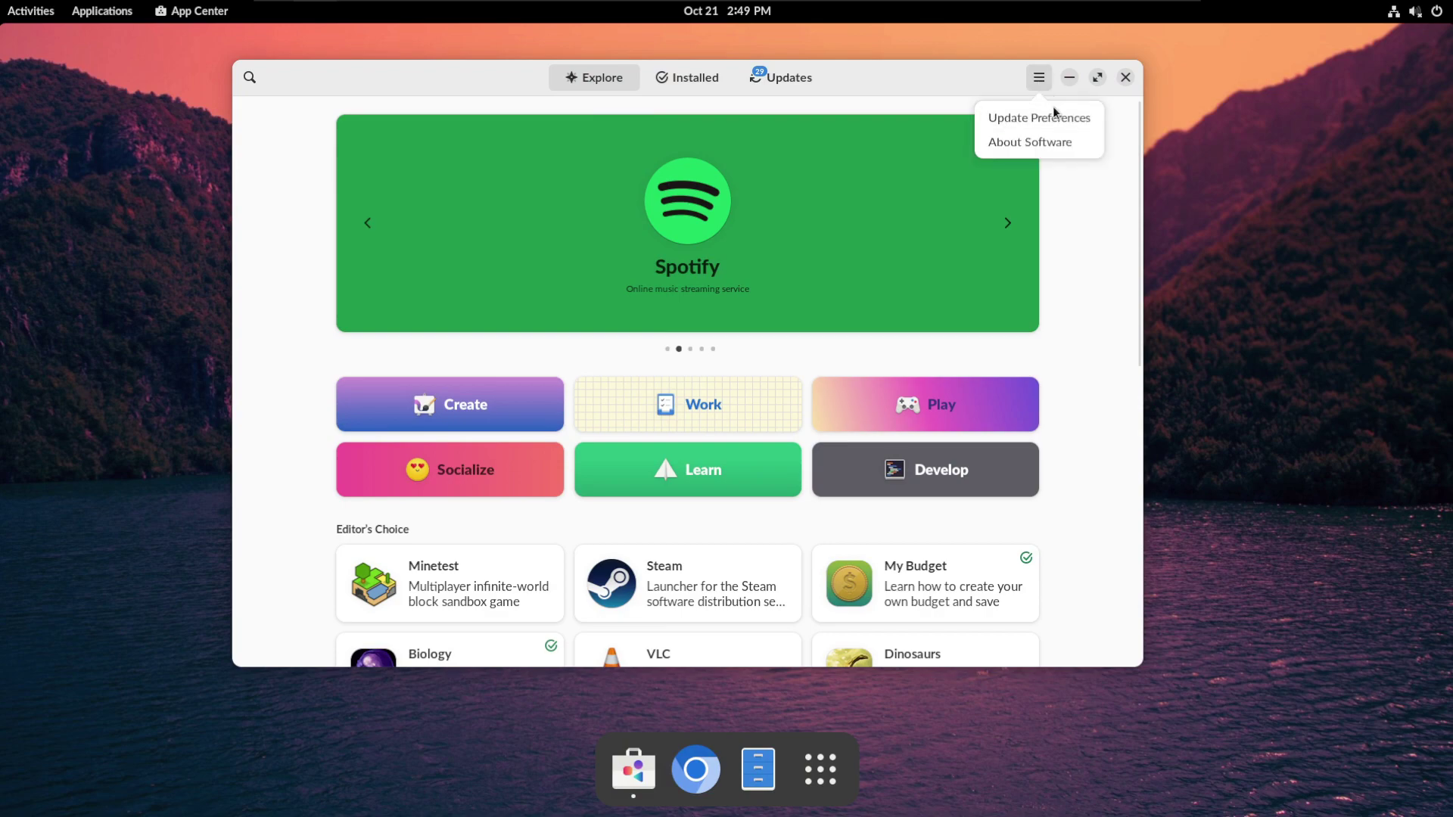
{"action": "left_click", "coordinate": [1029, 142]}
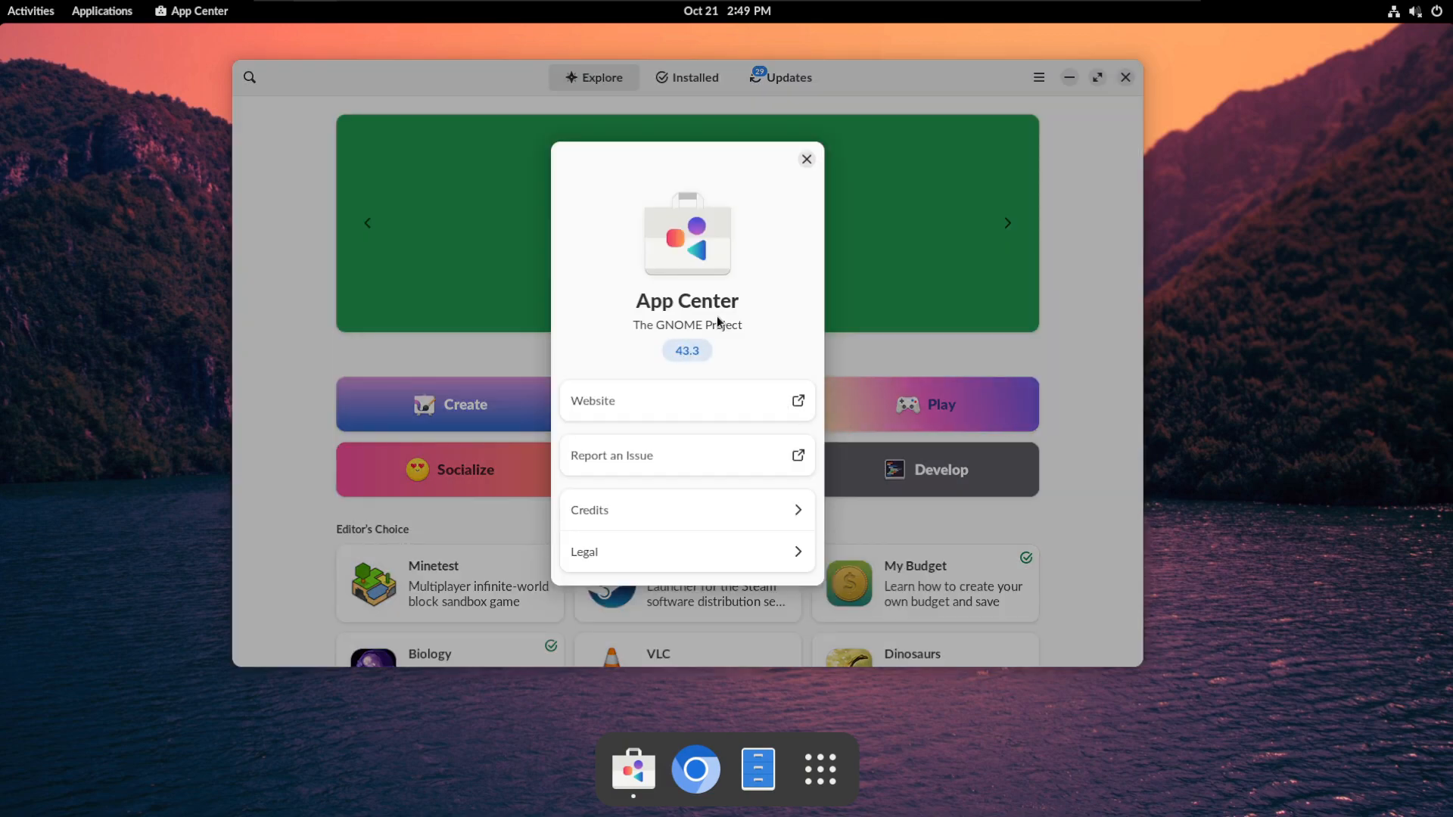
{"action": "left_click", "coordinate": [806, 159]}
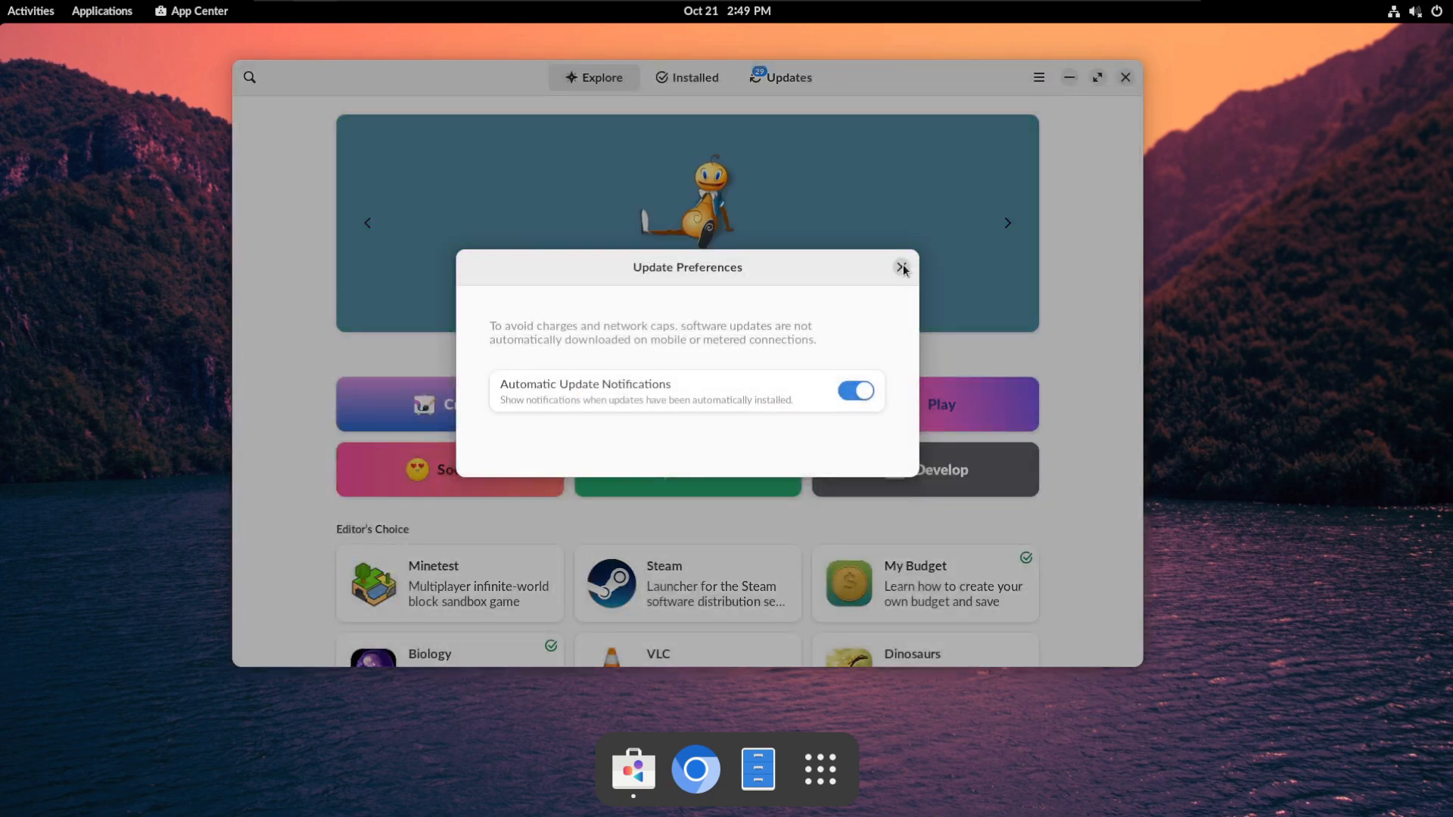
{"action": "left_click", "coordinate": [903, 268]}
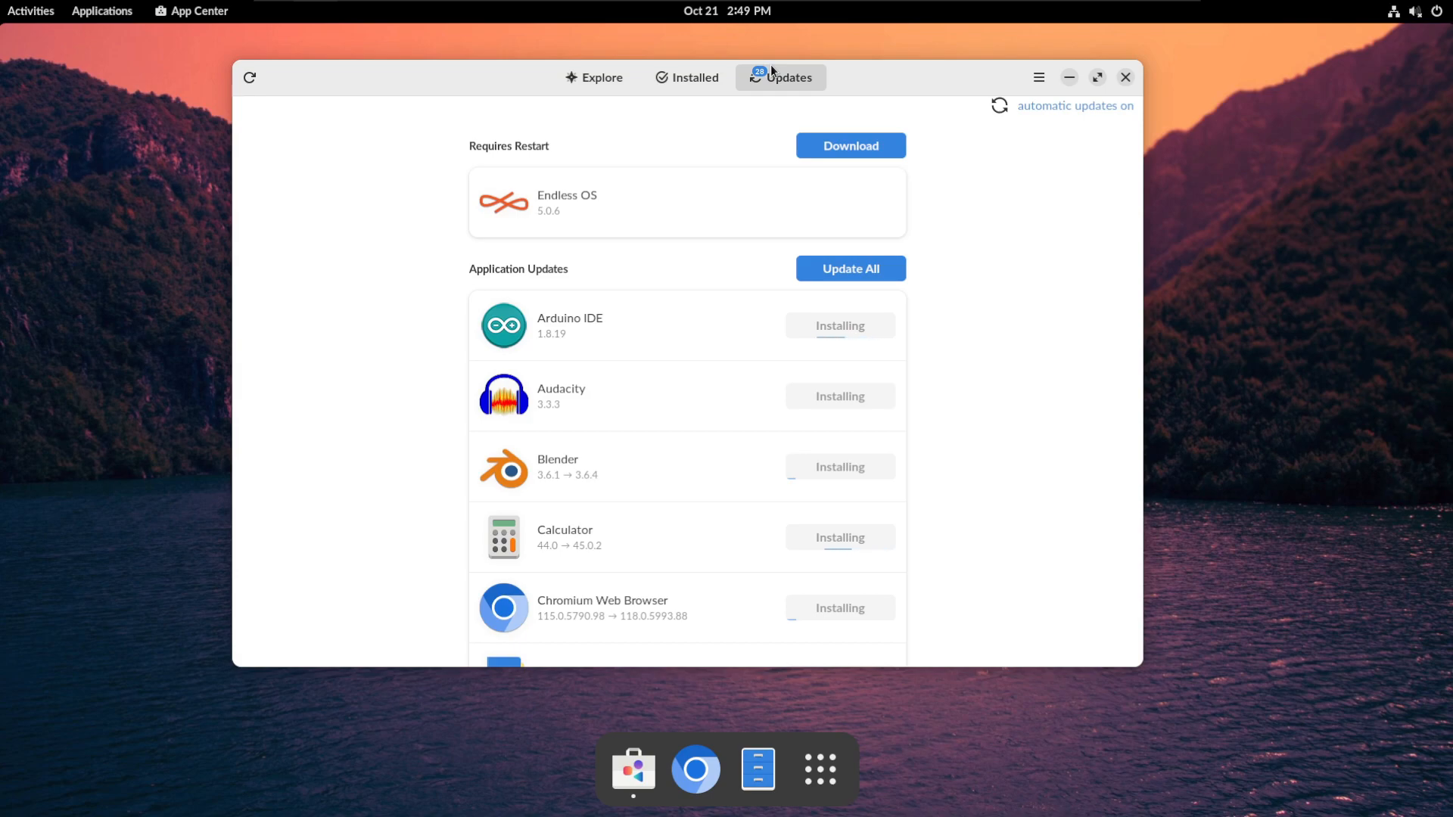
Step: Start downloading the Endless OS 5.0.6 system update, then show the app grid
{"action": "scroll", "scroll_direction": "down", "scroll_amount": 3}
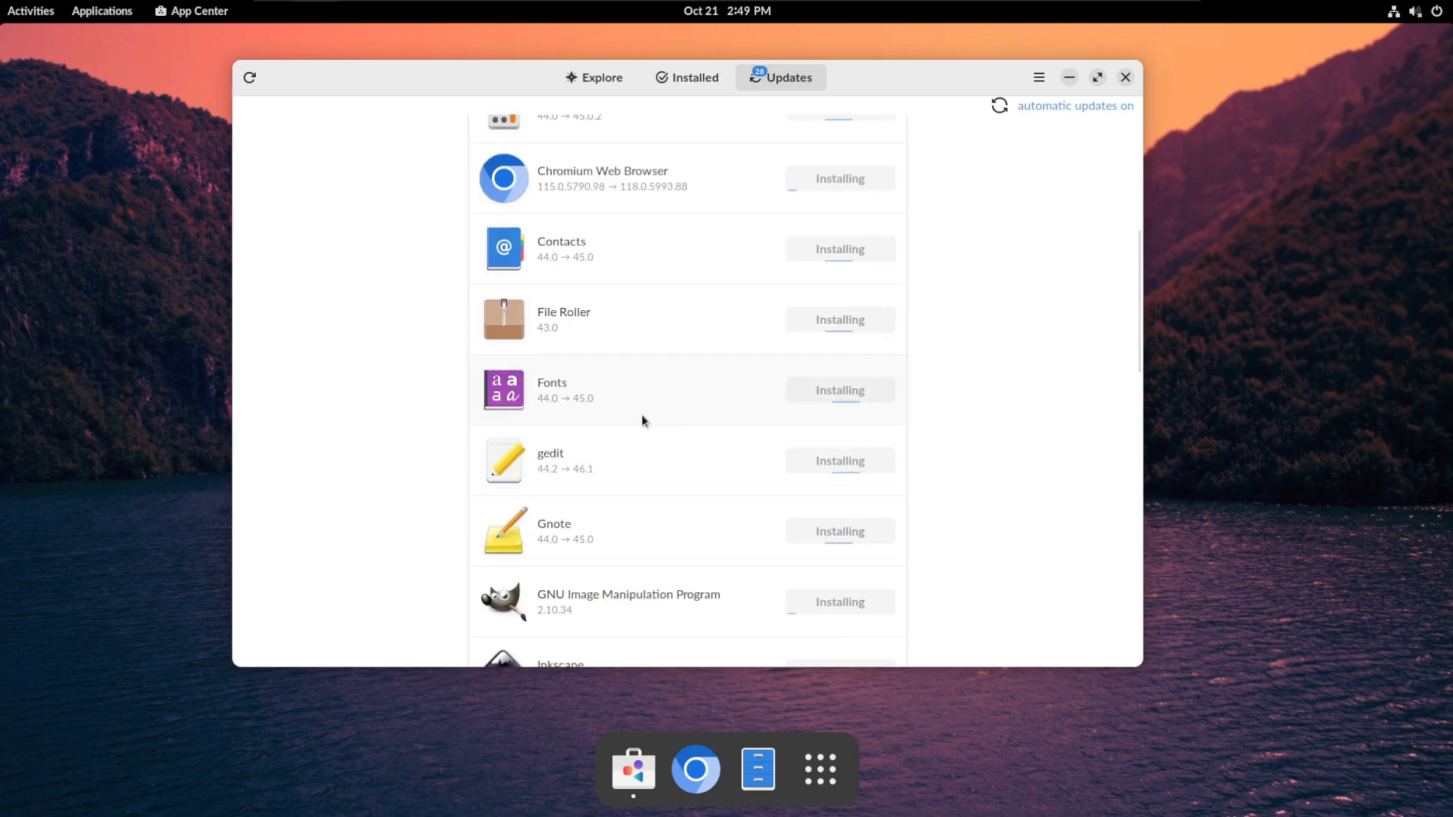
{"action": "scroll", "scroll_direction": "down", "scroll_amount": 3}
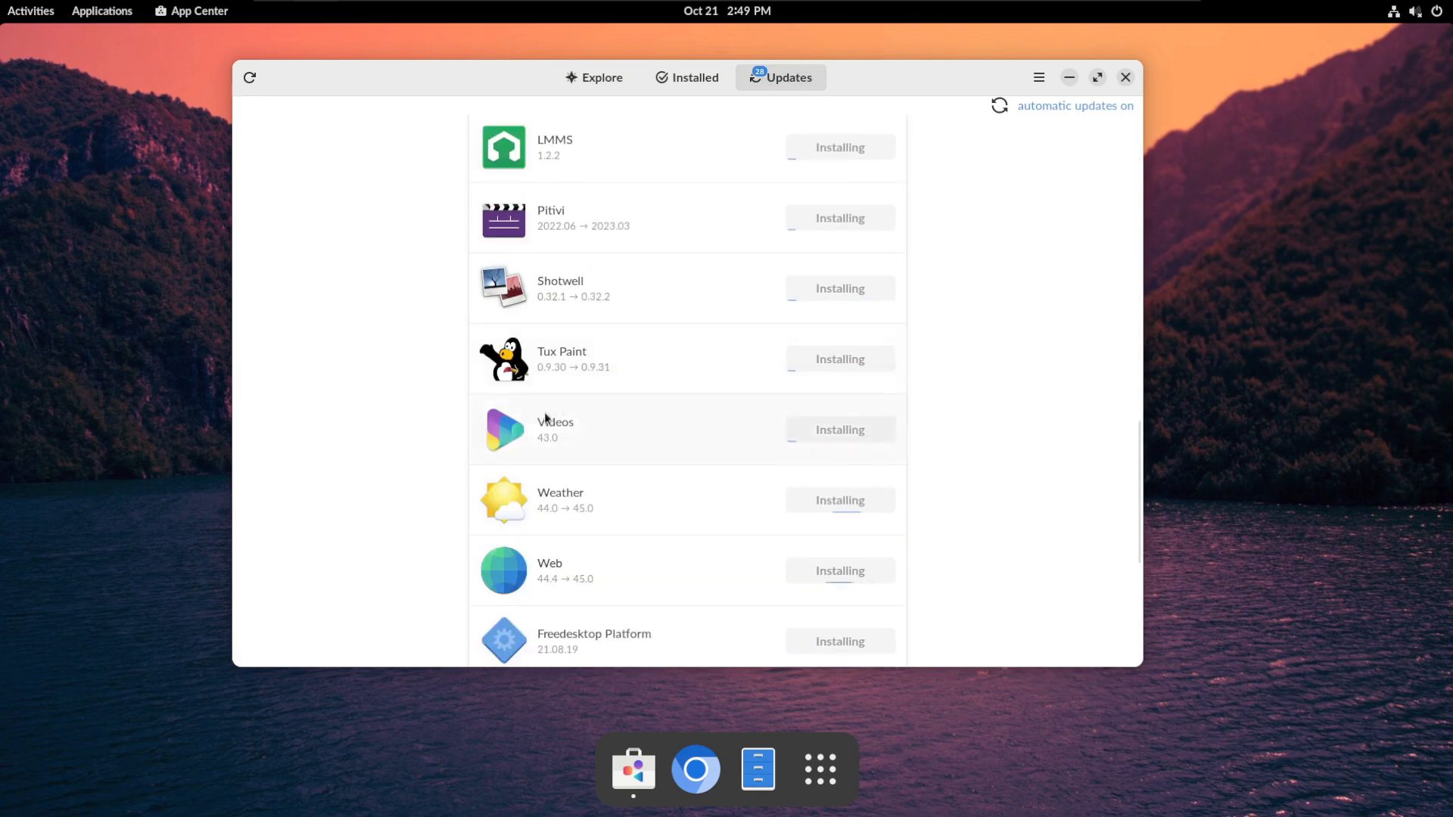
{"action": "scroll", "scroll_direction": "down", "scroll_amount": 3}
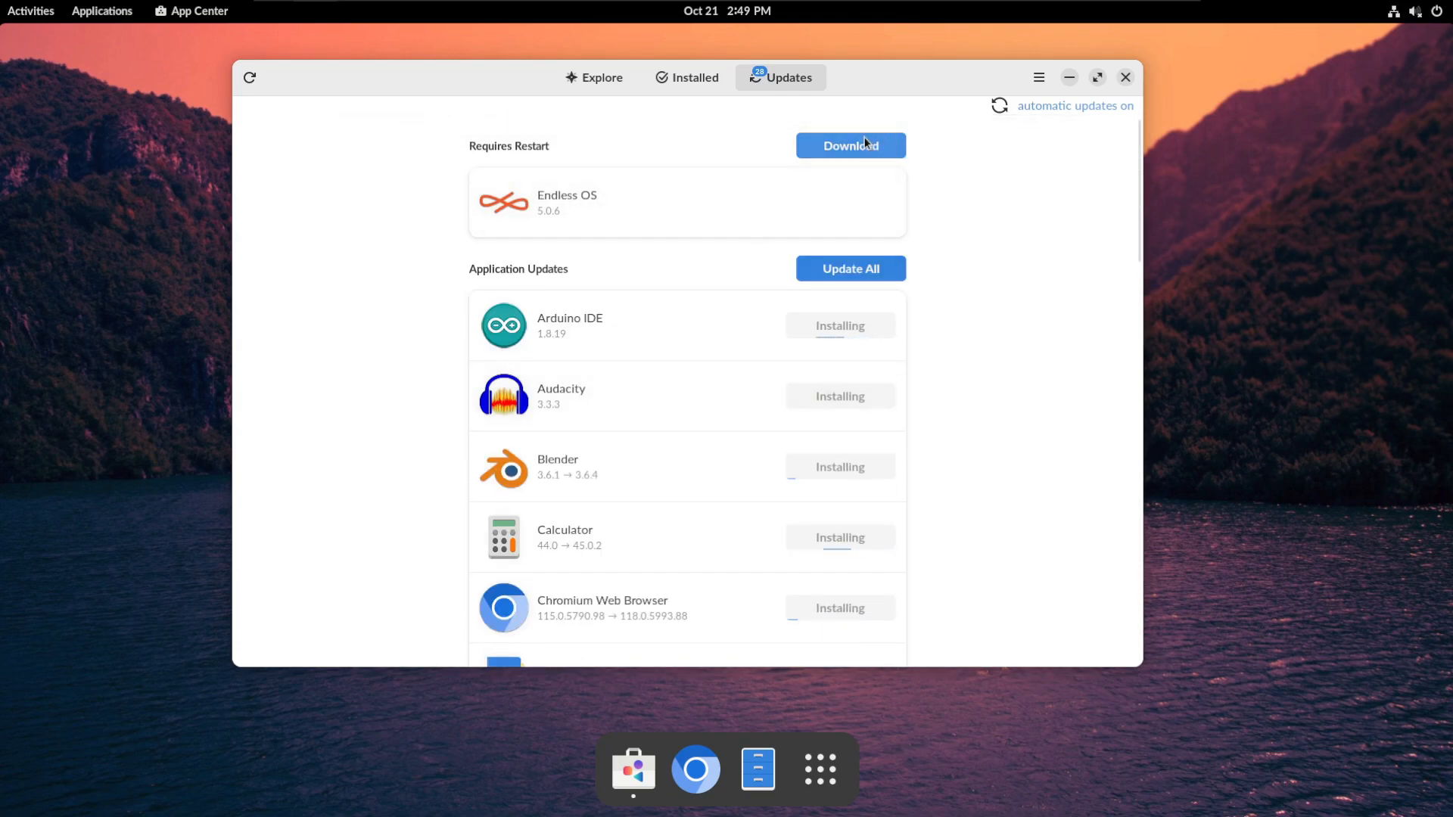
{"action": "left_click", "coordinate": [850, 145]}
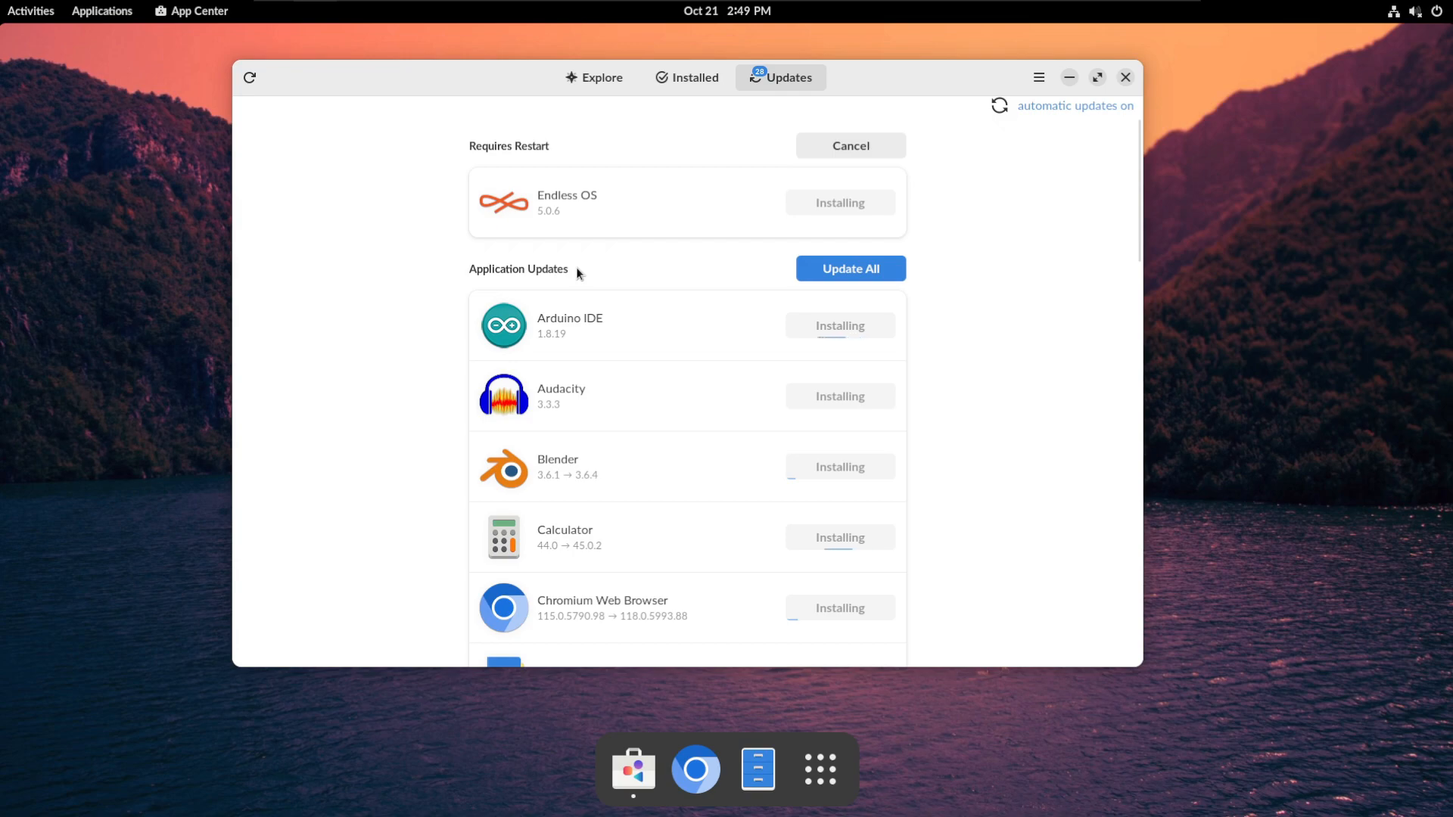
{"action": "mouse_move", "coordinate": [758, 262]}
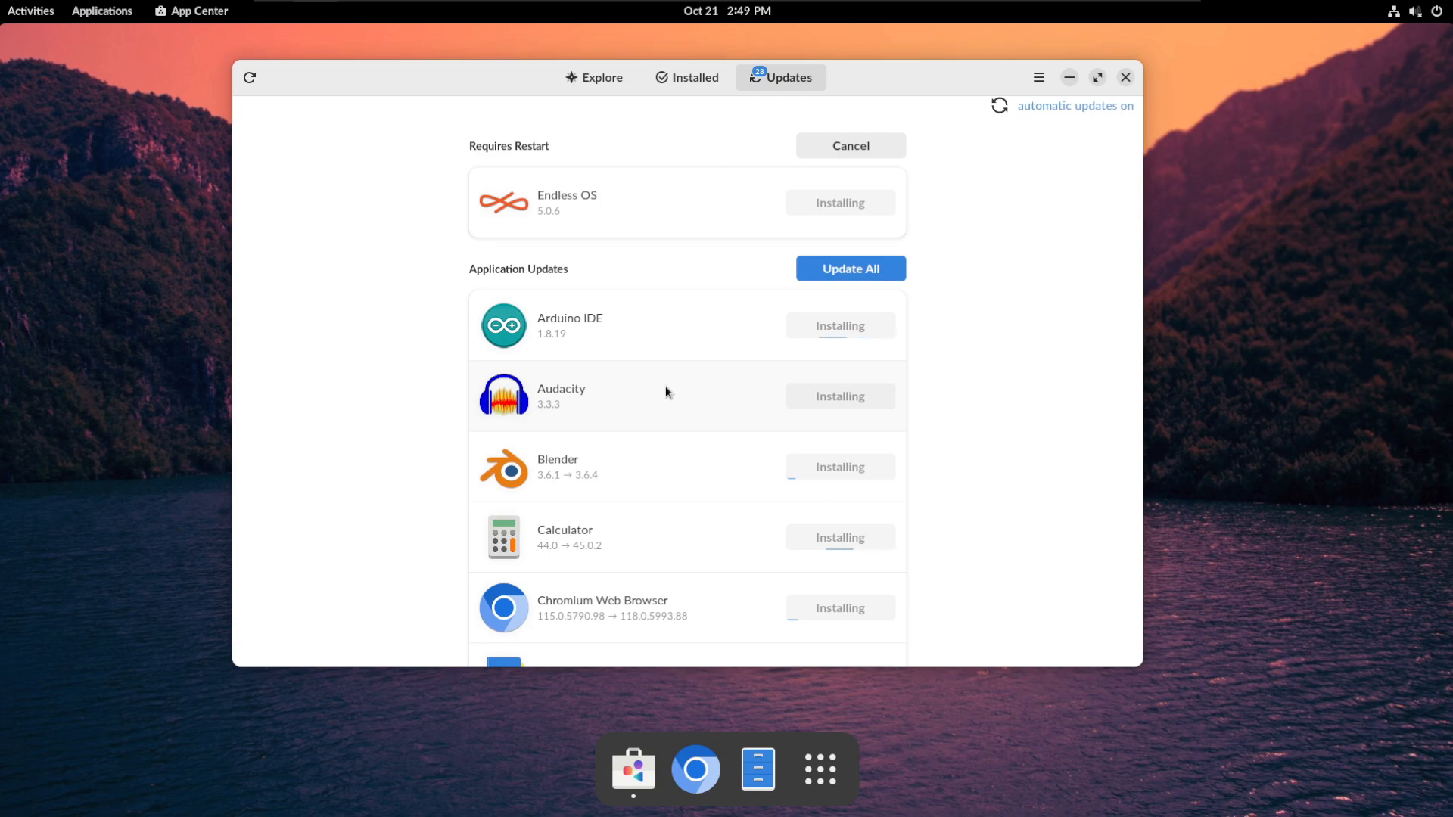
{"action": "scroll", "scroll_direction": "down", "scroll_amount": 3}
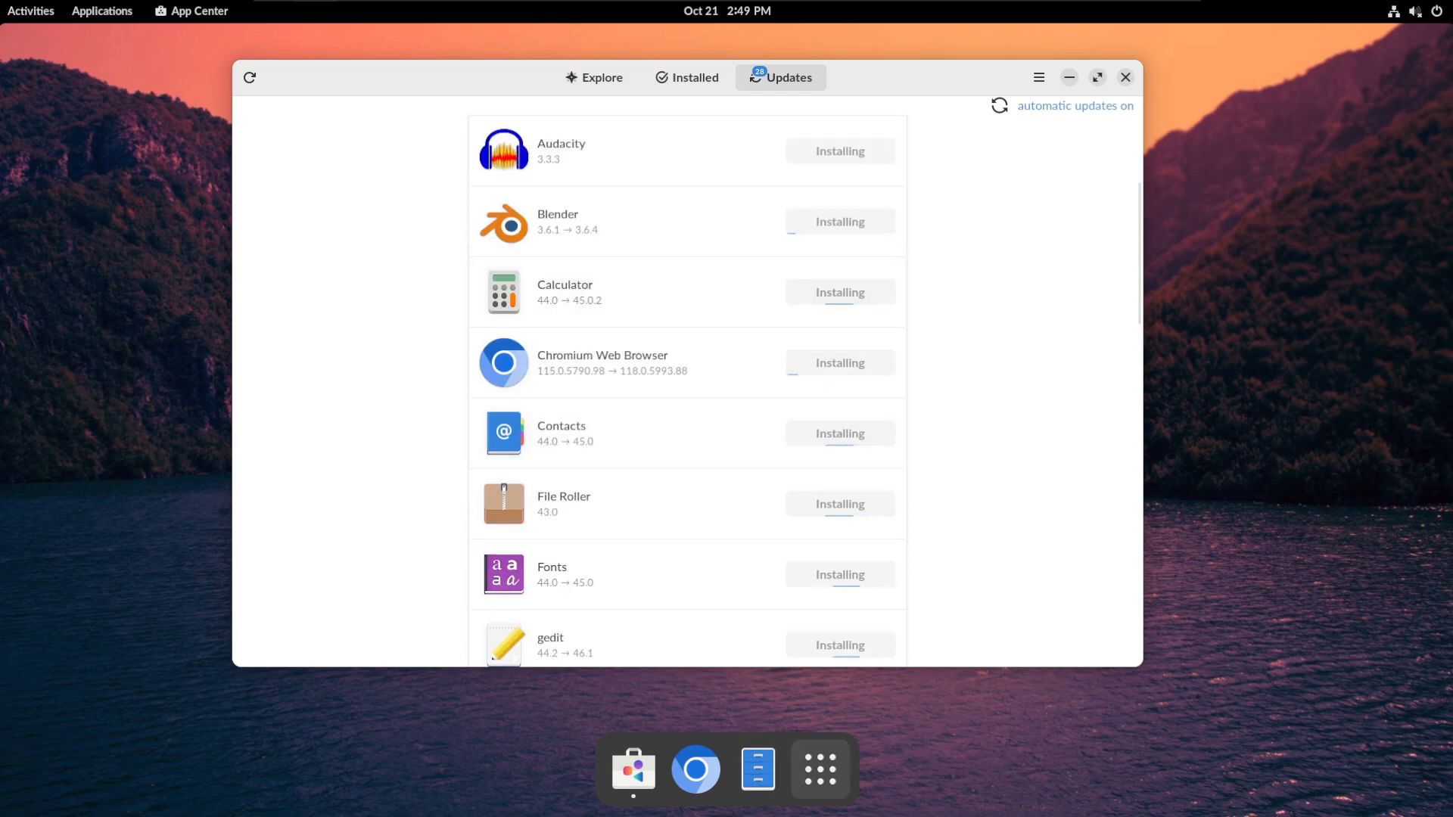
{"action": "left_click", "coordinate": [820, 769]}
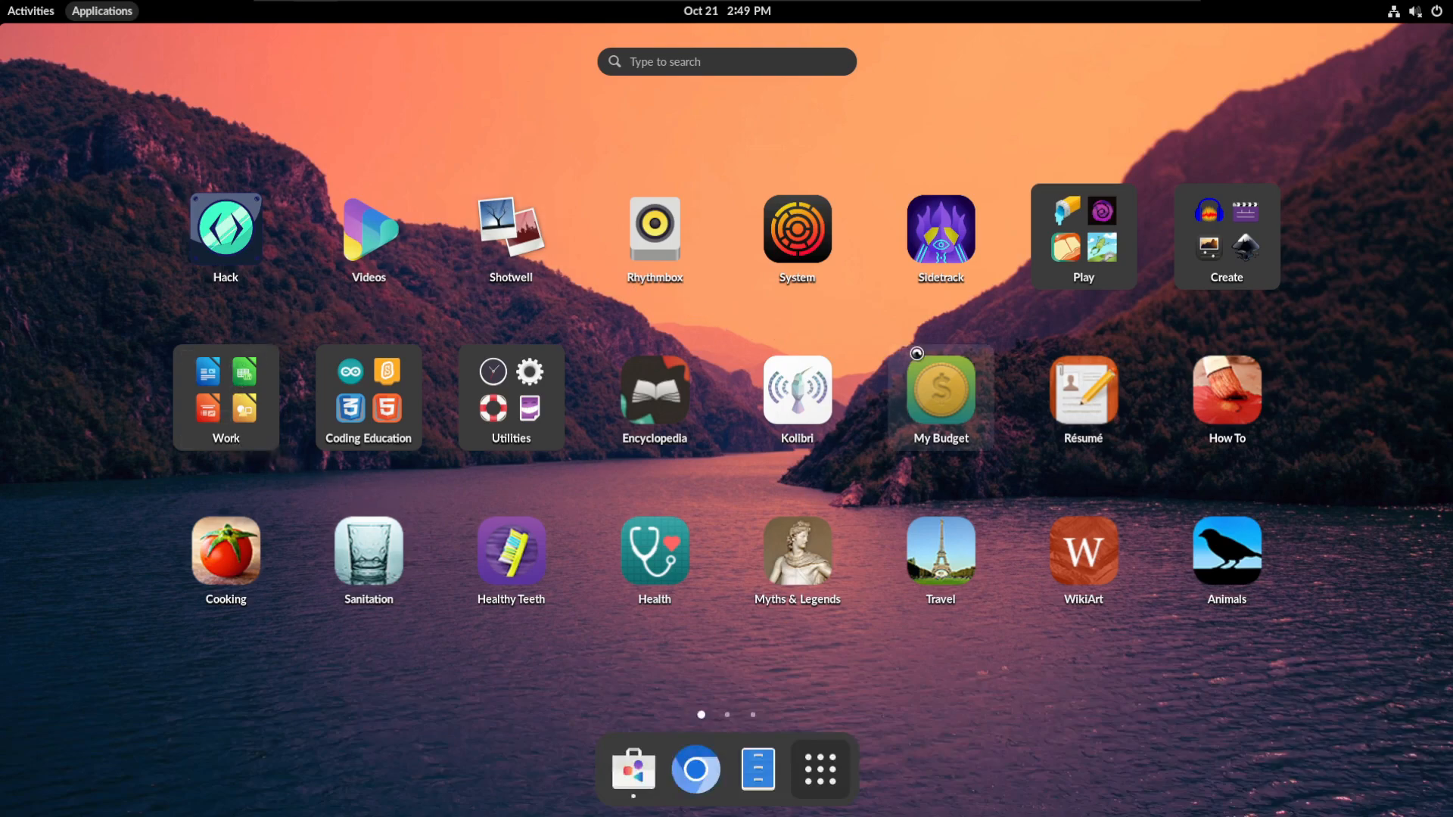
Step: Launch Sidetrack to its Level 1 puzzle, then close the game
{"action": "left_click", "coordinate": [940, 230]}
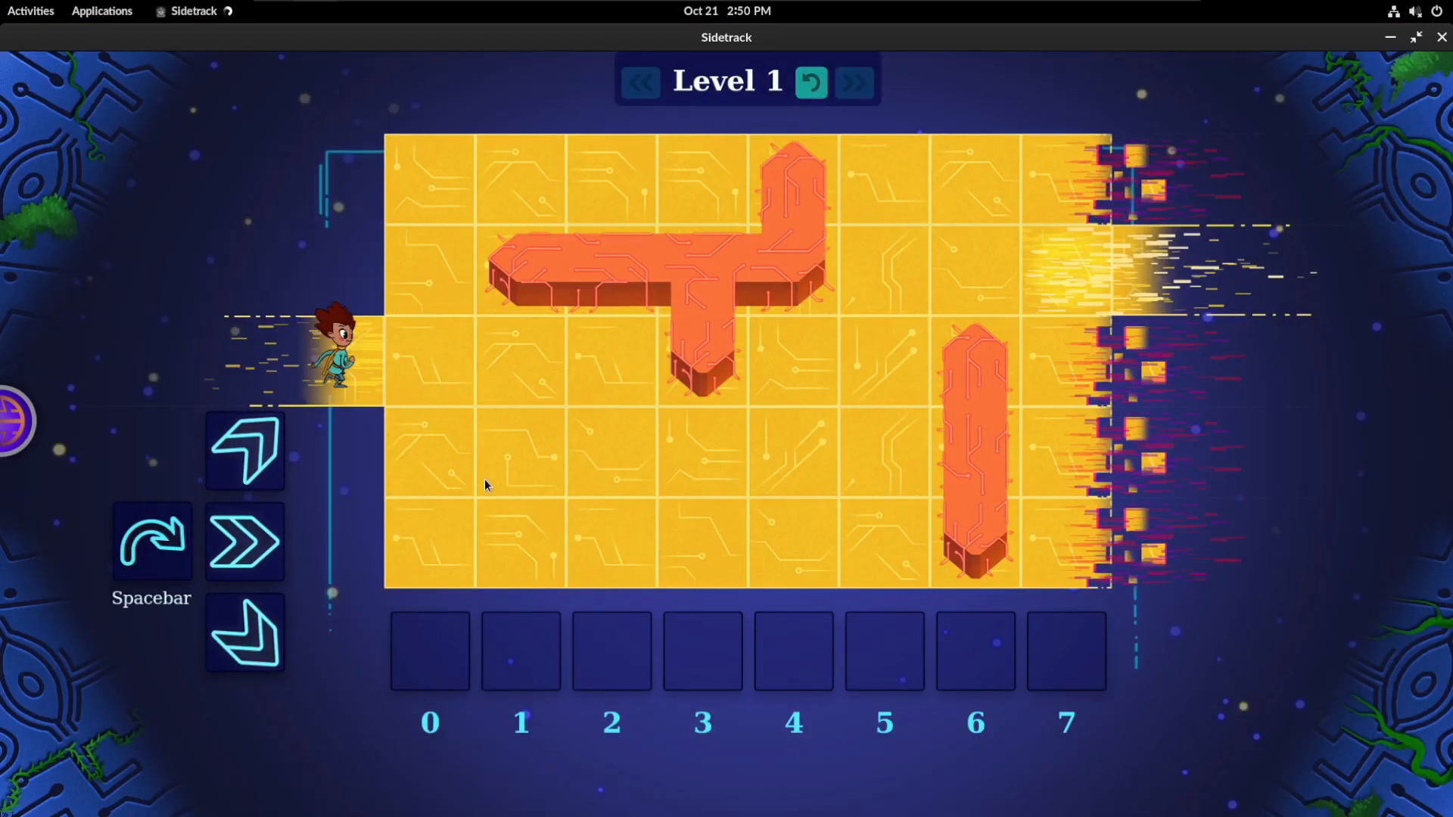
{"action": "left_click", "coordinate": [244, 542]}
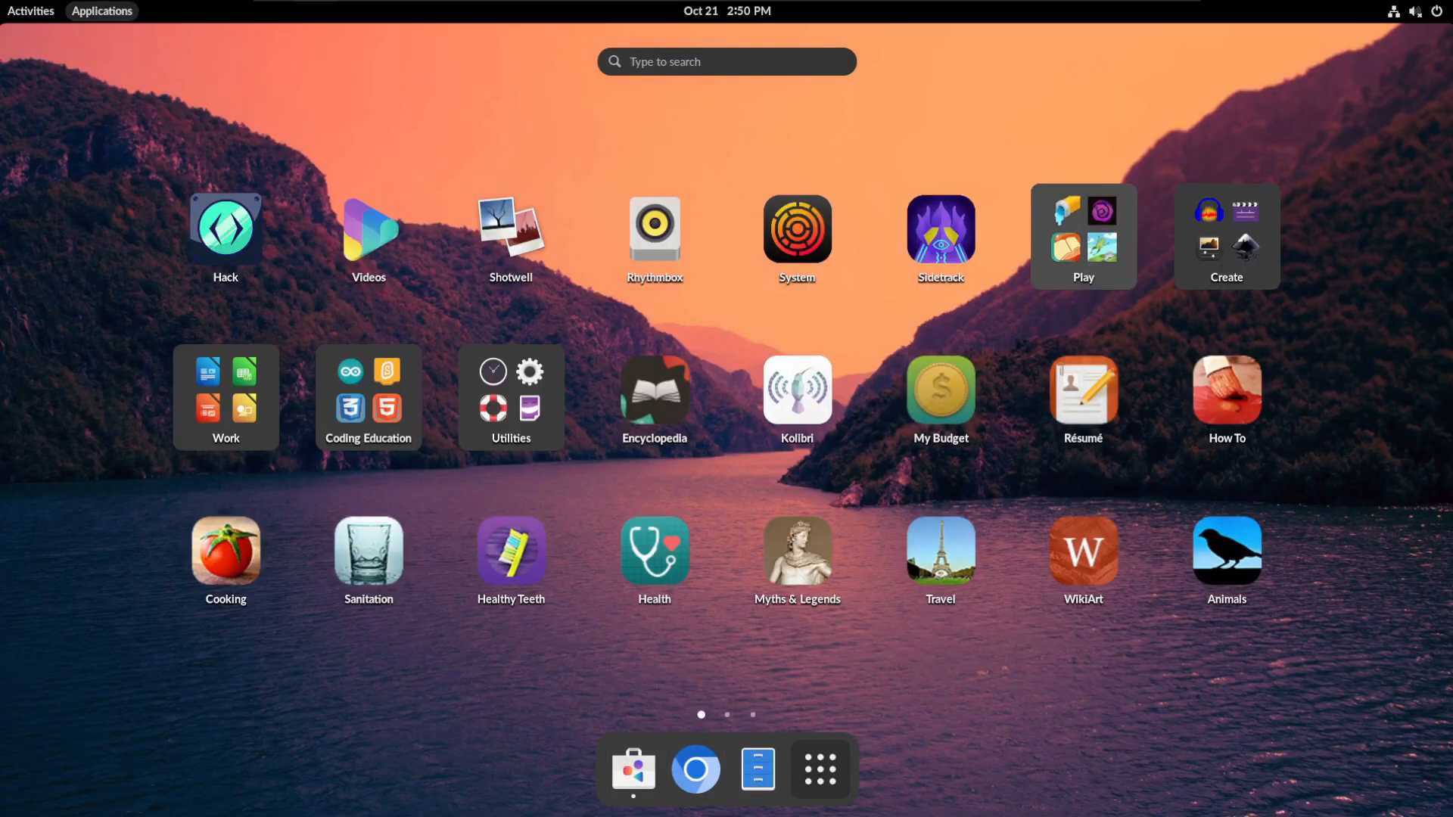
Step: Play Missile Math alone from the Play folder, answering addition comets, then reach the level menu
{"action": "left_click", "coordinate": [1084, 236]}
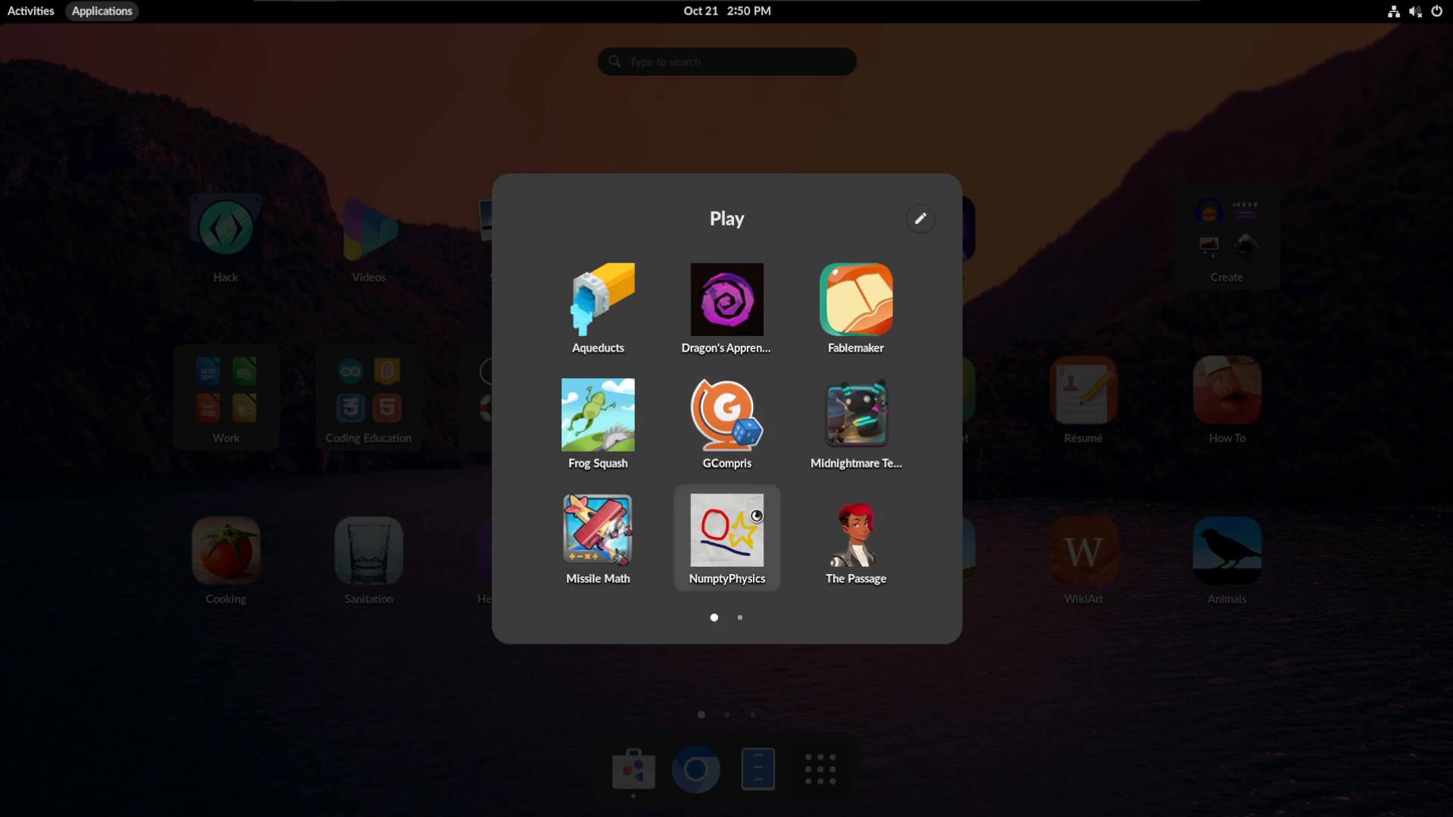
{"action": "left_click", "coordinate": [740, 618]}
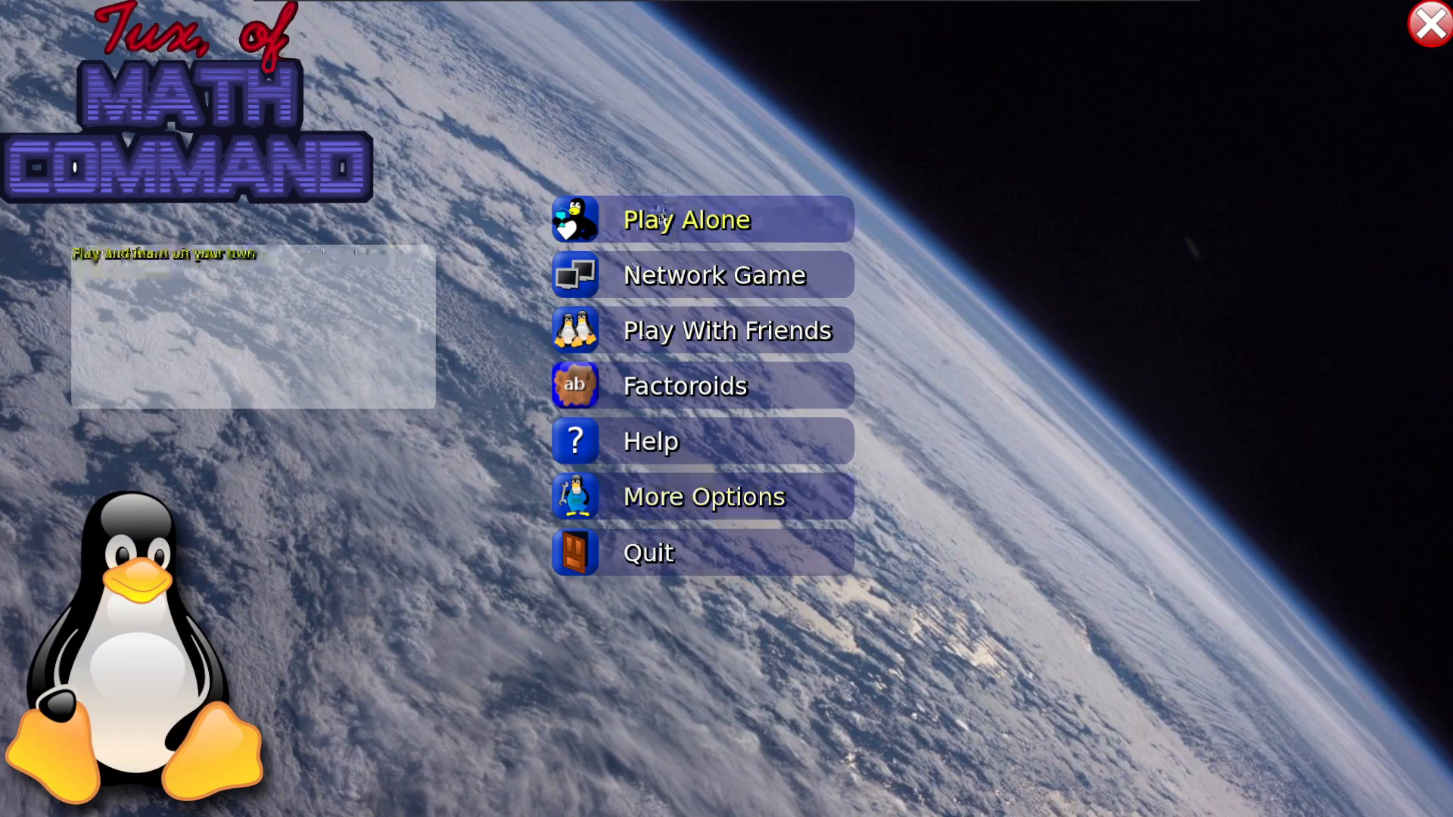
{"action": "left_click", "coordinate": [687, 220]}
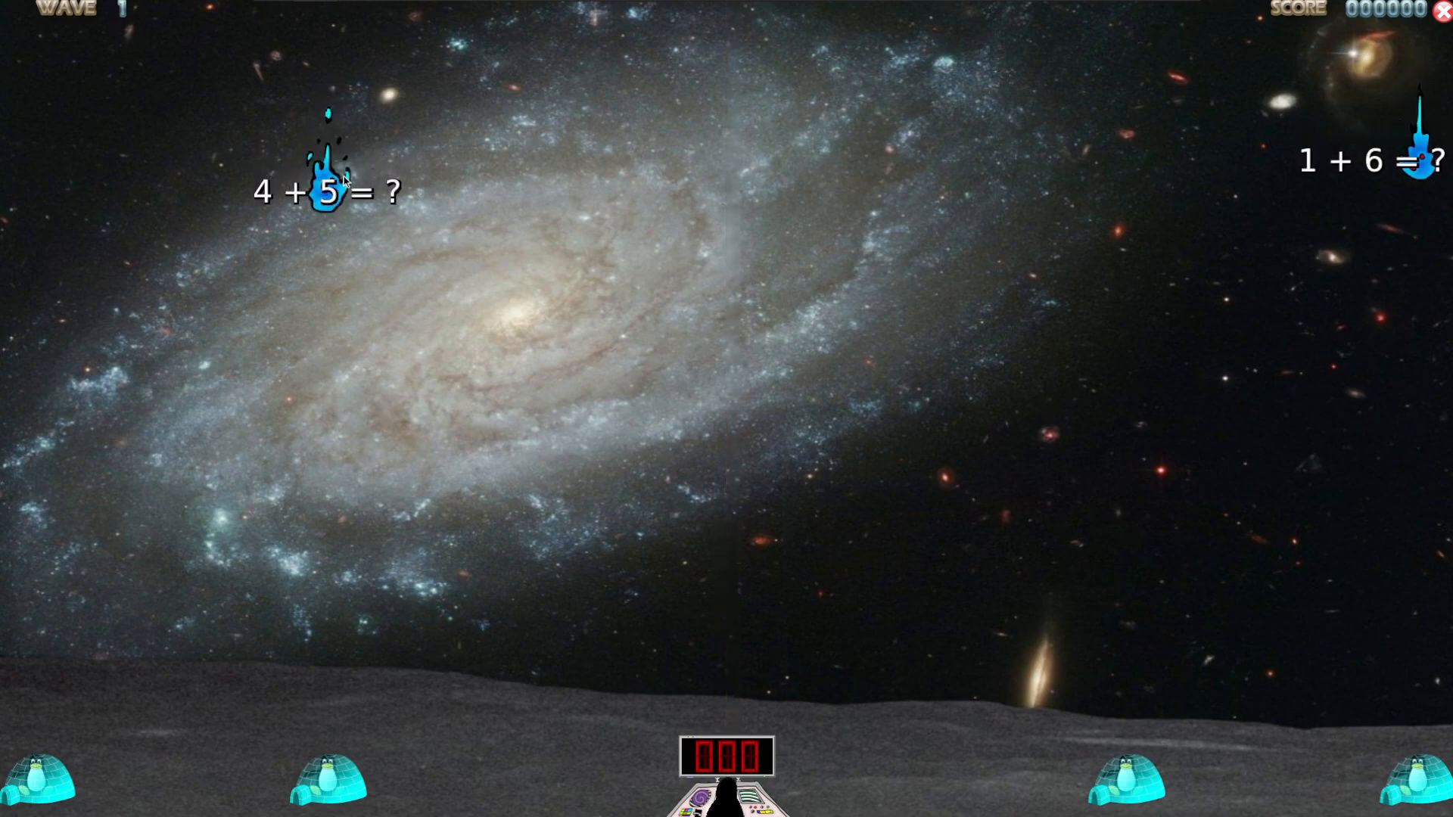
{"action": "left_click", "coordinate": [328, 196]}
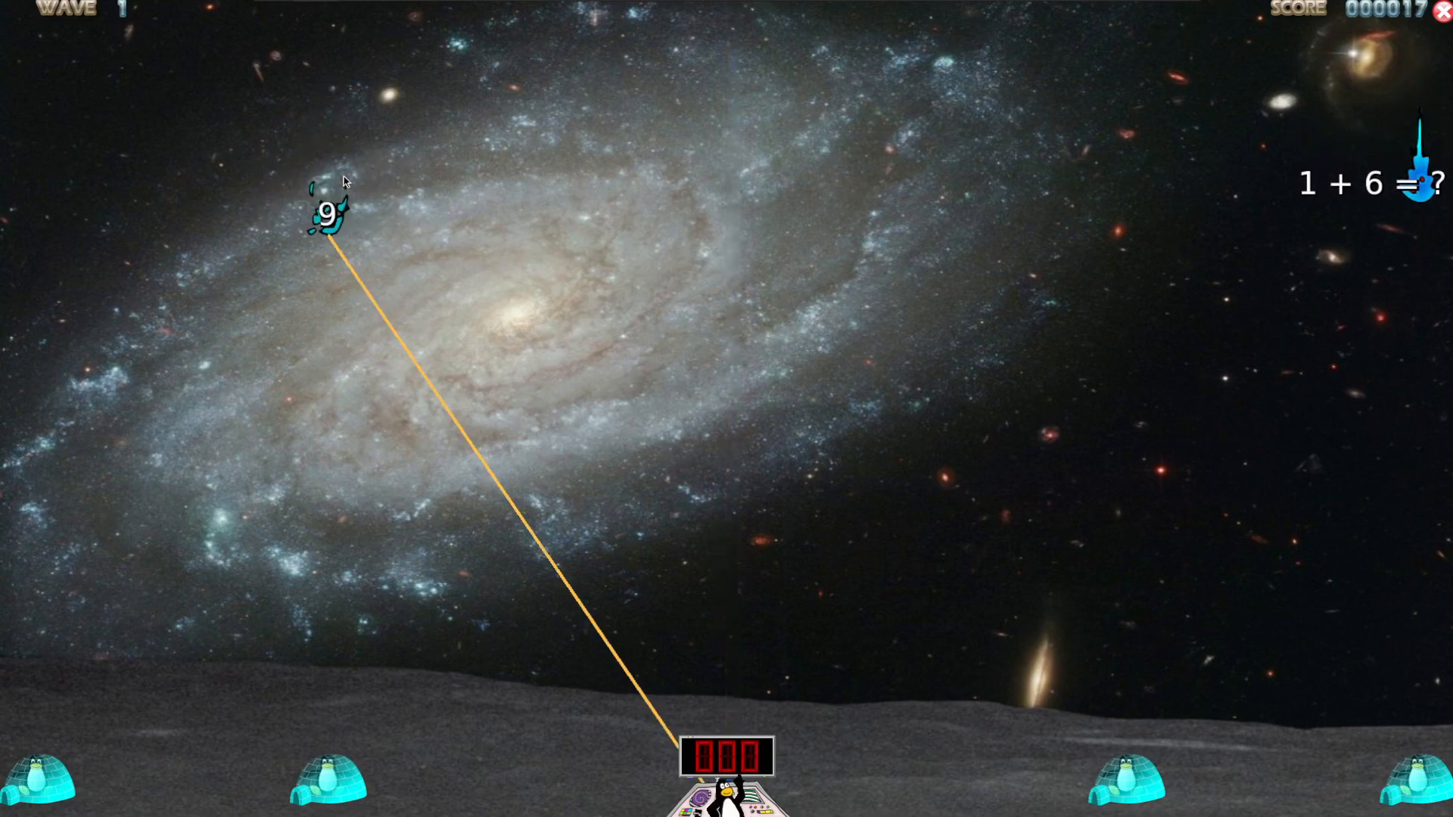
{"action": "left_click", "coordinate": [329, 216]}
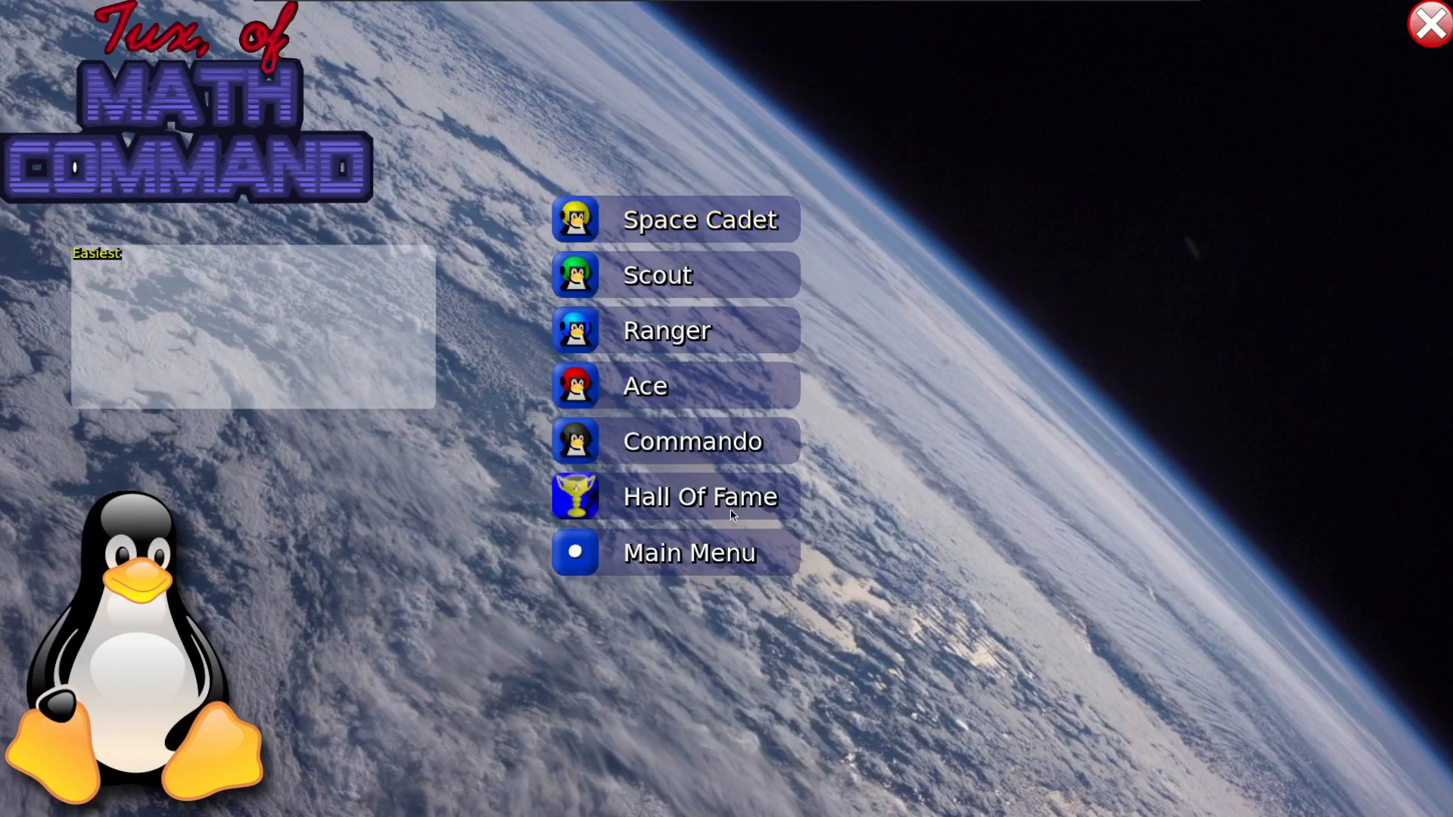
Step: Quit Tux of Math Command, close the App Center updates window, and reopen the Play folder
{"action": "left_click", "coordinate": [690, 553]}
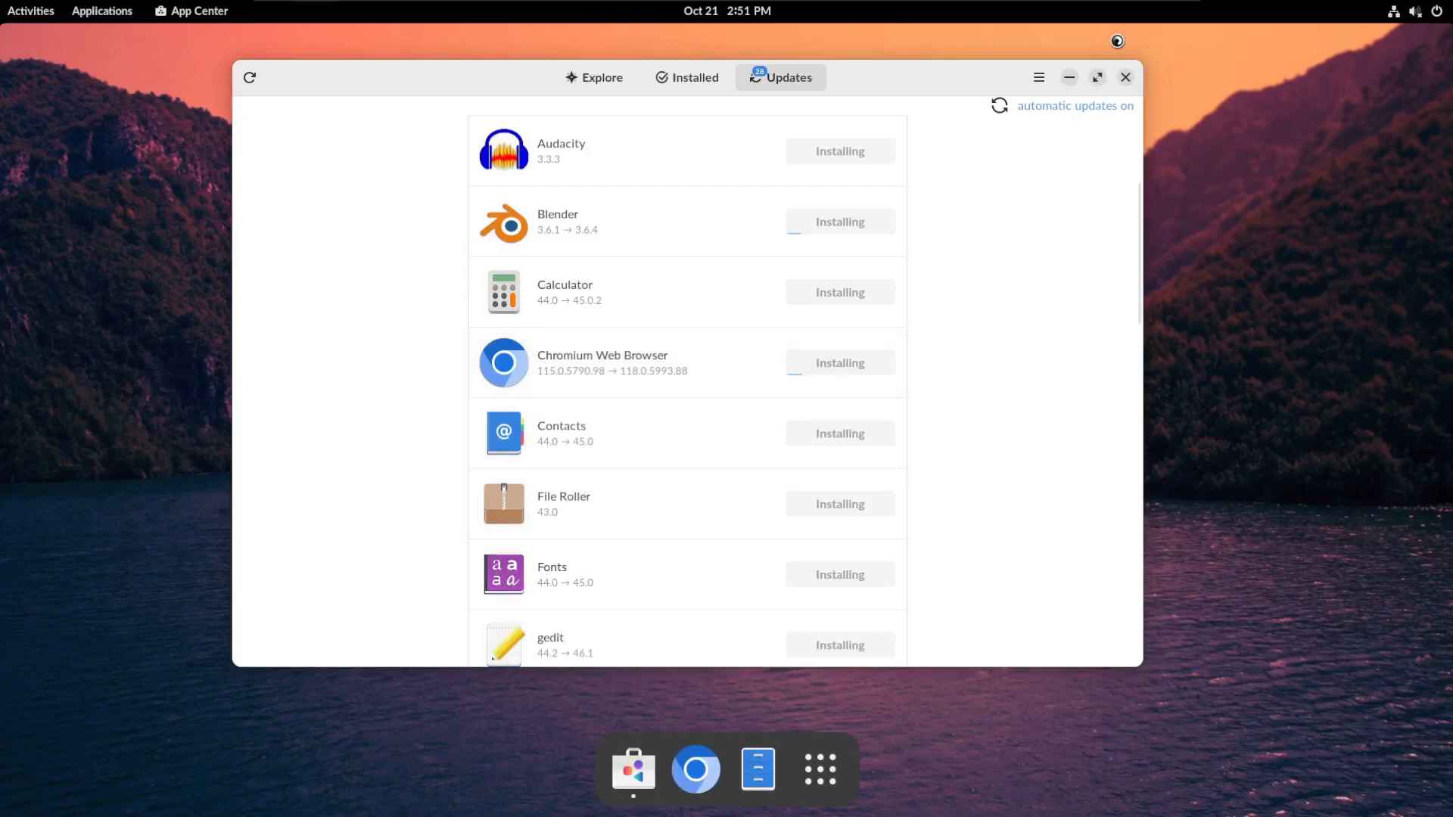
{"action": "left_click", "coordinate": [820, 769]}
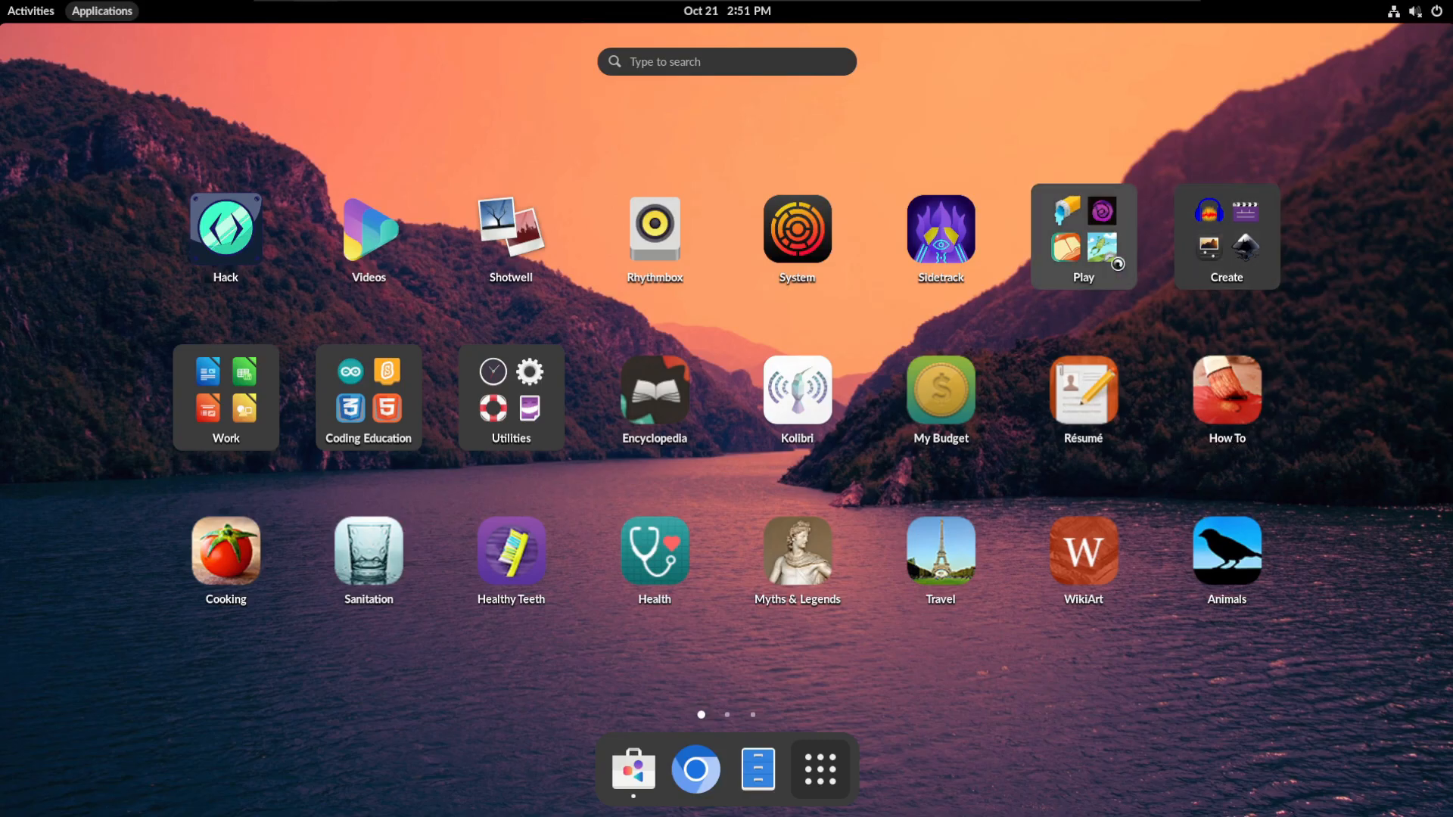
{"action": "left_click", "coordinate": [1083, 236]}
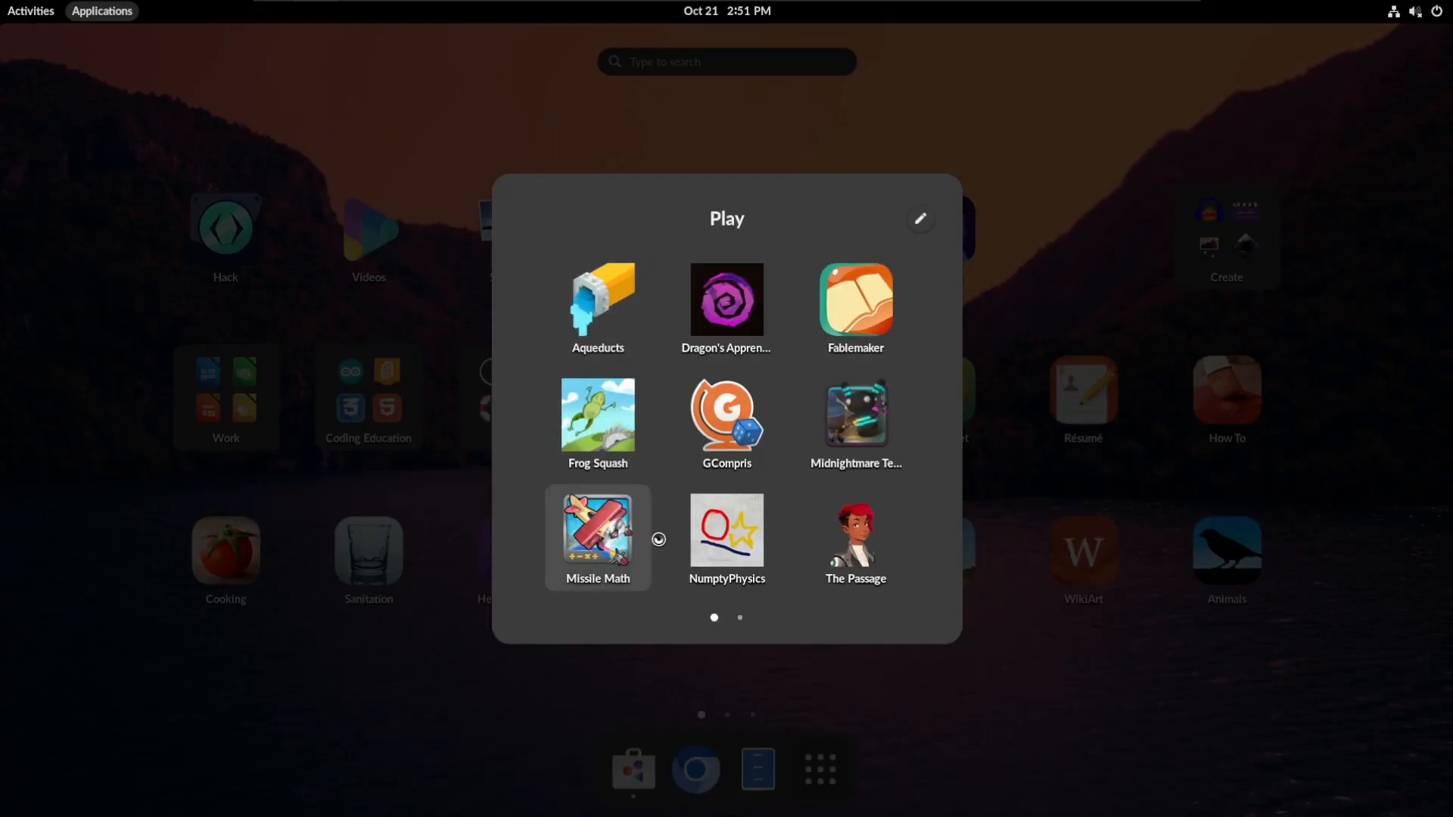
{"action": "mouse_move", "coordinate": [856, 415]}
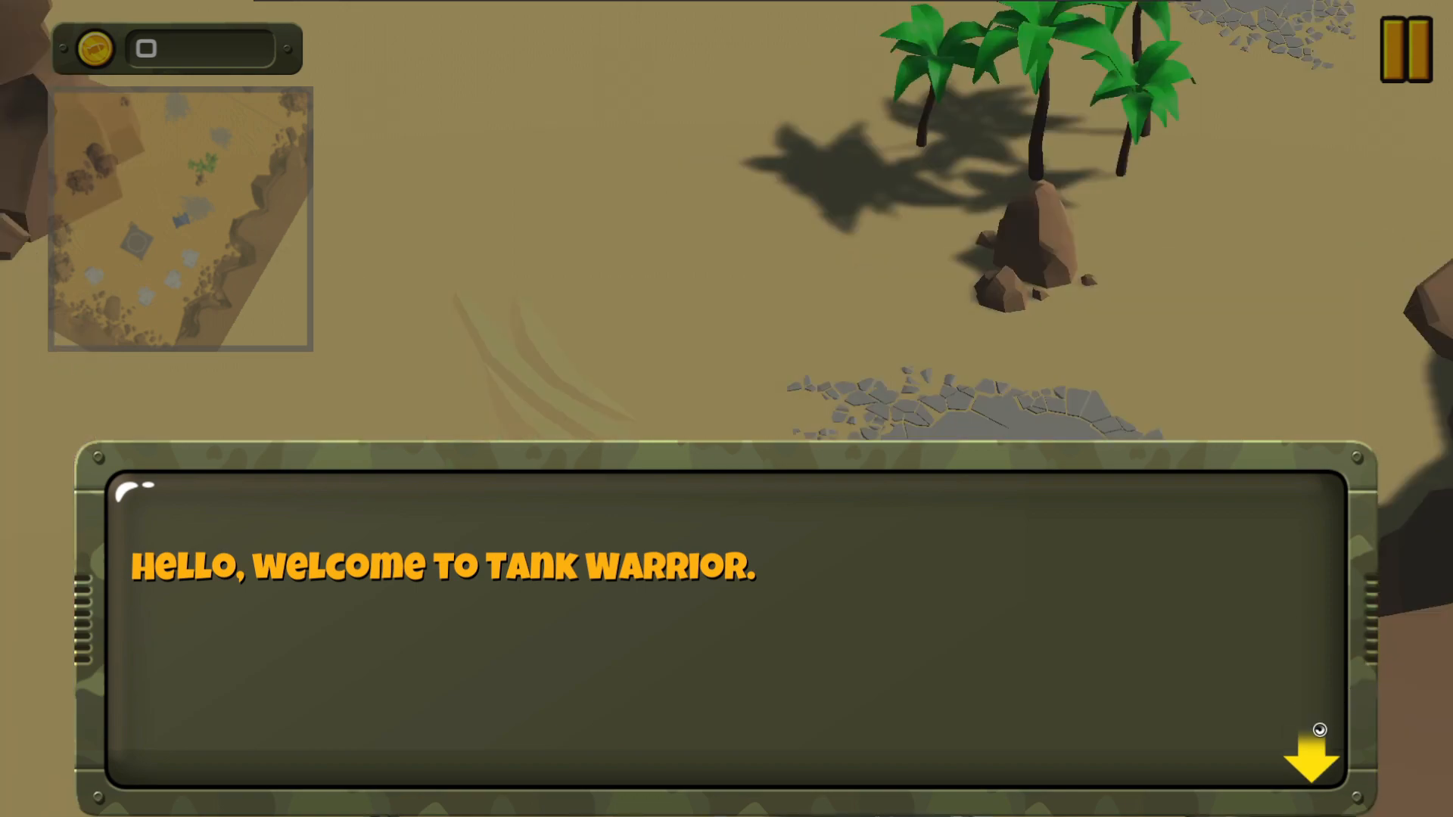
Step: Advance Tank Warrior's tutorial into the canyon, cancel one quit prompt, then confirm returning
{"action": "left_click", "coordinate": [1317, 739]}
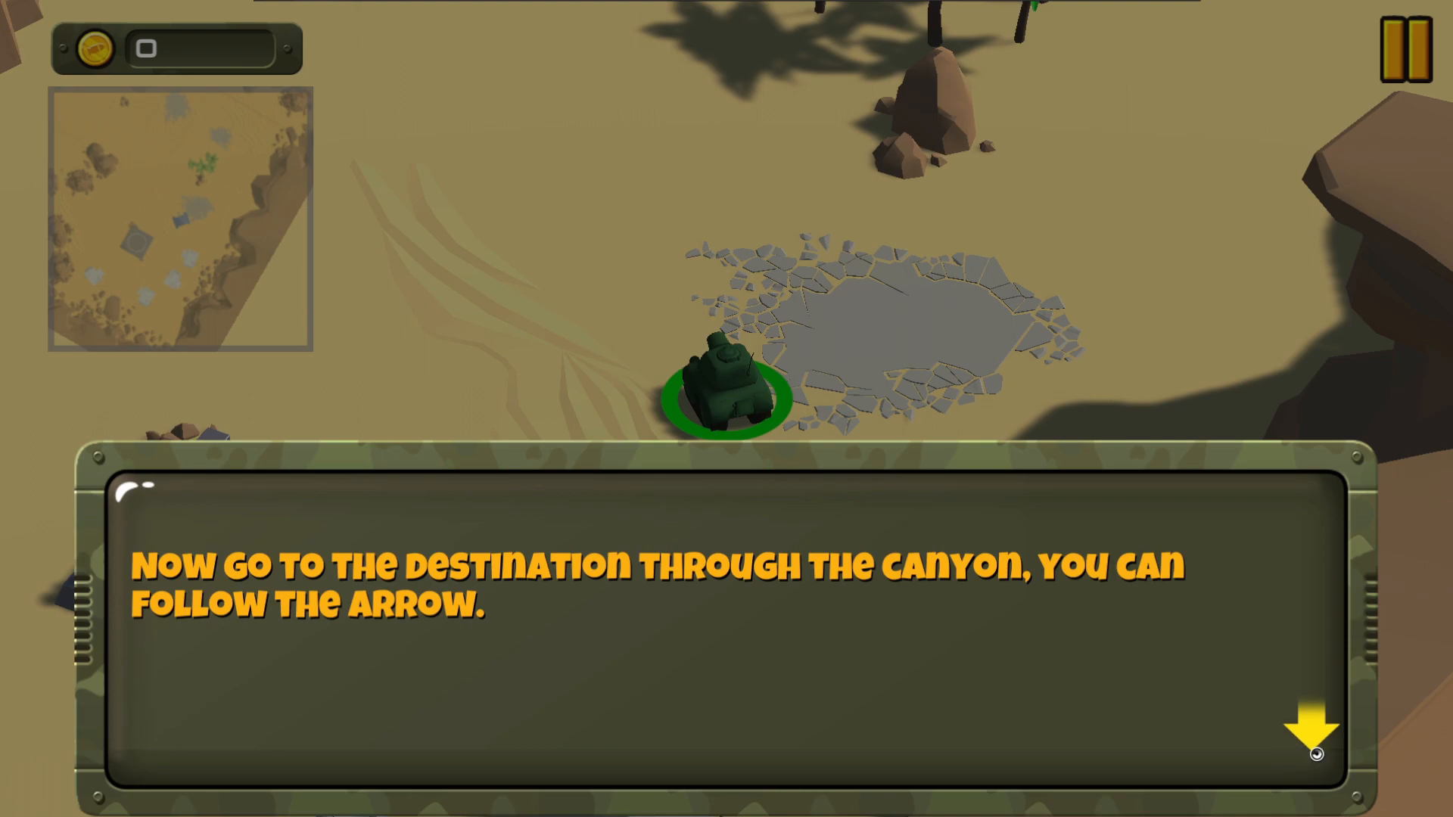
{"action": "left_click", "coordinate": [1318, 754]}
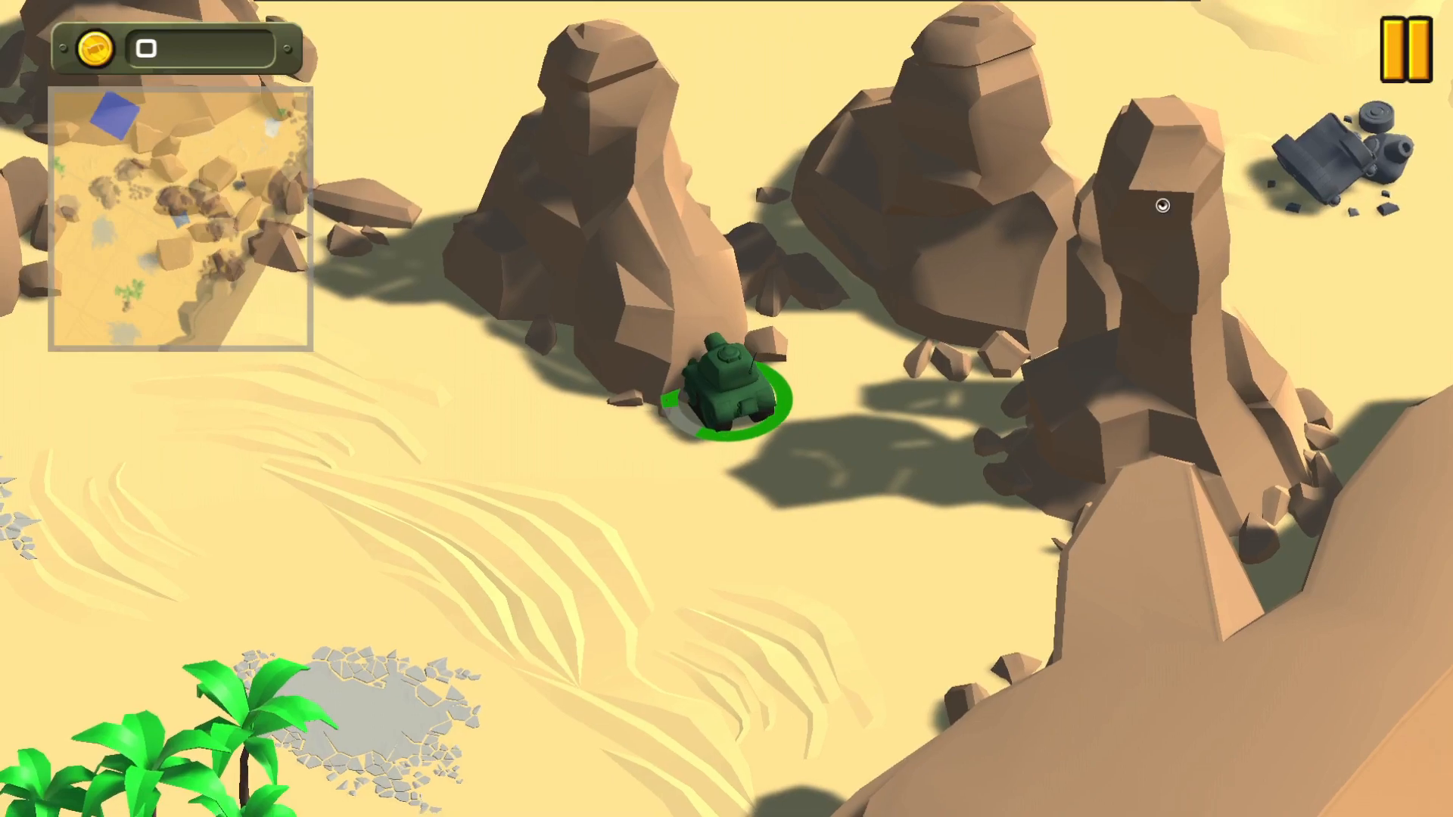
{"action": "left_click", "coordinate": [1404, 43]}
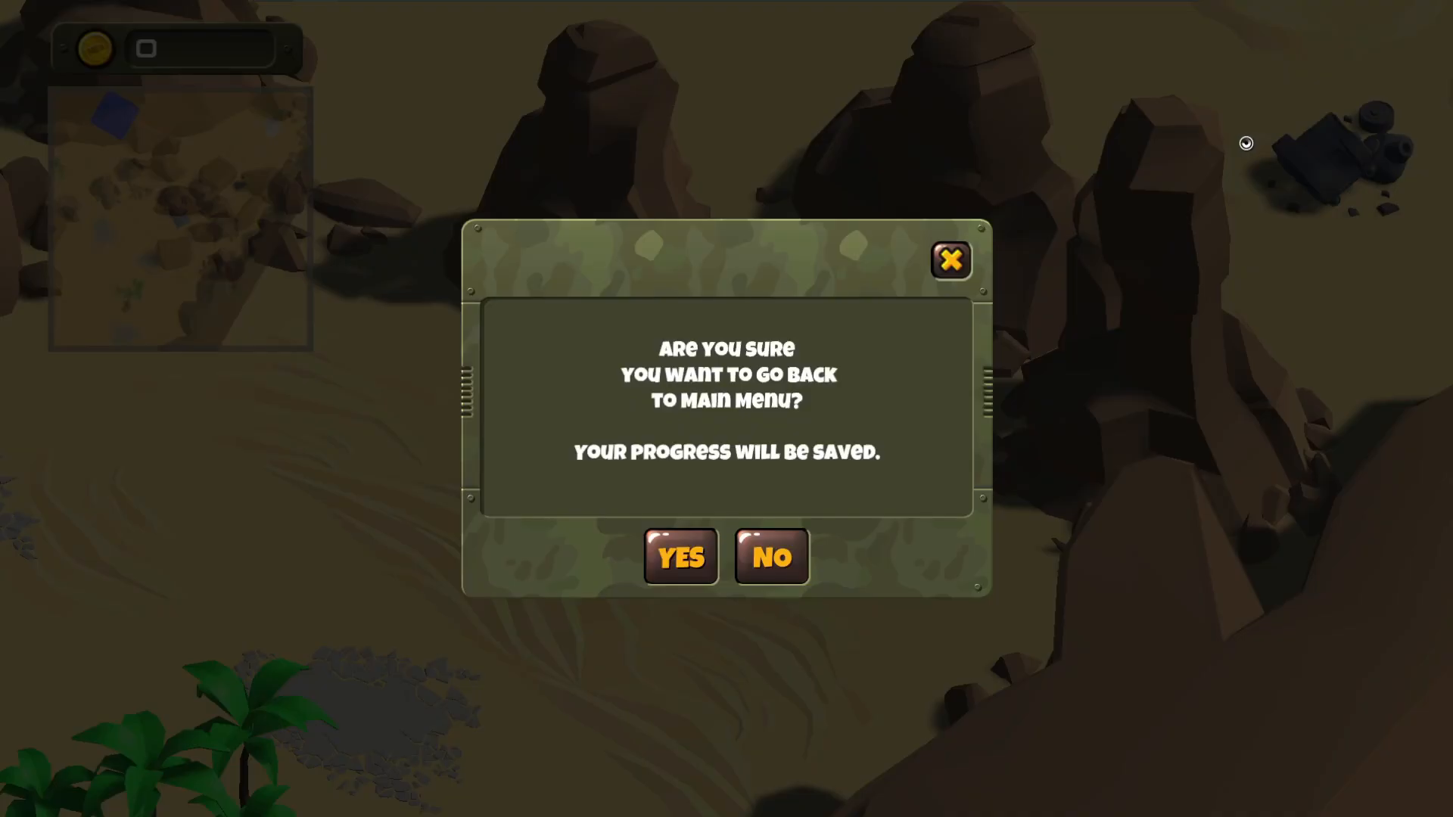
{"action": "left_click", "coordinate": [772, 557]}
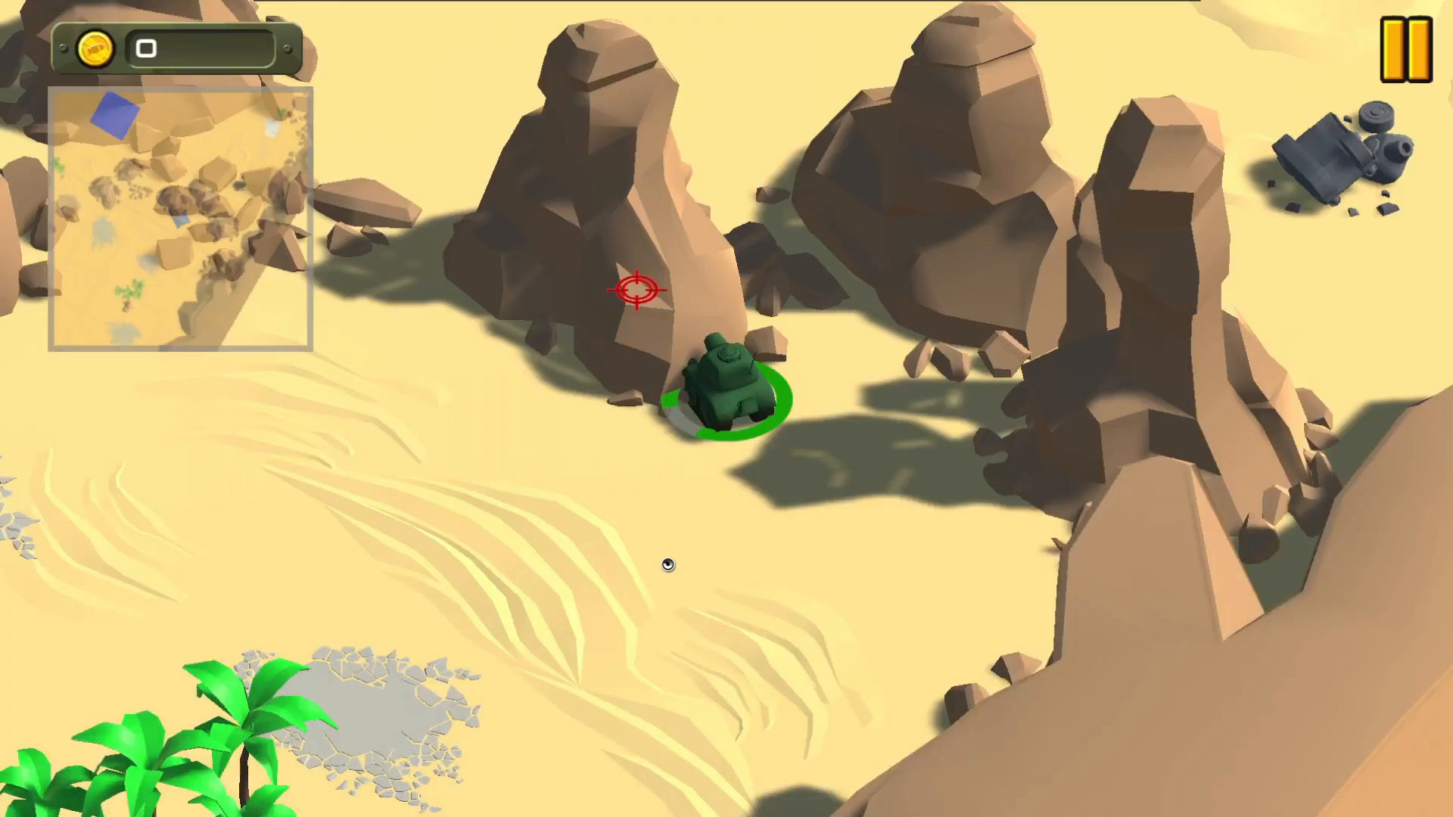
{"action": "left_click", "coordinate": [1398, 40]}
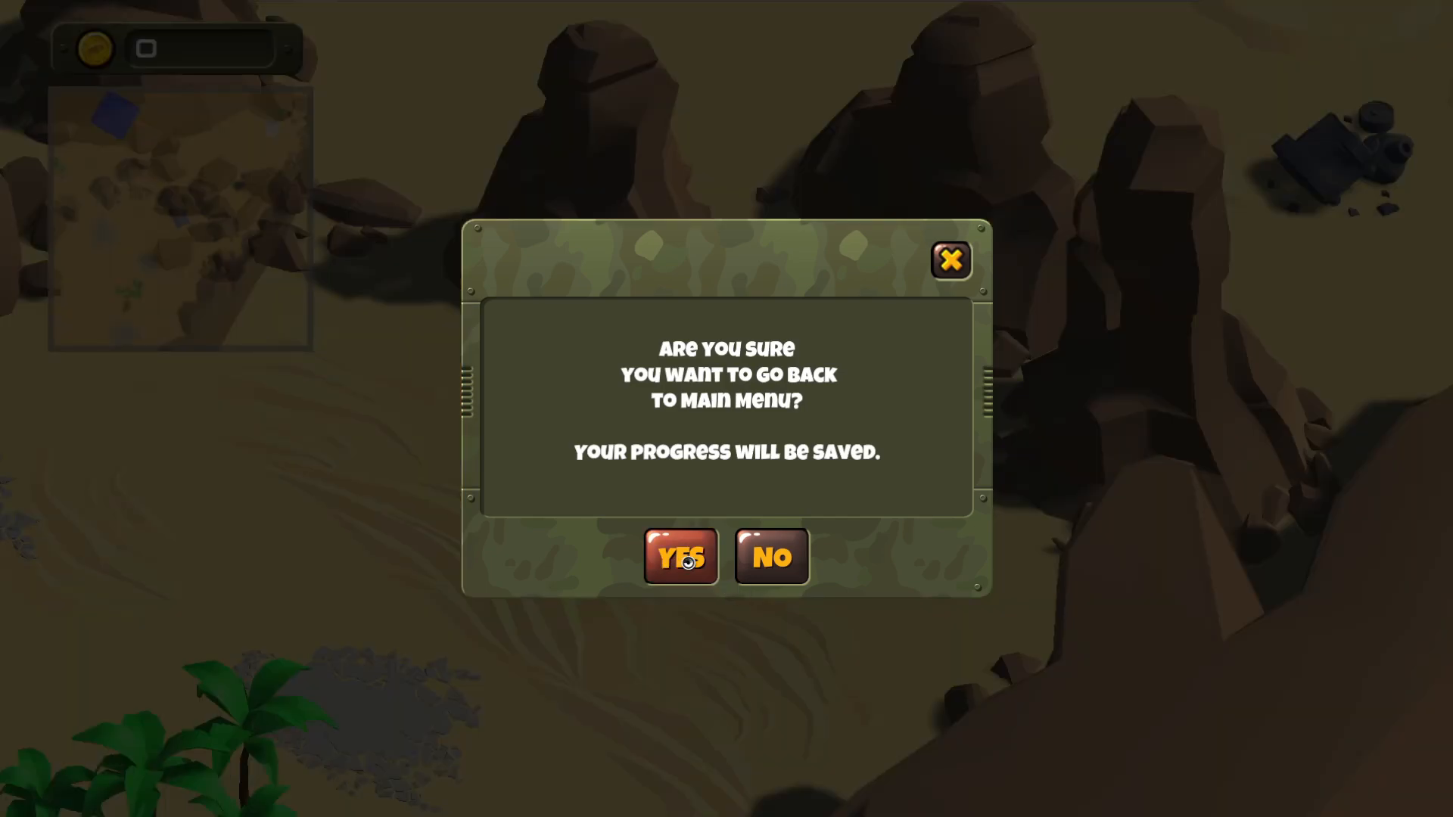
{"action": "left_click", "coordinate": [681, 557]}
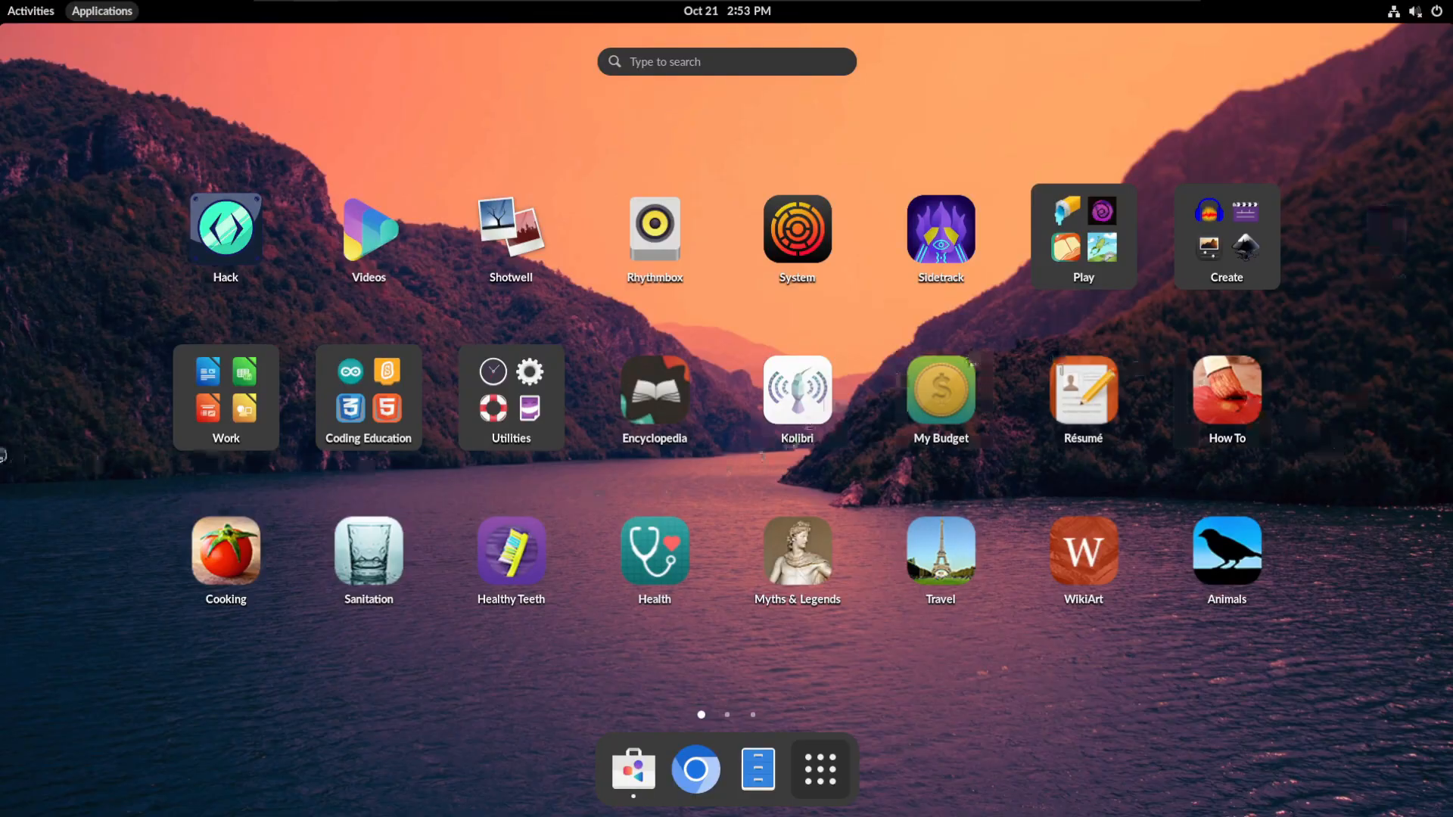
Step: Open the Work folder and launch Scratch 3.18.1
{"action": "left_click", "coordinate": [225, 396]}
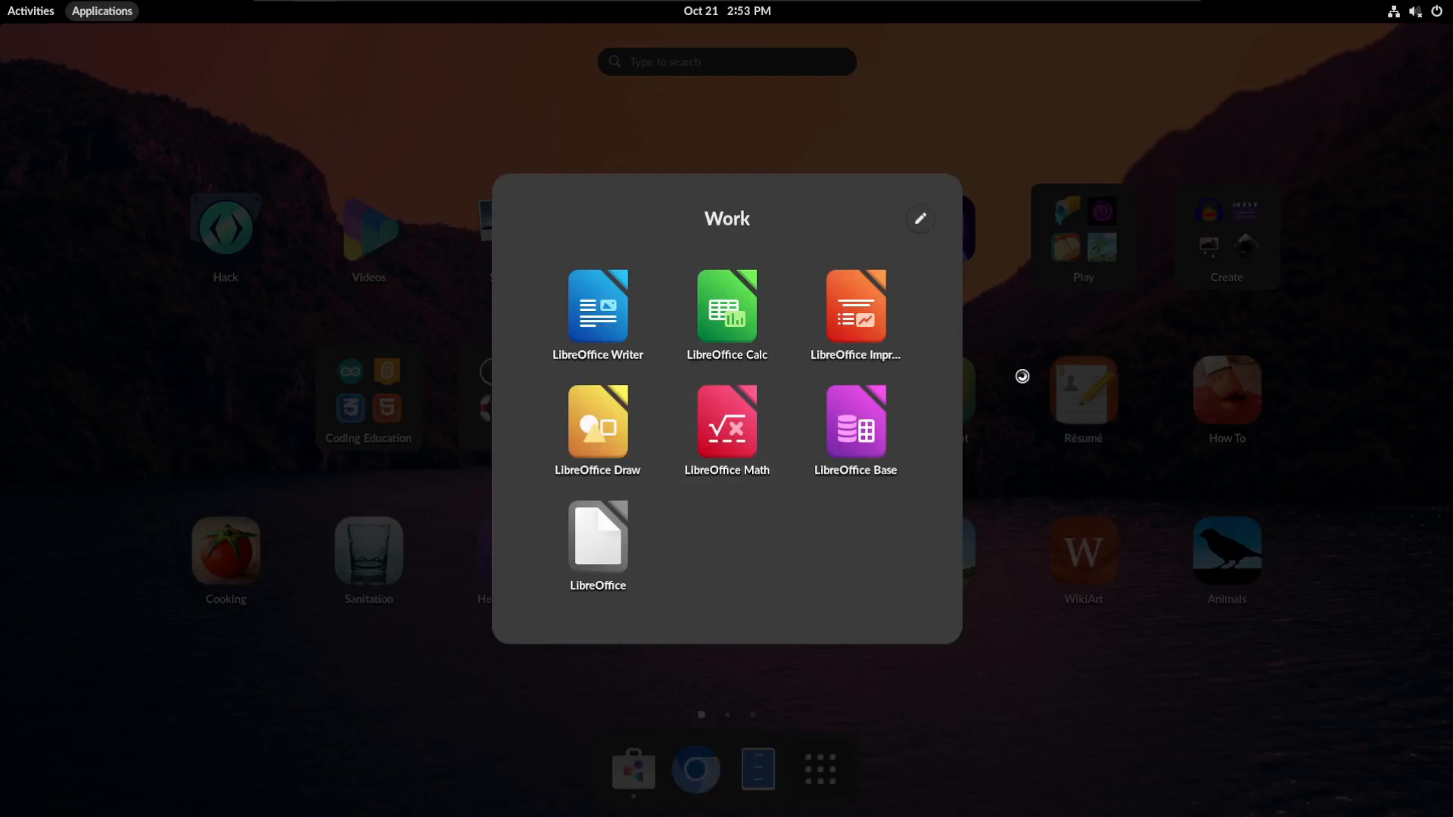
{"action": "left_click", "coordinate": [368, 398]}
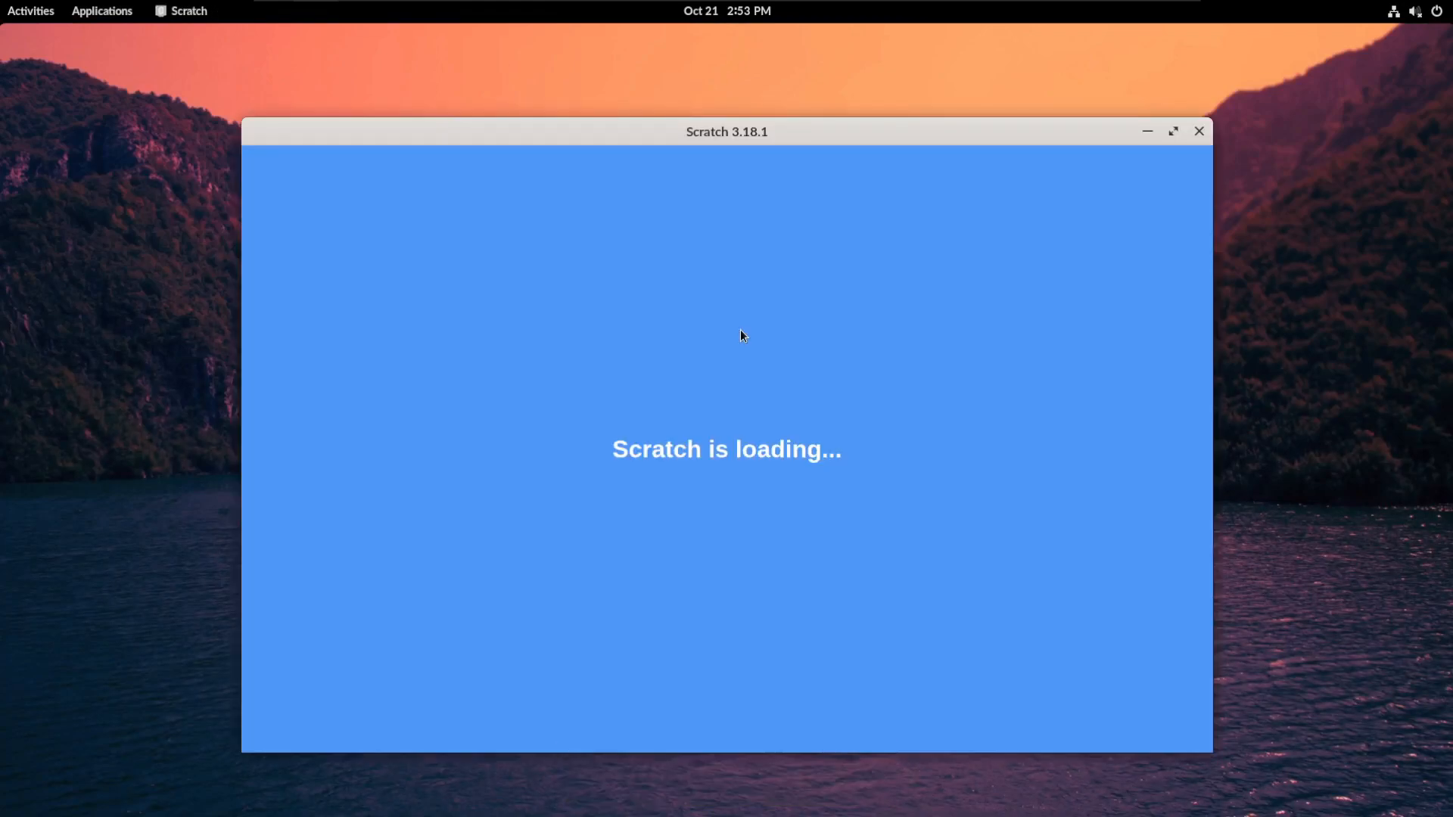
{"action": "mouse_move", "coordinate": [720, 413]}
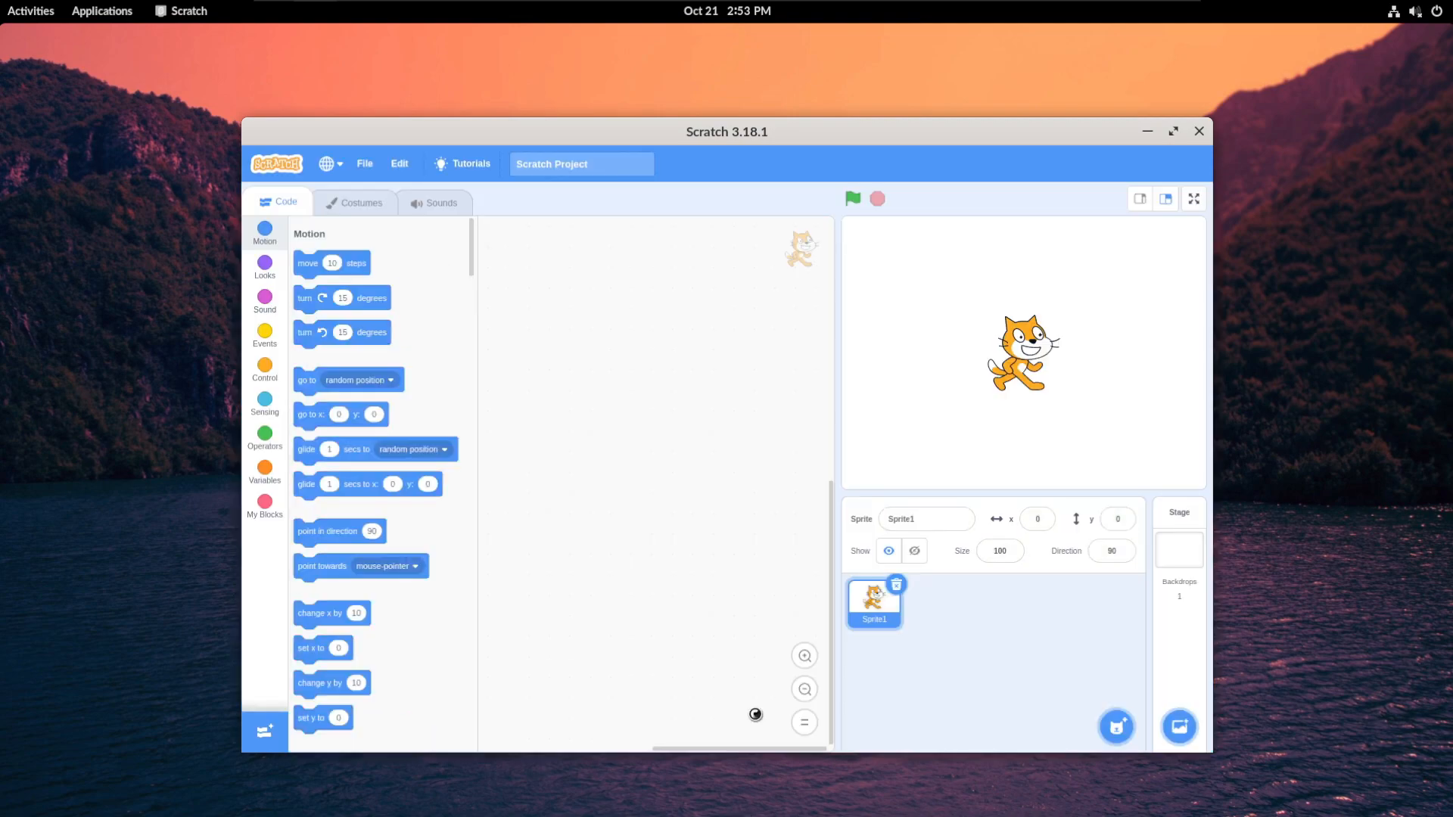
{"action": "mouse_move", "coordinate": [722, 373]}
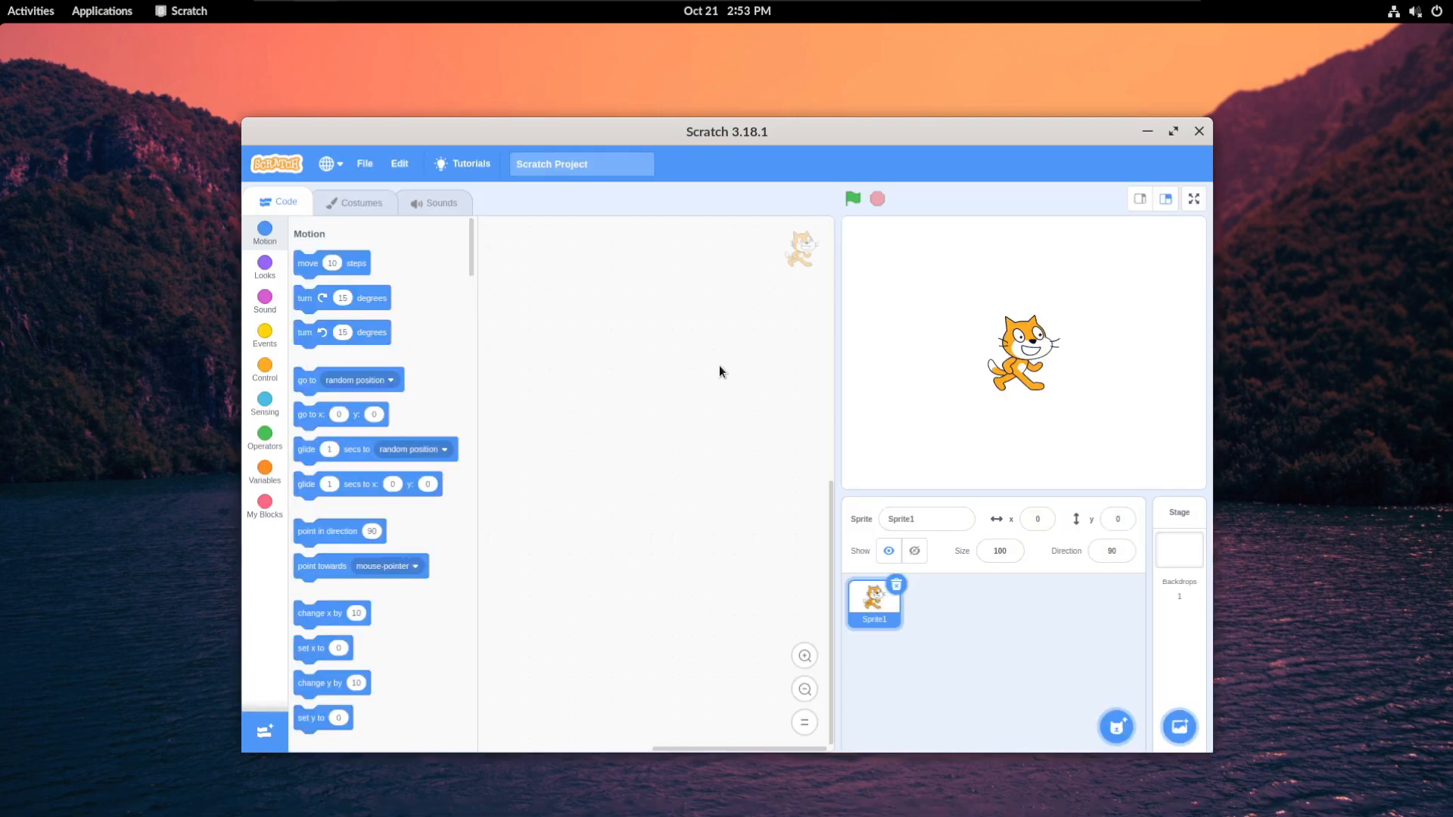
Step: View the cat sprite's costumes, browse the File and Edit menus, then close Scratch
{"action": "left_click", "coordinate": [359, 202]}
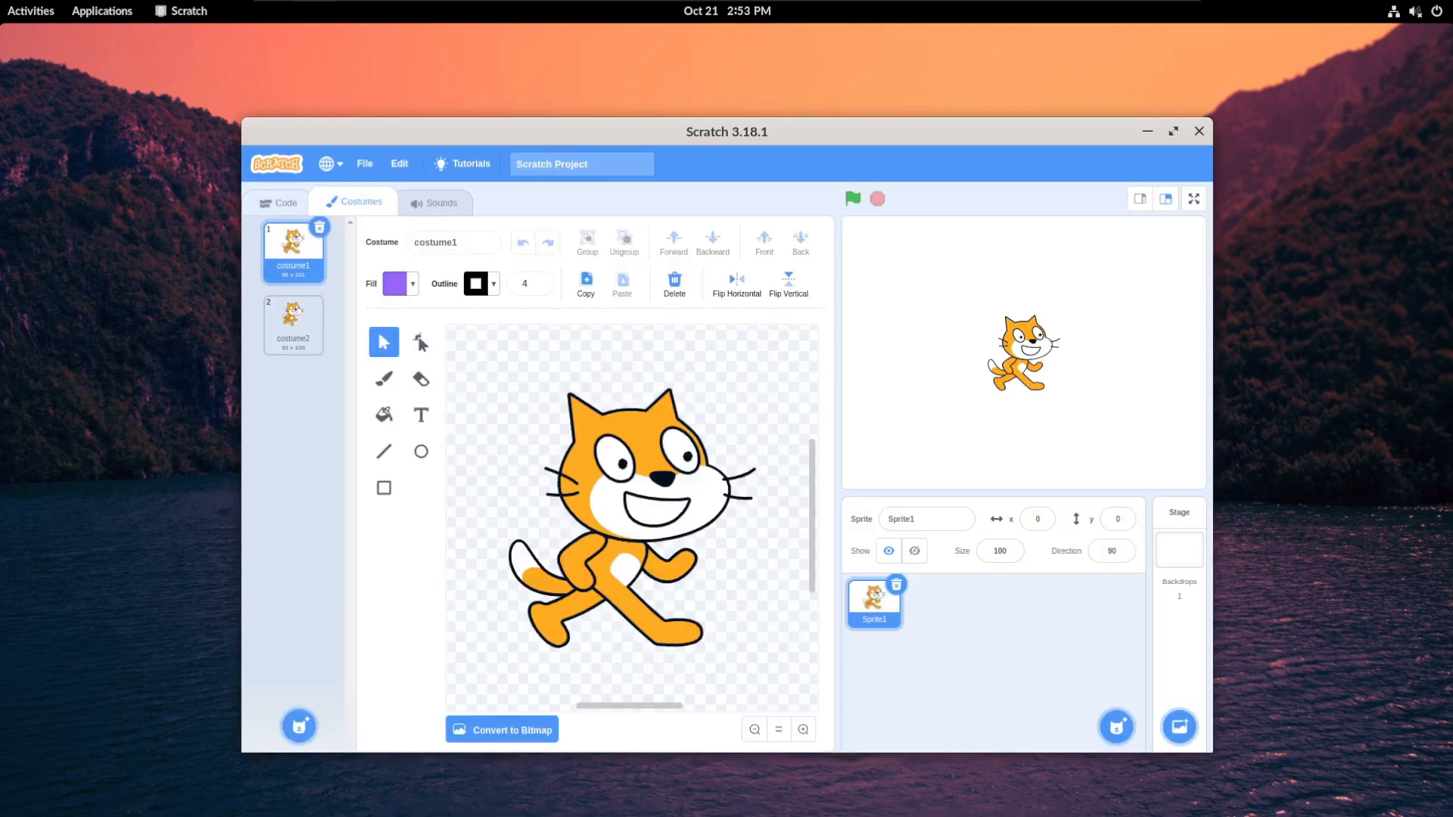
{"action": "left_click", "coordinate": [364, 164]}
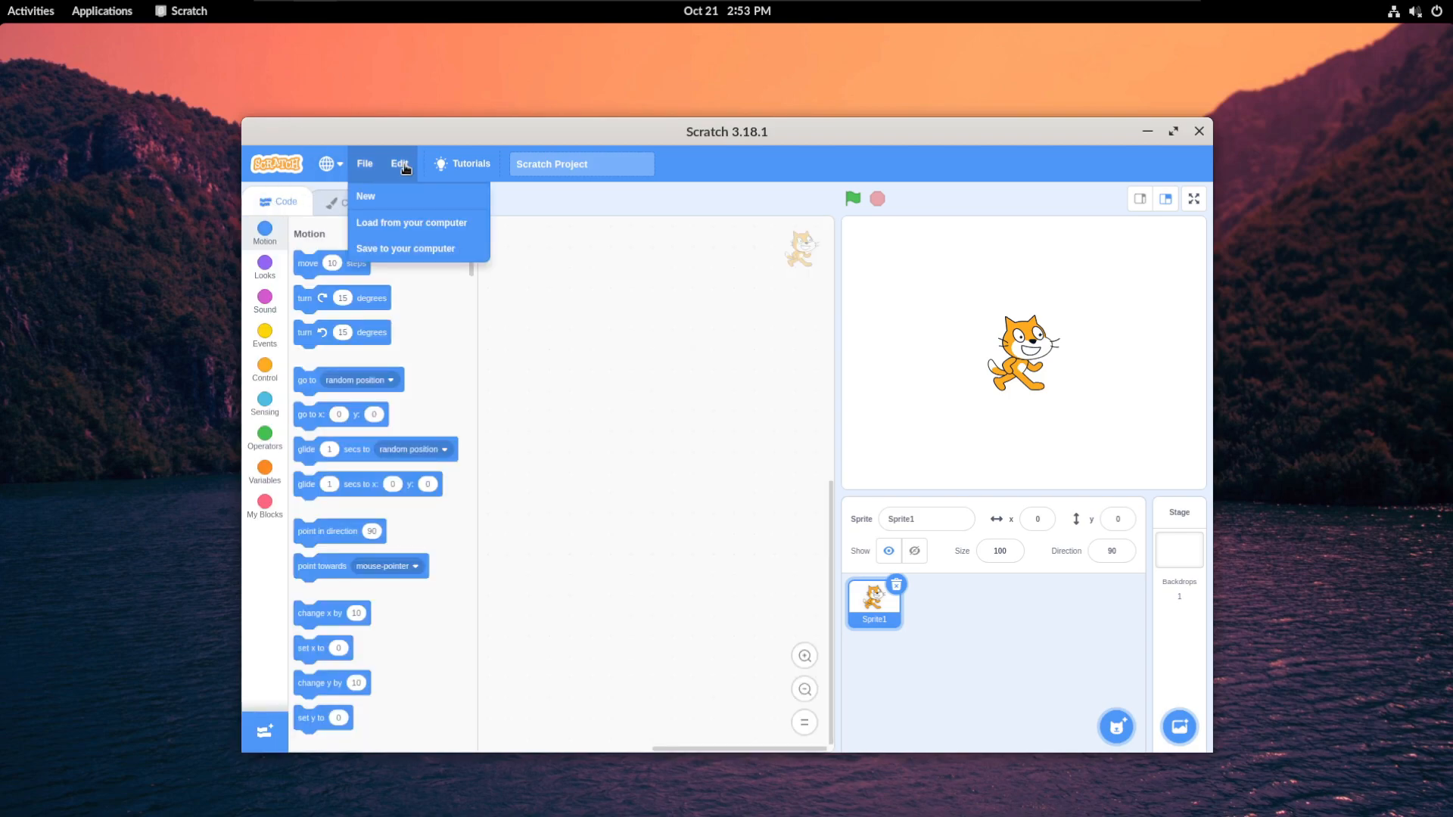
{"action": "left_click", "coordinate": [399, 164]}
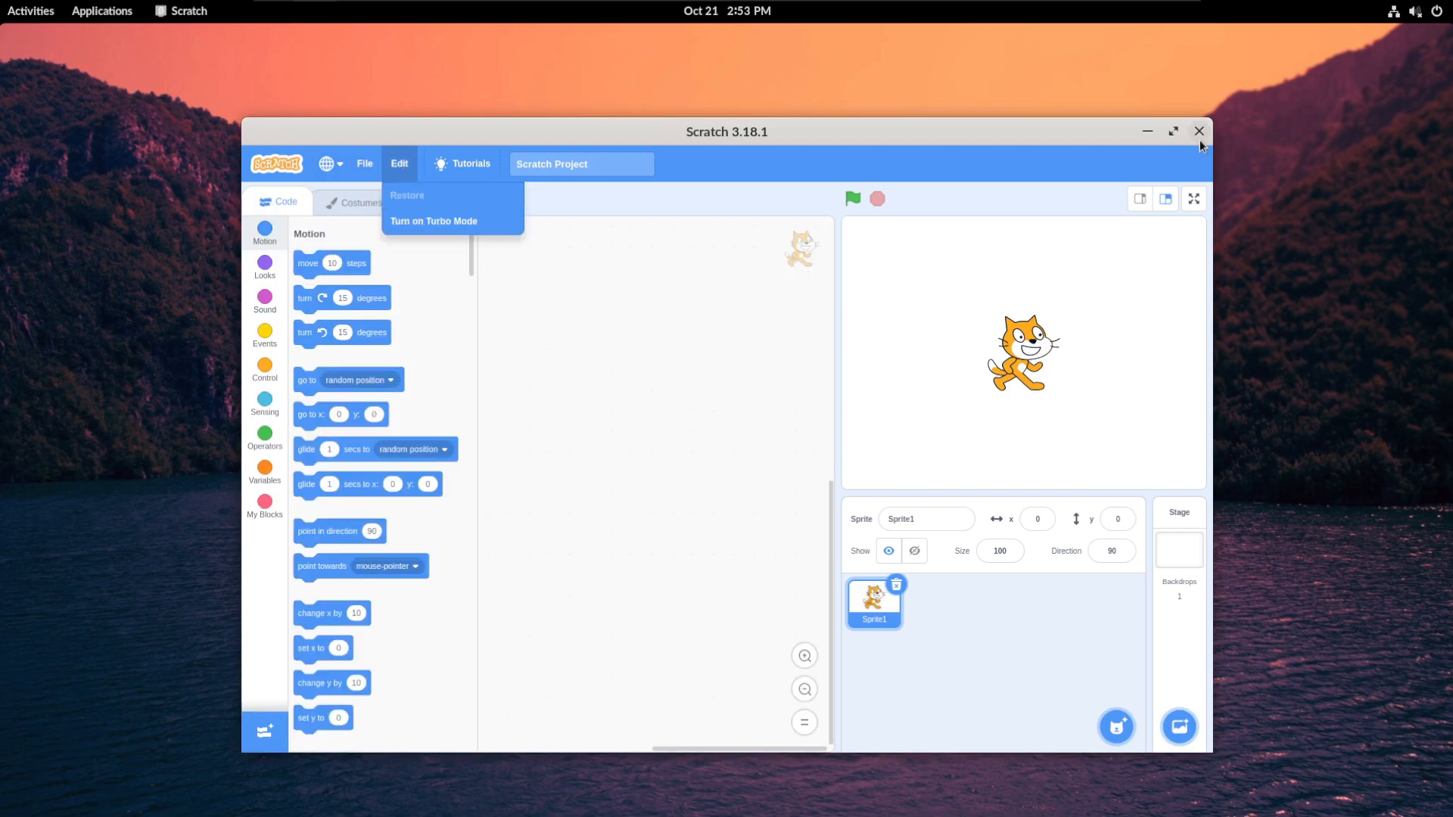
{"action": "left_click", "coordinate": [1200, 131]}
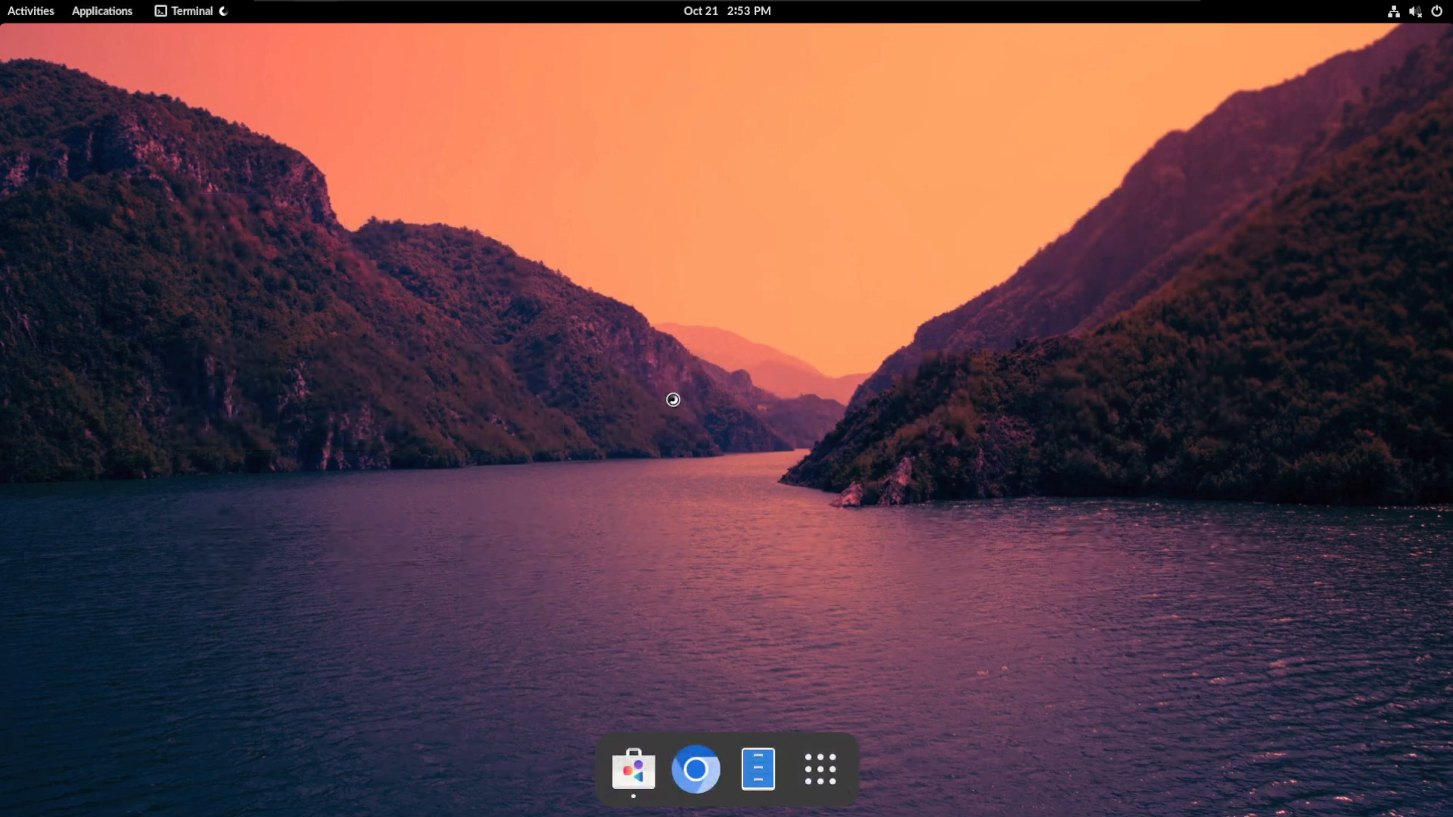
Step: Search the encyclopedia for 'linux', read the article, then close the encyclopedia
{"action": "left_click", "coordinate": [759, 769]}
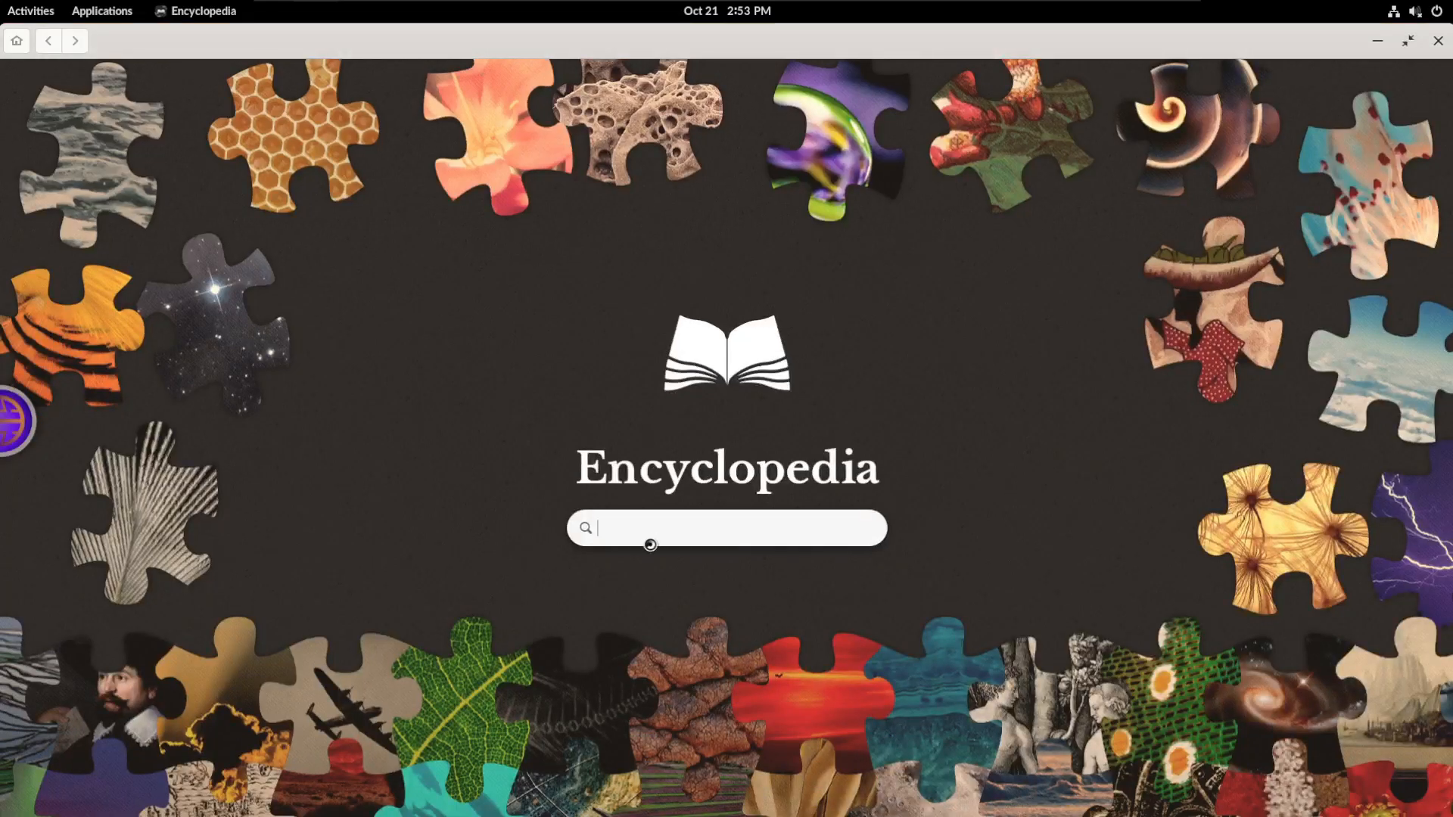
{"action": "type", "text": "linux"}
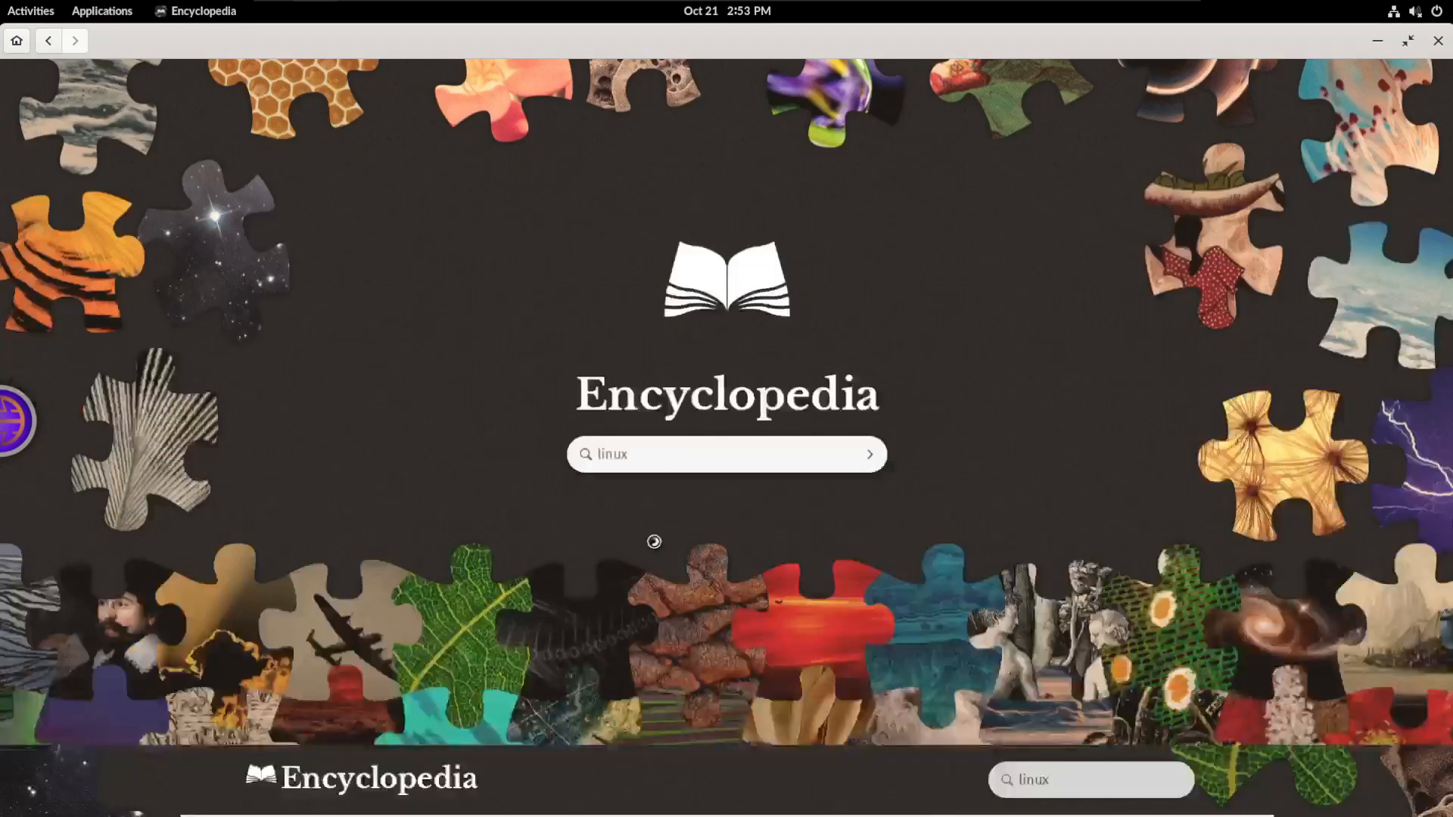
{"action": "left_click", "coordinate": [873, 453]}
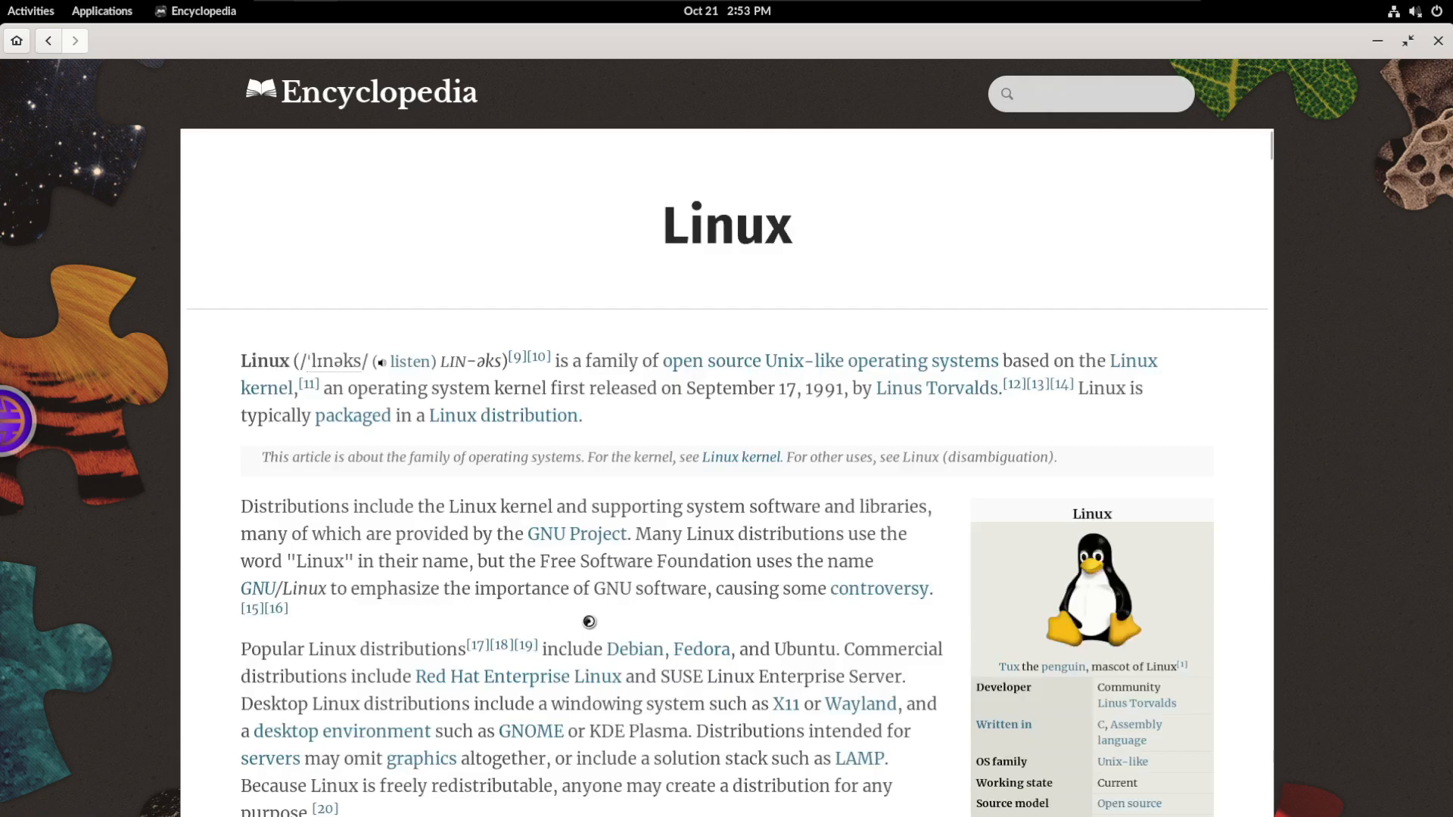
{"action": "scroll", "scroll_direction": "down", "scroll_amount": 3}
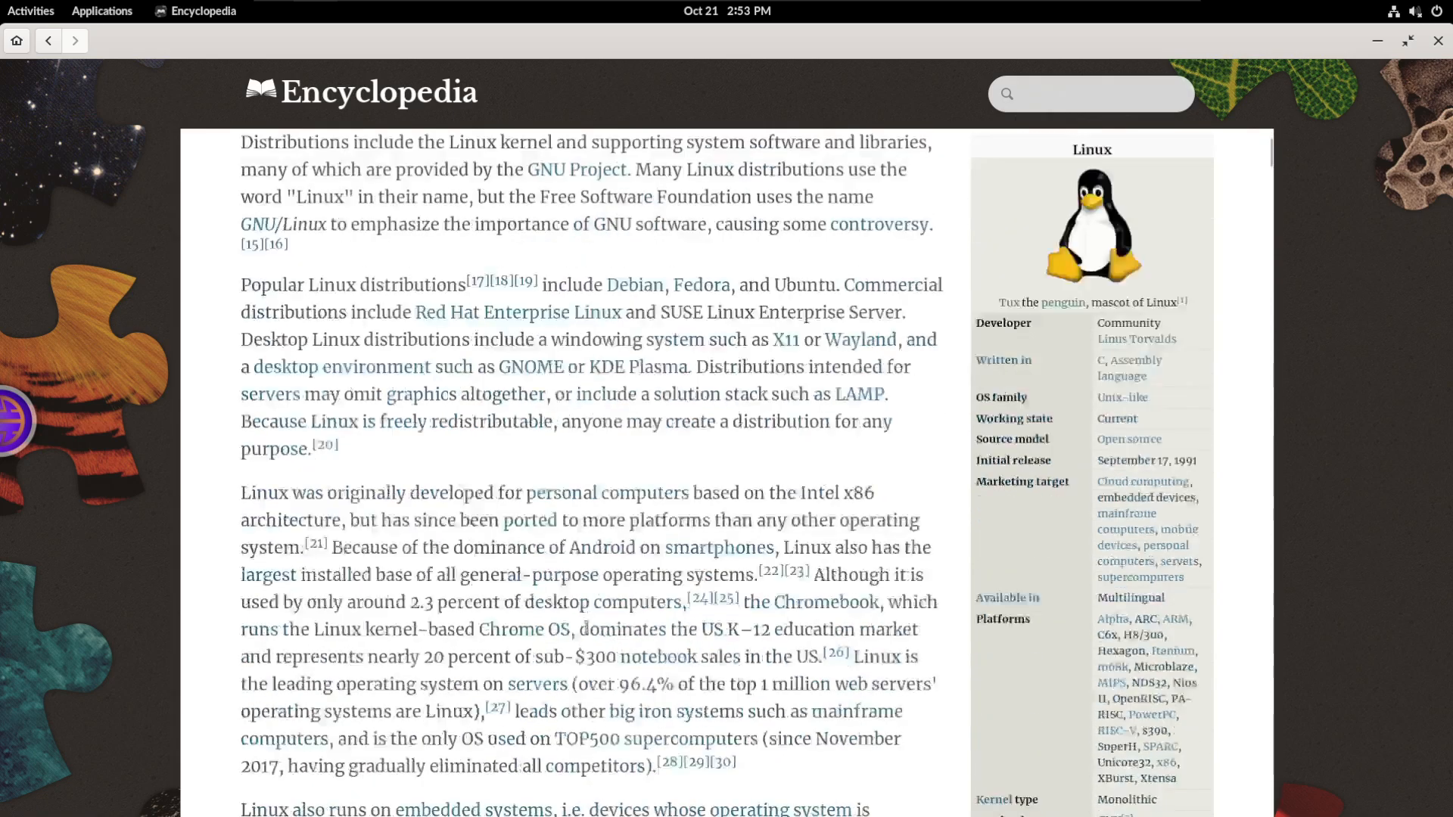
{"action": "scroll", "scroll_direction": "down", "scroll_amount": 3}
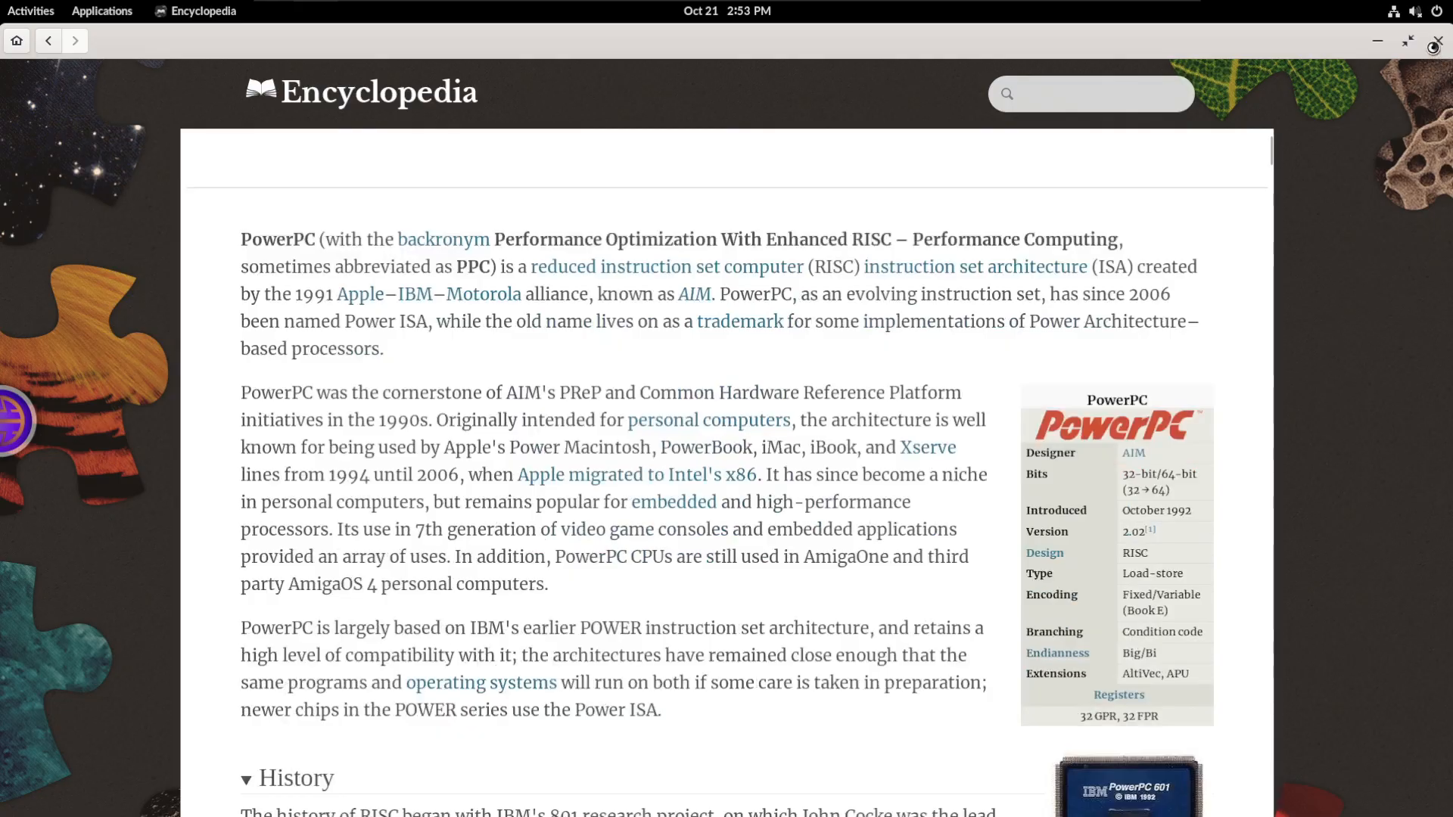
{"action": "left_click", "coordinate": [101, 11]}
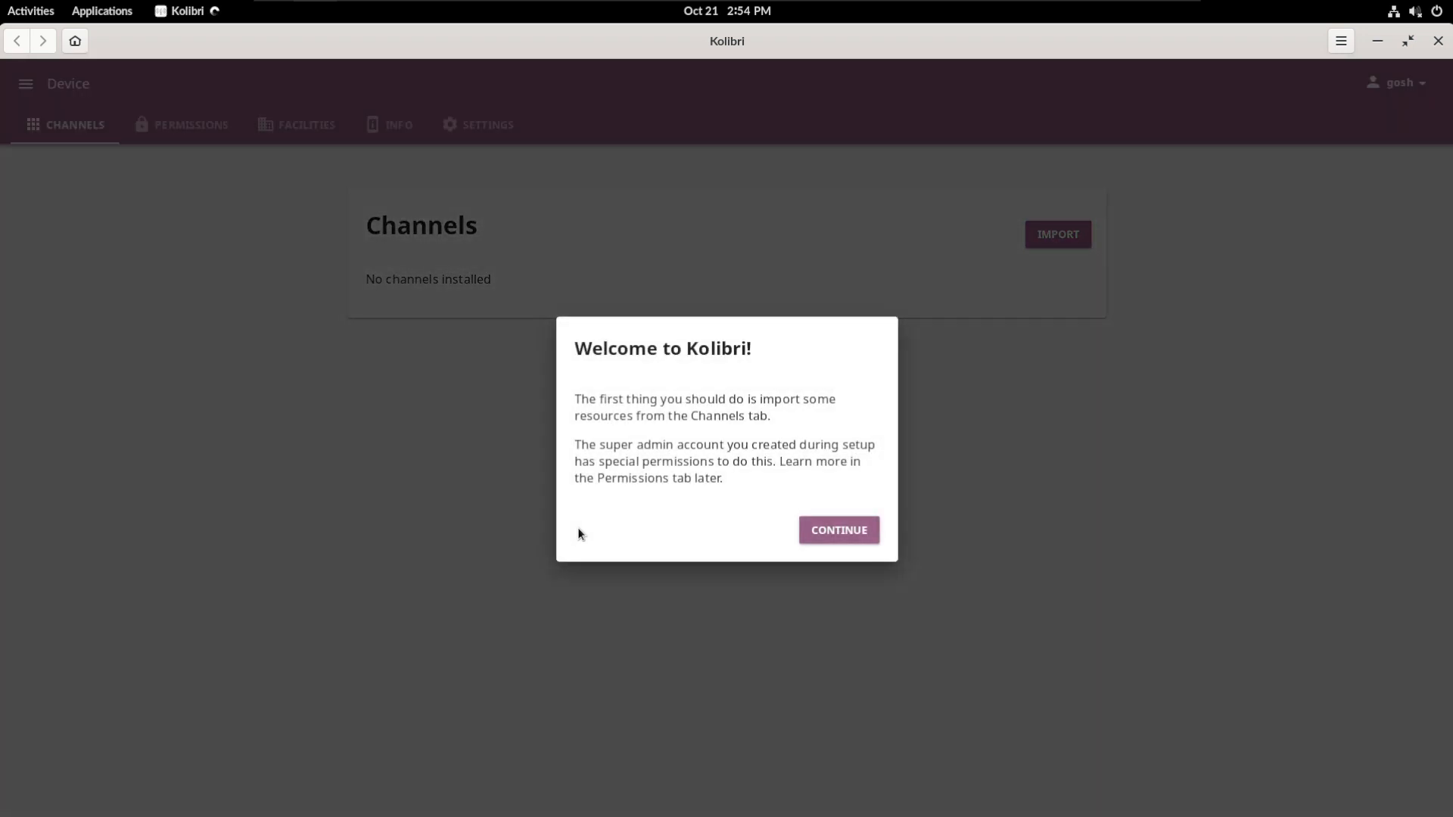
Step: Click Continue on the 'Welcome to Kolibri!' dialog
{"action": "left_click", "coordinate": [839, 530]}
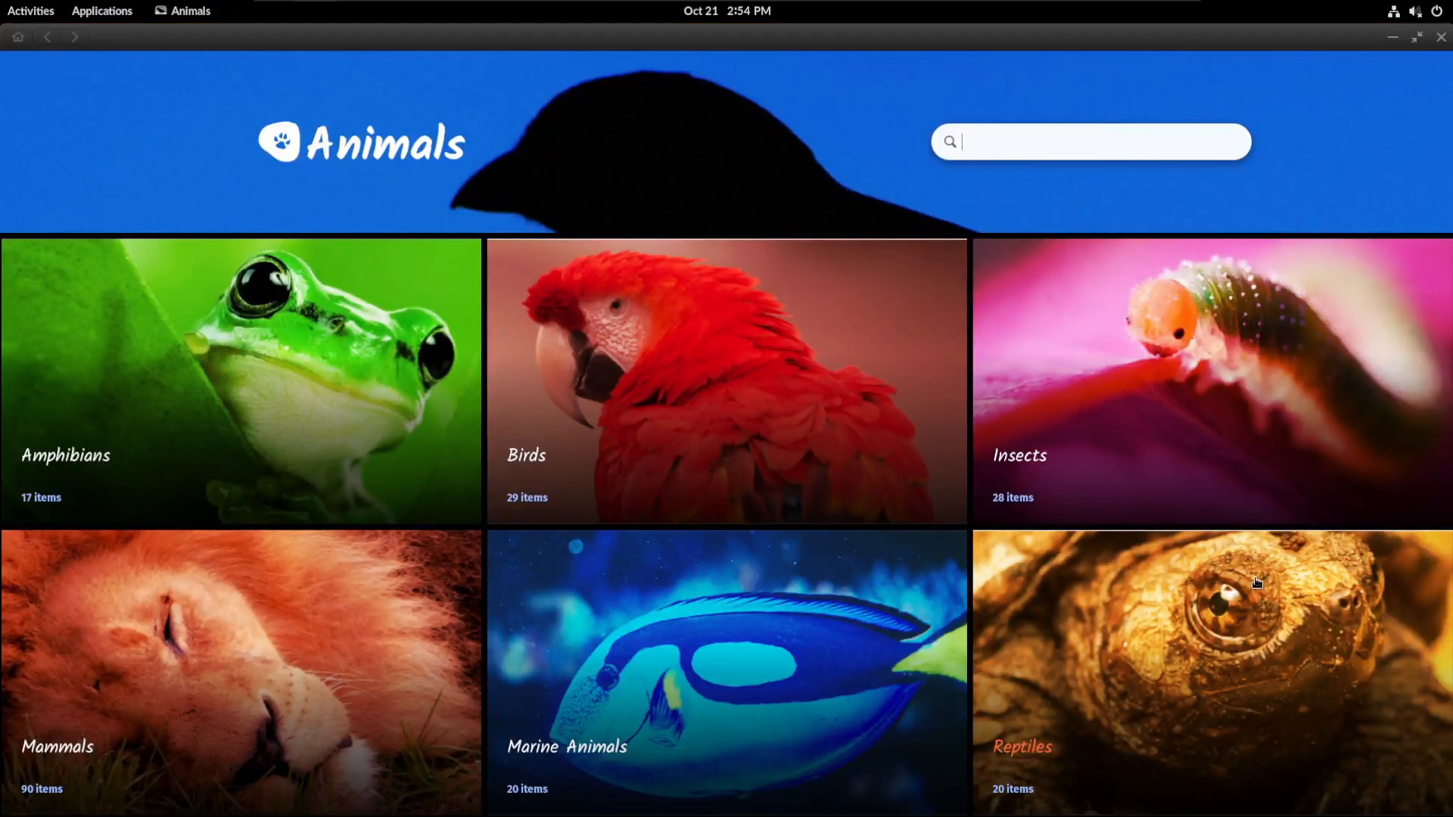
{"action": "mouse_move", "coordinate": [723, 424]}
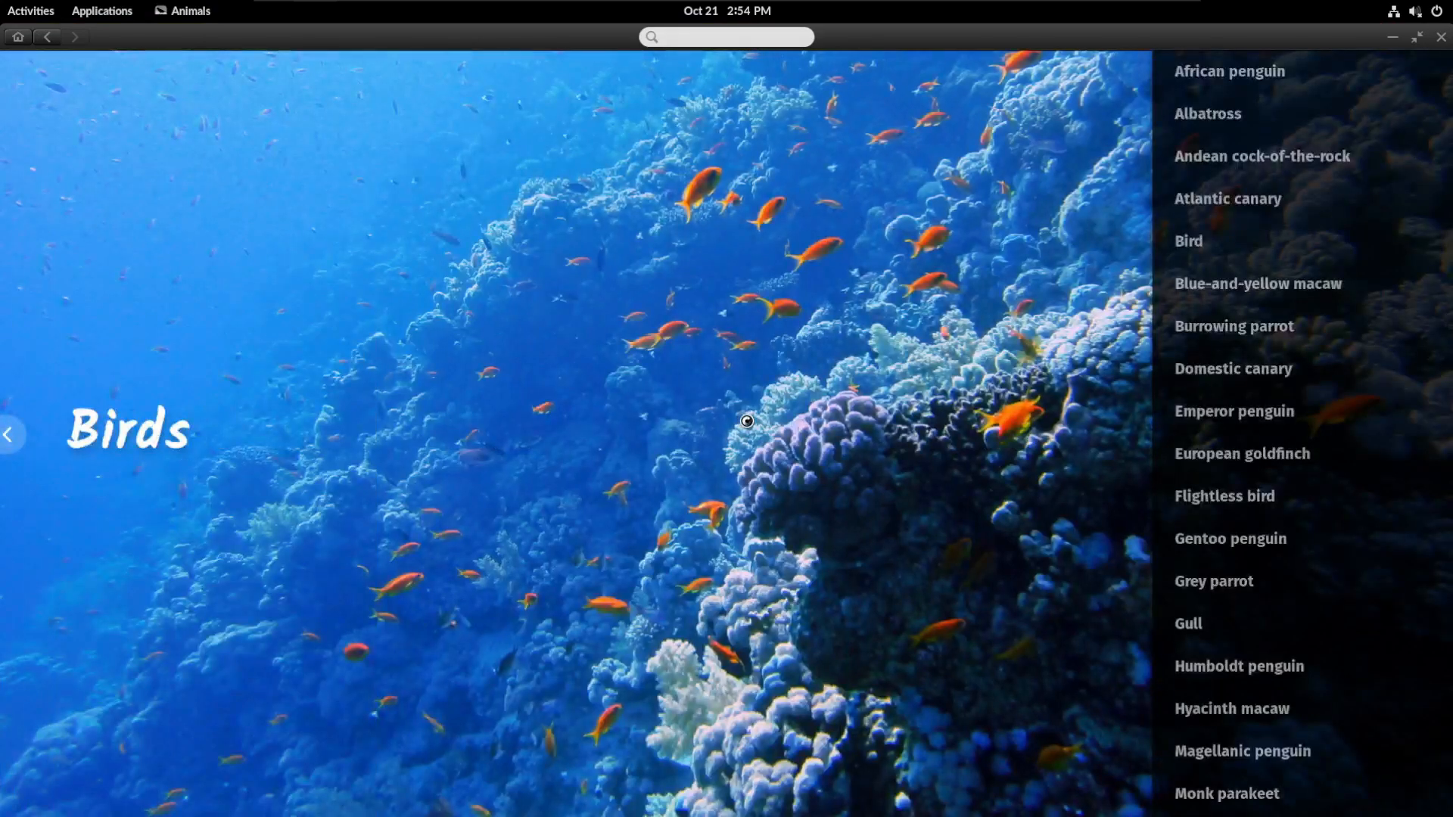
{"action": "mouse_move", "coordinate": [1237, 199]}
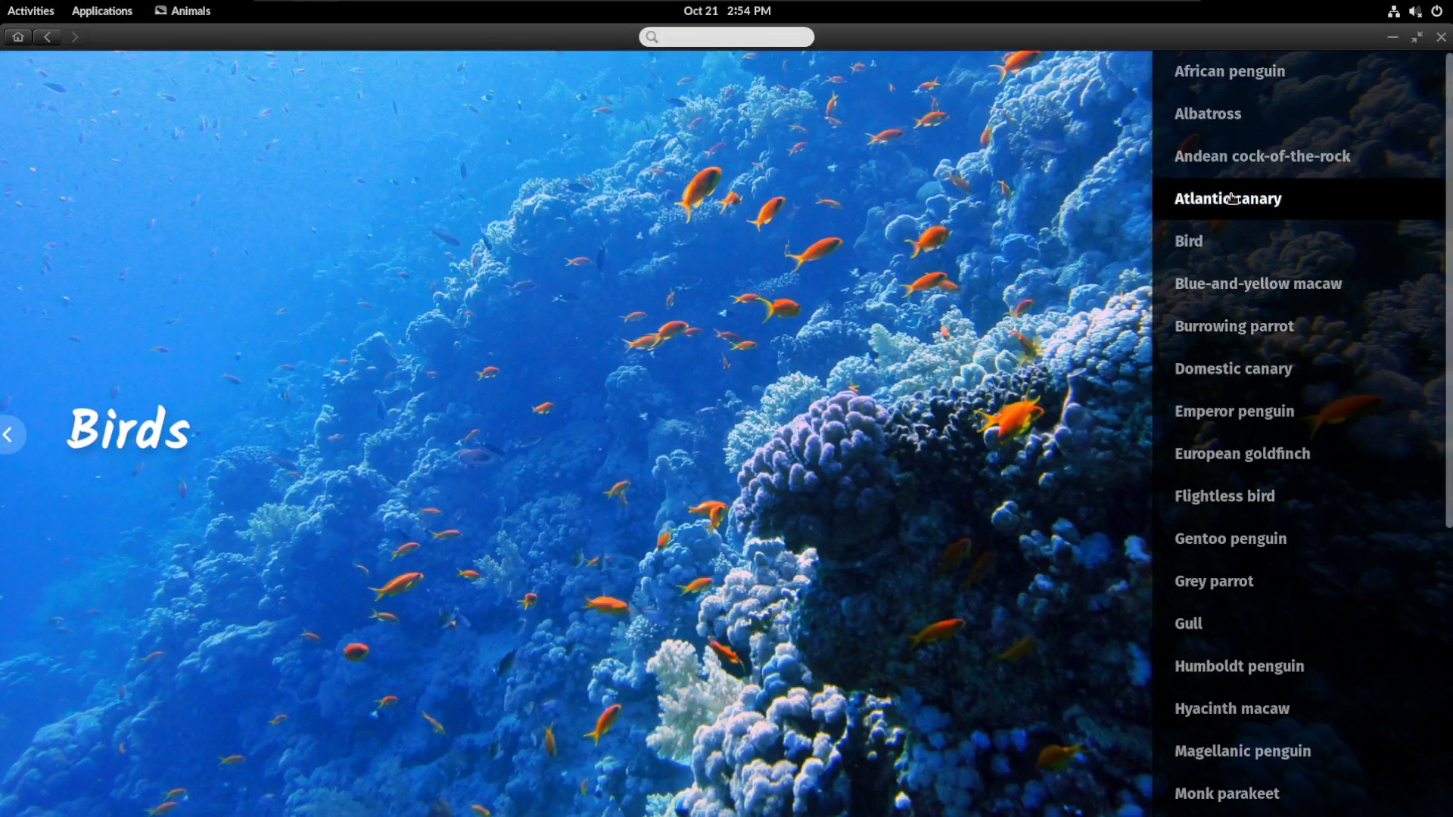
Step: Open the Atlantic canary article in Birds and scroll through it
{"action": "left_click", "coordinate": [1229, 198]}
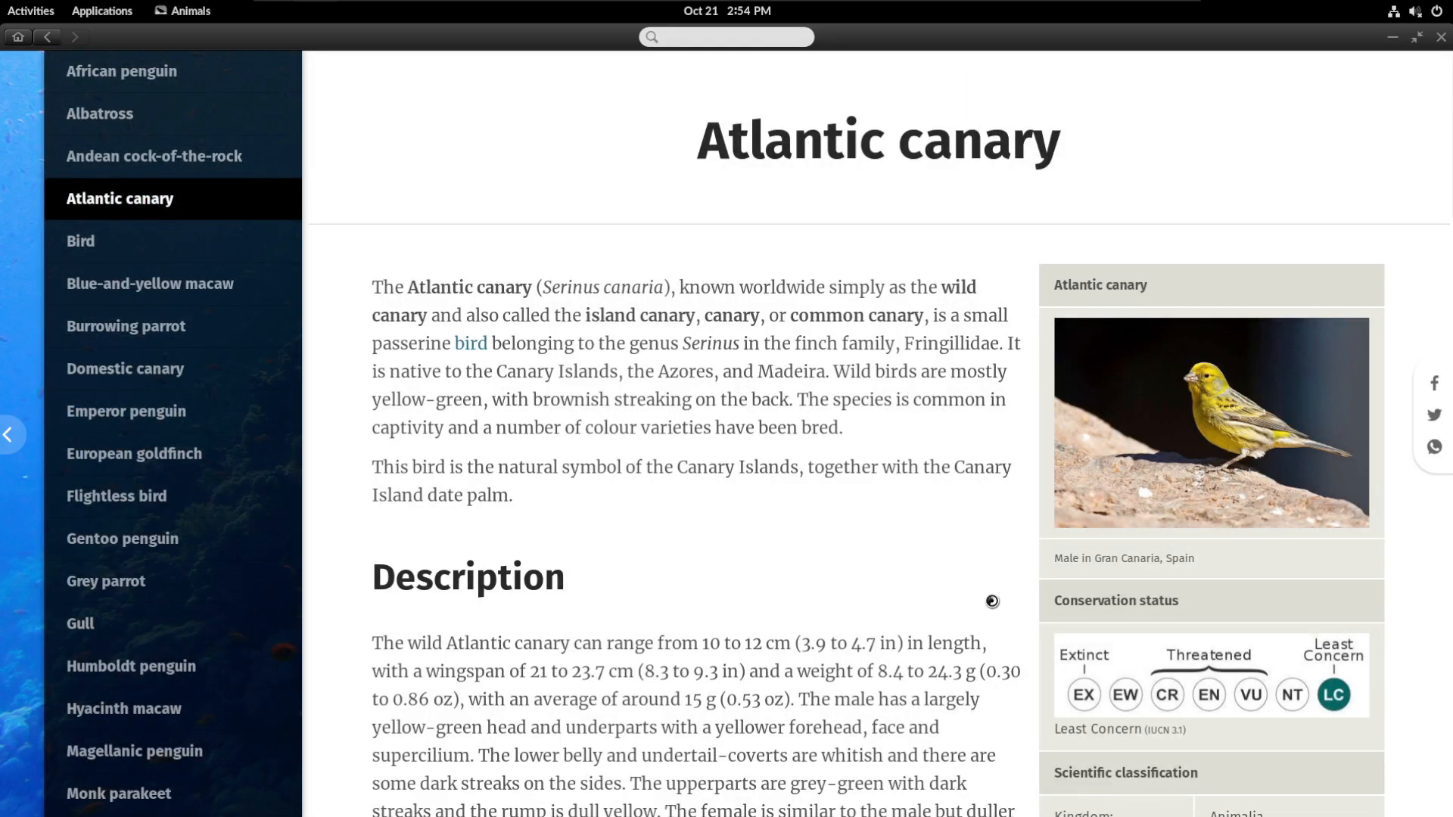
{"action": "scroll", "scroll_direction": "down", "scroll_amount": 3}
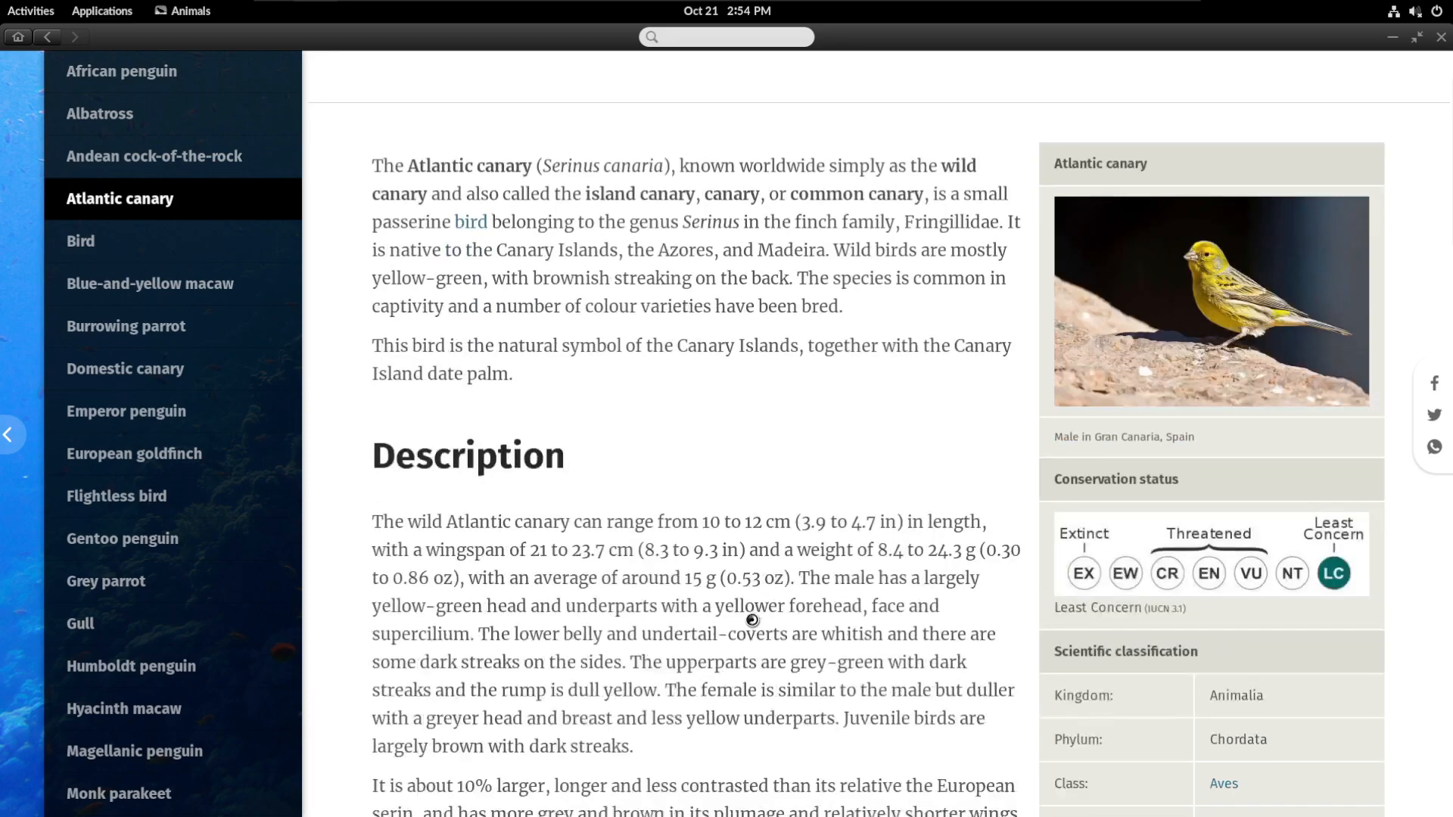
{"action": "scroll", "scroll_direction": "down", "scroll_amount": 3}
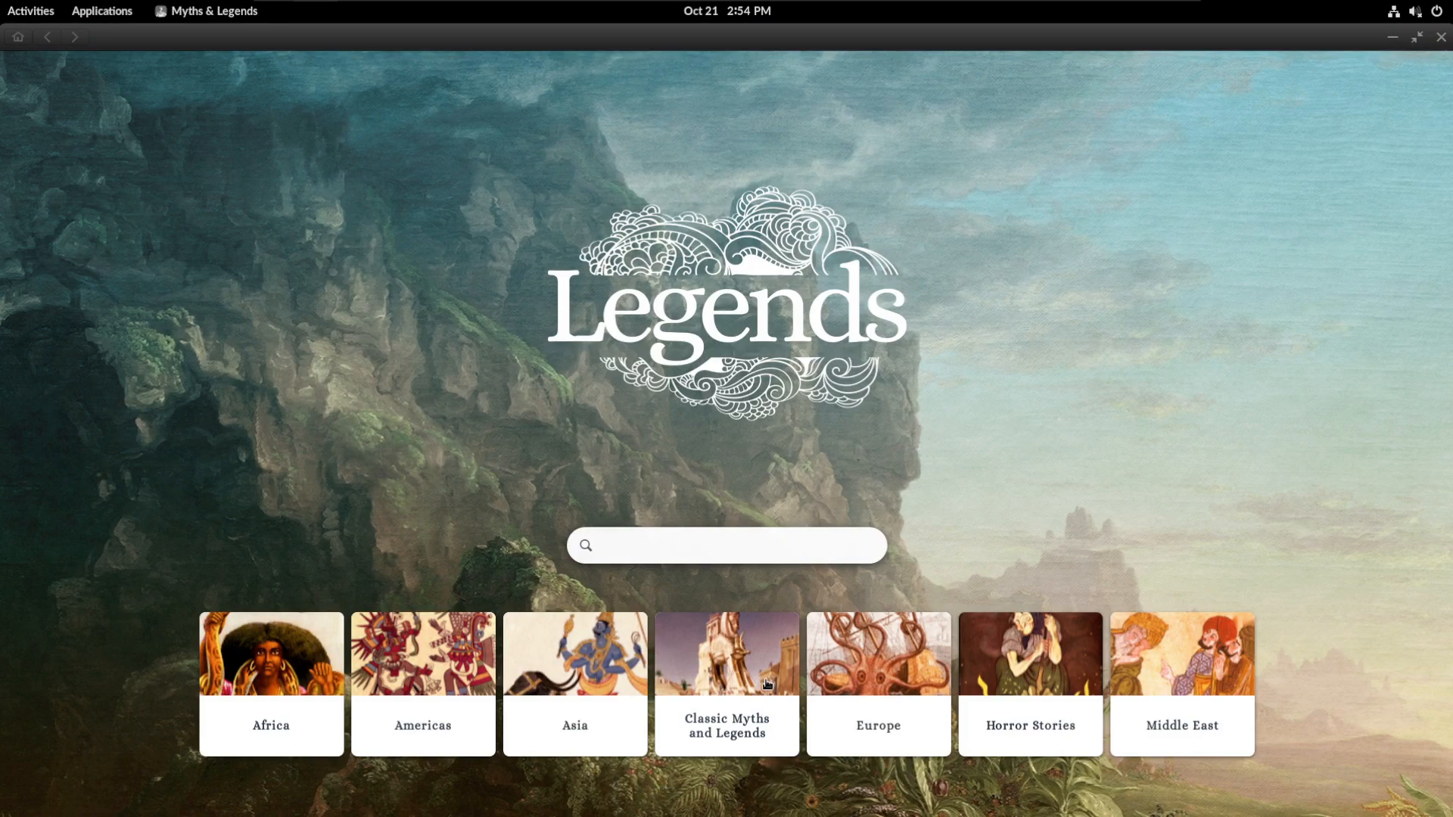
Step: Launch Myths & Legends to show its regional story category tiles
{"action": "left_click", "coordinate": [726, 684]}
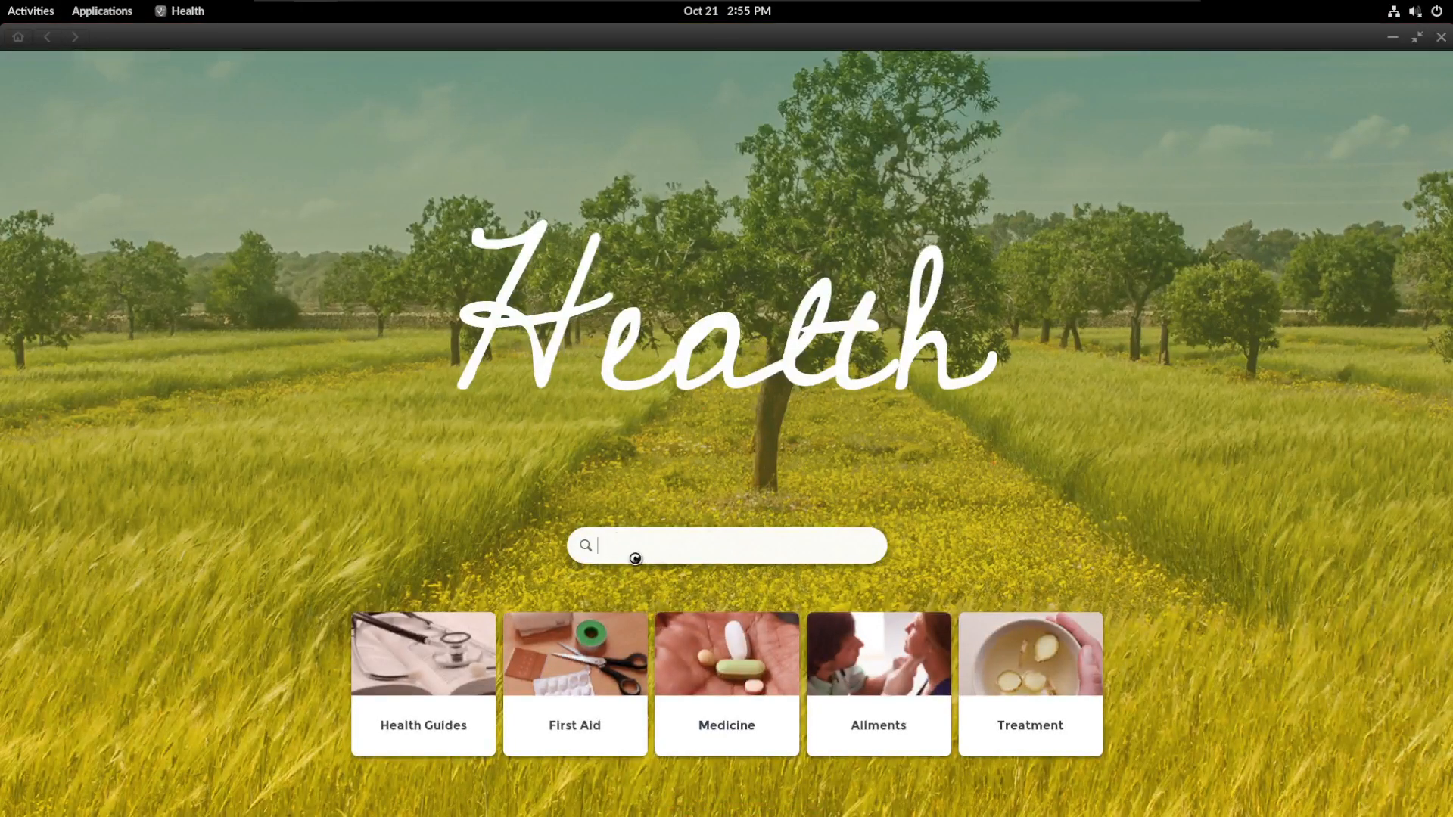
Step: Open the Bandages guide under First Aid and scroll through it
{"action": "left_click", "coordinate": [575, 683]}
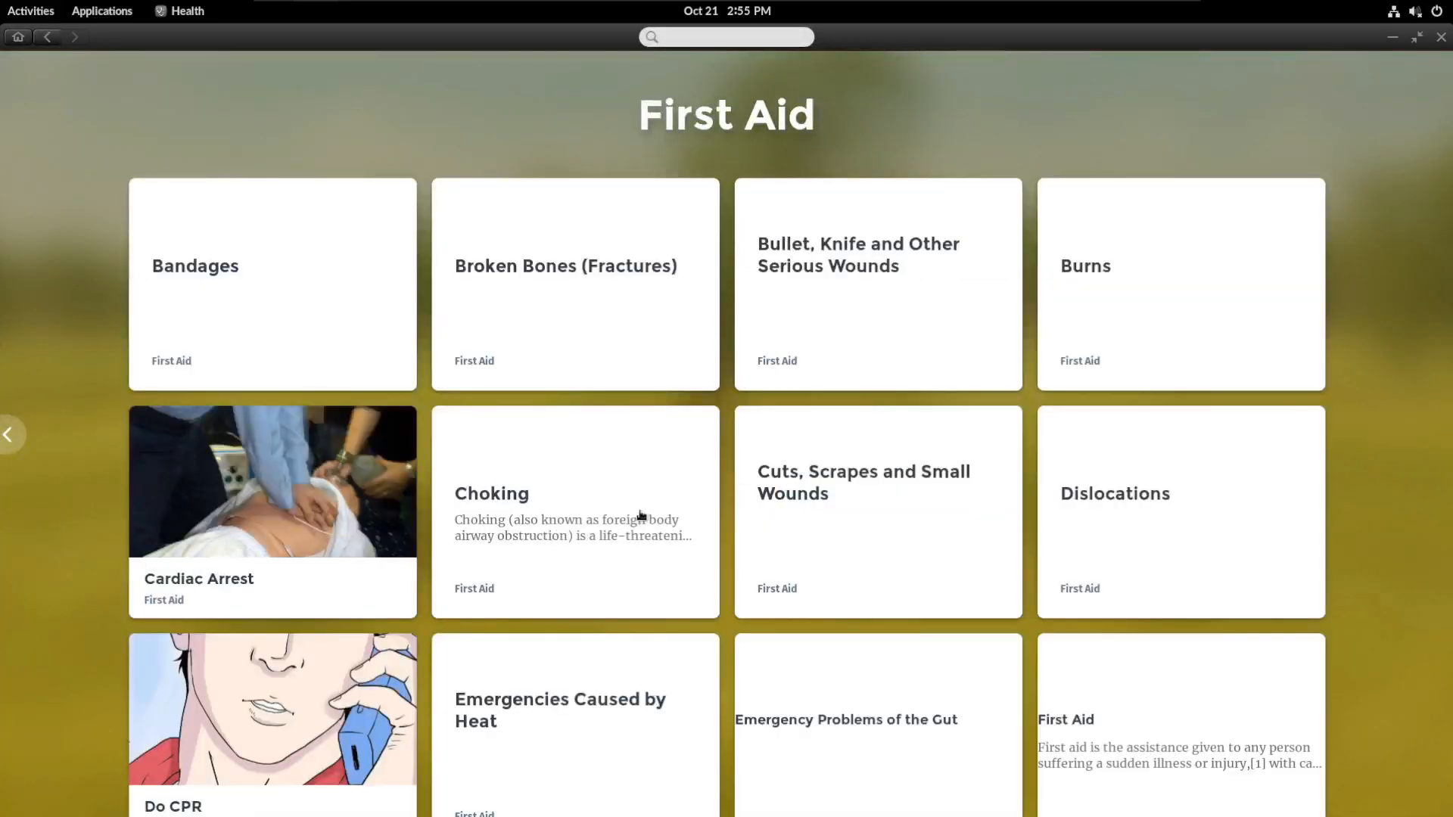
{"action": "left_click", "coordinate": [271, 284]}
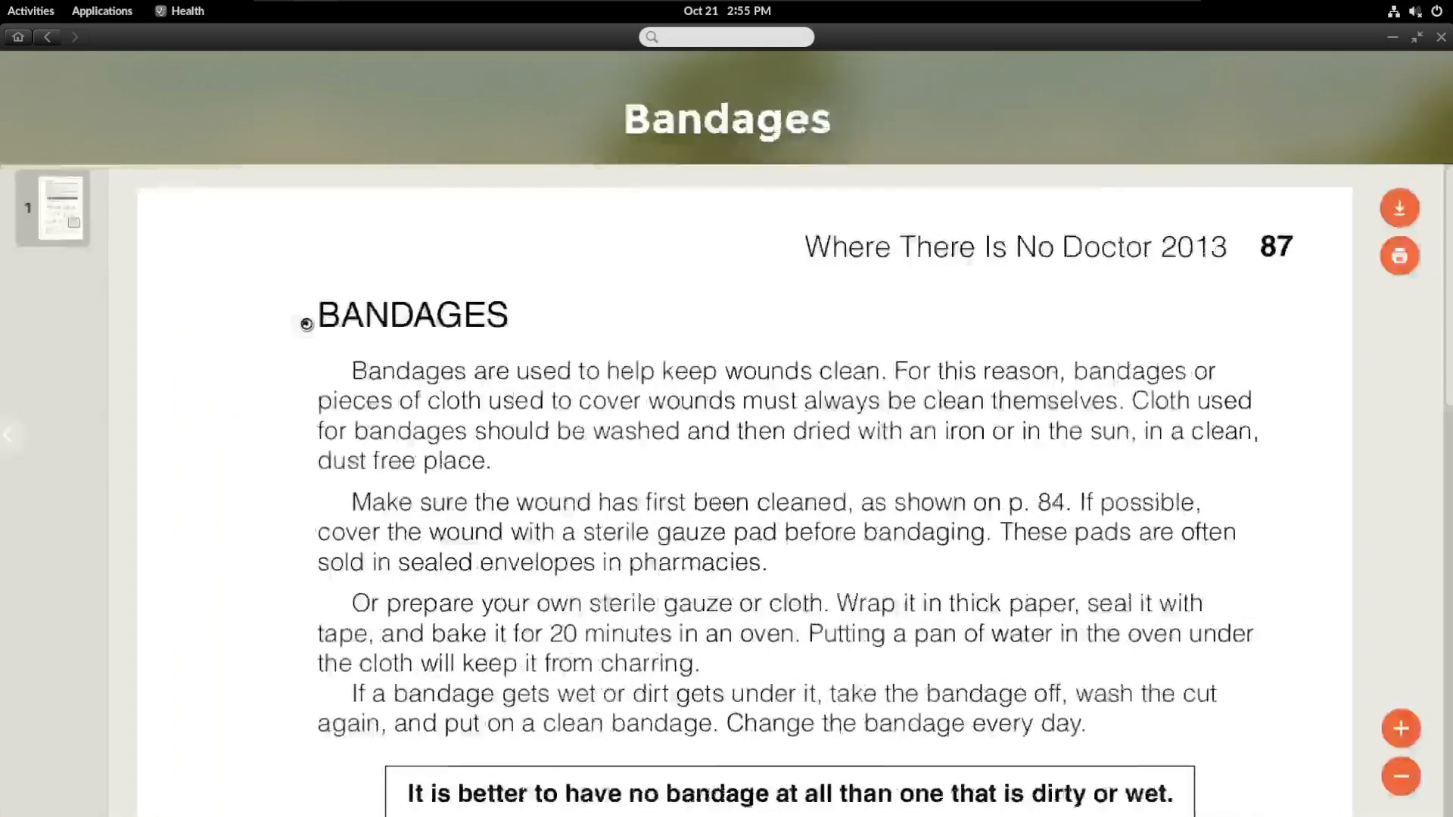
{"action": "scroll", "scroll_direction": "down", "scroll_amount": 3}
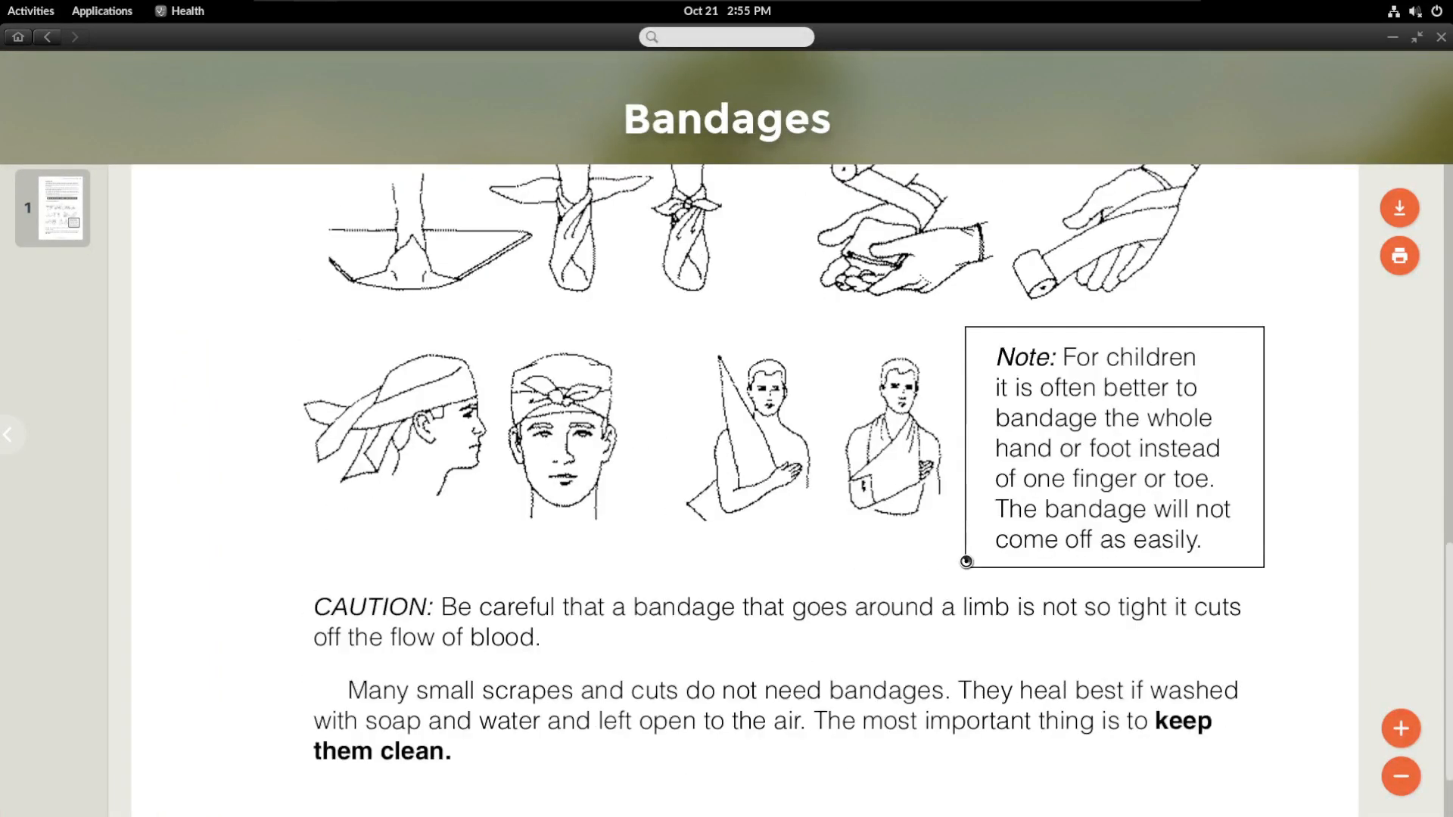
Step: Bring up the Save dialog for the Bandages PDF, dismiss it, and close Health
{"action": "left_click", "coordinate": [1399, 207]}
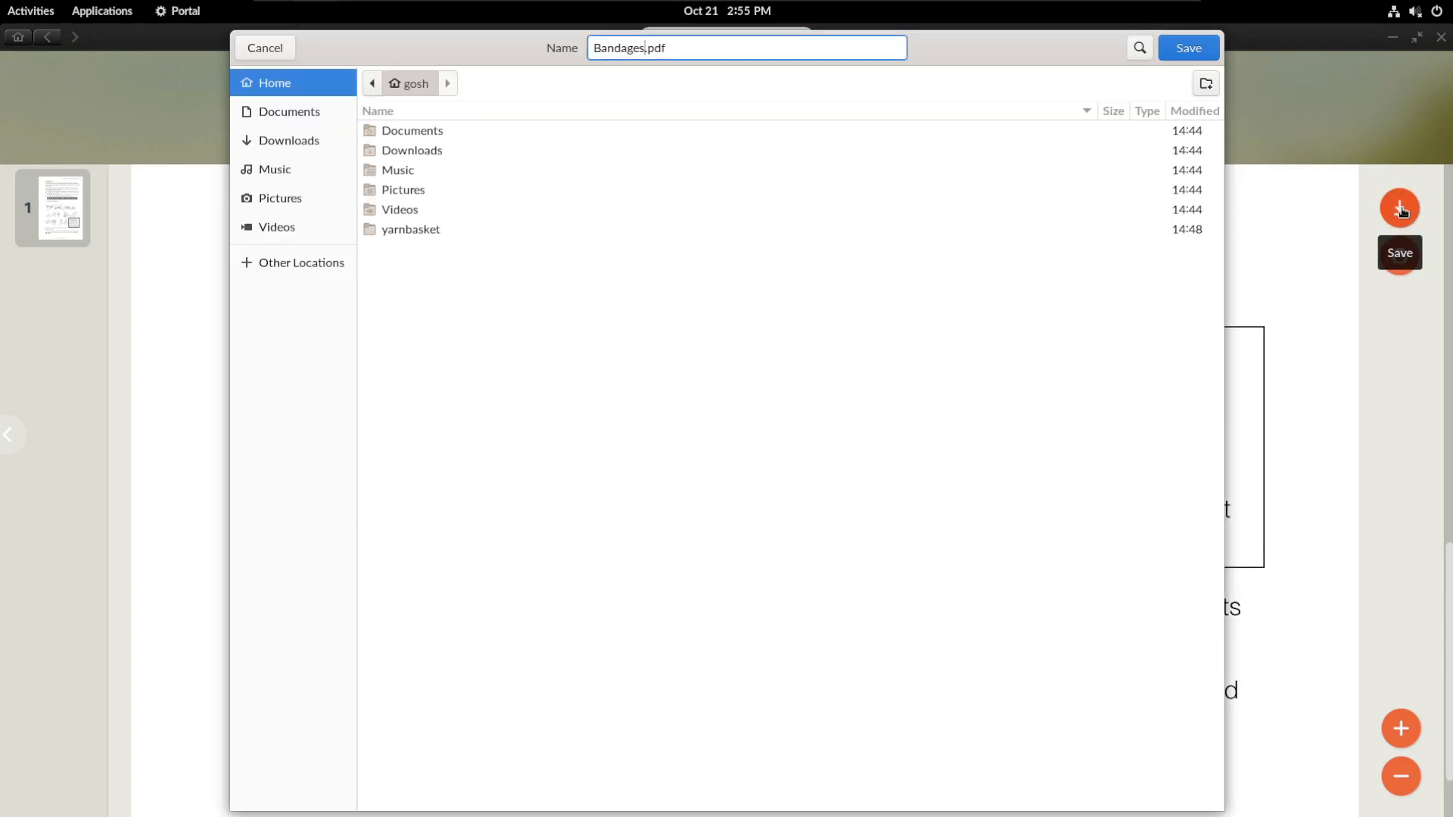
{"action": "left_click", "coordinate": [1189, 48]}
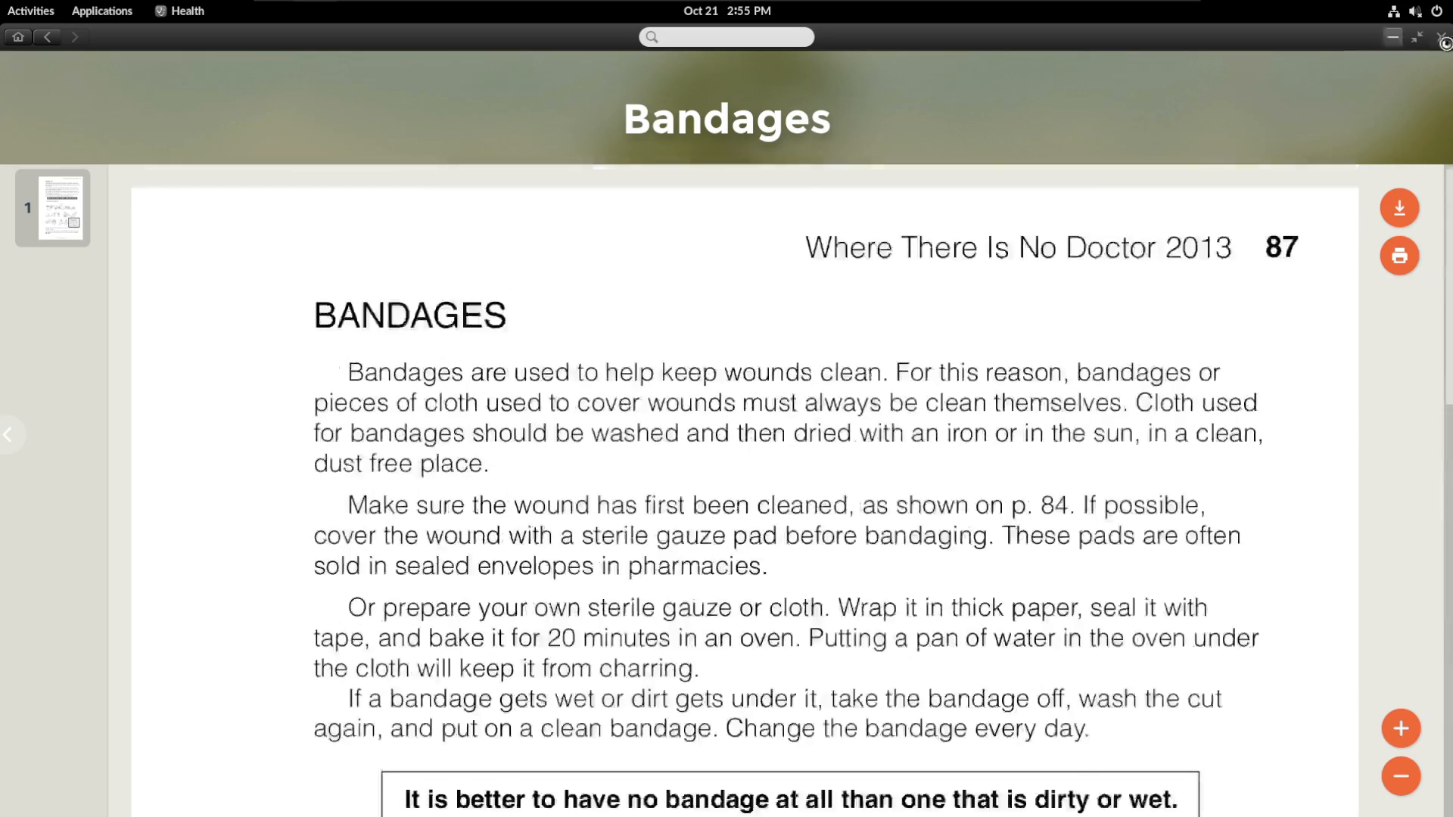
{"action": "left_click", "coordinate": [102, 12]}
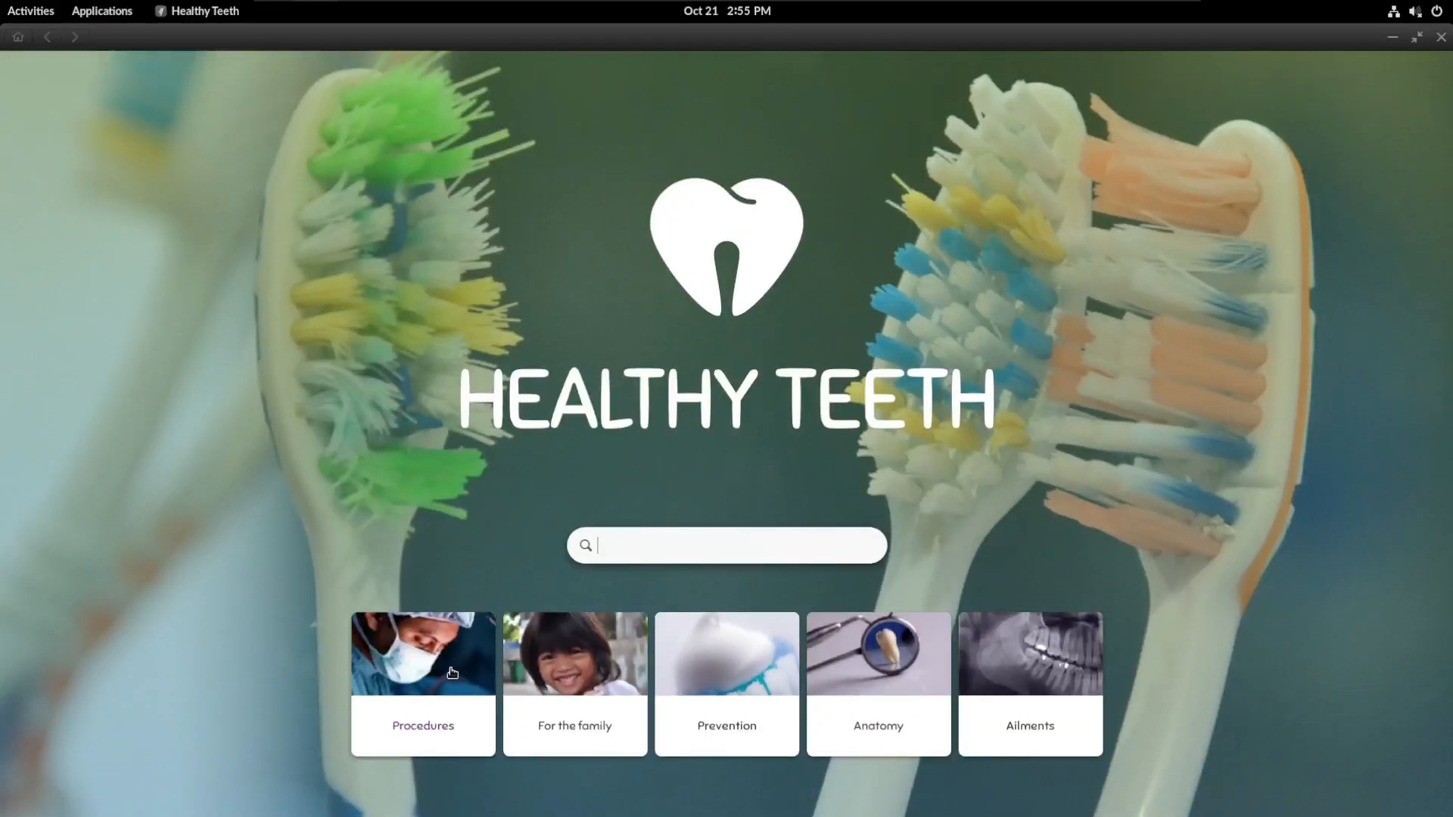
Step: Open the Procedures category and scroll through 'Avoid Gum Disease Problems'
{"action": "left_click", "coordinate": [1030, 665]}
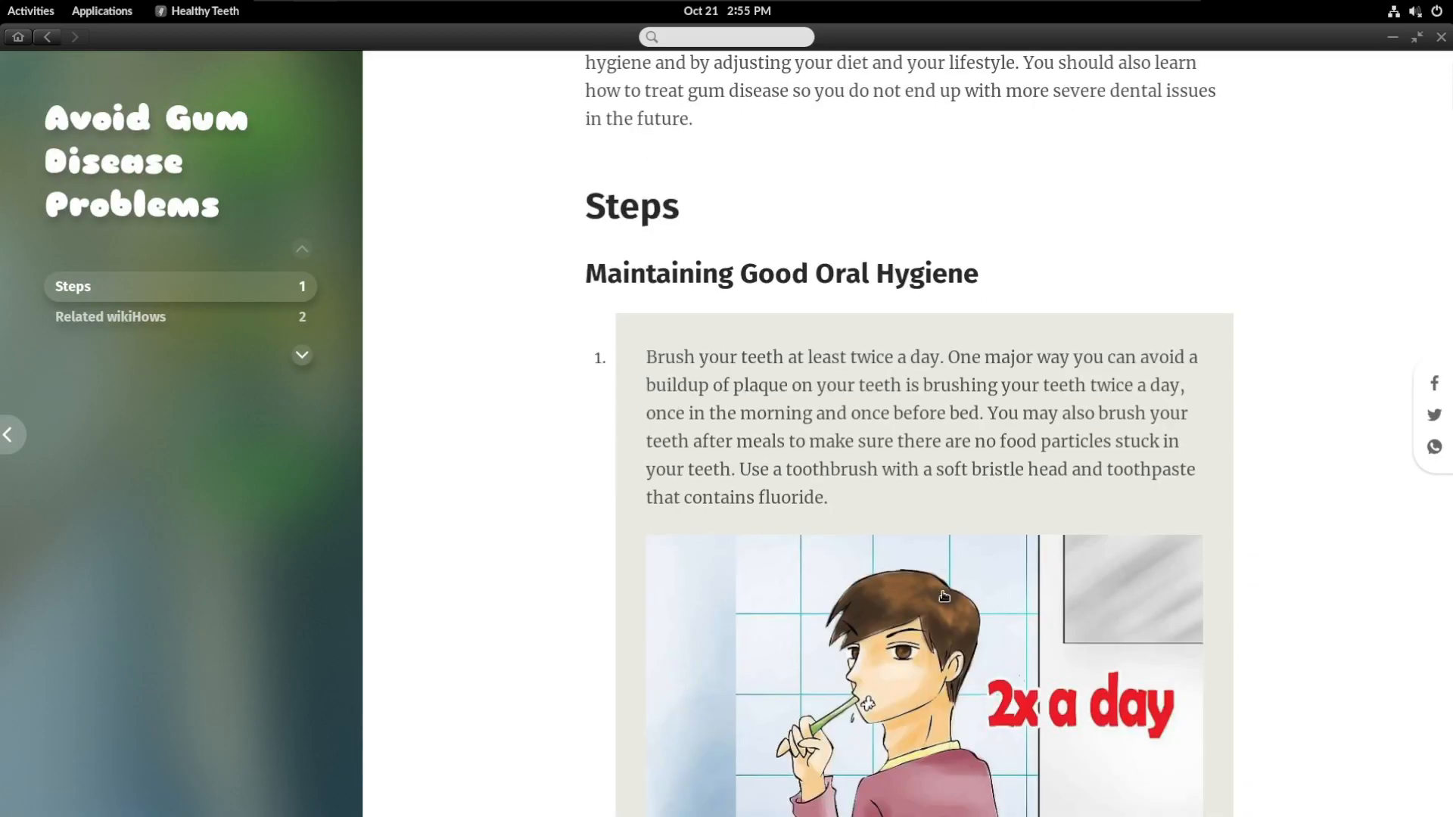
{"action": "scroll", "scroll_direction": "down", "scroll_amount": 3}
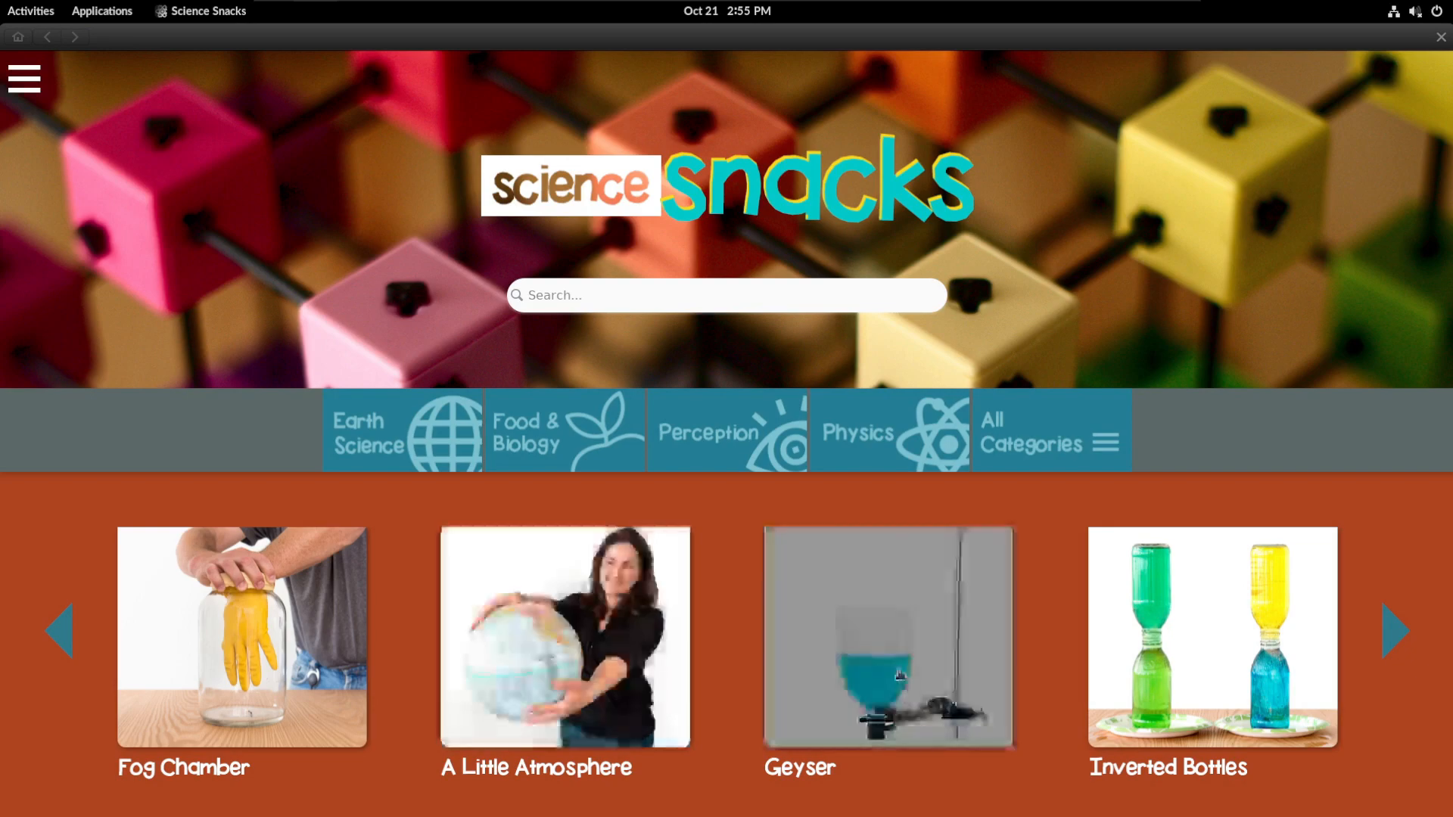
Step: Open the Geyser activity and scroll down to its Tools and Materials
{"action": "left_click", "coordinate": [887, 639]}
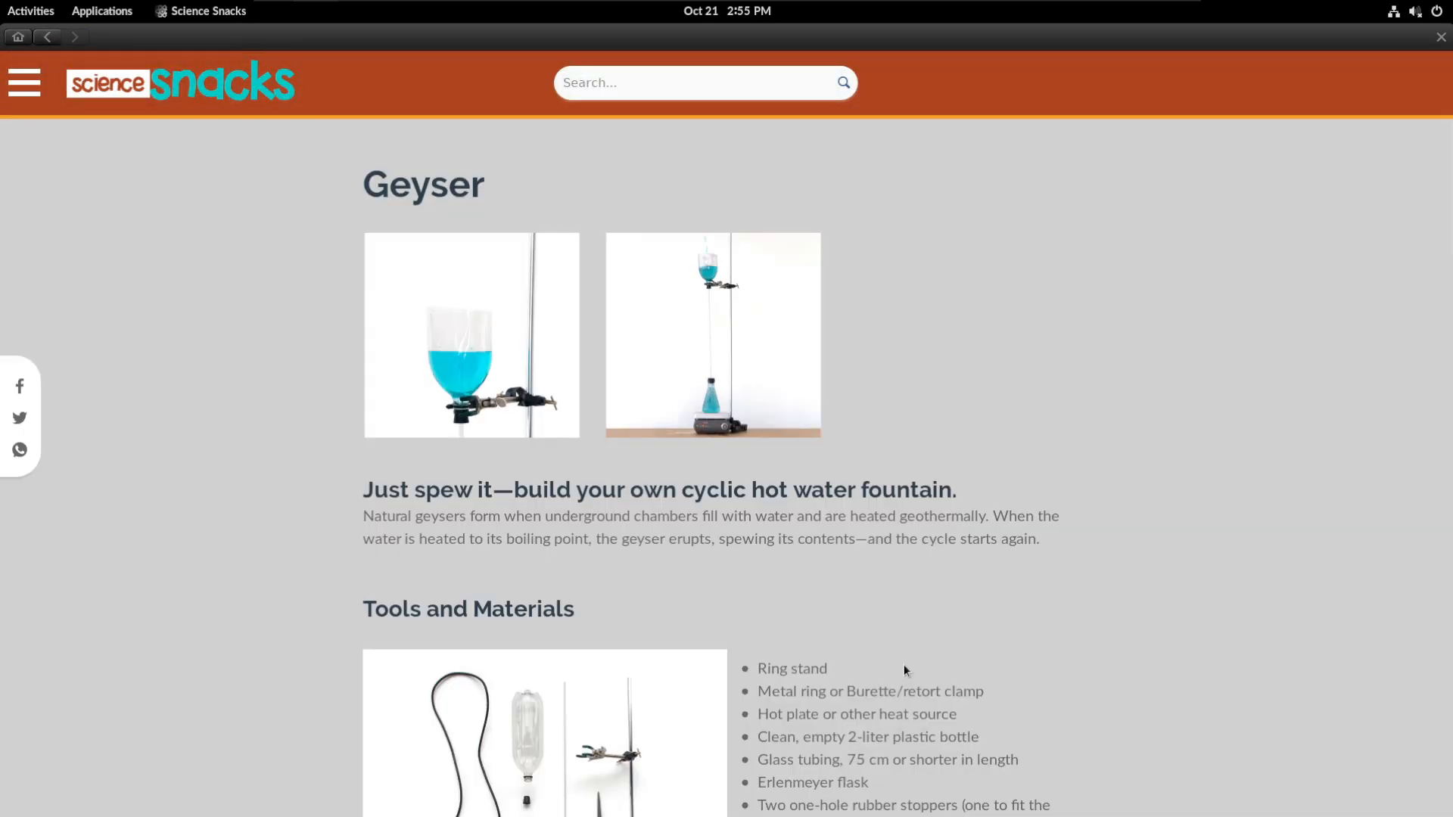
{"action": "mouse_move", "coordinate": [816, 625]}
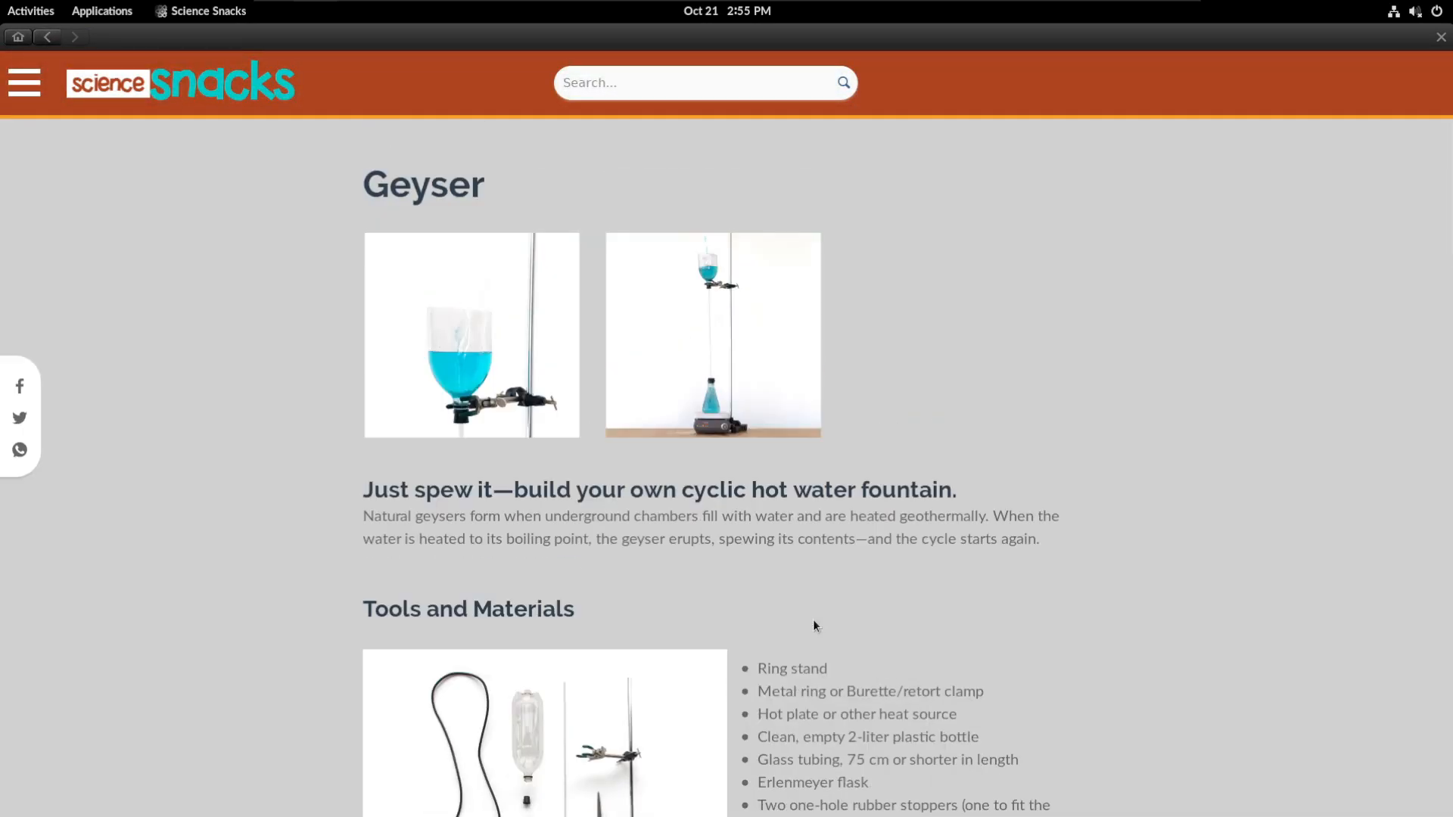
{"action": "scroll", "scroll_direction": "down", "scroll_amount": 3}
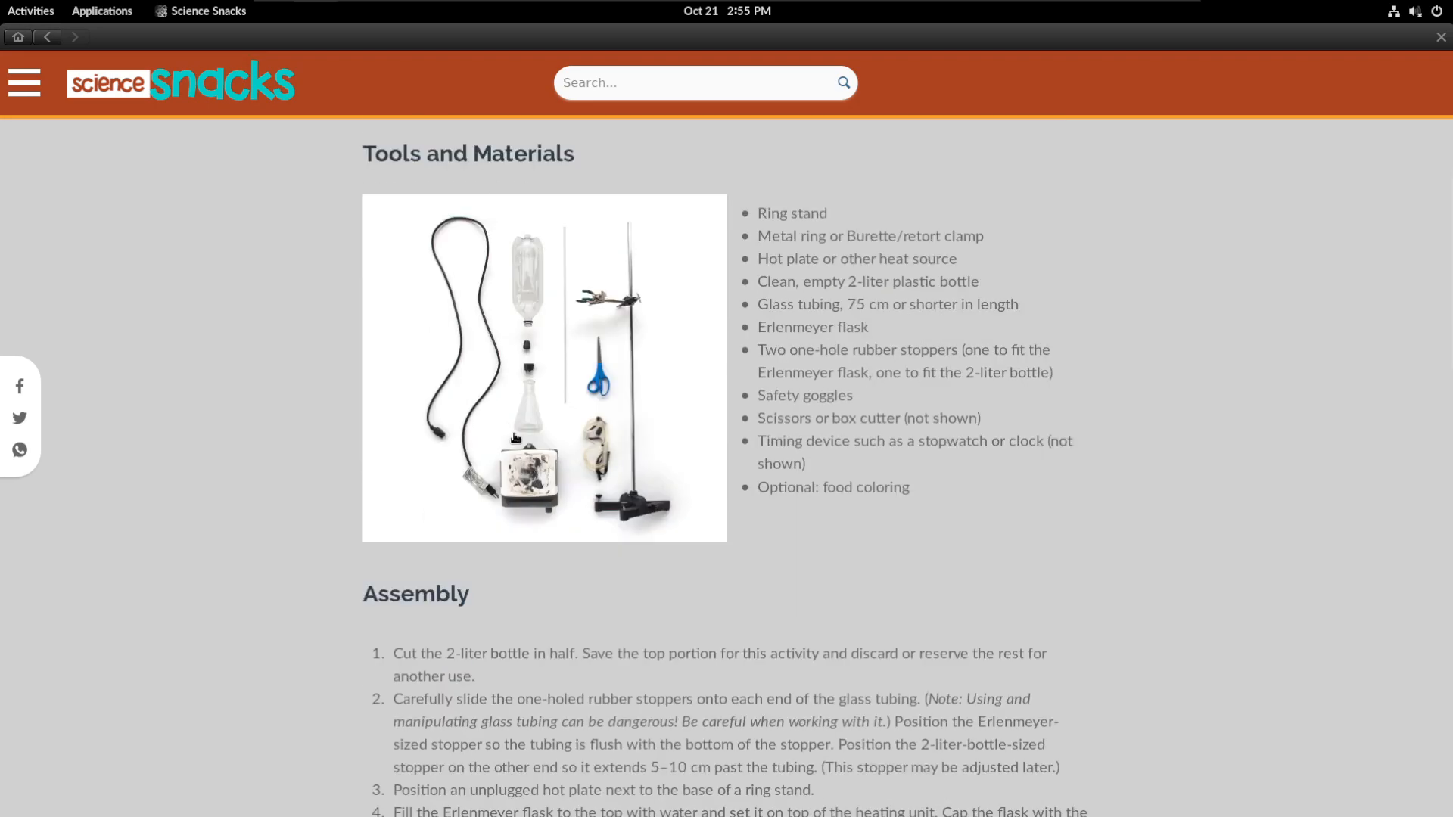
{"action": "scroll", "scroll_direction": "down", "scroll_amount": 3}
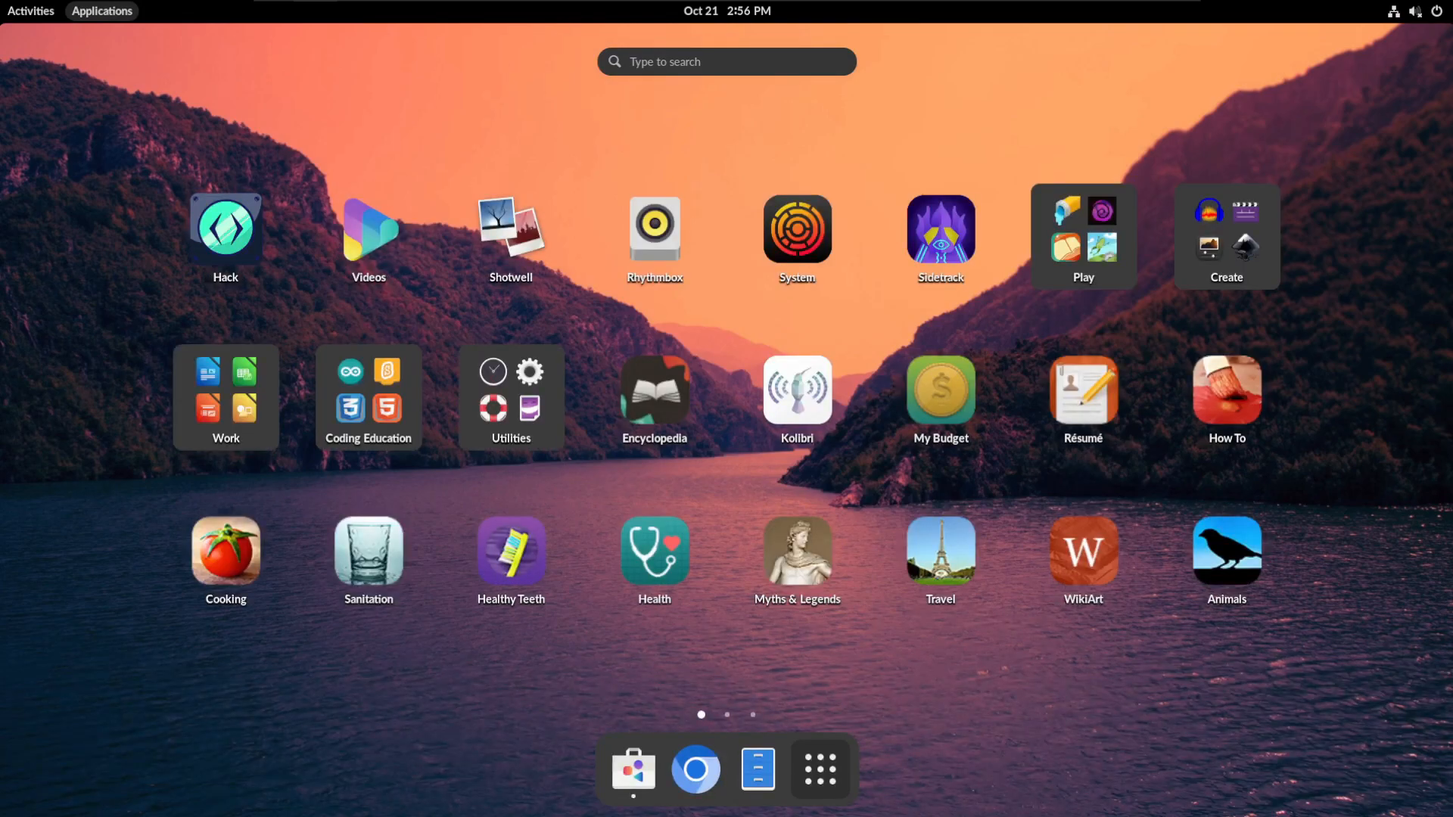
Step: Open the résumé template in Writer and check About LibreOffice showing version 7.5.5.2
{"action": "left_click", "coordinate": [1083, 389]}
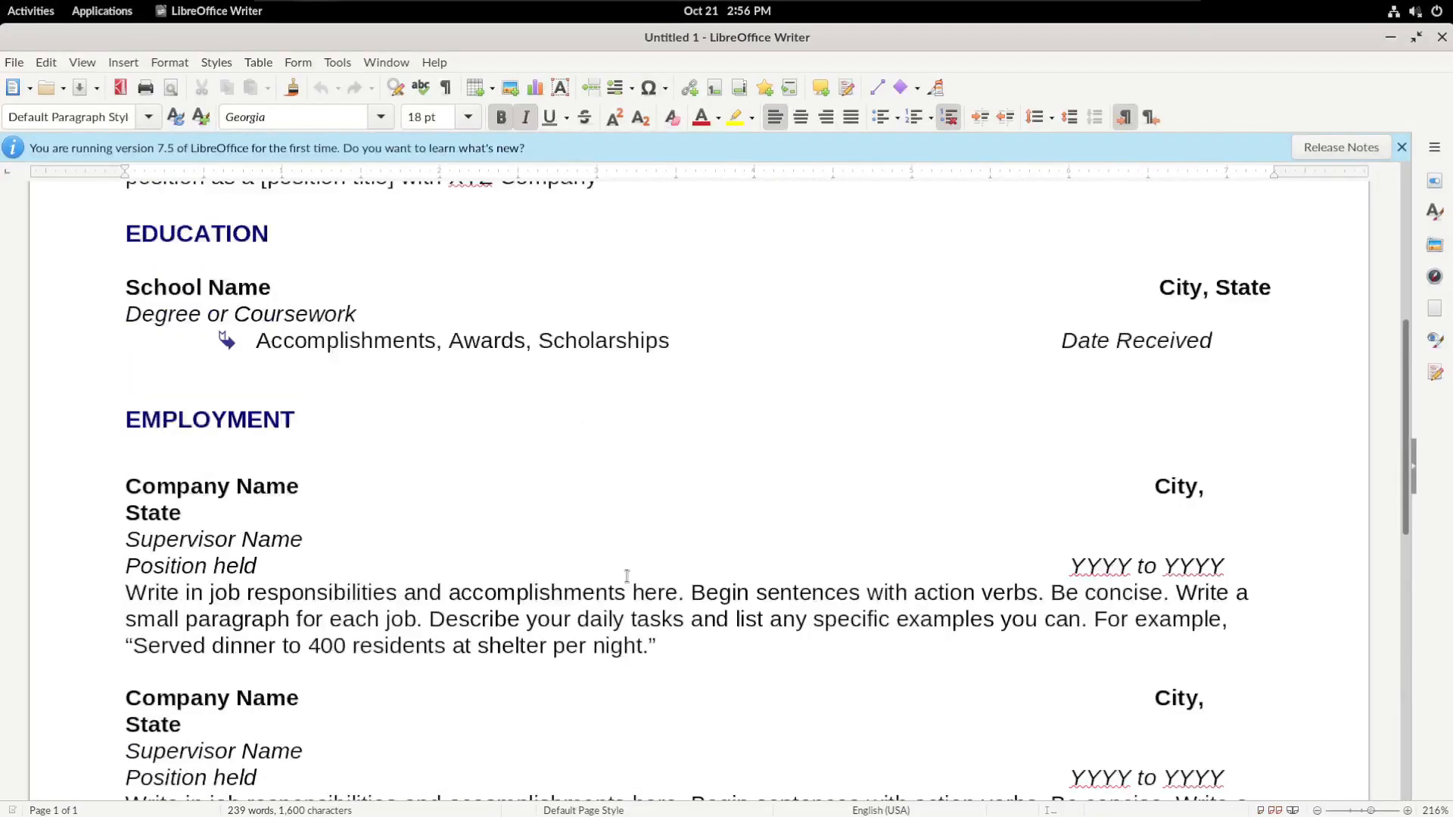
{"action": "left_click", "coordinate": [434, 62]}
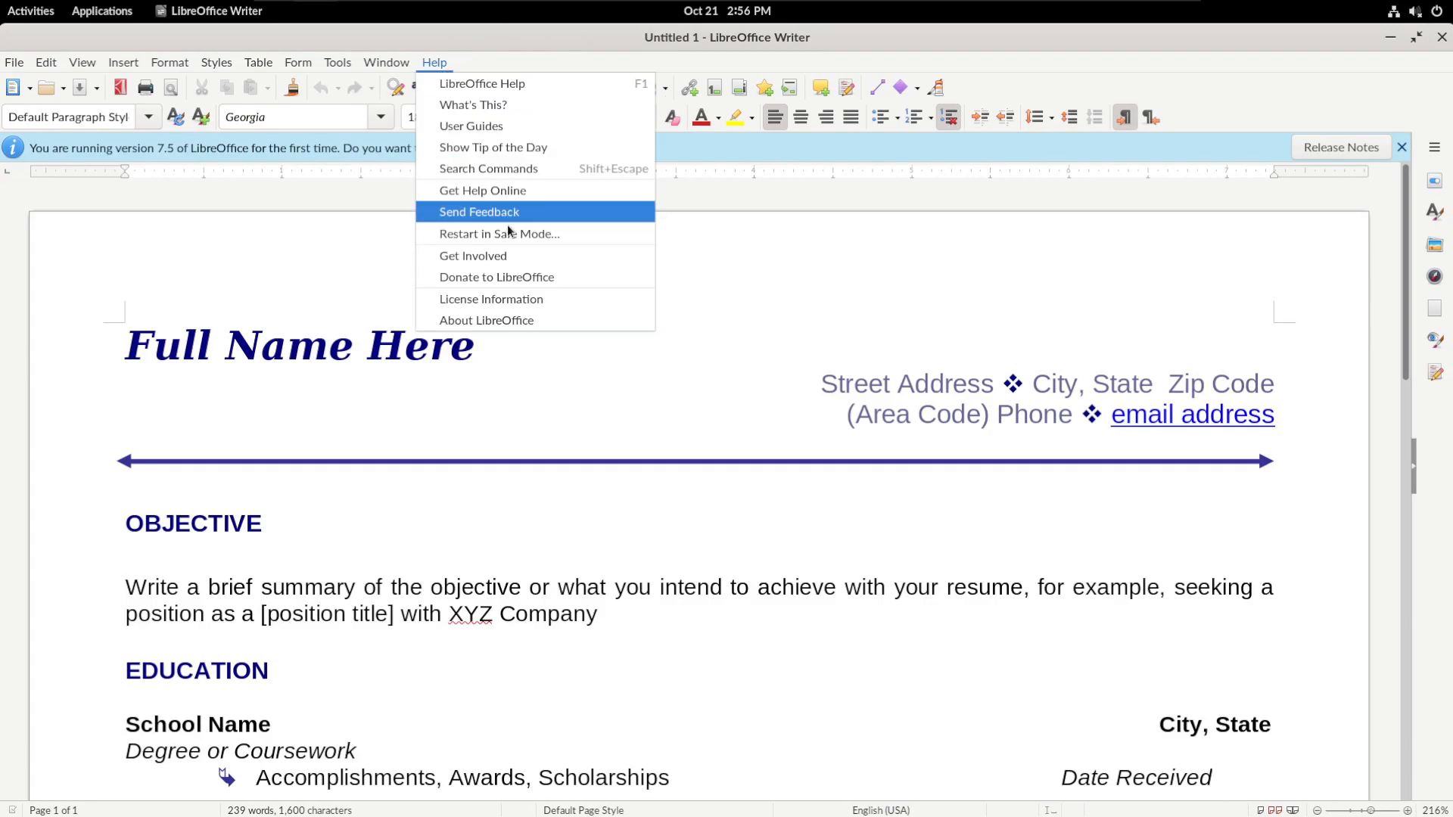
{"action": "left_click", "coordinate": [486, 320]}
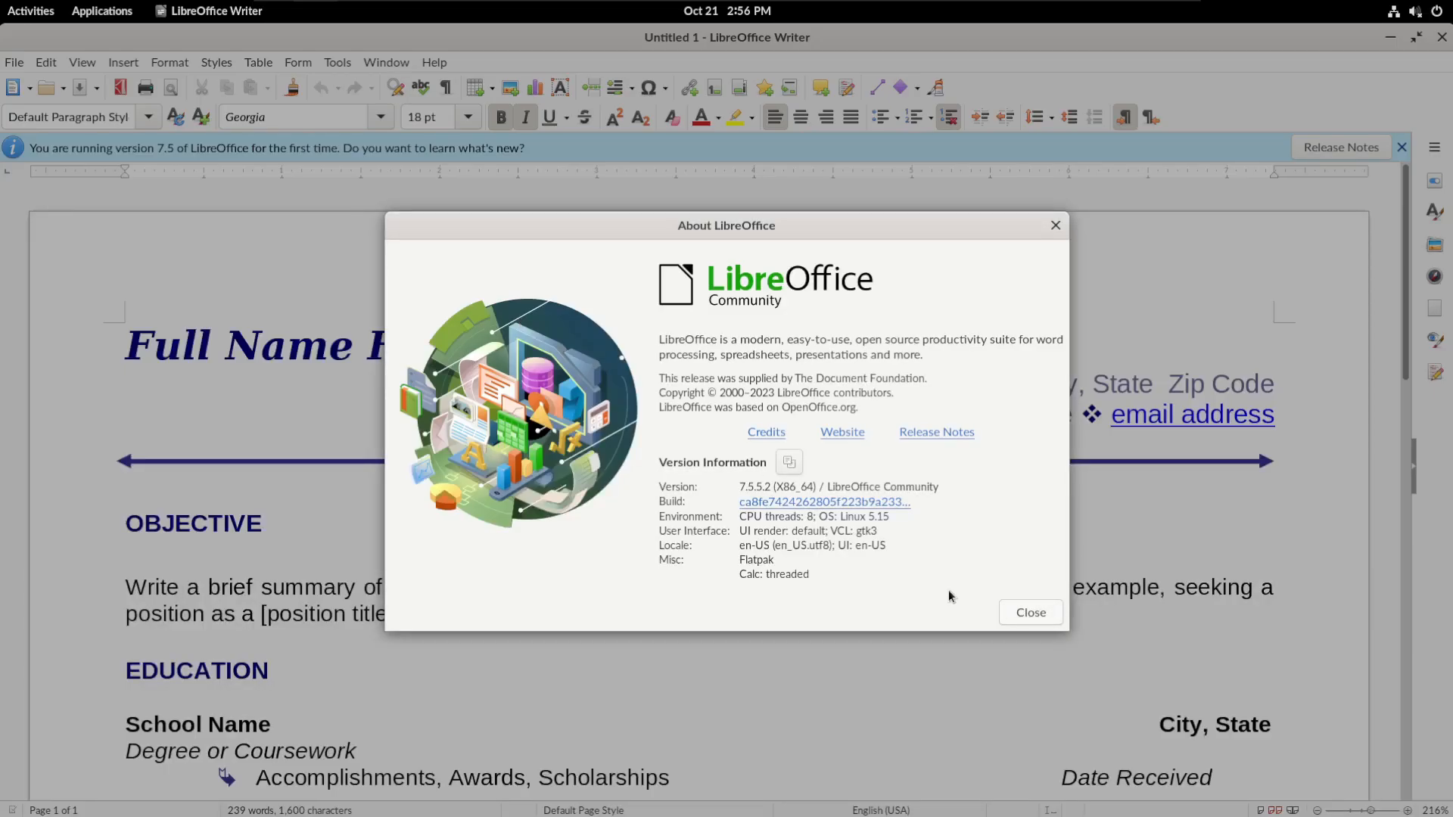
{"action": "mouse_move", "coordinate": [747, 565]}
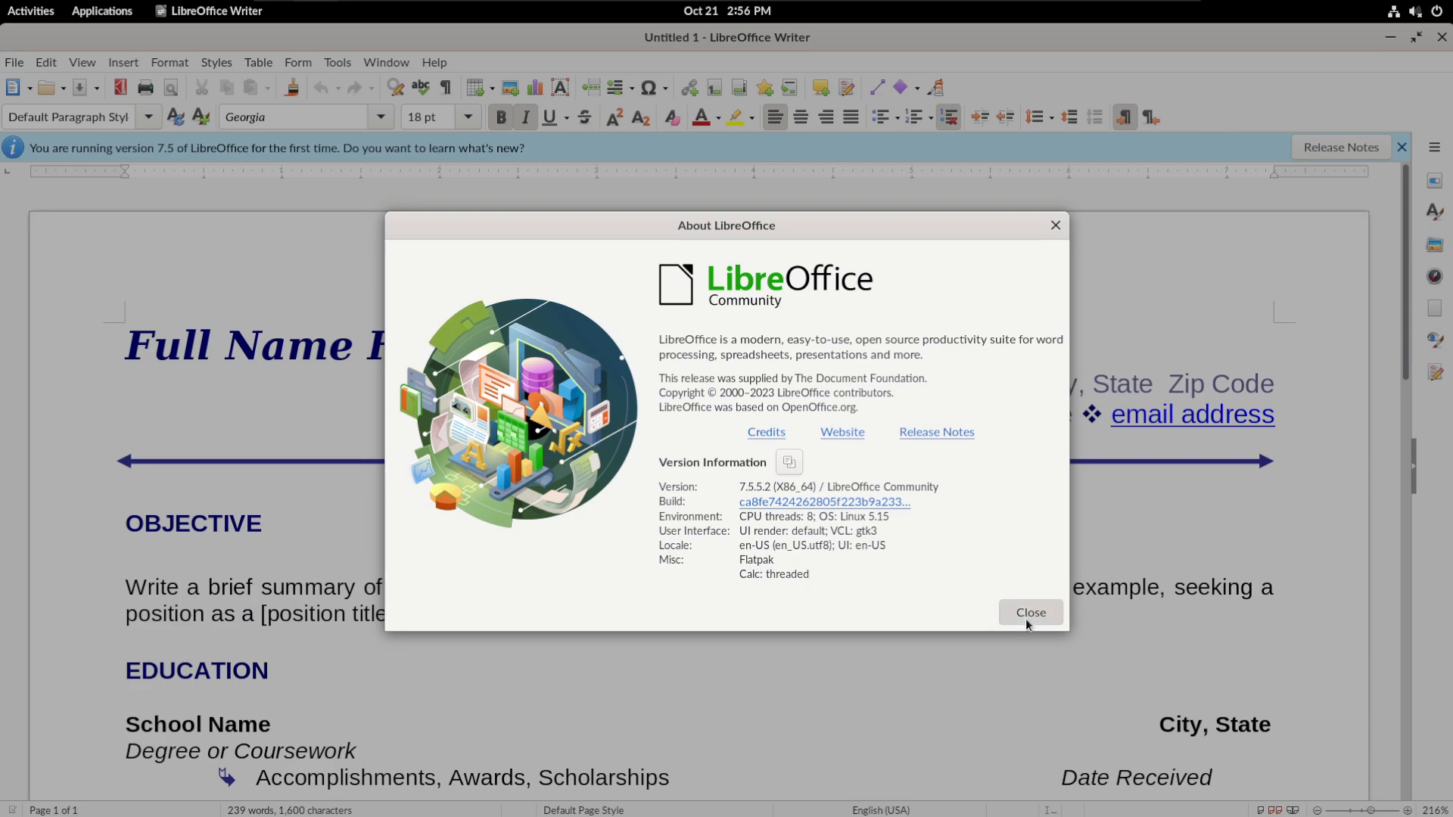
{"action": "left_click", "coordinate": [1031, 612]}
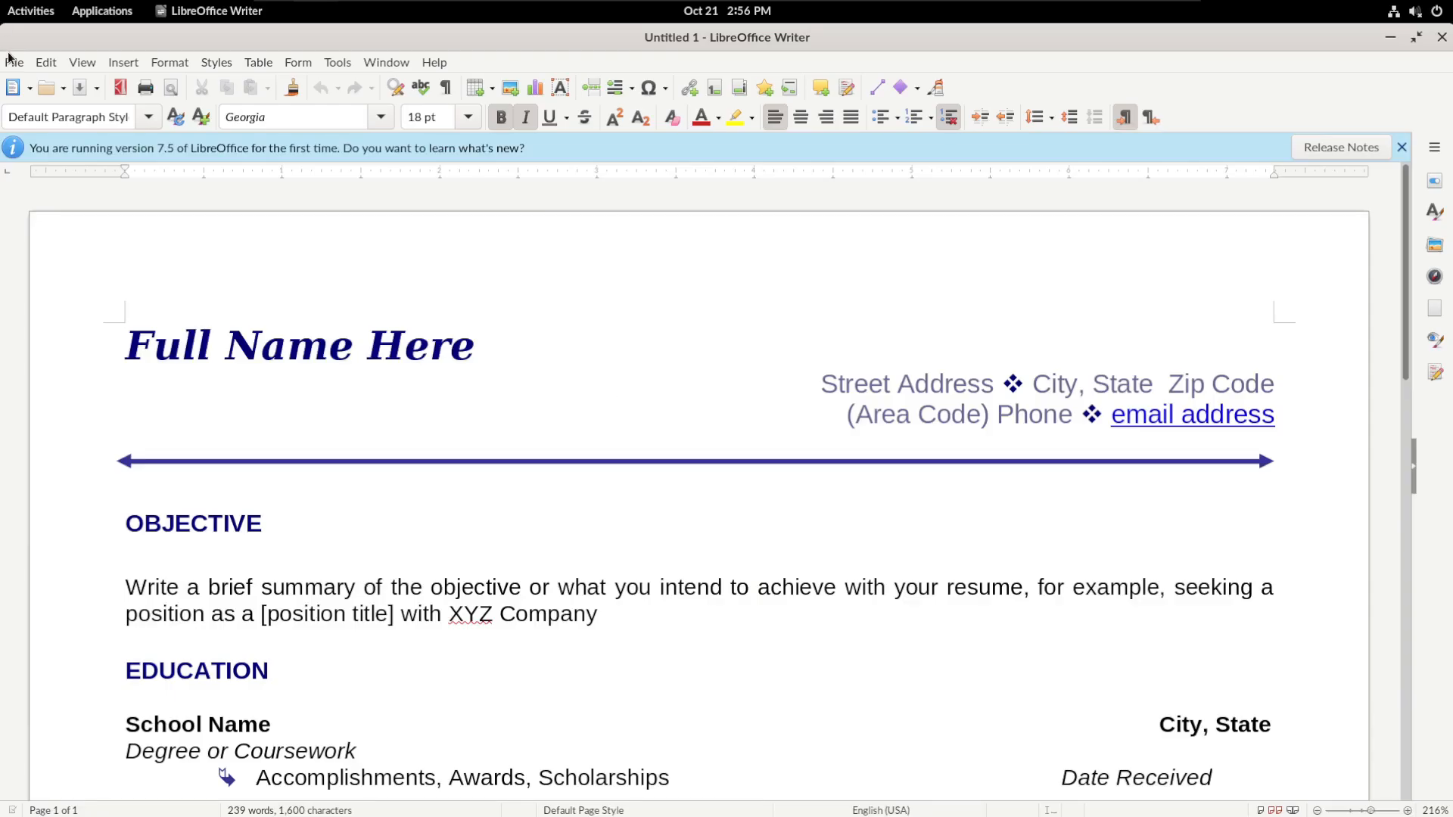
{"action": "scroll", "scroll_direction": "down", "scroll_amount": 3}
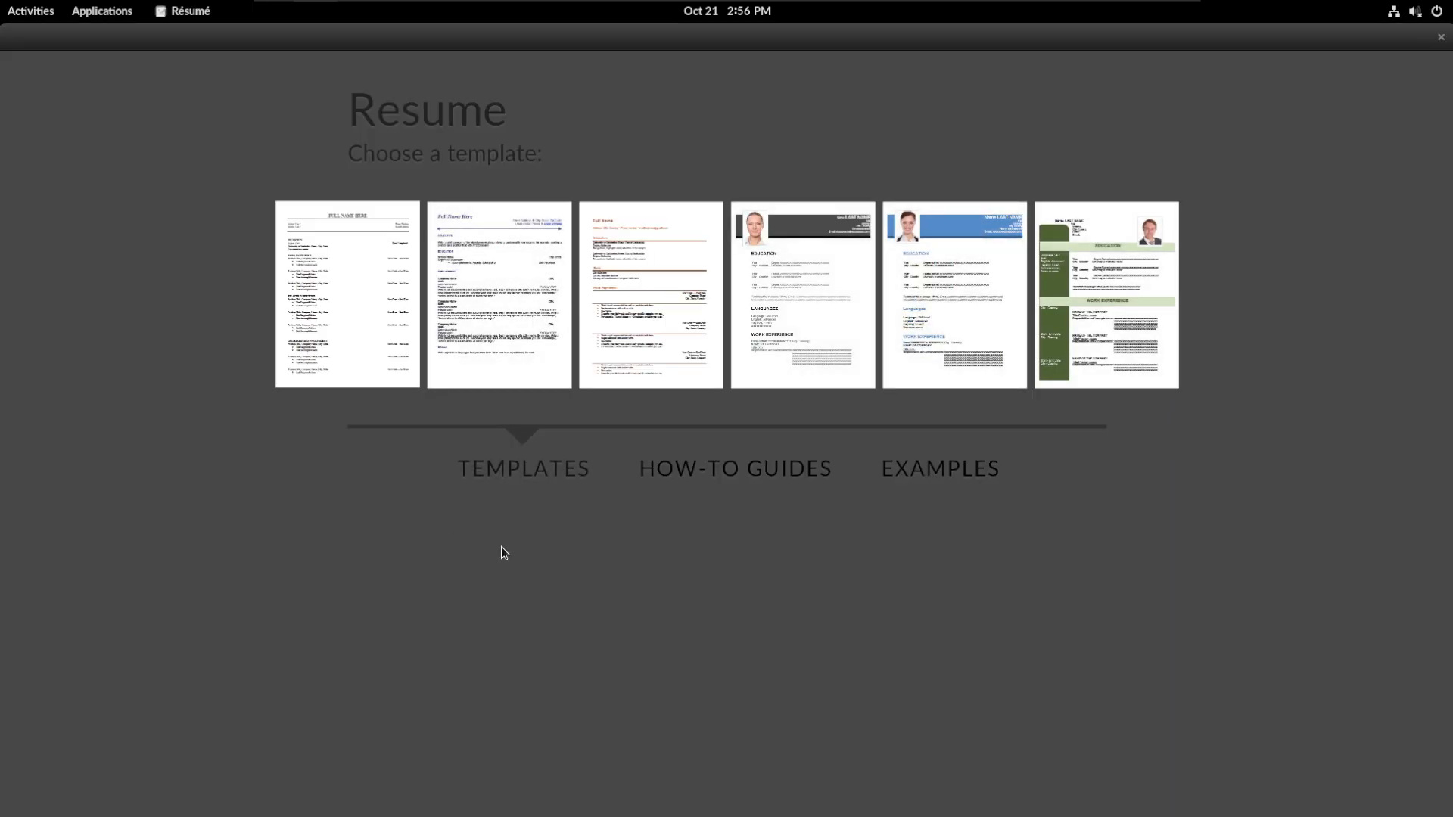
{"action": "mouse_move", "coordinate": [791, 493]}
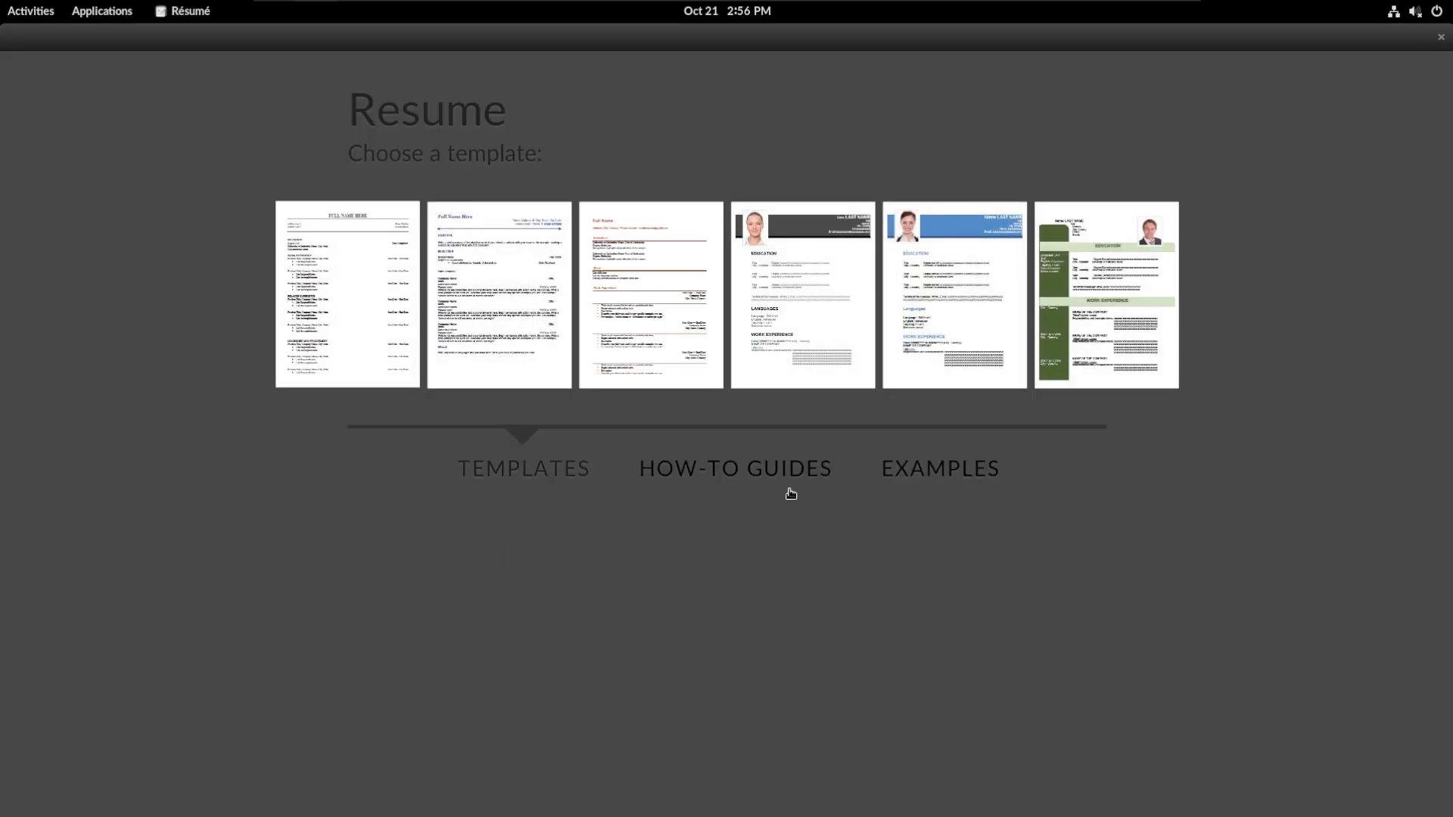
Step: Switch Résumé to the How-To Guides for writing a CV and a résumé
{"action": "left_click", "coordinate": [735, 468]}
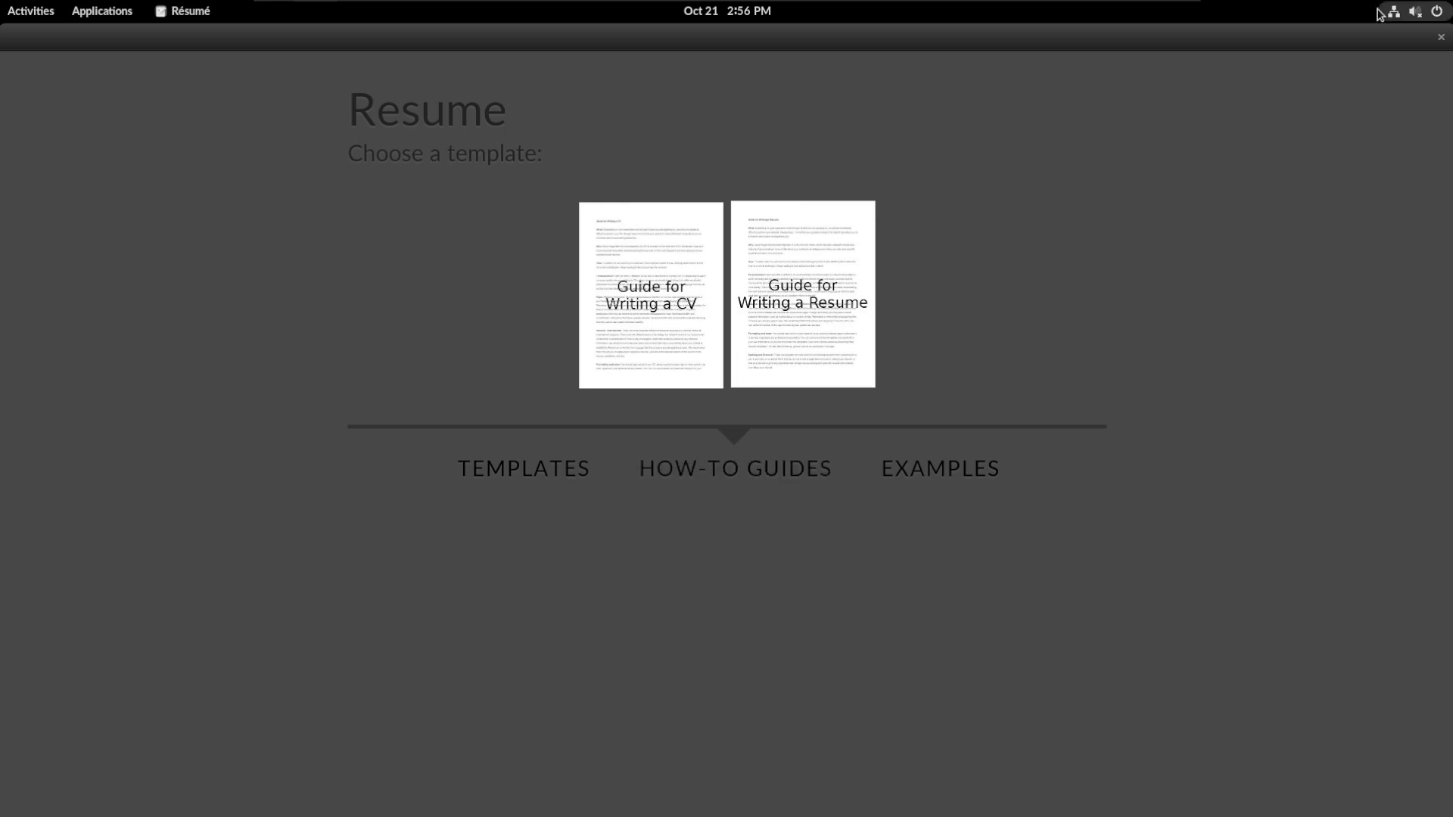
{"action": "mouse_move", "coordinate": [1294, 101]}
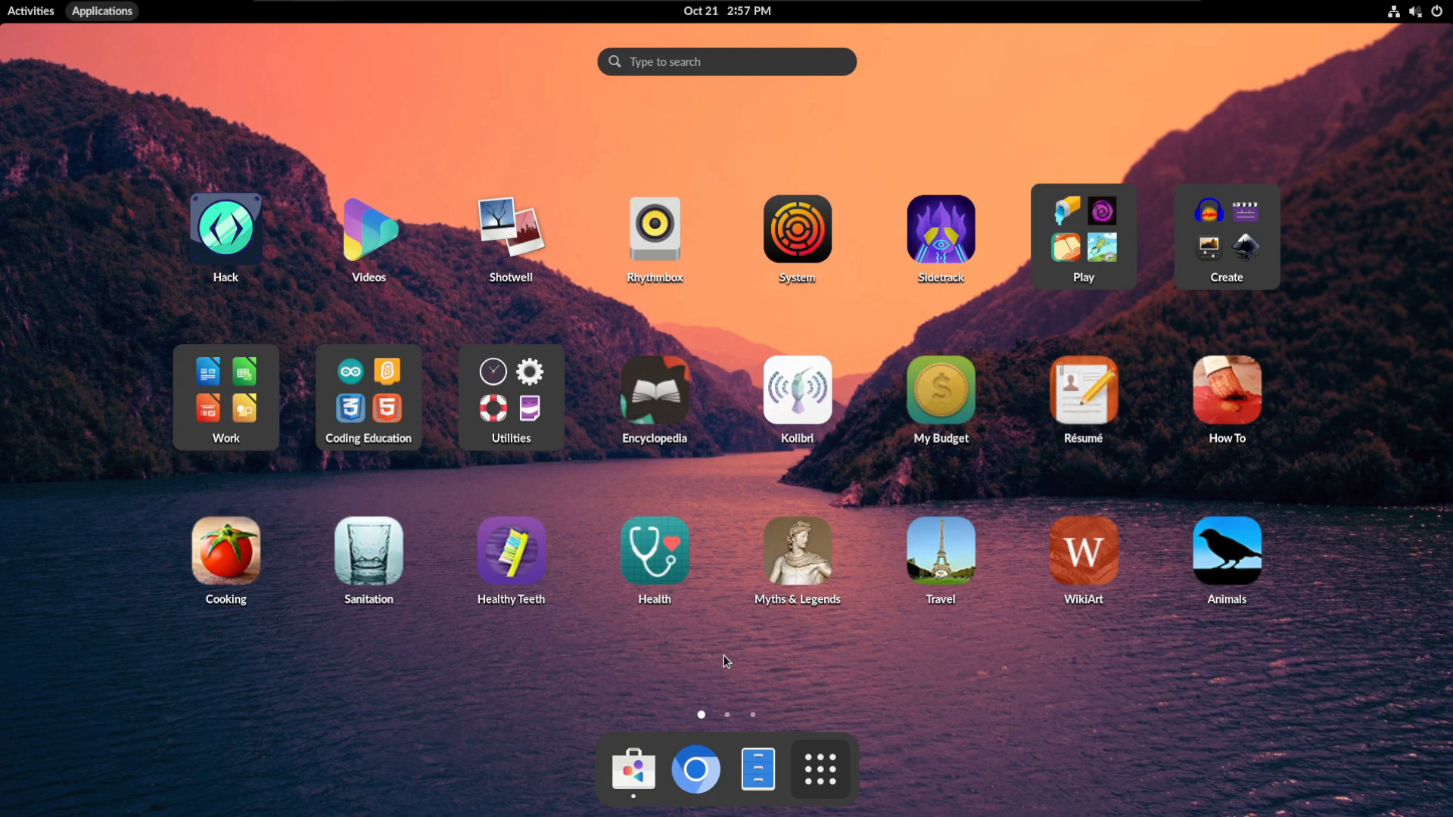
{"action": "left_click", "coordinate": [1226, 390]}
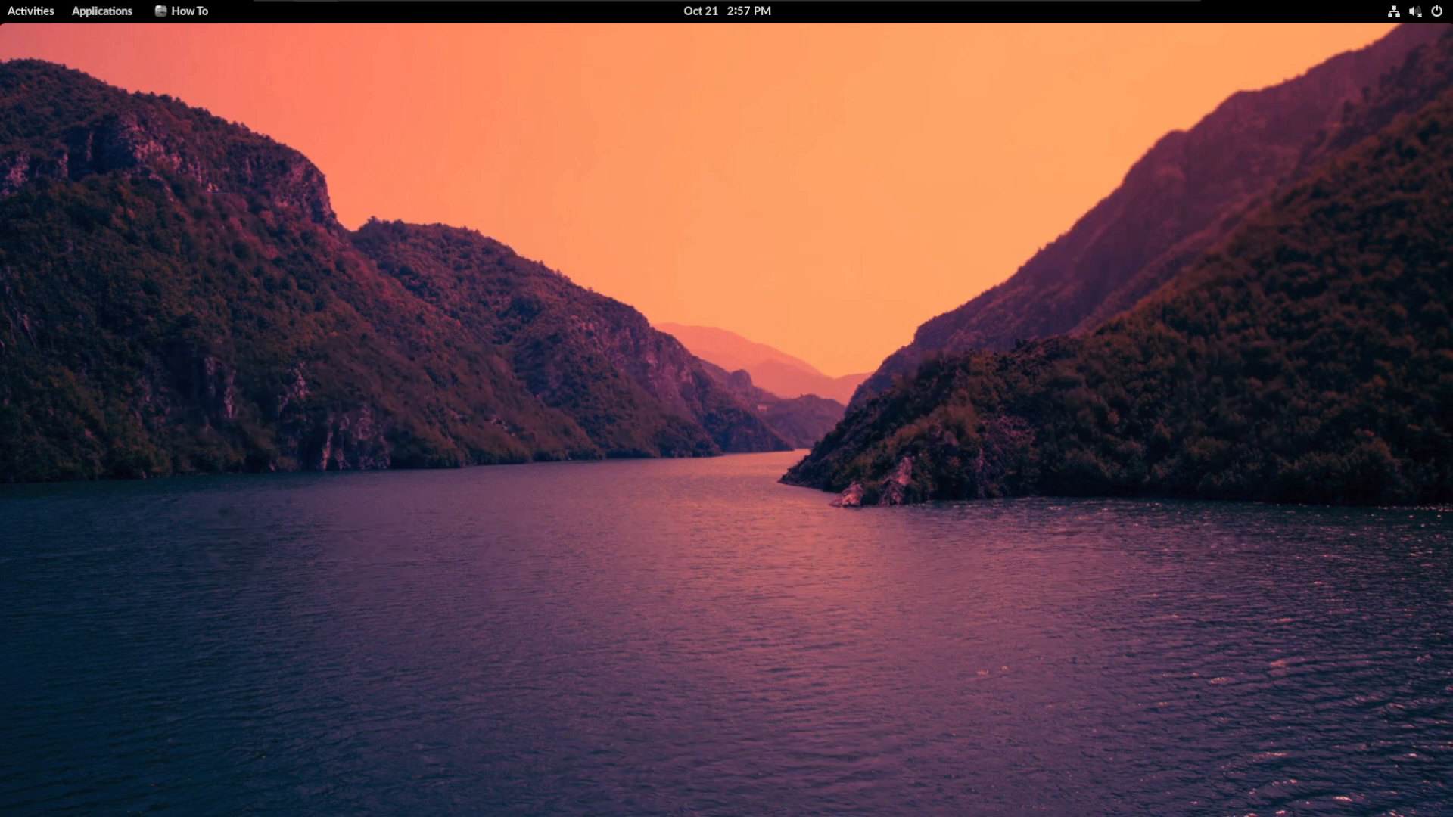
{"action": "left_click", "coordinate": [188, 10]}
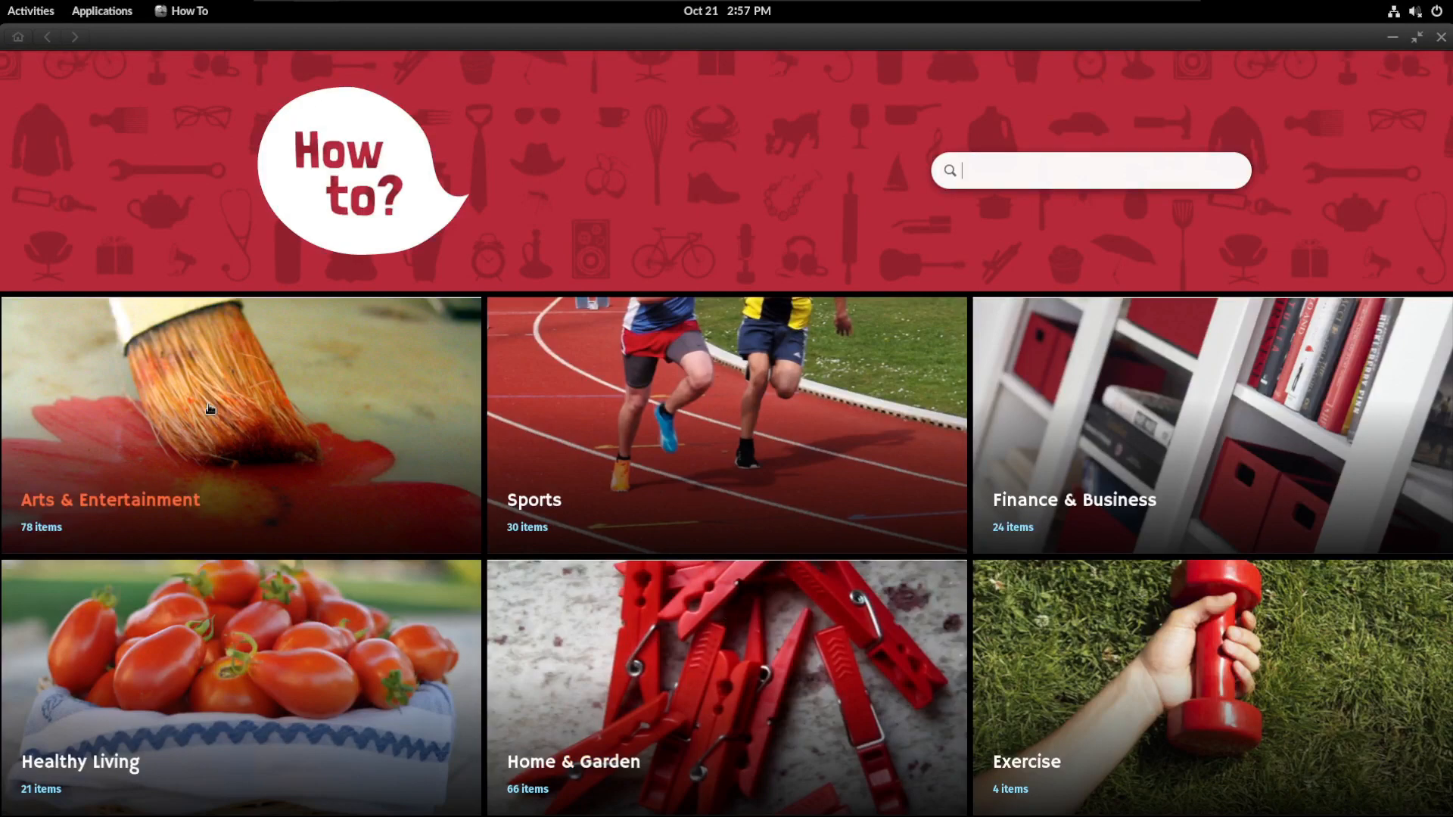
{"action": "left_click", "coordinate": [210, 408]}
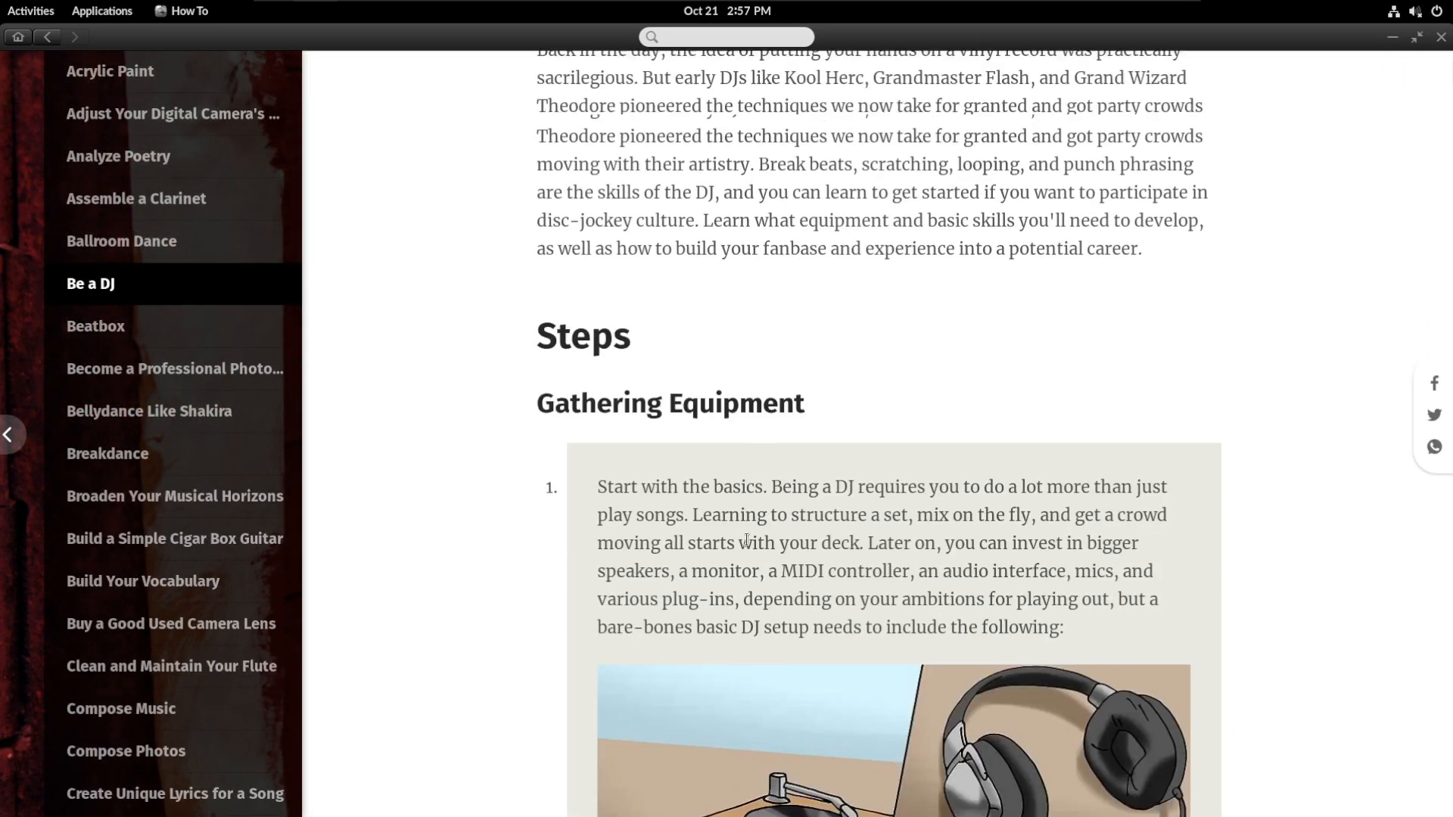
{"action": "scroll", "scroll_direction": "down", "scroll_amount": 3}
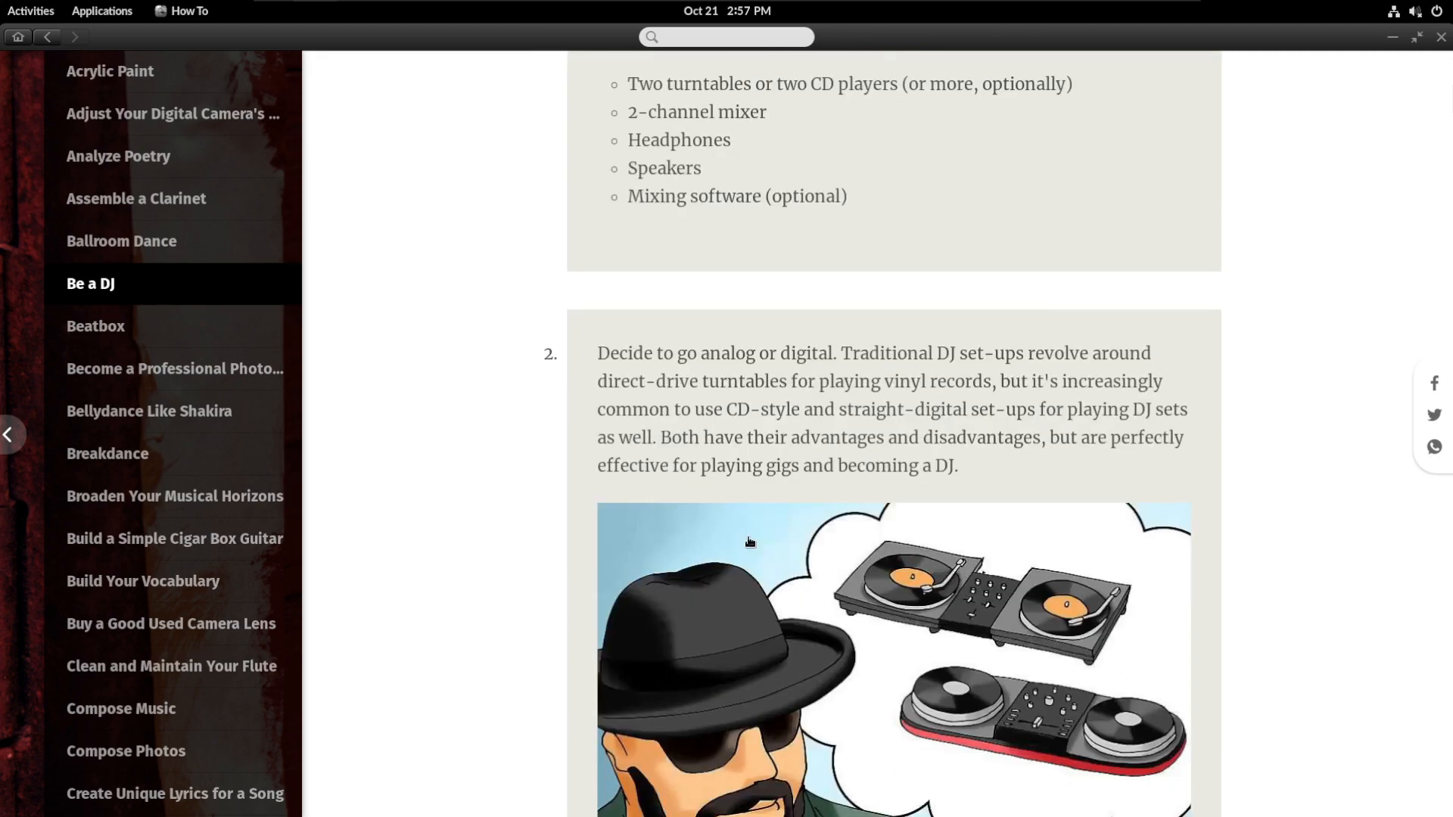
{"action": "scroll", "scroll_direction": "down", "scroll_amount": 3}
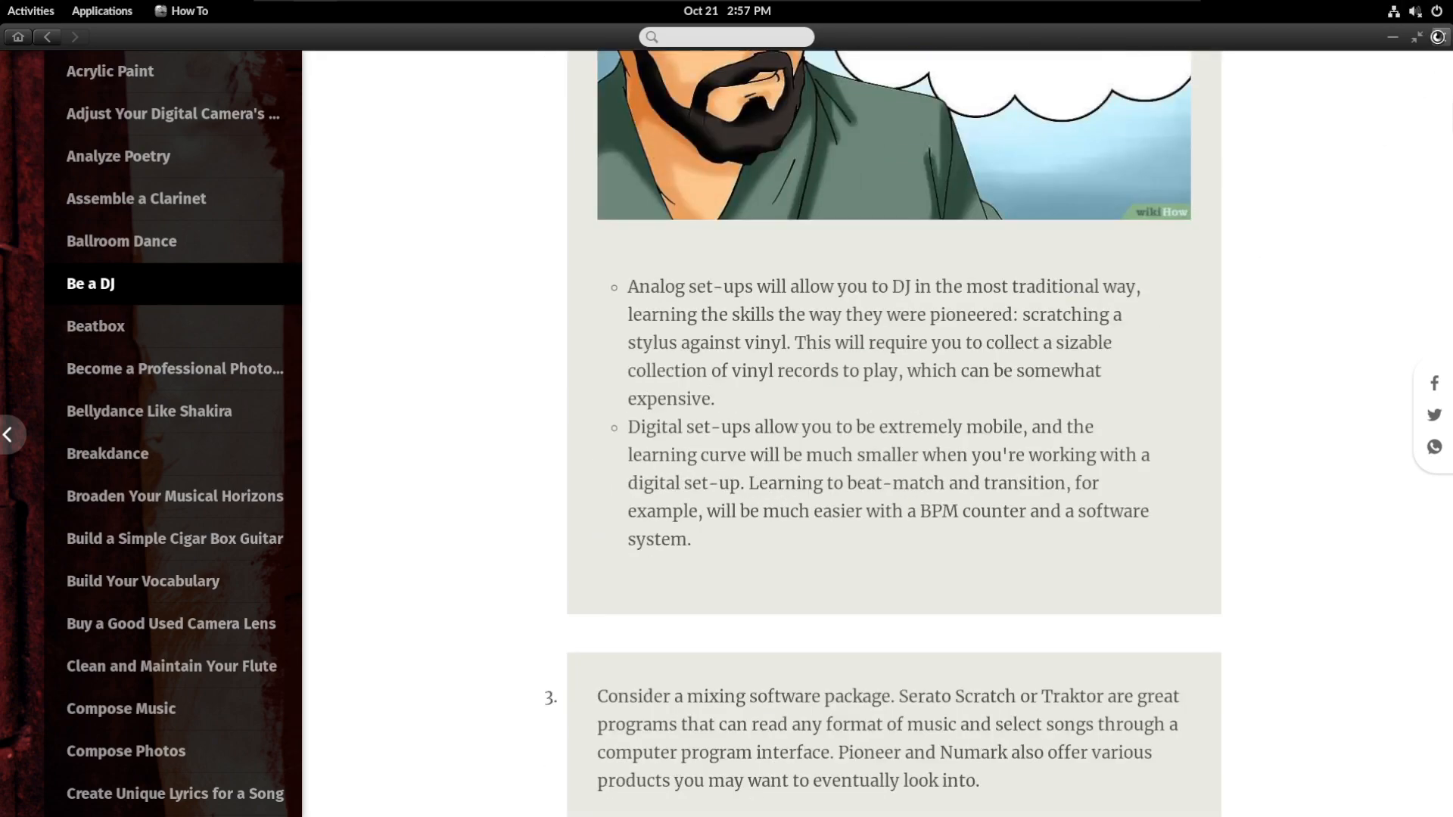
{"action": "left_click", "coordinate": [102, 10]}
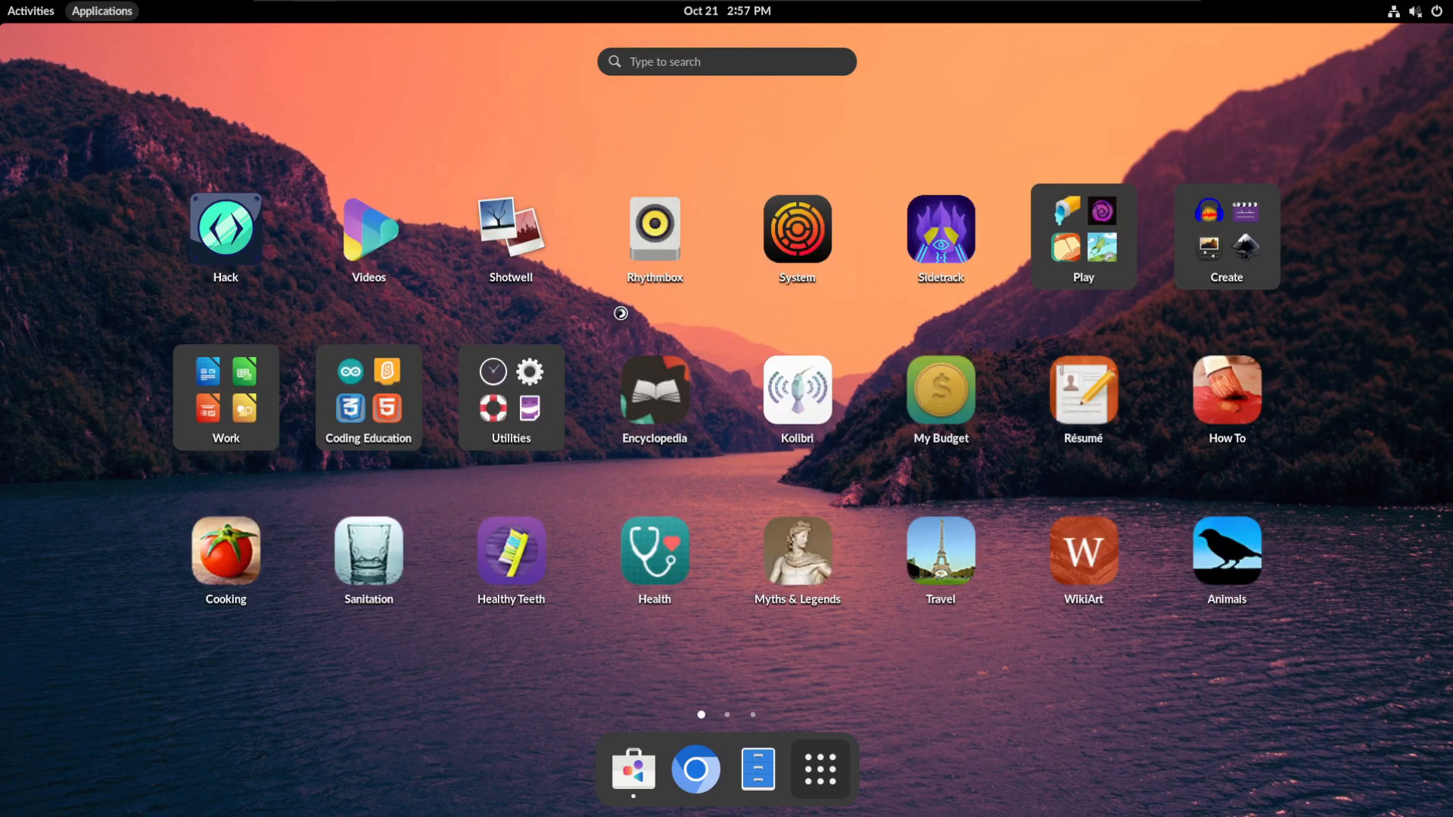
{"action": "mouse_move", "coordinate": [1155, 702]}
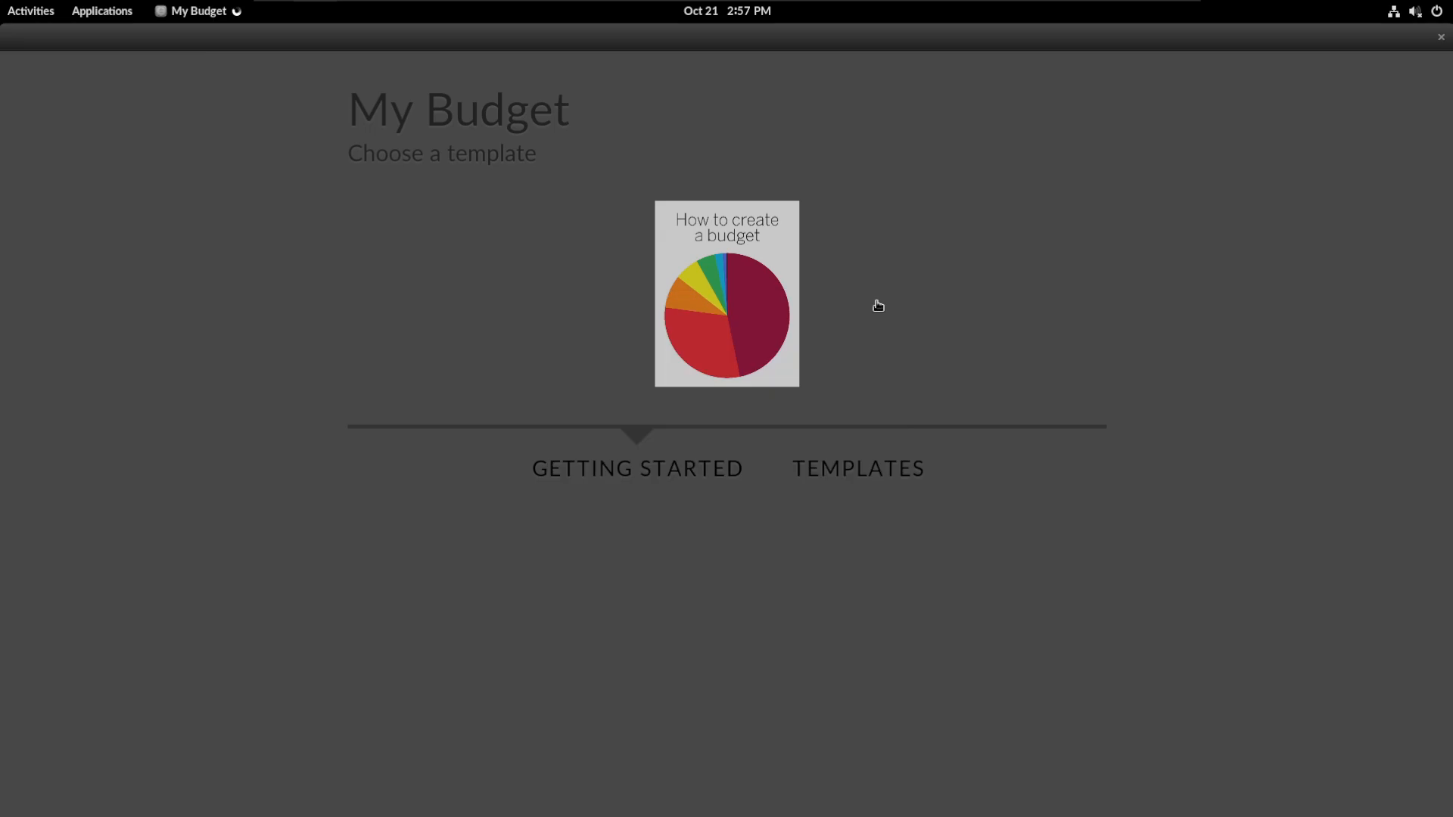
Step: Open the 'How to create a budget' template as a Monthly Personal Budget sheet in Calc
{"action": "double_click", "coordinate": [727, 294]}
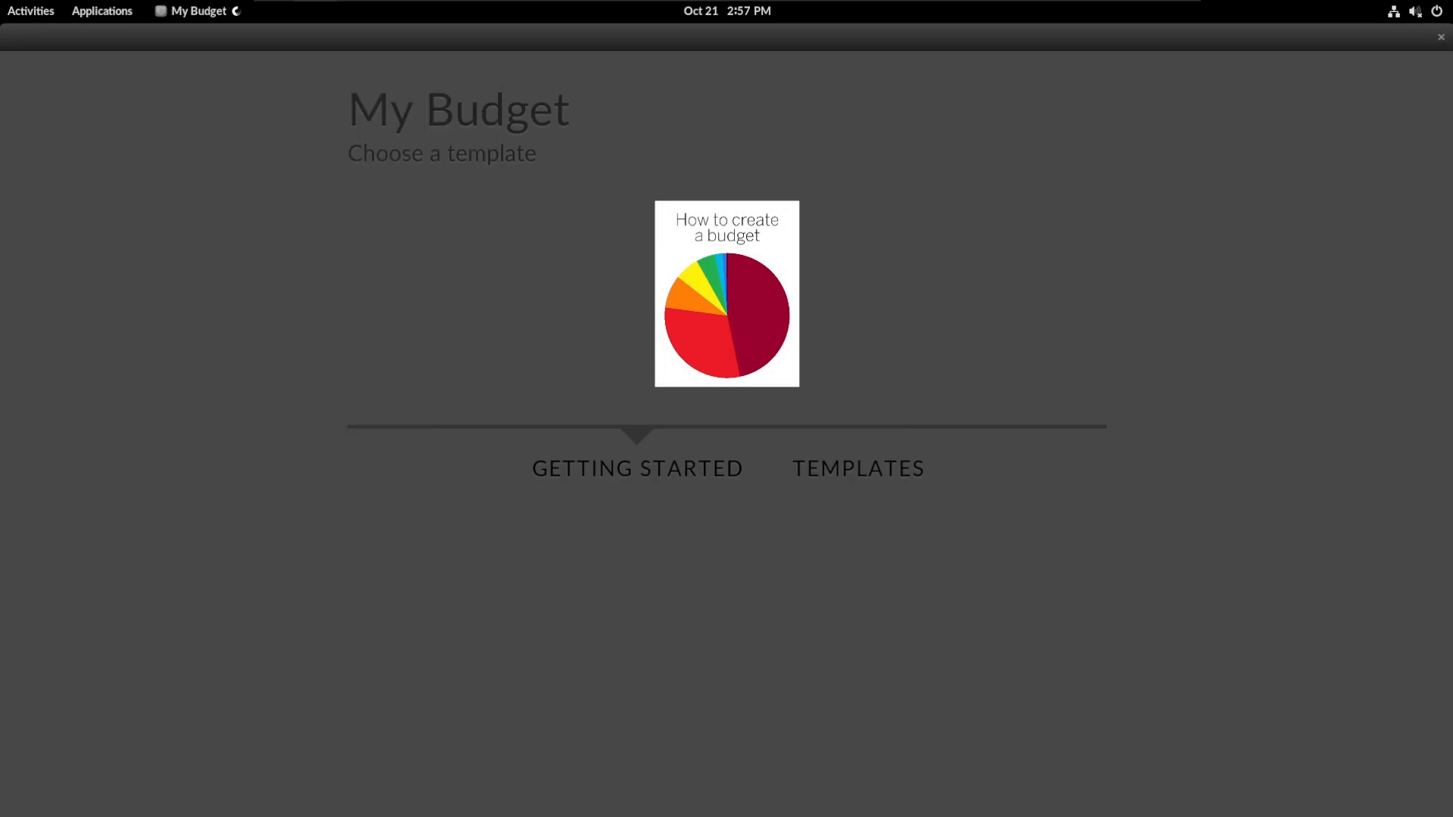
{"action": "left_click", "coordinate": [857, 469]}
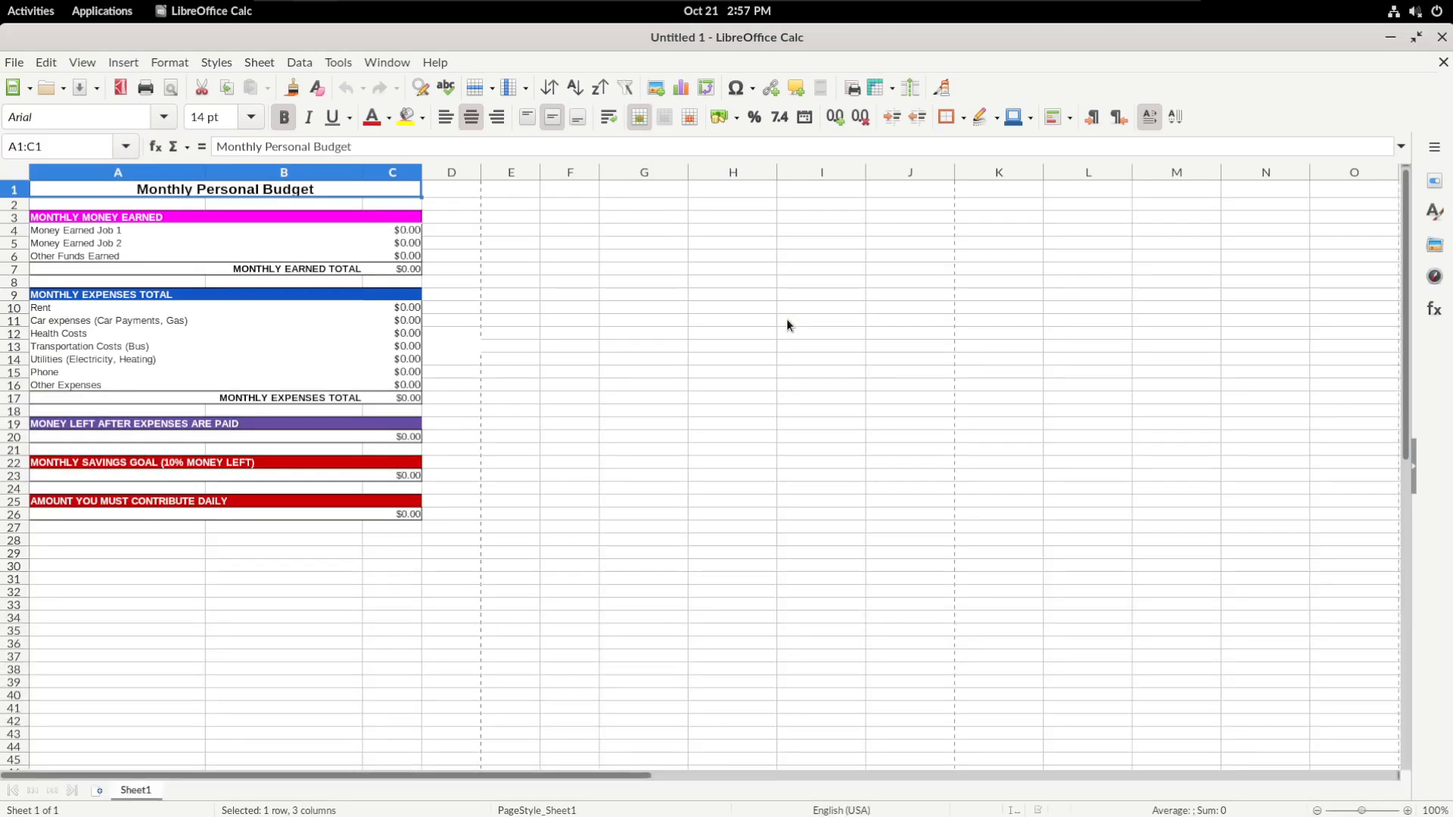
{"action": "left_click", "coordinate": [569, 319]}
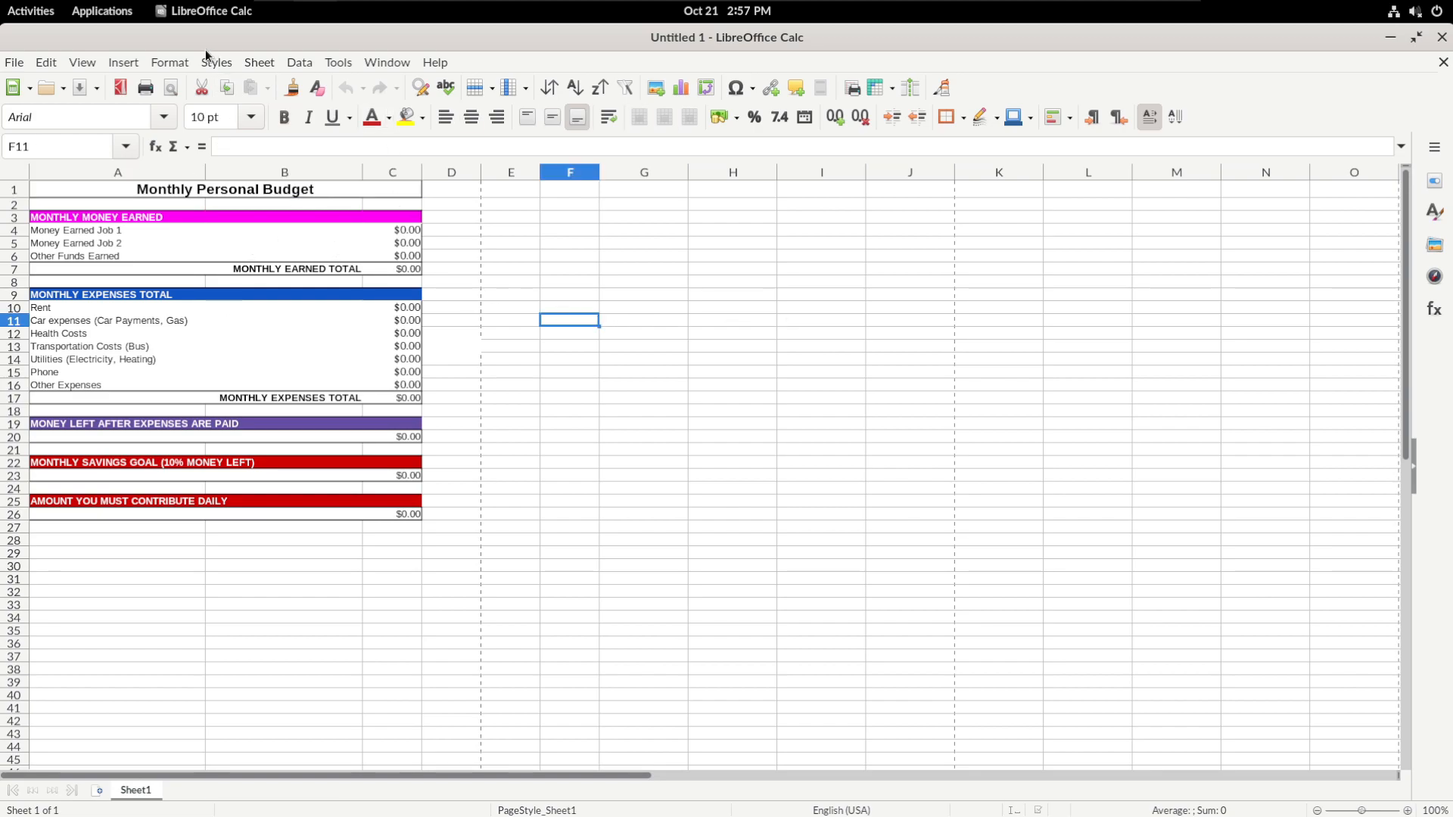
{"action": "mouse_move", "coordinate": [758, 42]}
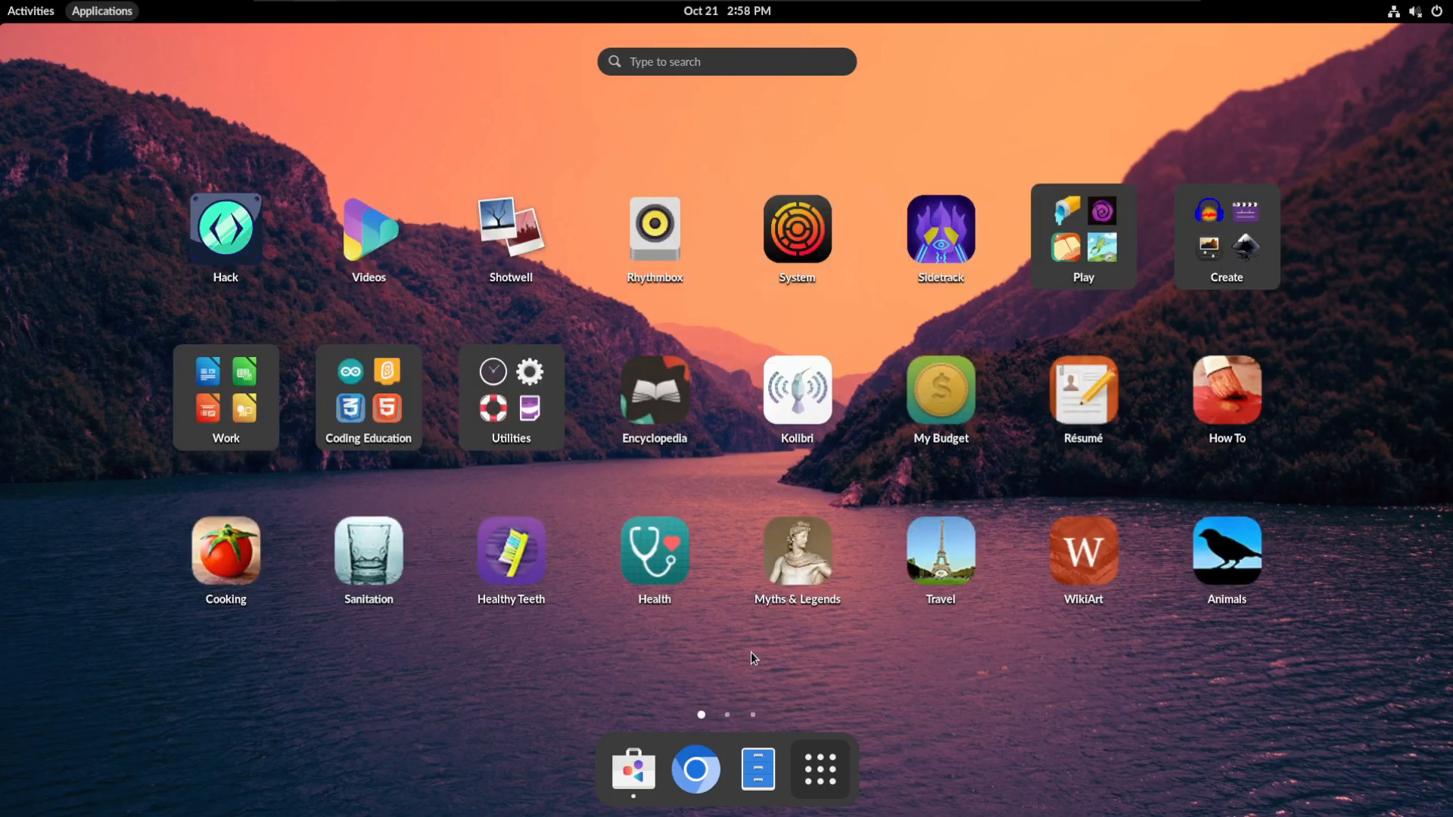
{"action": "mouse_move", "coordinate": [988, 621]}
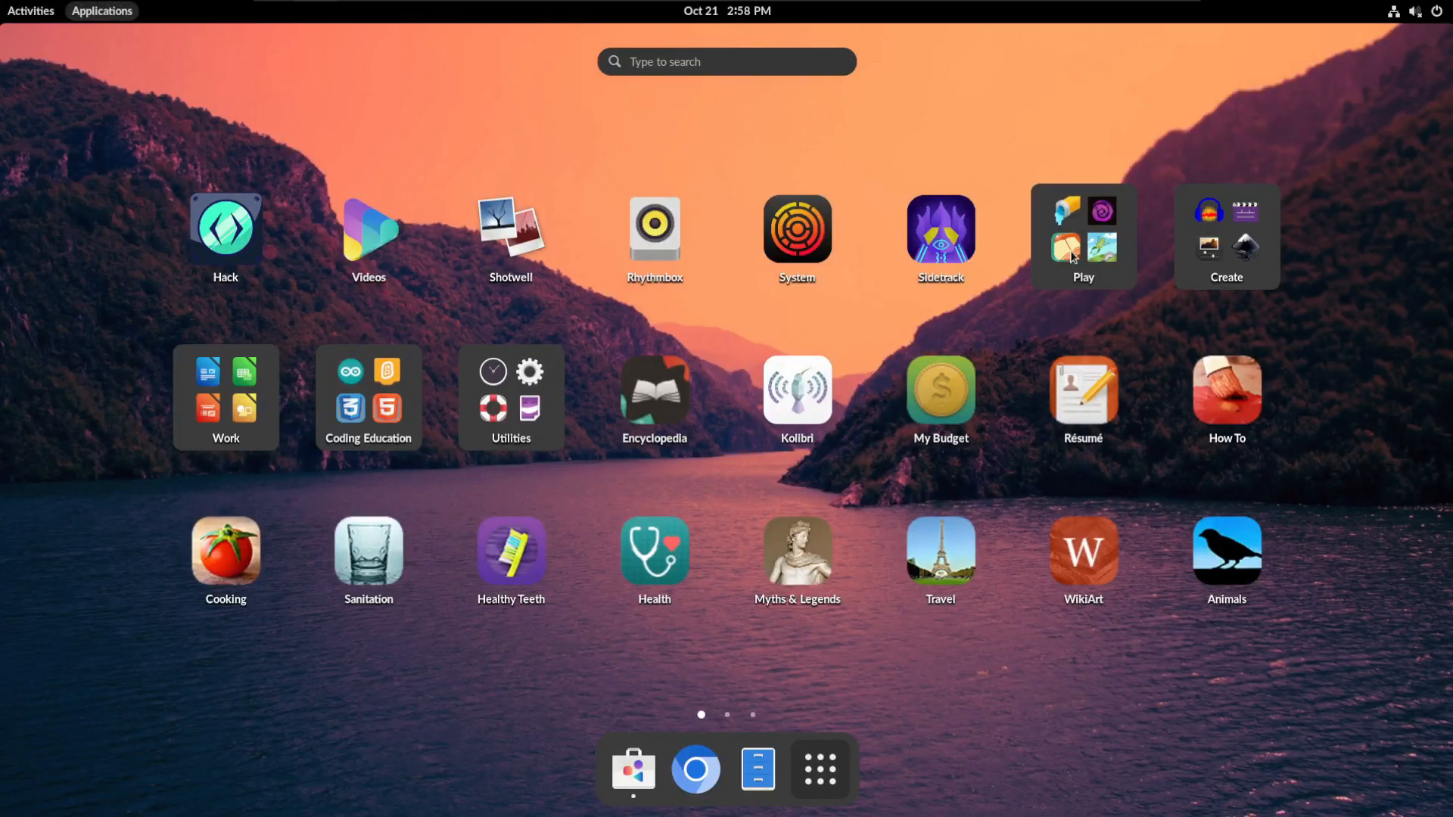
{"action": "left_click", "coordinate": [1083, 236]}
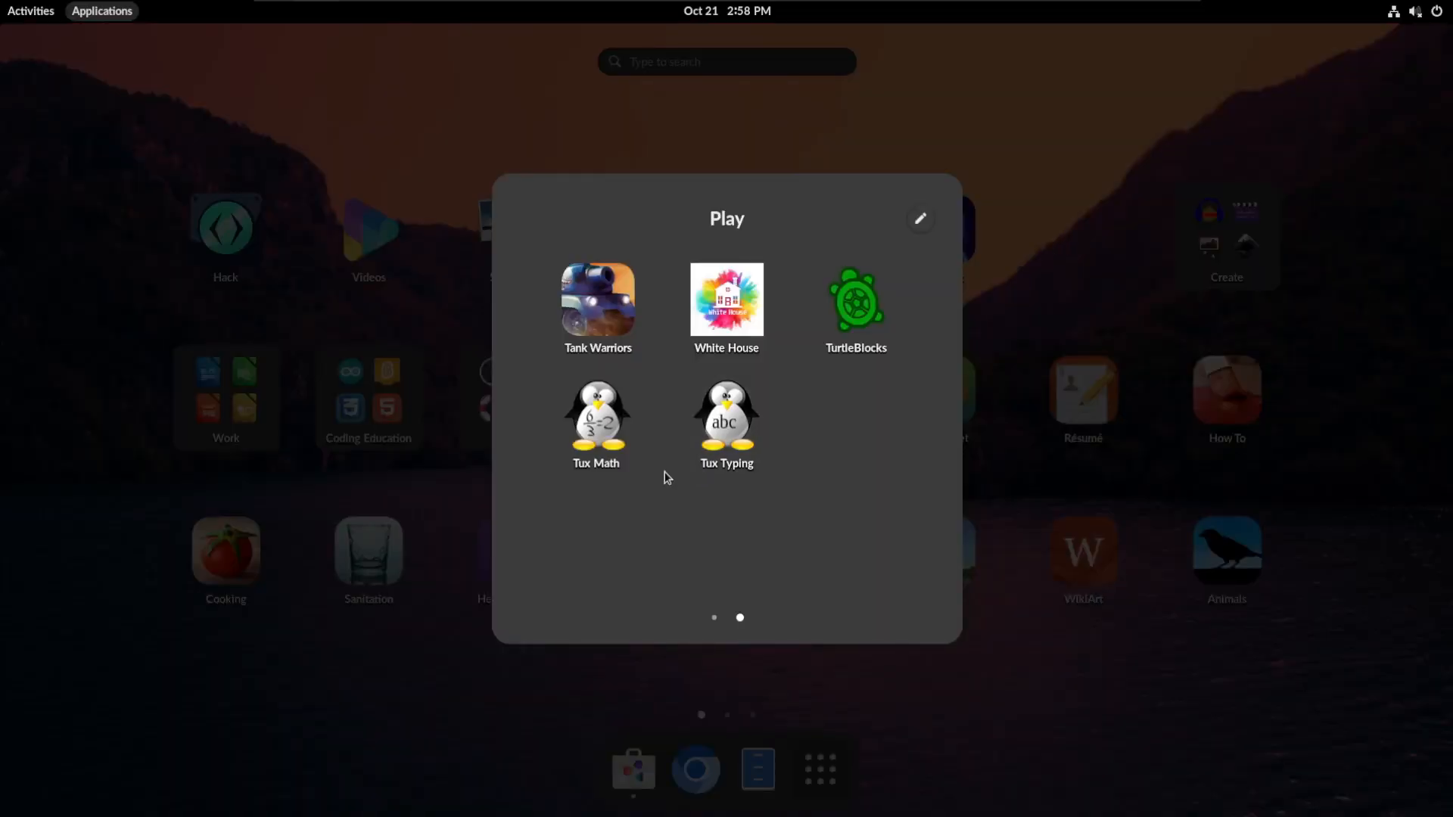
{"action": "left_click", "coordinate": [714, 618]}
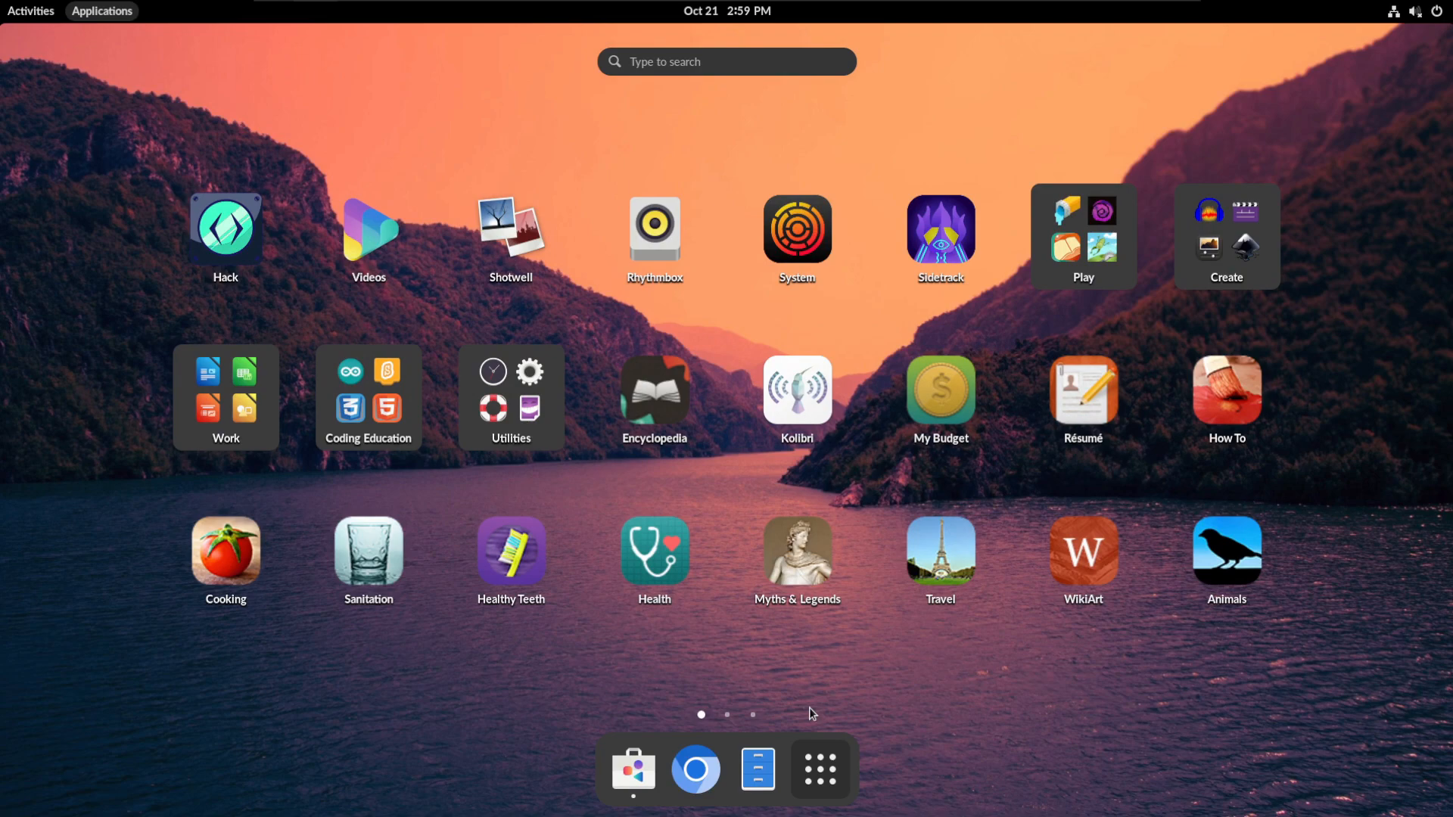
{"action": "mouse_move", "coordinate": [898, 667]}
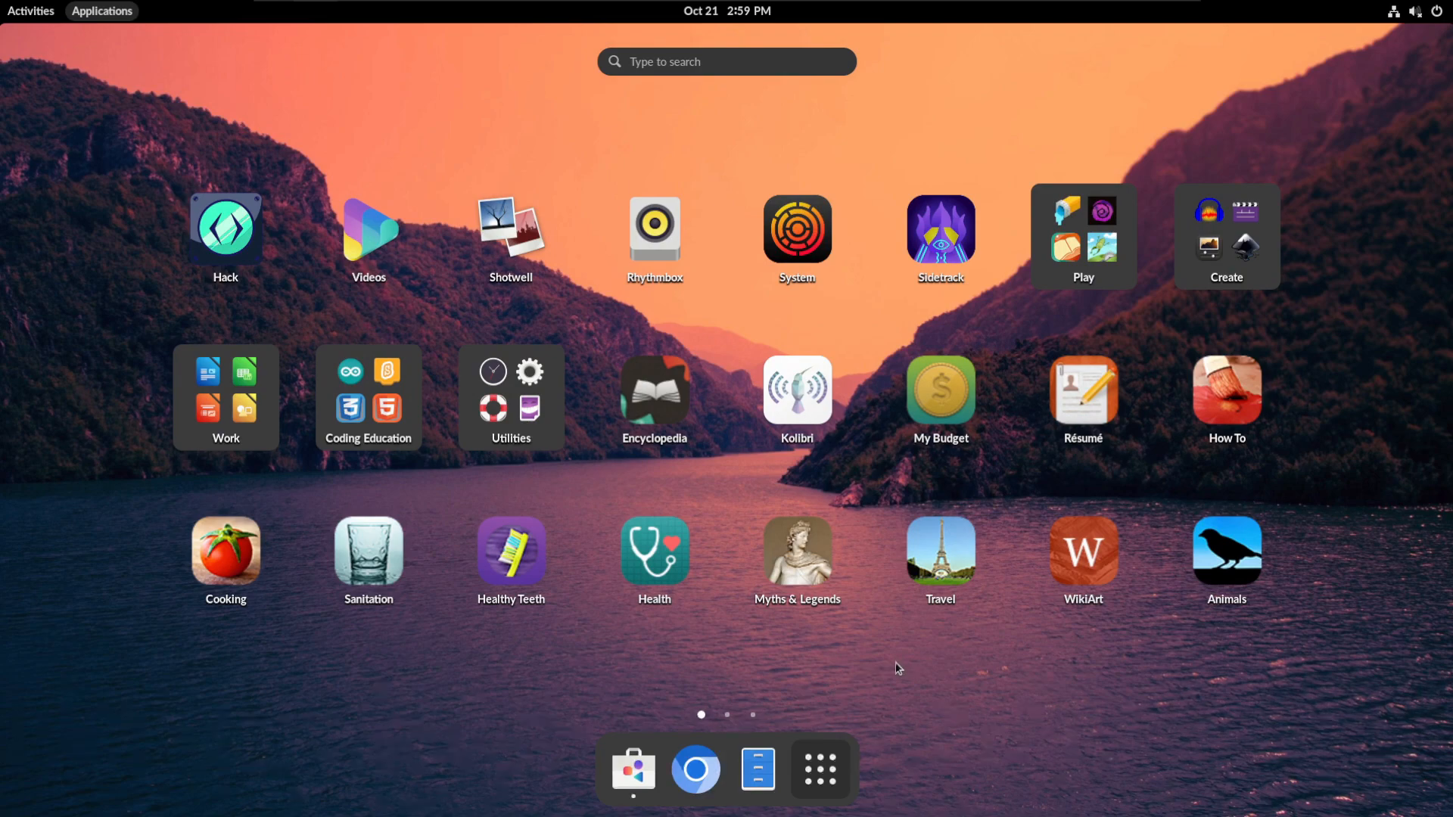
{"action": "mouse_move", "coordinate": [866, 663]}
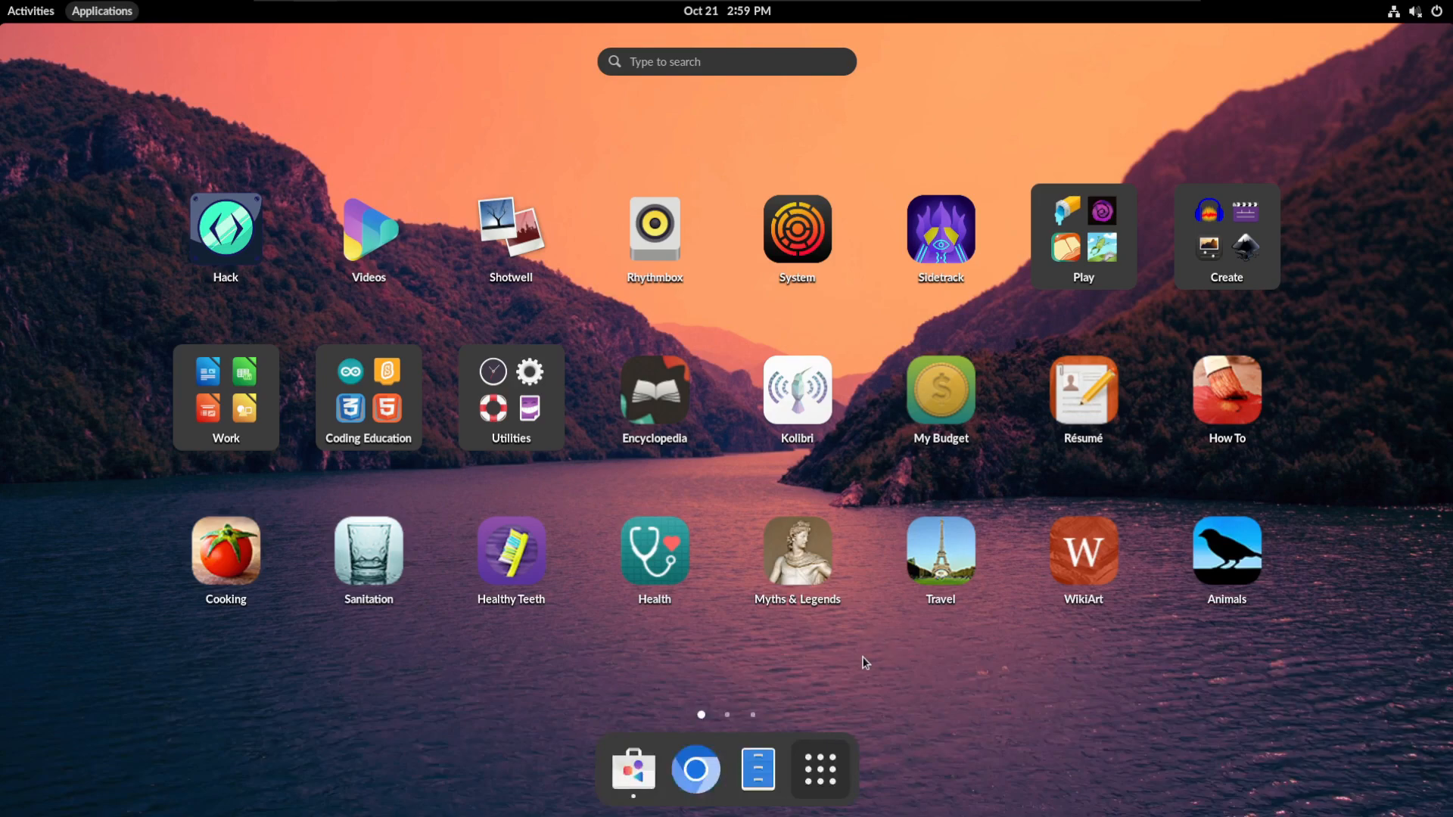
{"action": "mouse_move", "coordinate": [871, 636]}
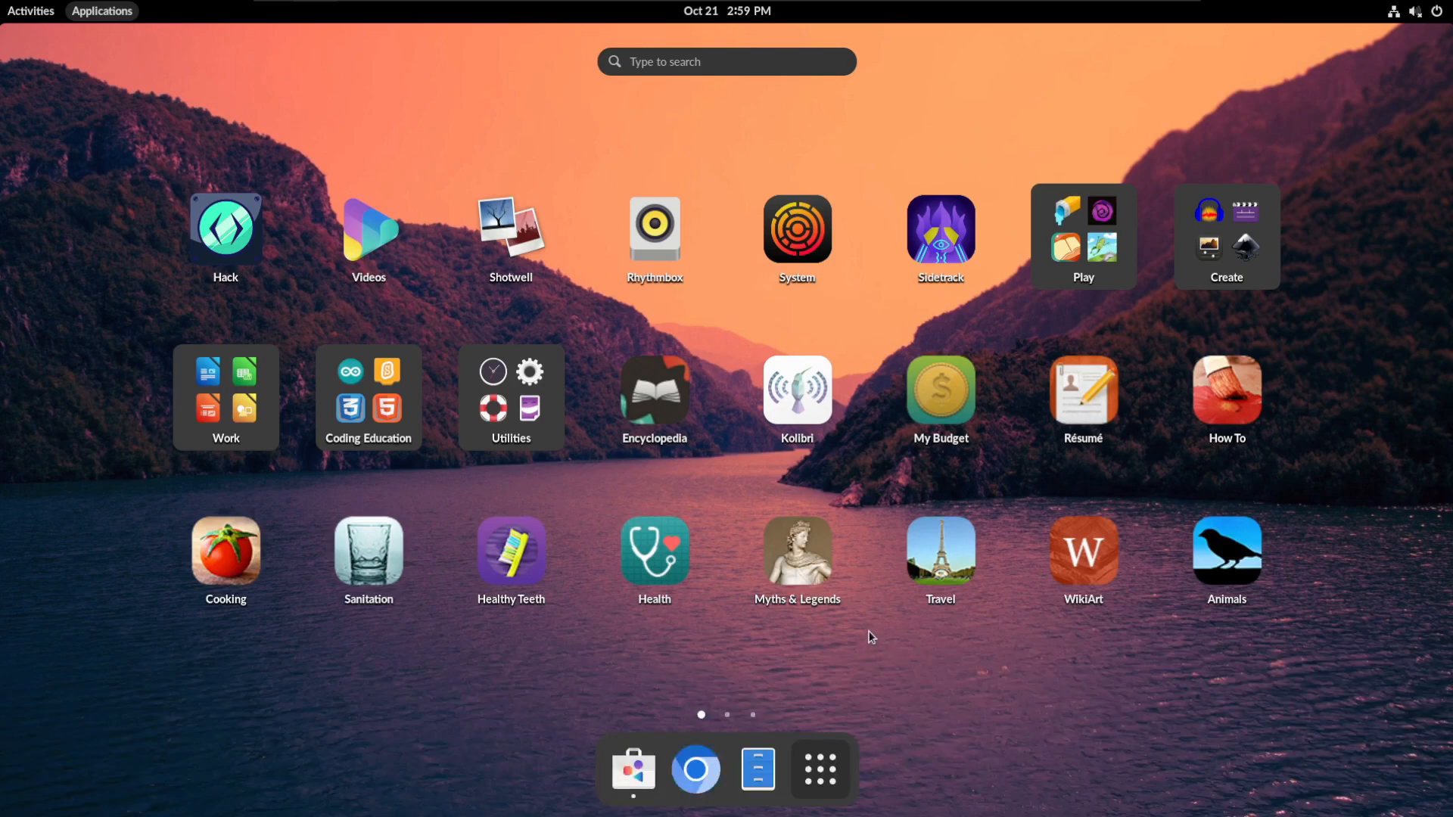
{"action": "mouse_move", "coordinate": [1105, 705]}
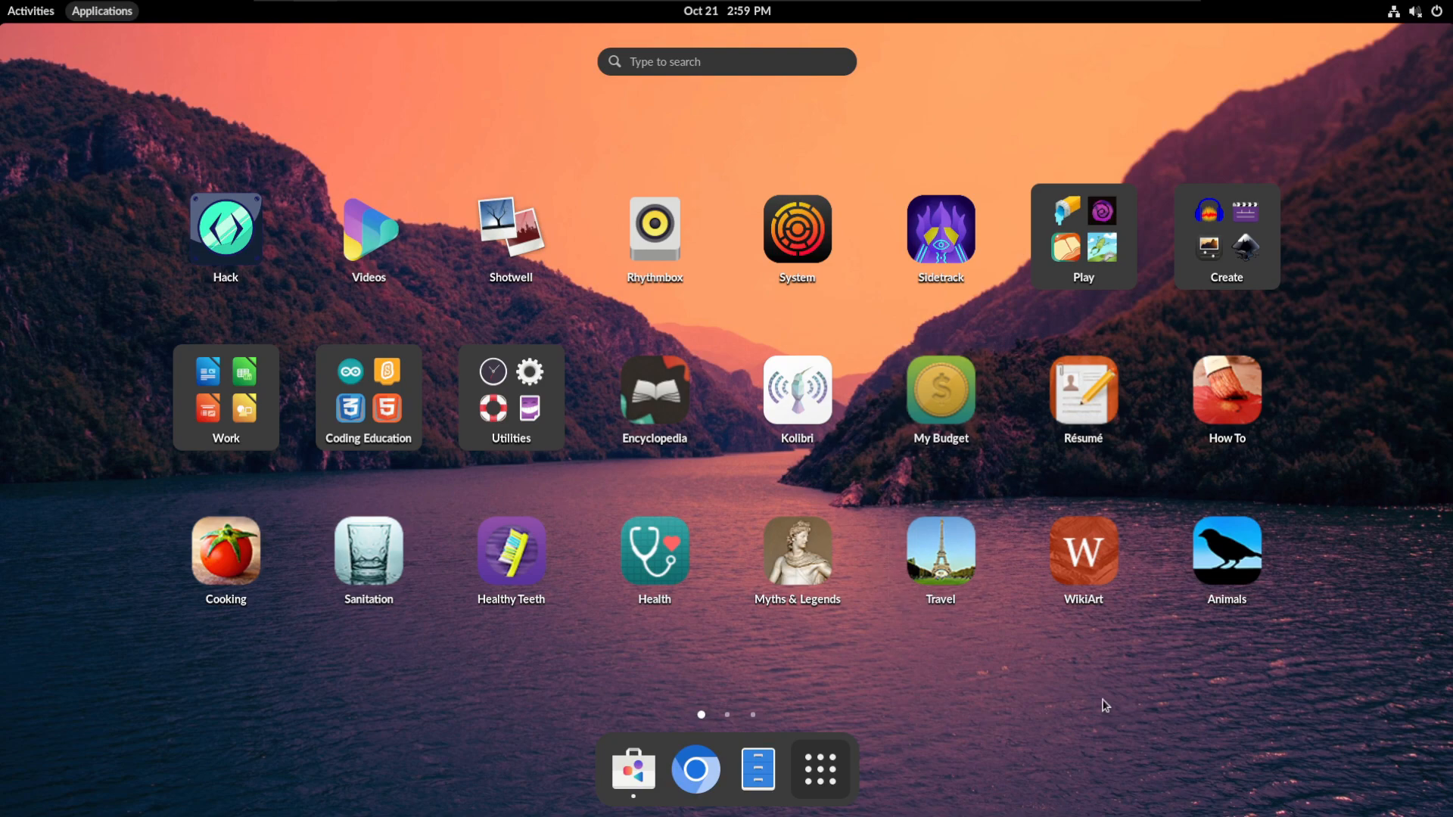
{"action": "mouse_move", "coordinate": [952, 390]}
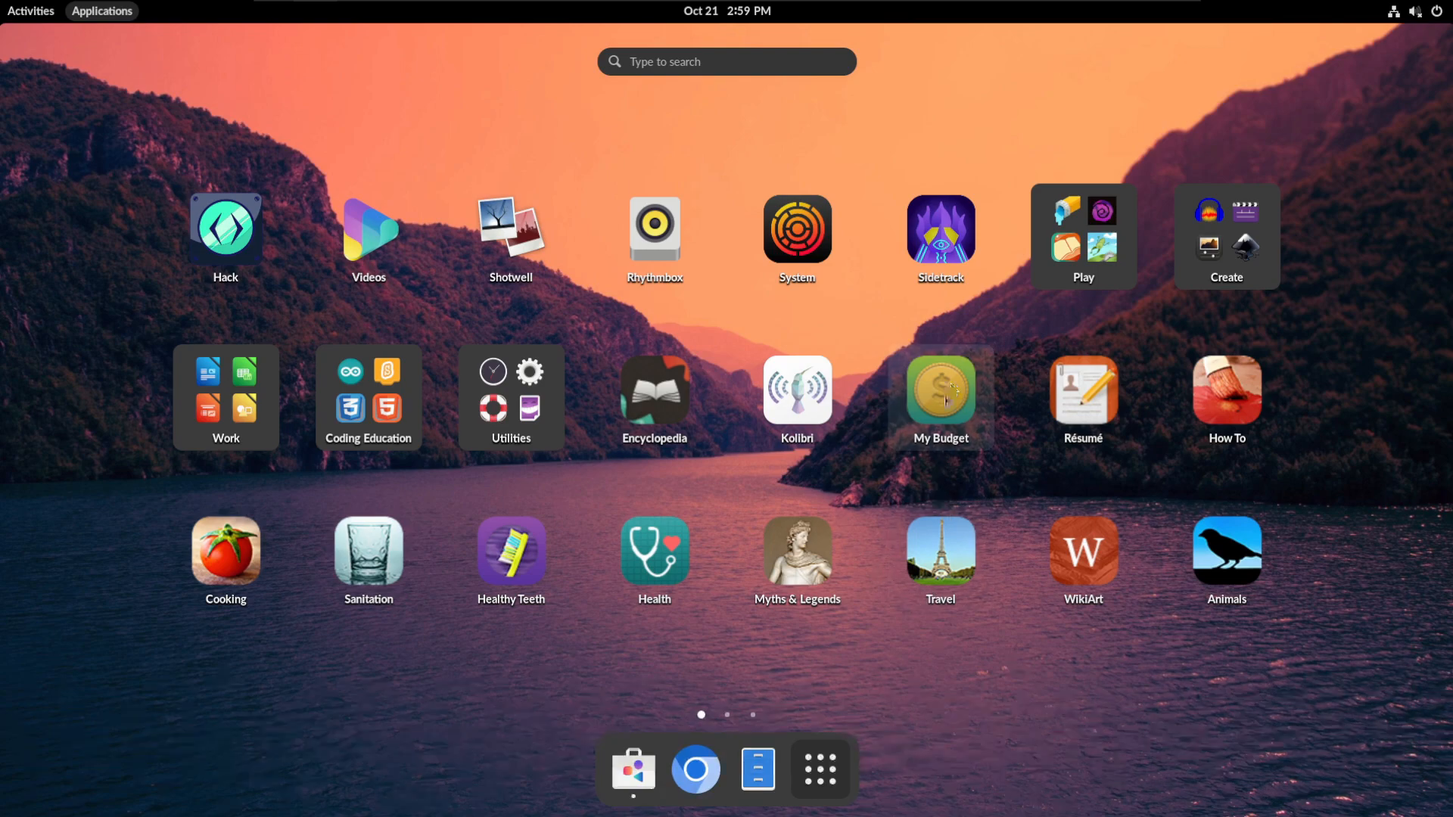
{"action": "mouse_move", "coordinate": [878, 687]}
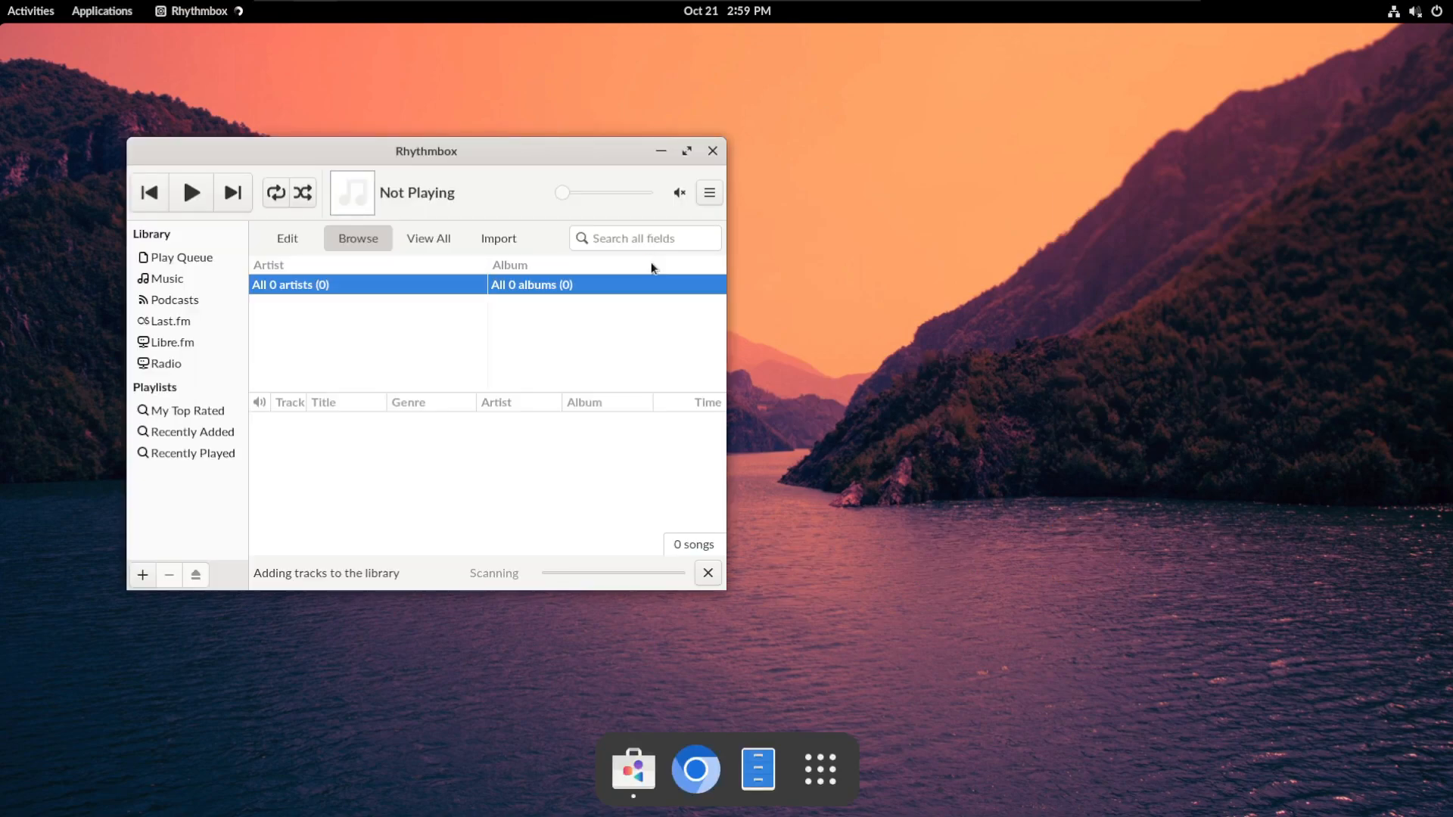
{"action": "left_click", "coordinate": [498, 238]}
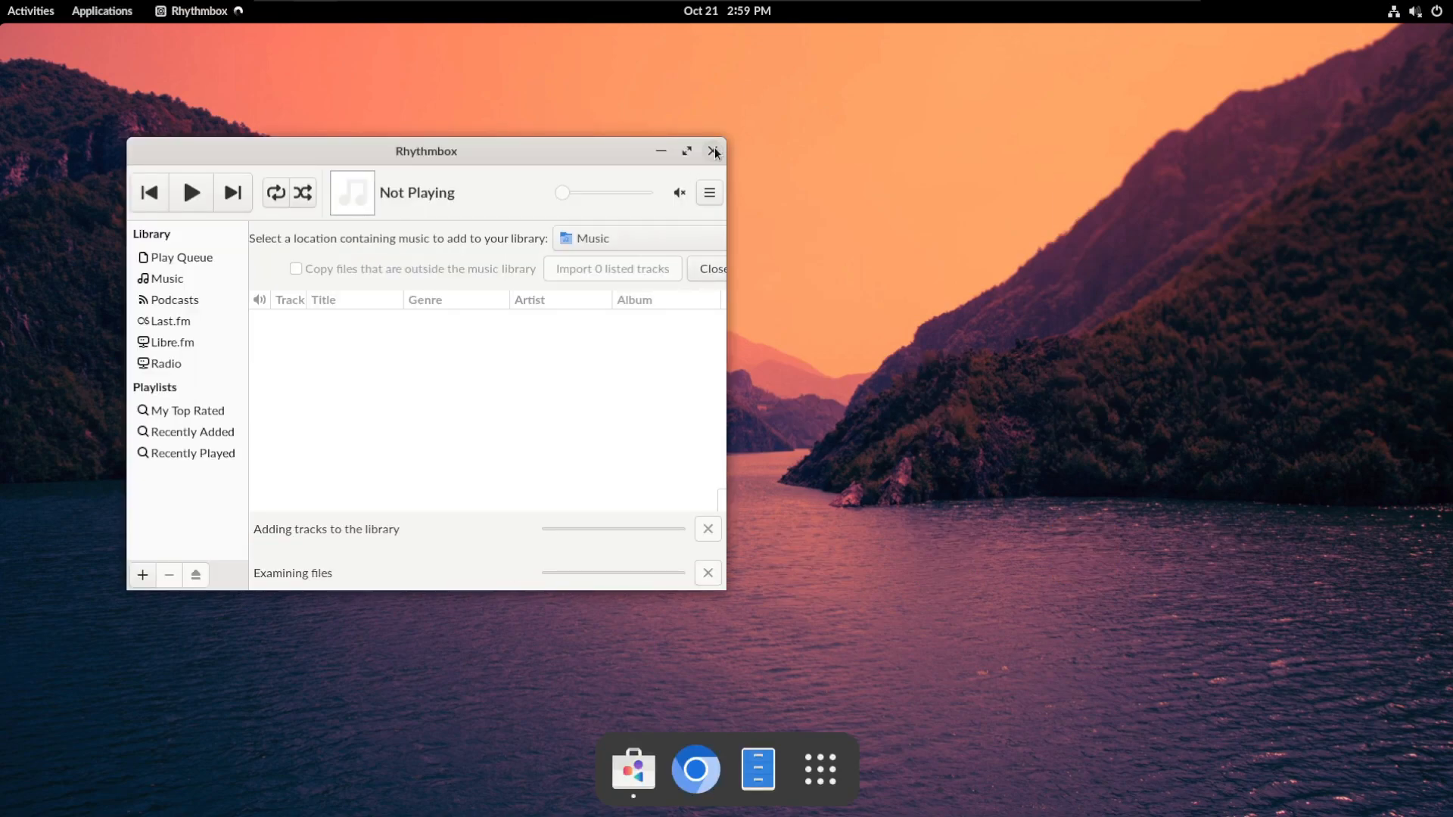
{"action": "left_click", "coordinate": [820, 769]}
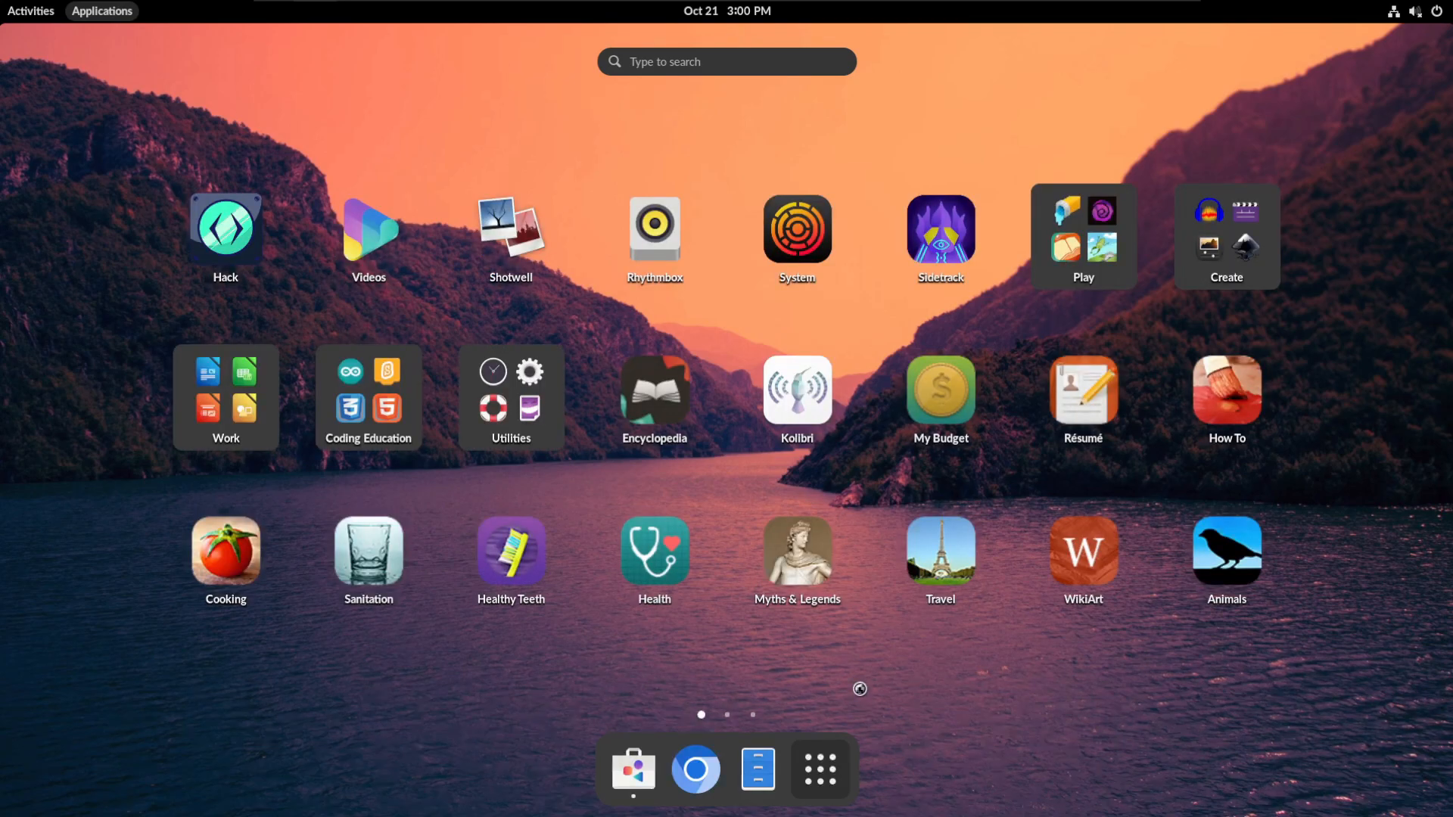
{"action": "mouse_move", "coordinate": [841, 708]}
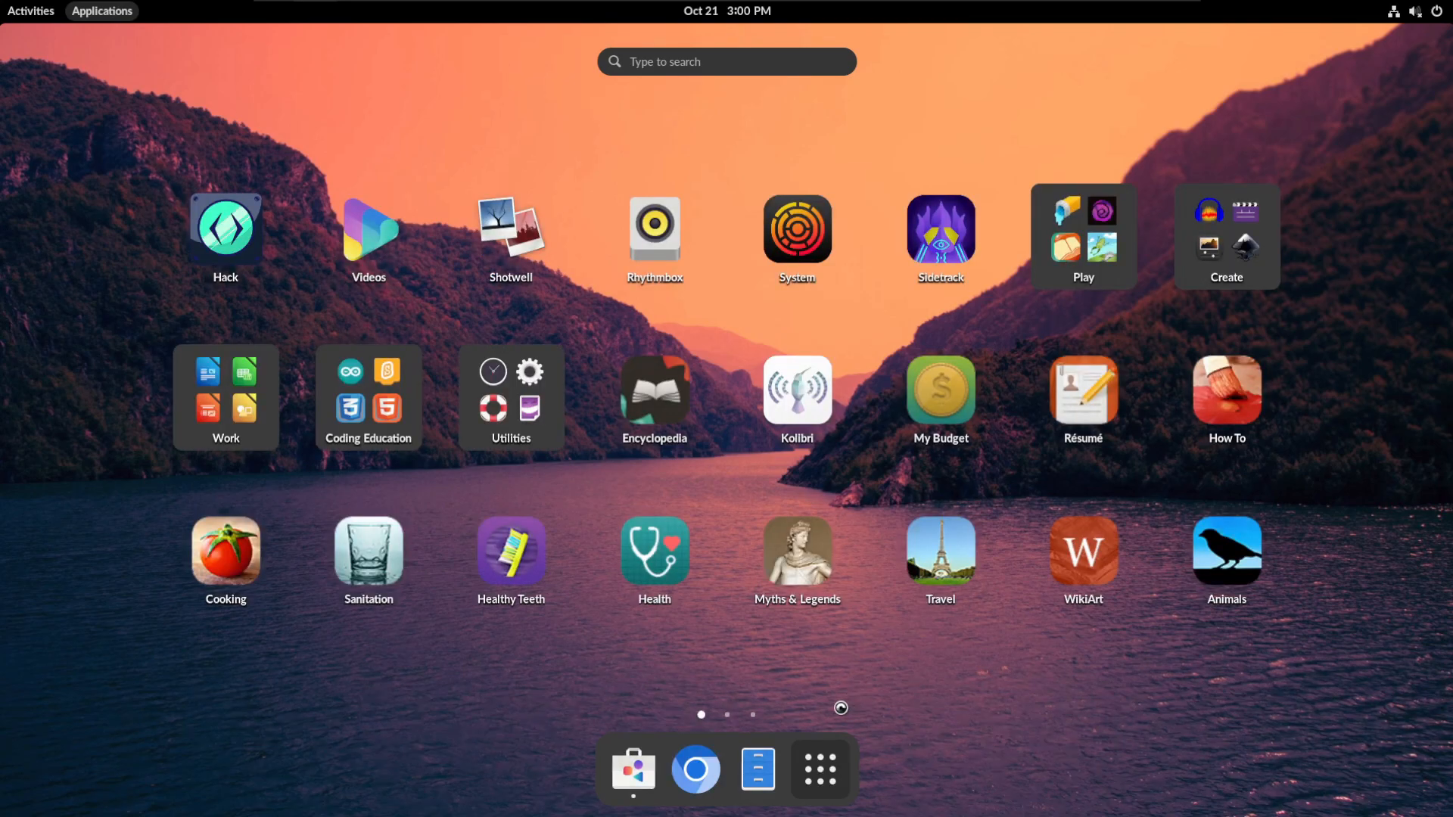